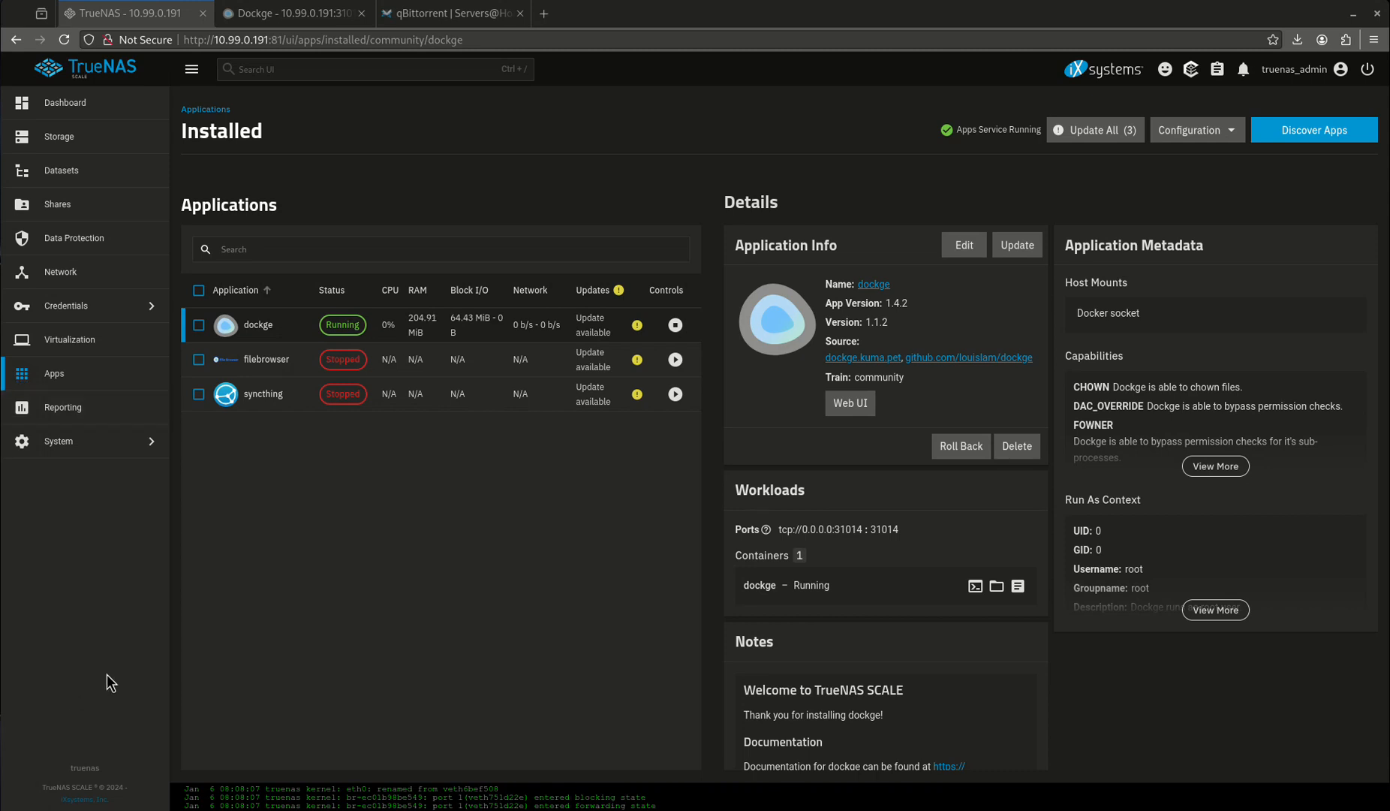
{"action": "mouse_move", "coordinate": [138, 668]}
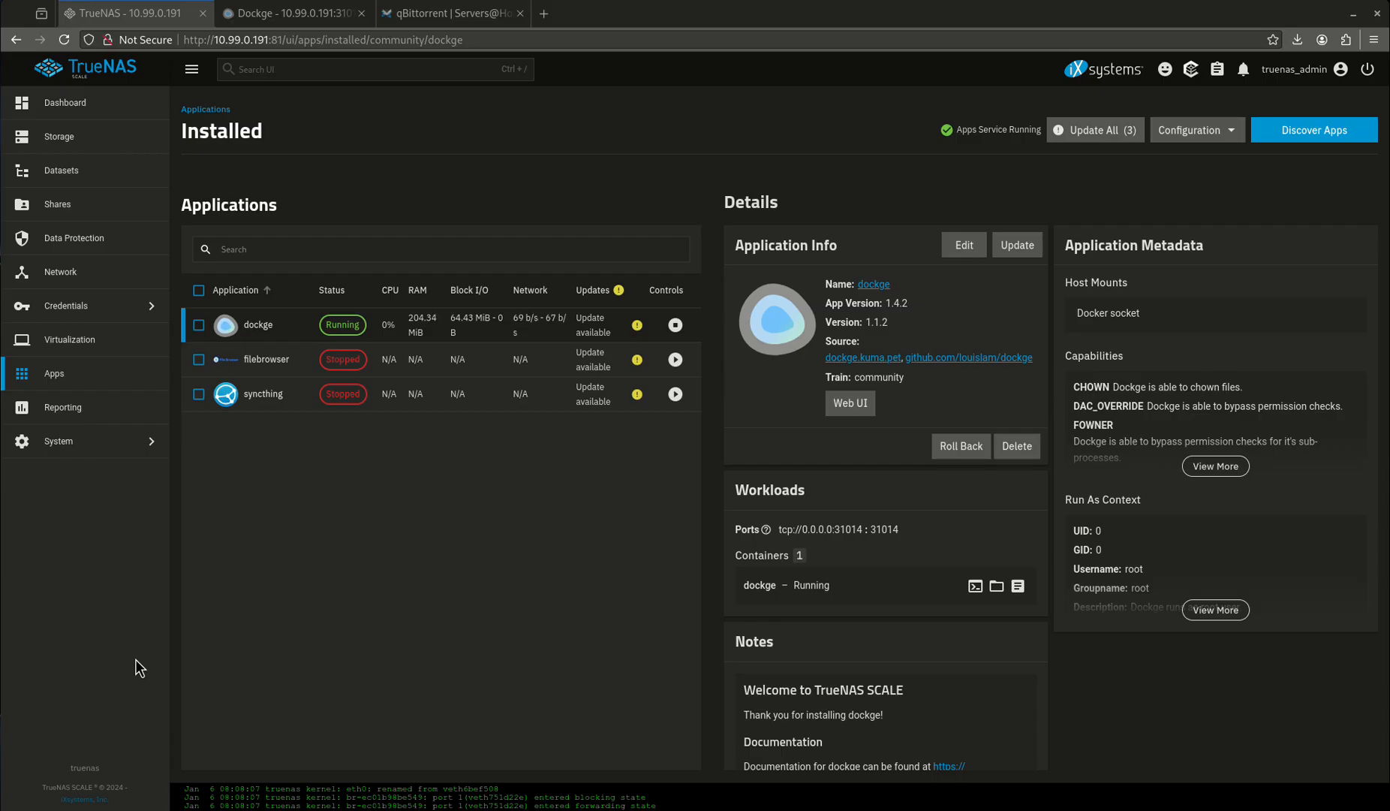
{"action": "mouse_move", "coordinate": [70, 407]}
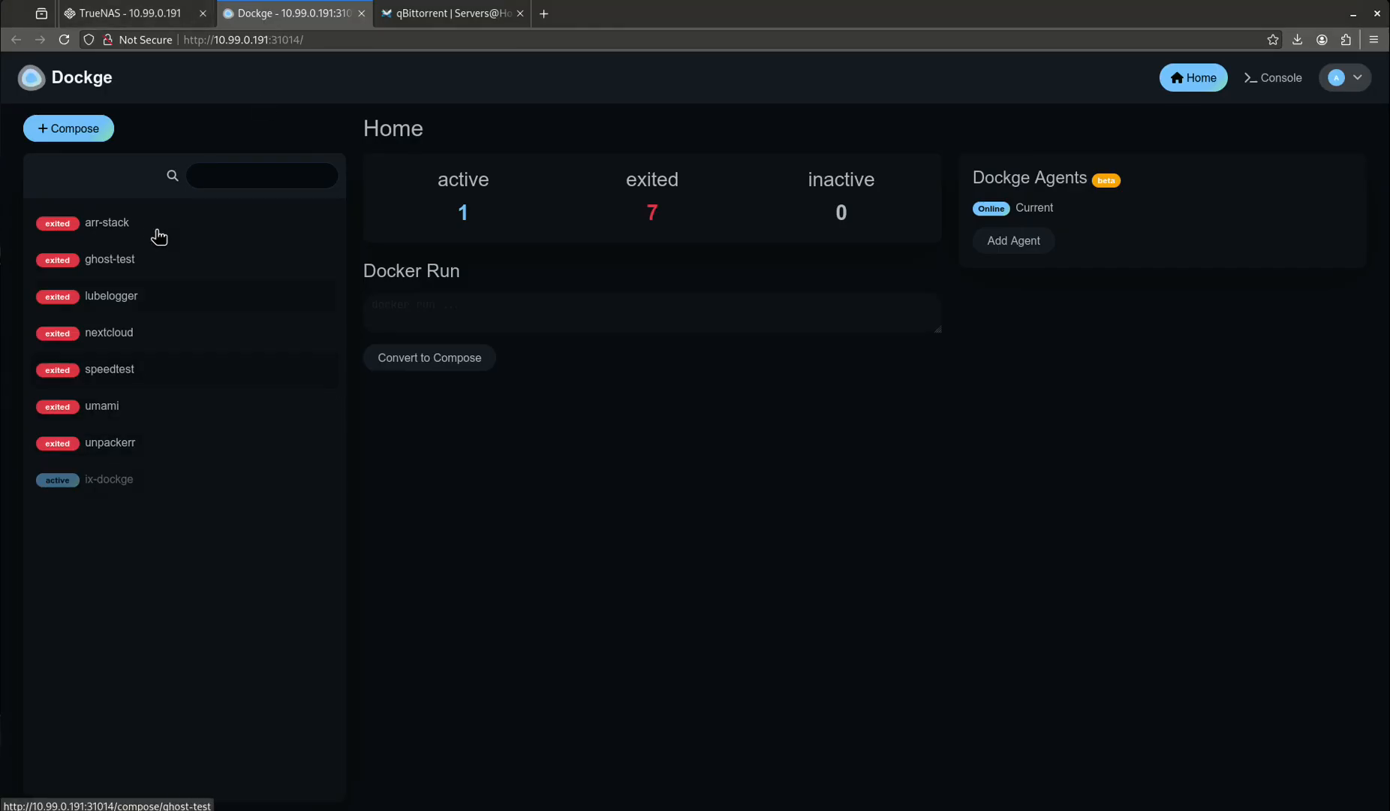
Bring up arr-stack's compose.yaml and inspect the qbittorrent service's LAN network value, ports and volumes.
{"action": "left_click", "coordinate": [107, 223]}
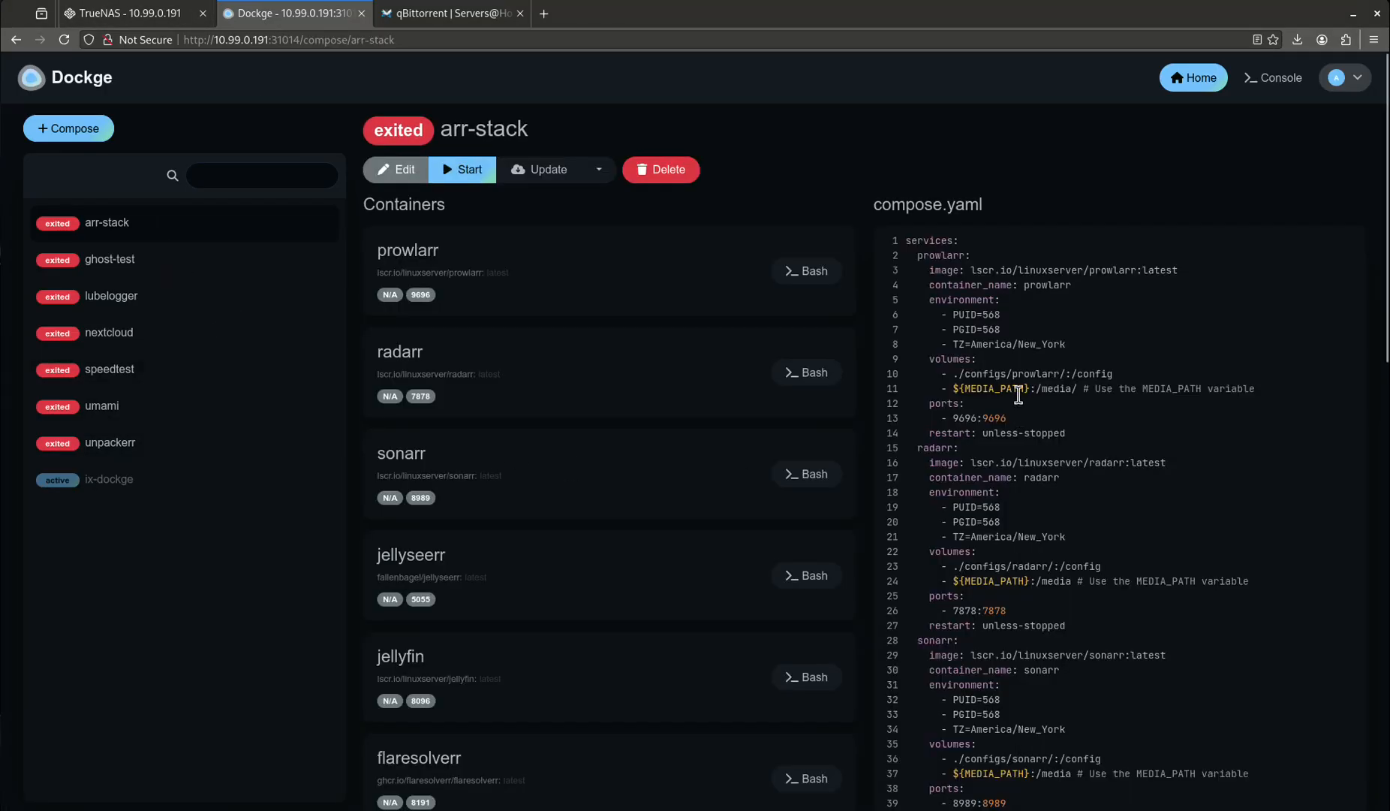
{"action": "scroll", "scroll_direction": "down", "scroll_amount": 3}
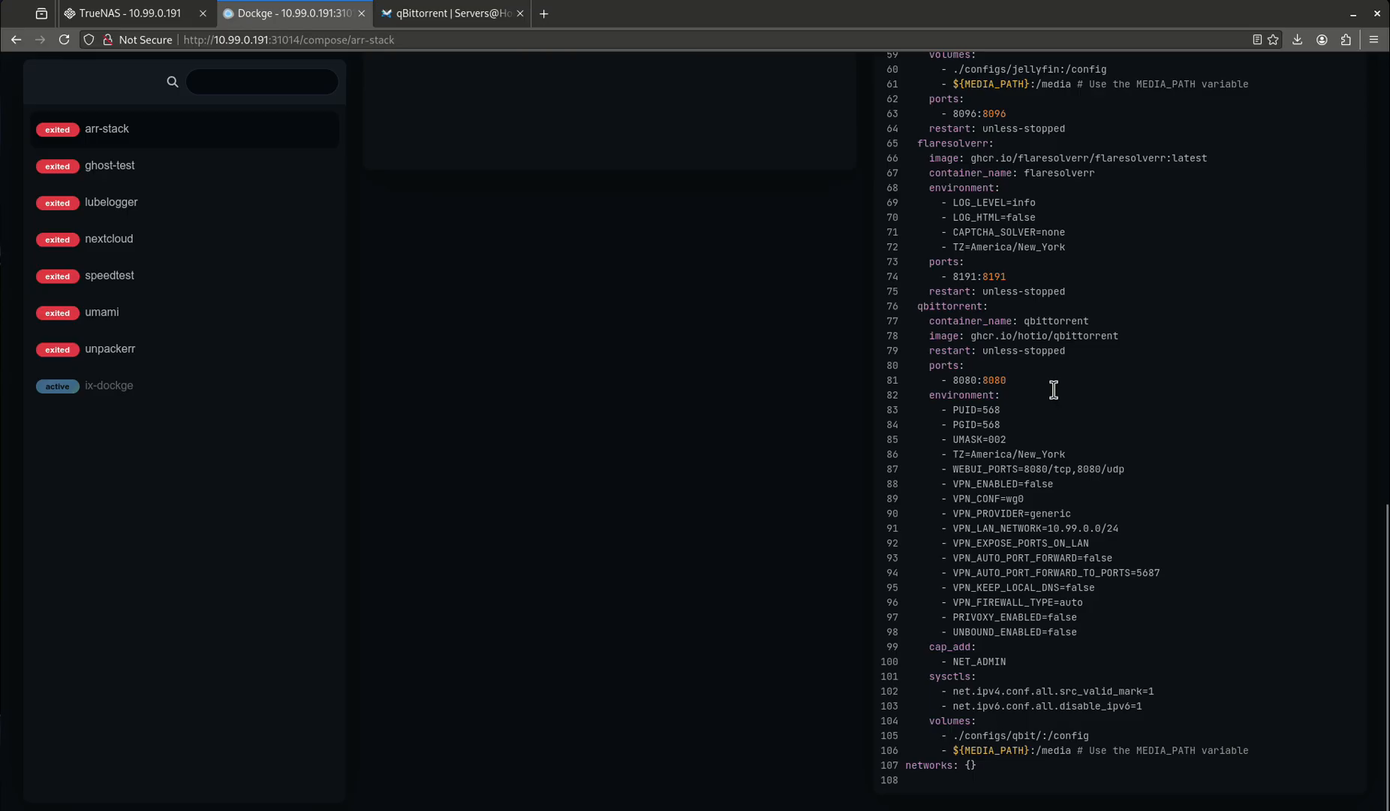
{"action": "mouse_move", "coordinate": [1155, 473]}
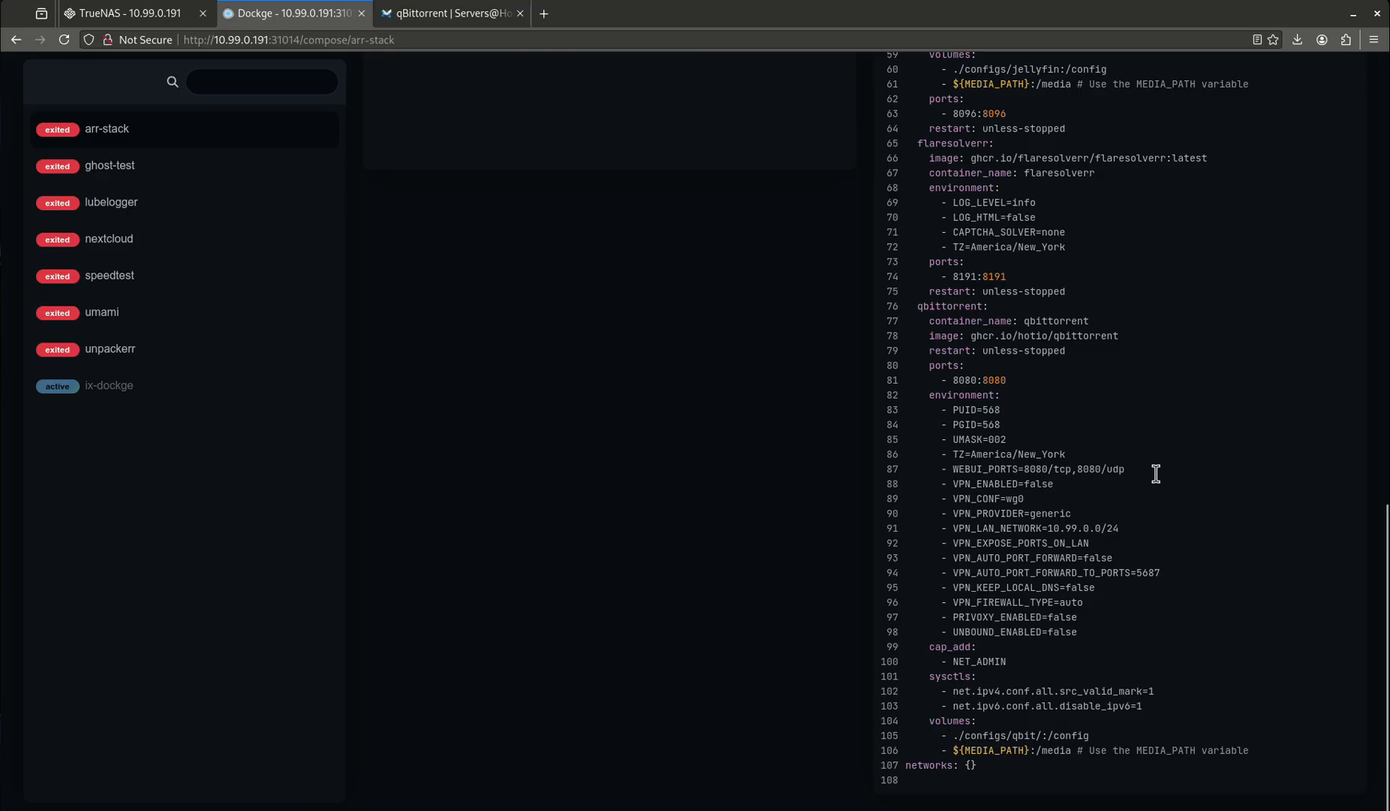
{"action": "mouse_move", "coordinate": [1000, 405]}
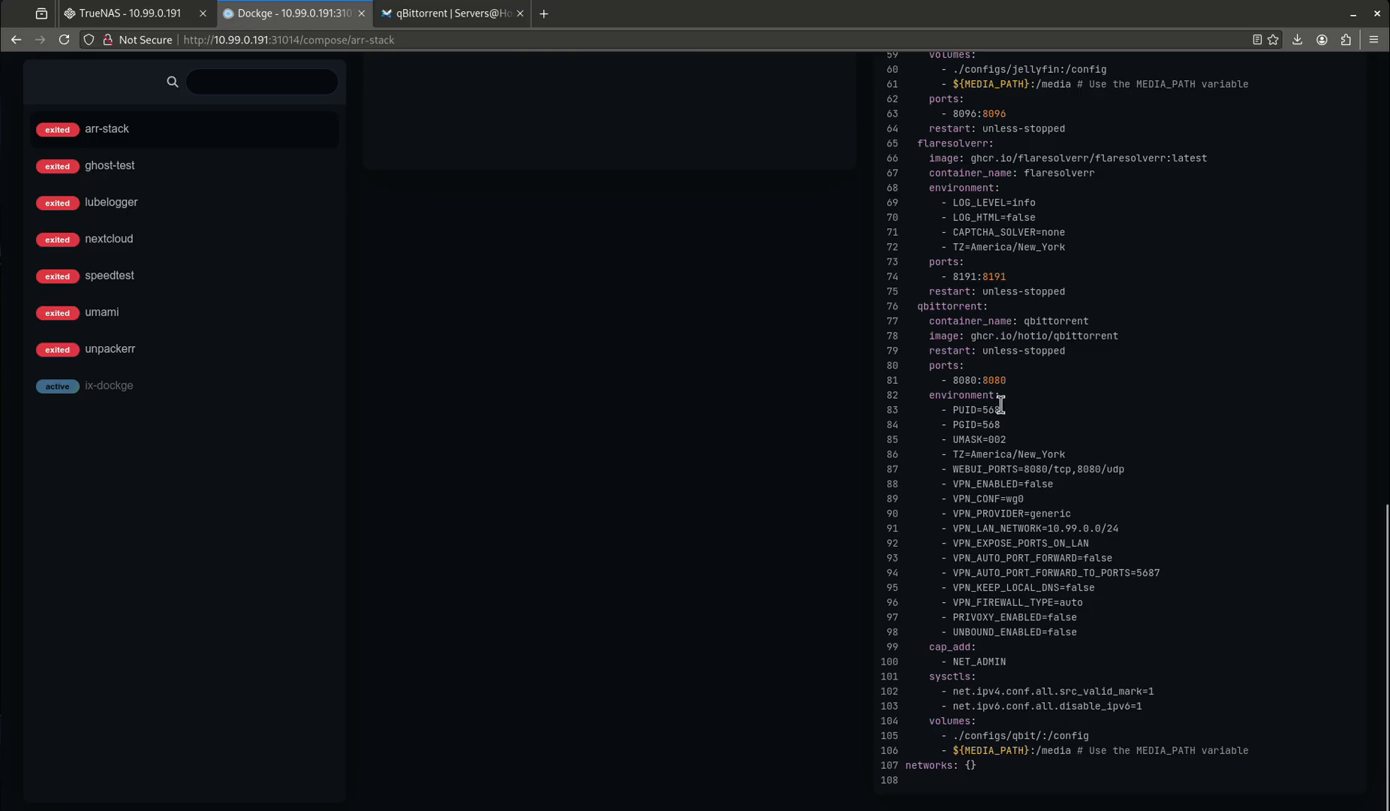
{"action": "mouse_move", "coordinate": [975, 371]}
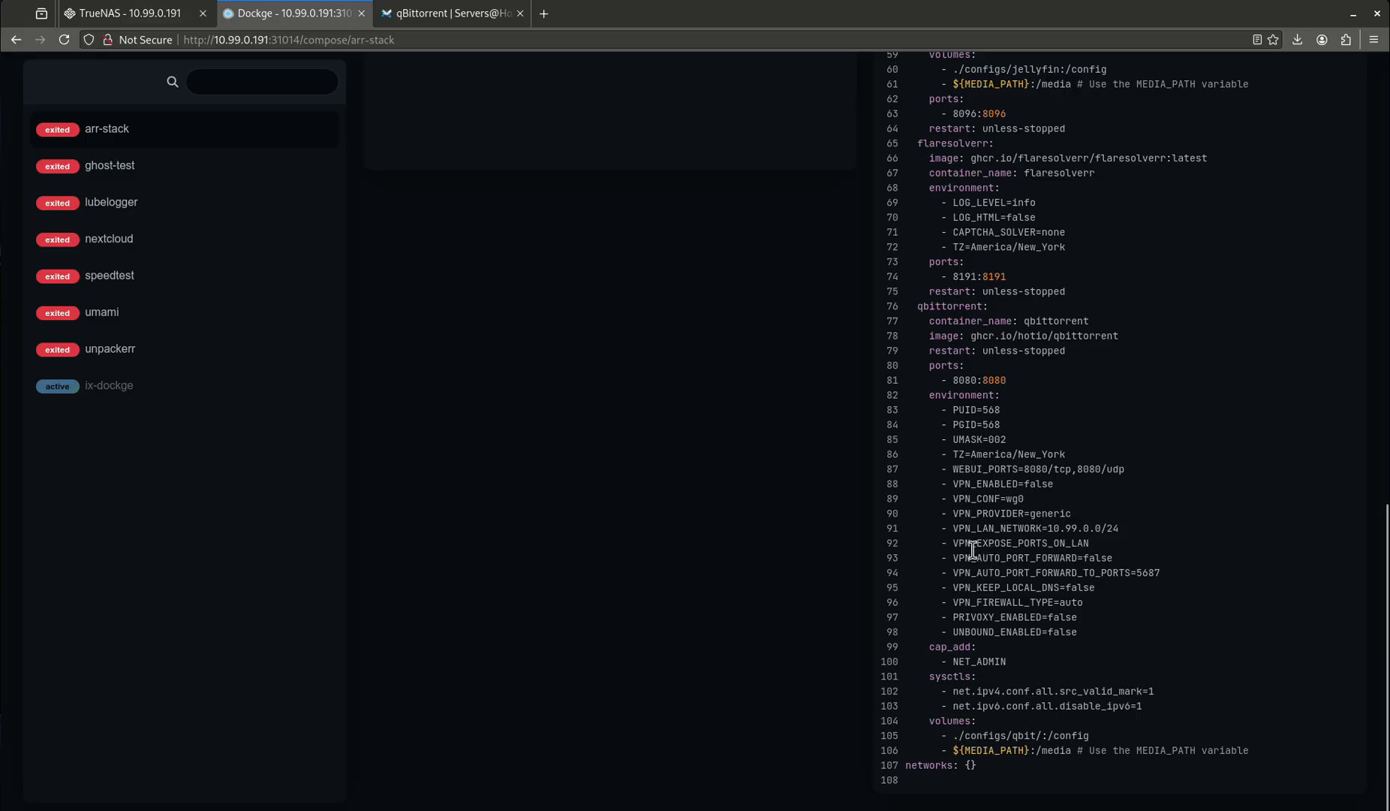
{"action": "double_click", "coordinate": [1020, 527]}
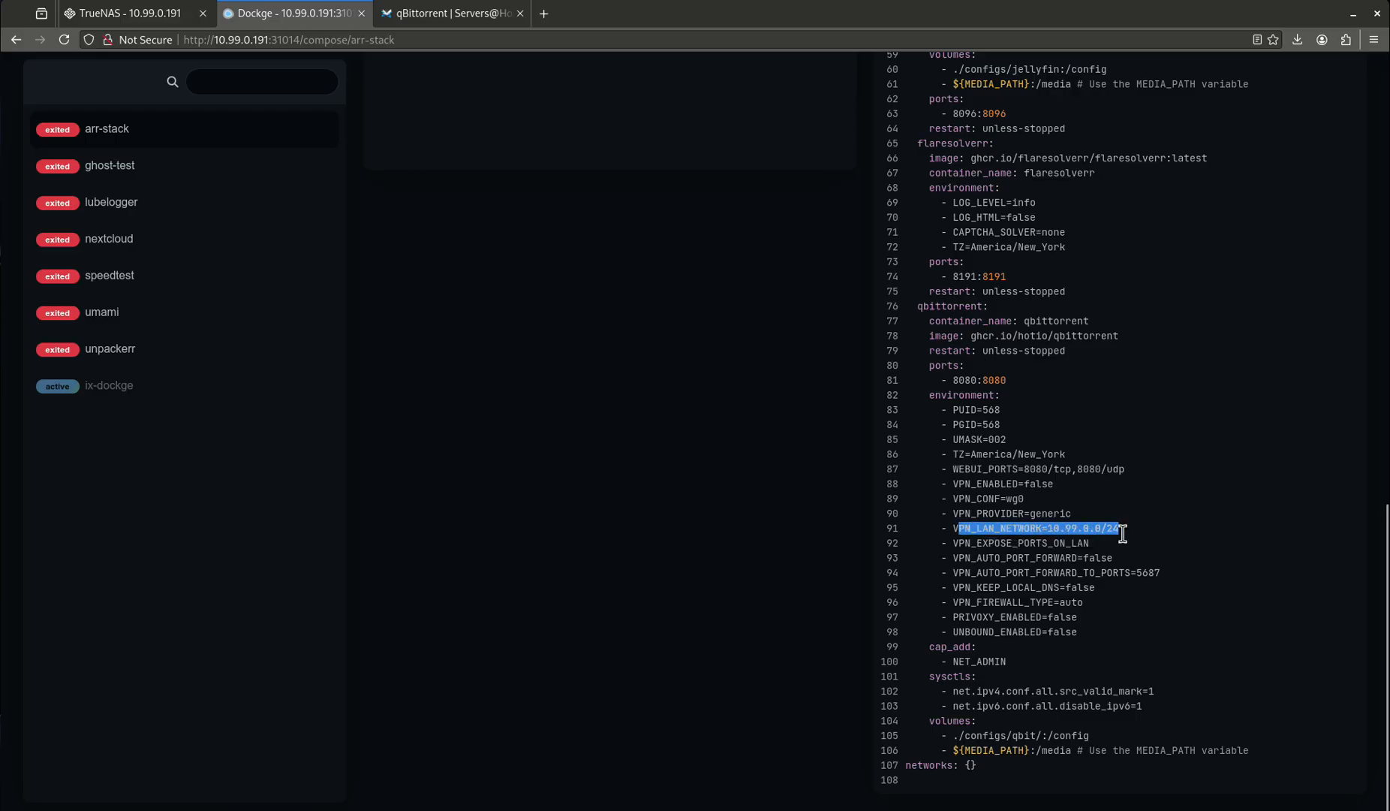
{"action": "left_click", "coordinate": [1126, 528]}
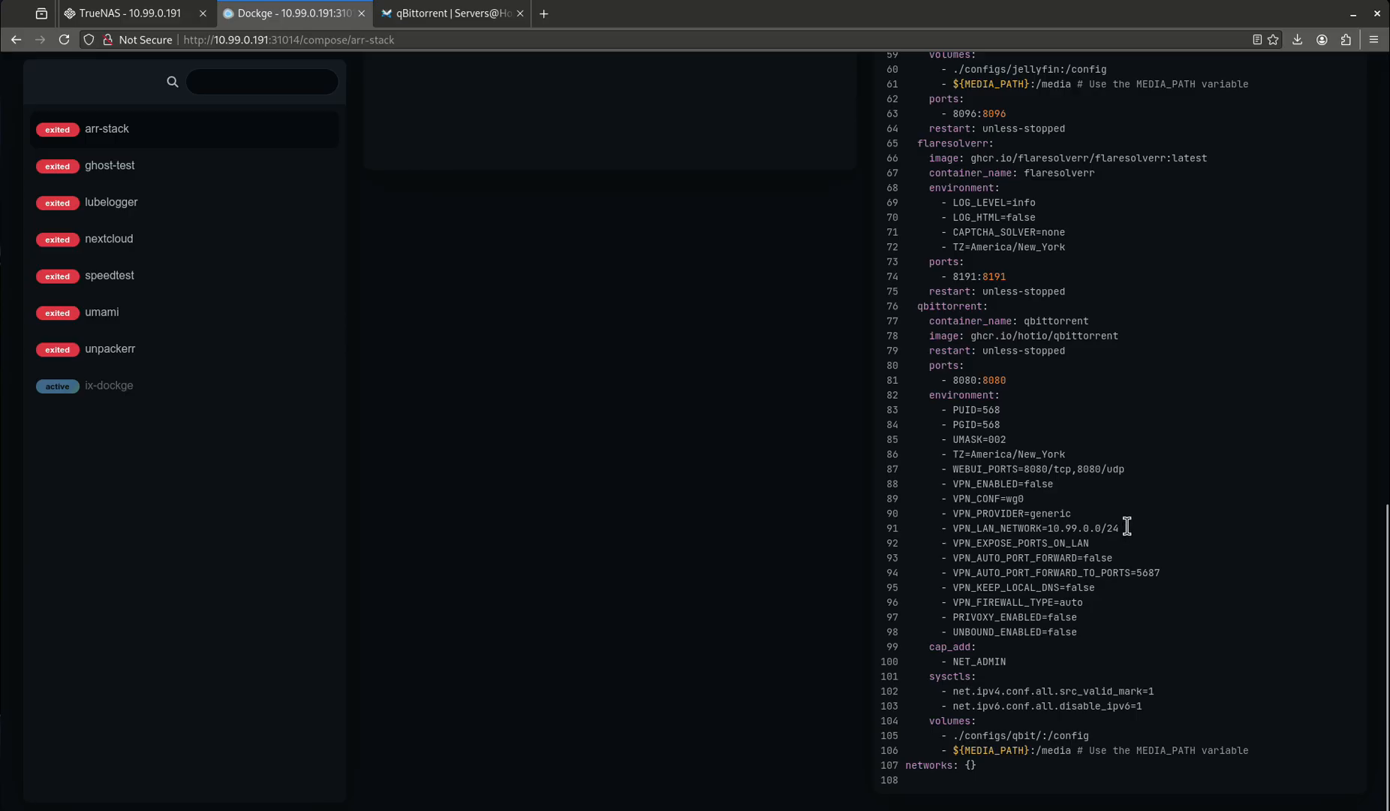
{"action": "mouse_move", "coordinate": [951, 336]}
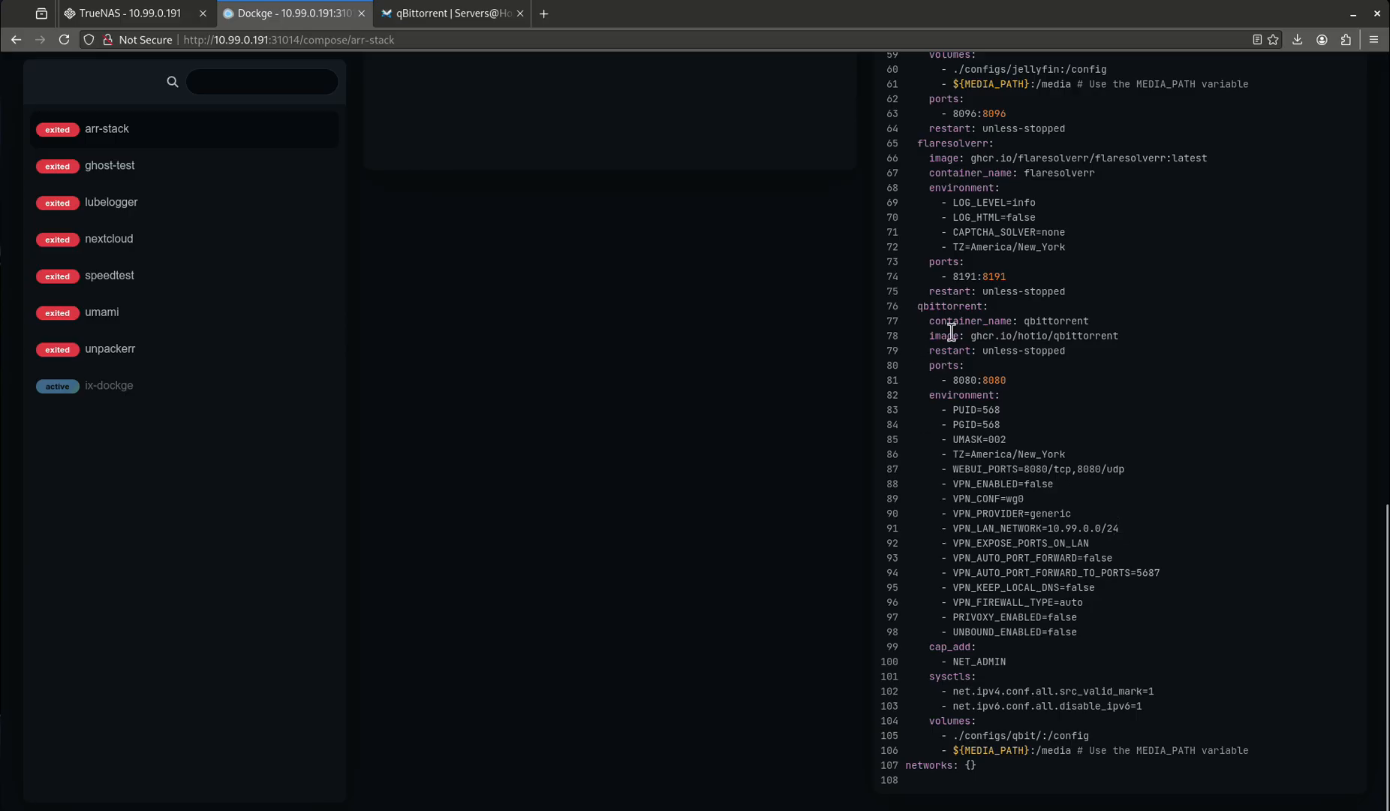
{"action": "mouse_move", "coordinate": [1030, 500]}
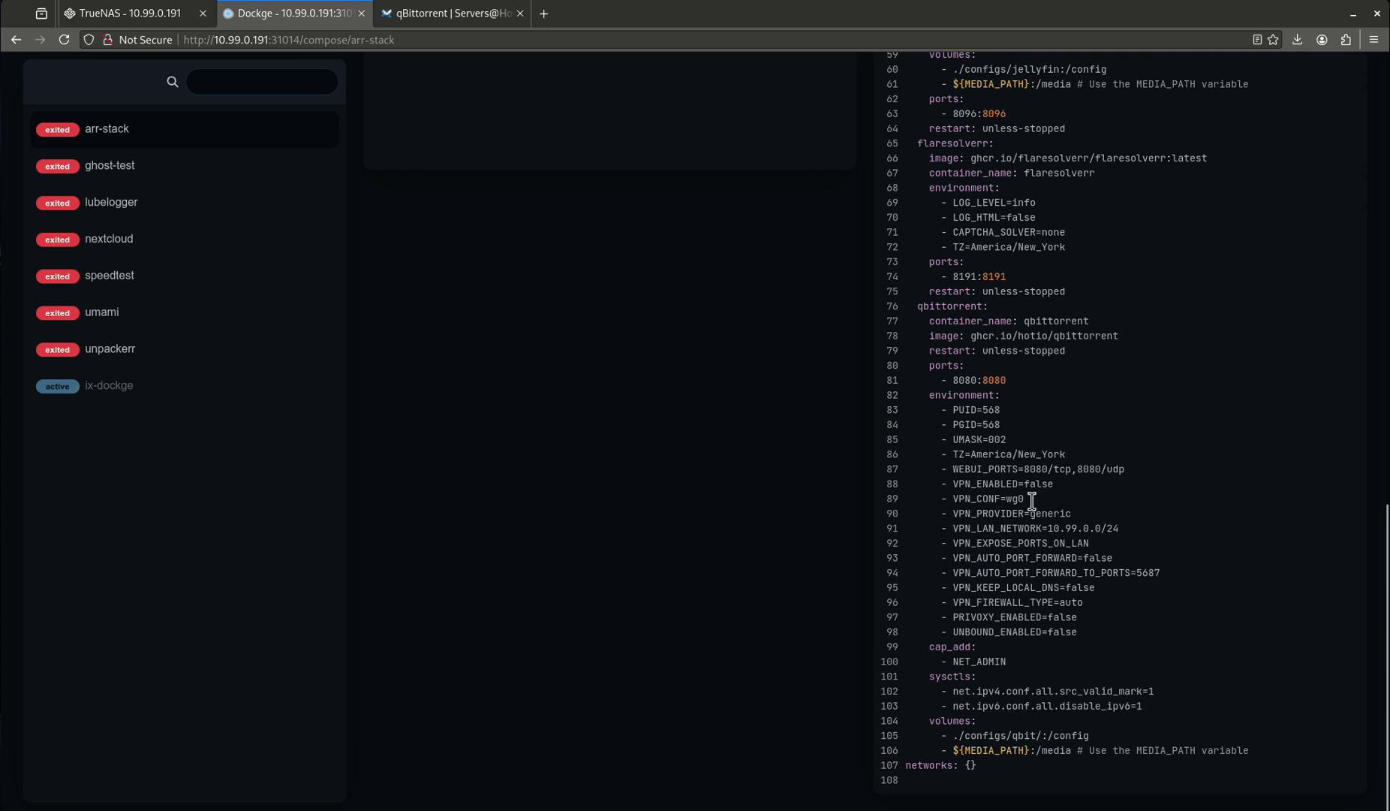
{"action": "left_click", "coordinate": [212, 40]}
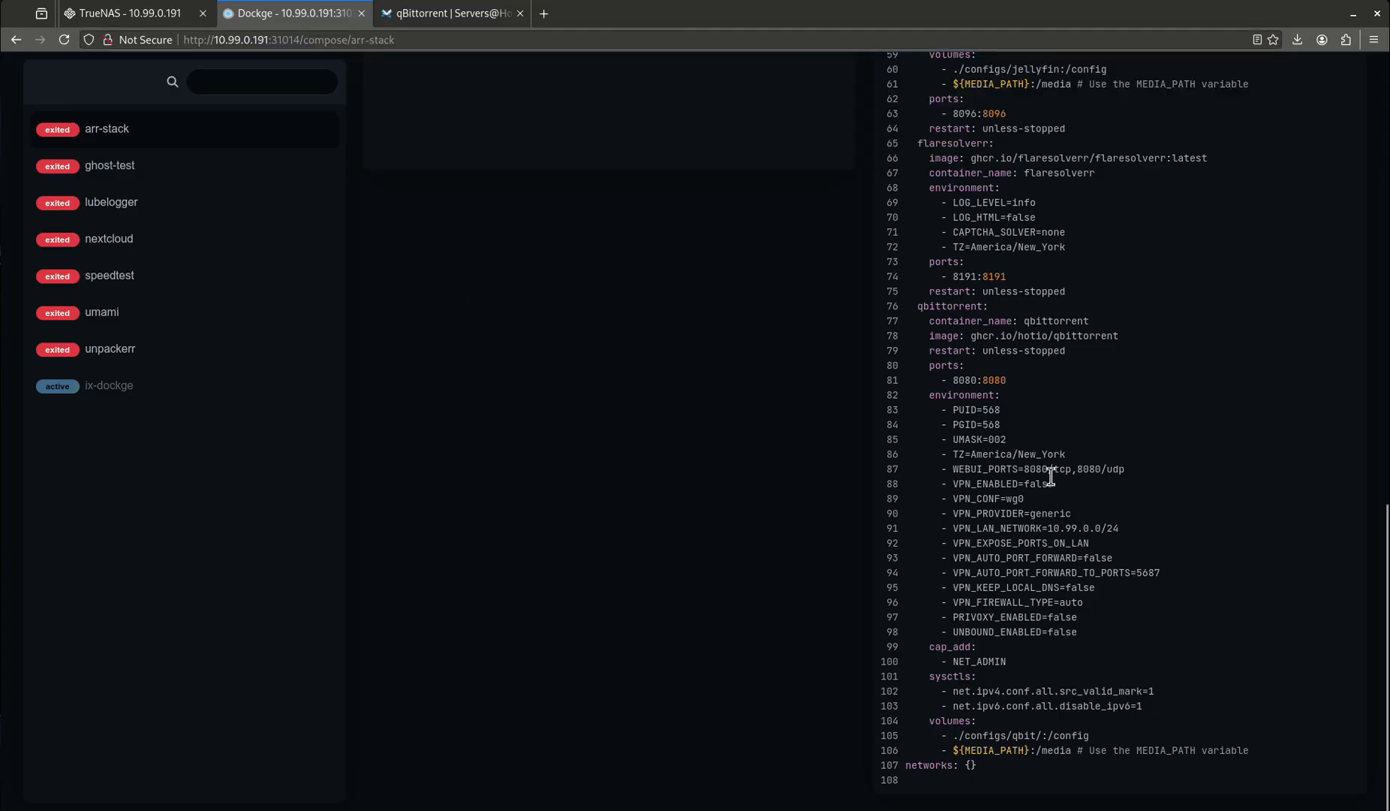
{"action": "mouse_move", "coordinate": [989, 395]}
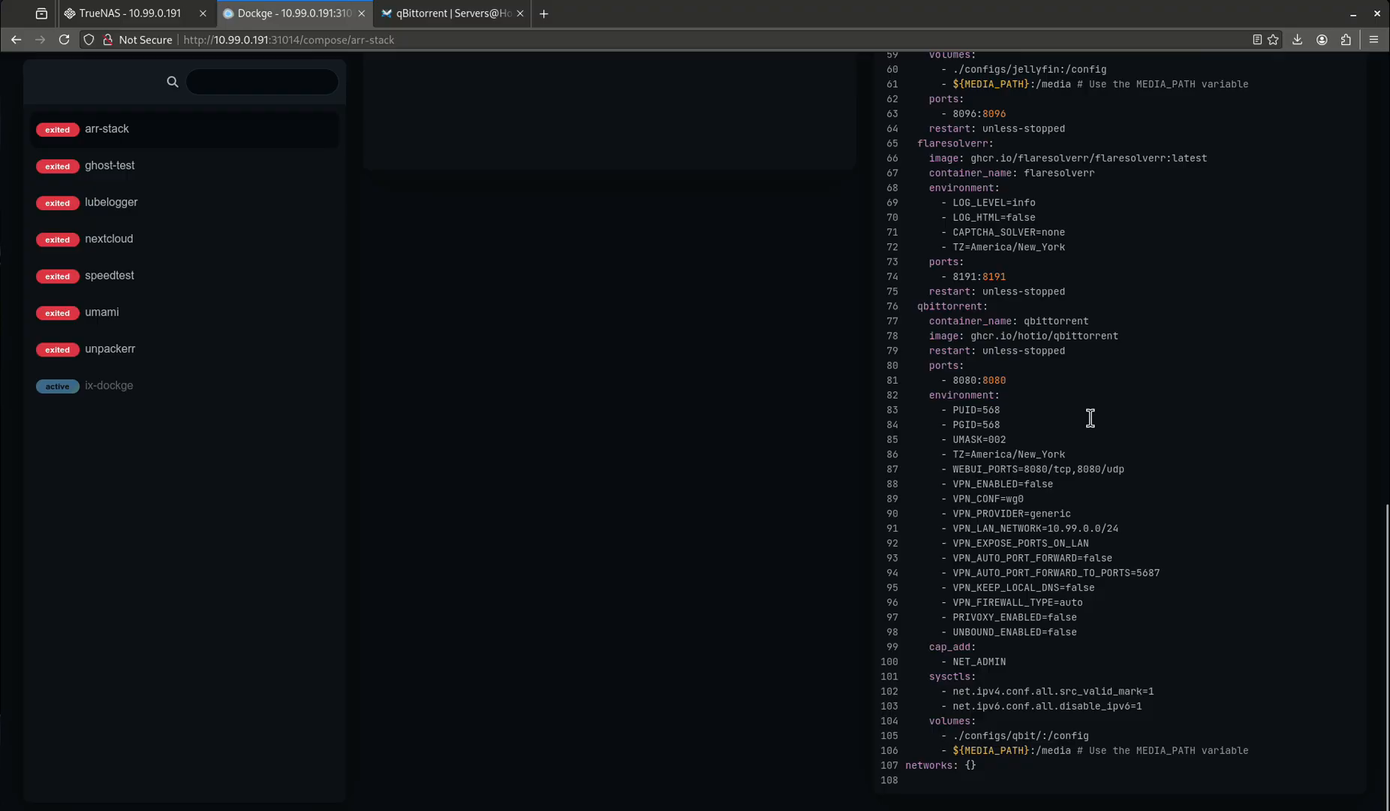
{"action": "mouse_move", "coordinate": [1027, 424]}
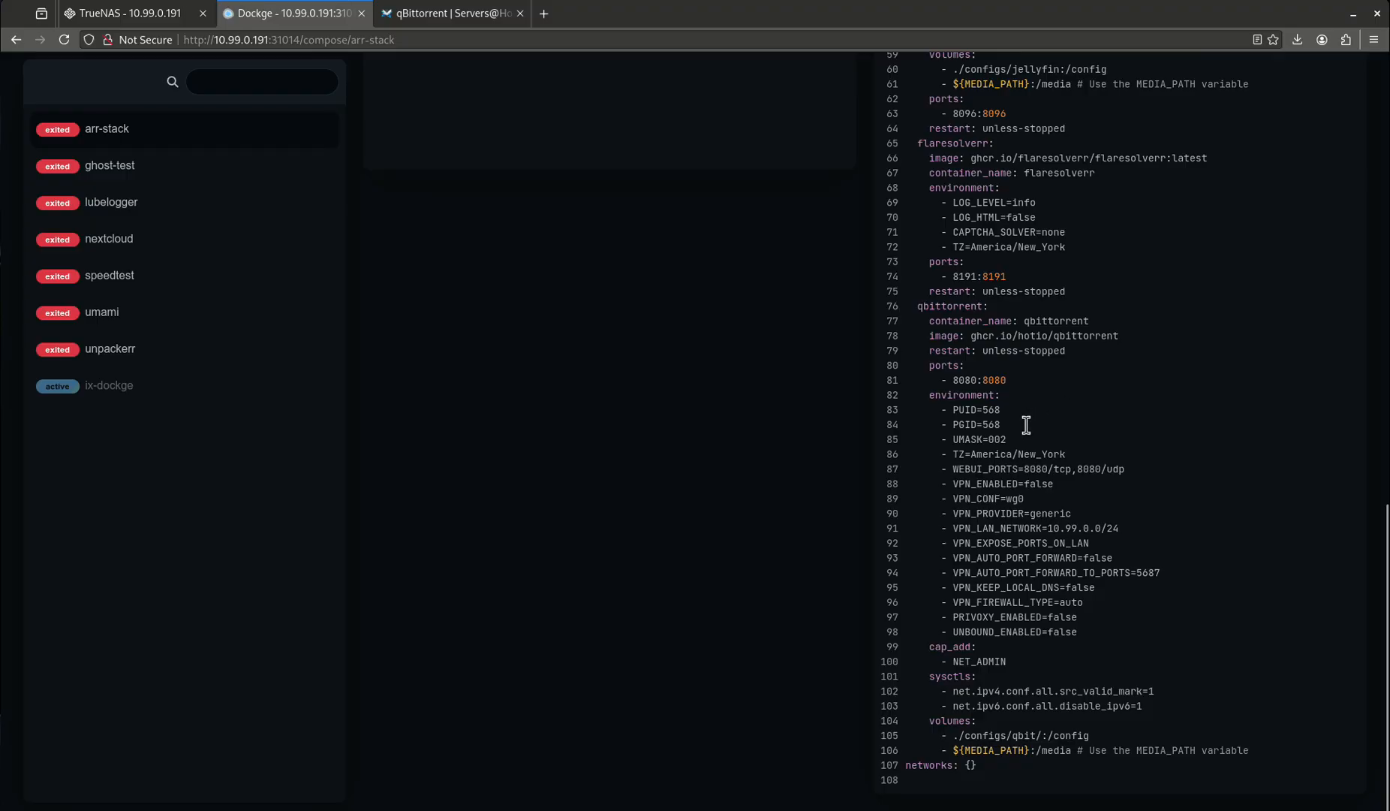
{"action": "mouse_move", "coordinate": [373, 347]}
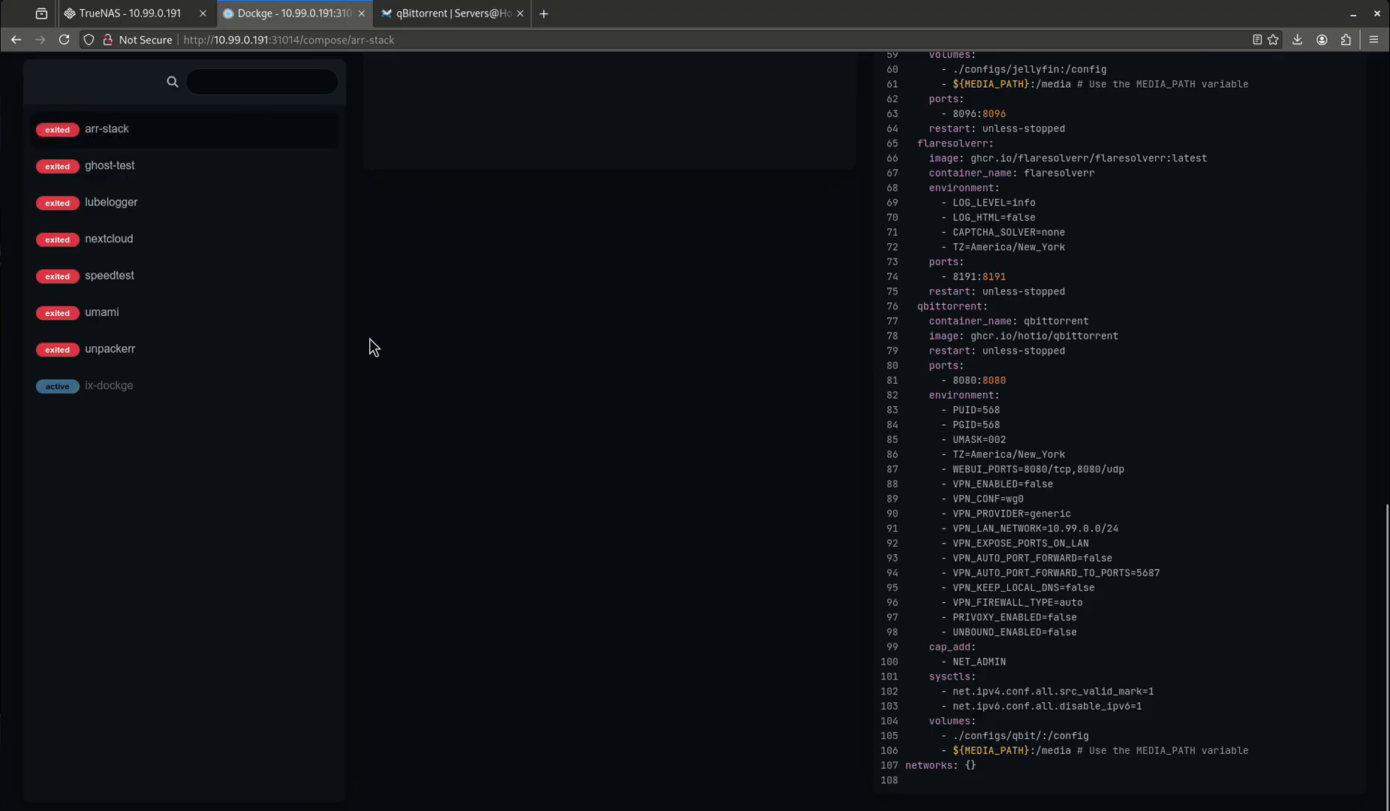
Start arr-stack so all seven of its containers report Started.
{"action": "left_click", "coordinate": [106, 128]}
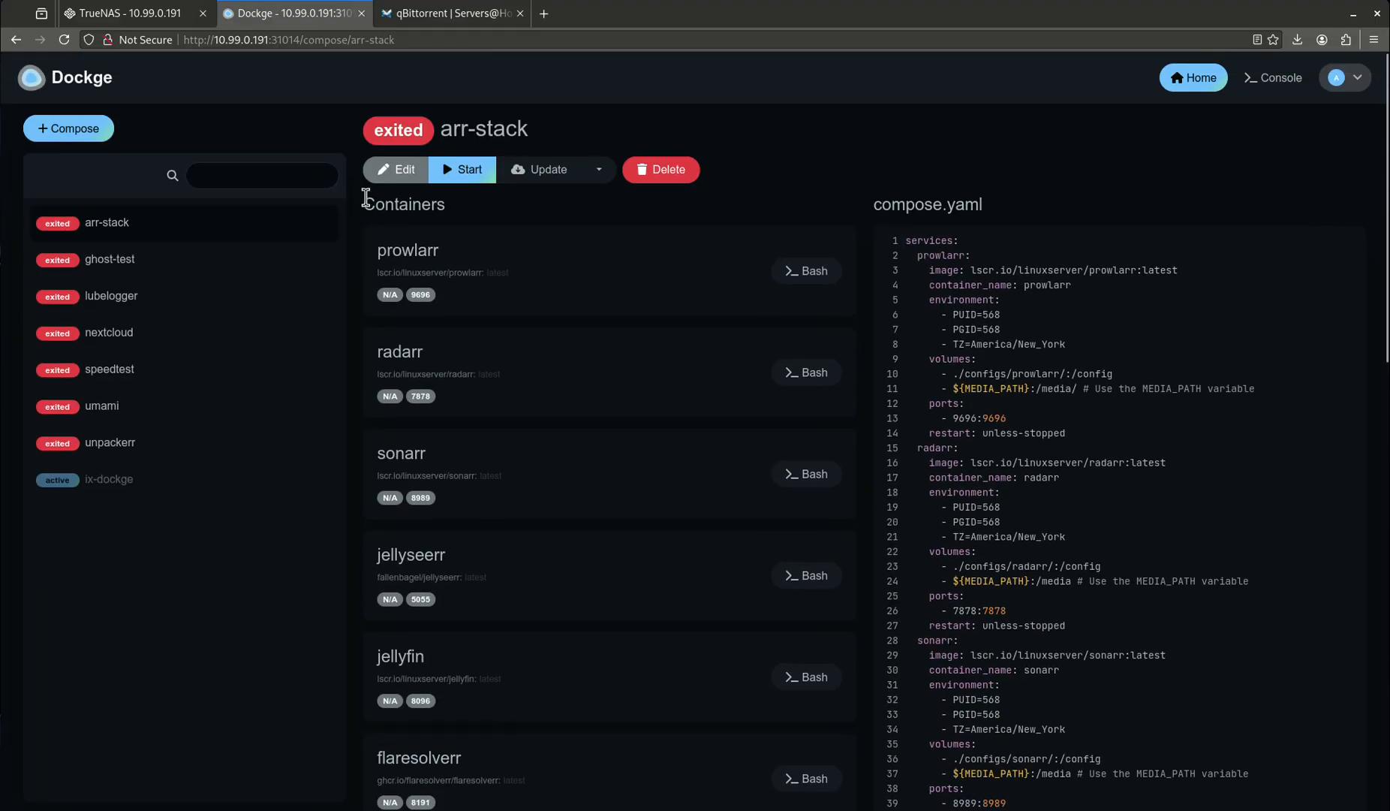
{"action": "left_click", "coordinate": [462, 169]}
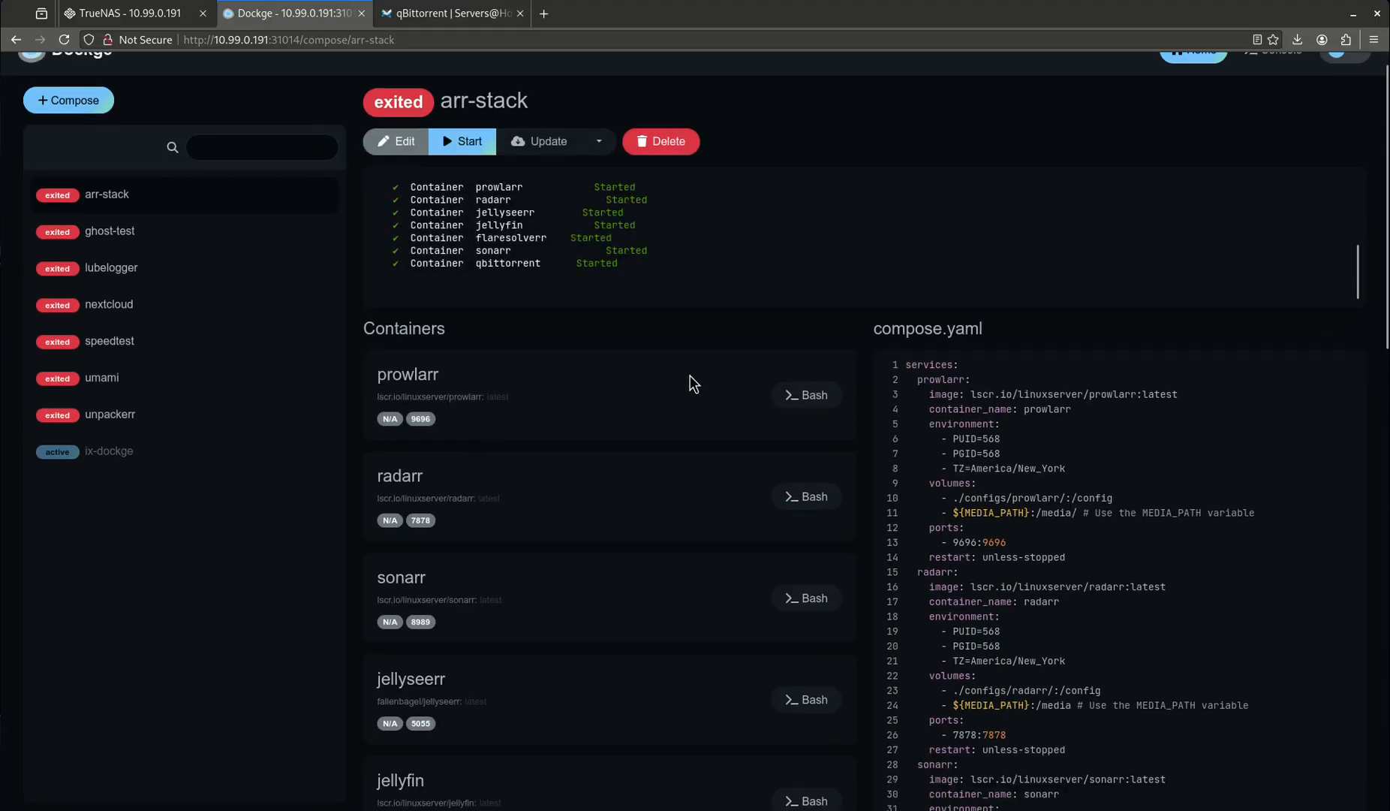
{"action": "left_click", "coordinate": [461, 141]}
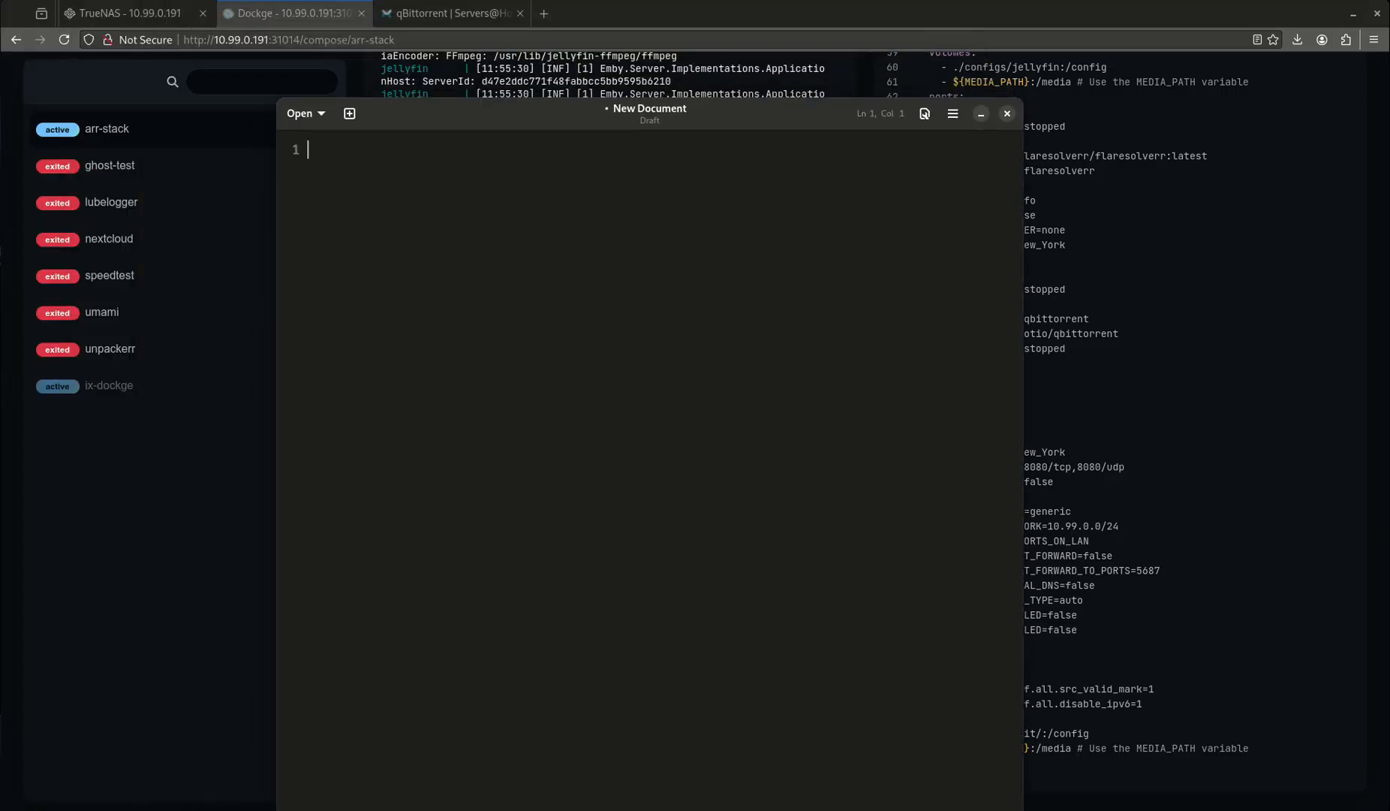
Write 10.99.0.1-10.99.0.255 and 255.255.255.0 = 10.99.0.0/24 in the draft note.
{"action": "type", "text": "10.99.0.1"}
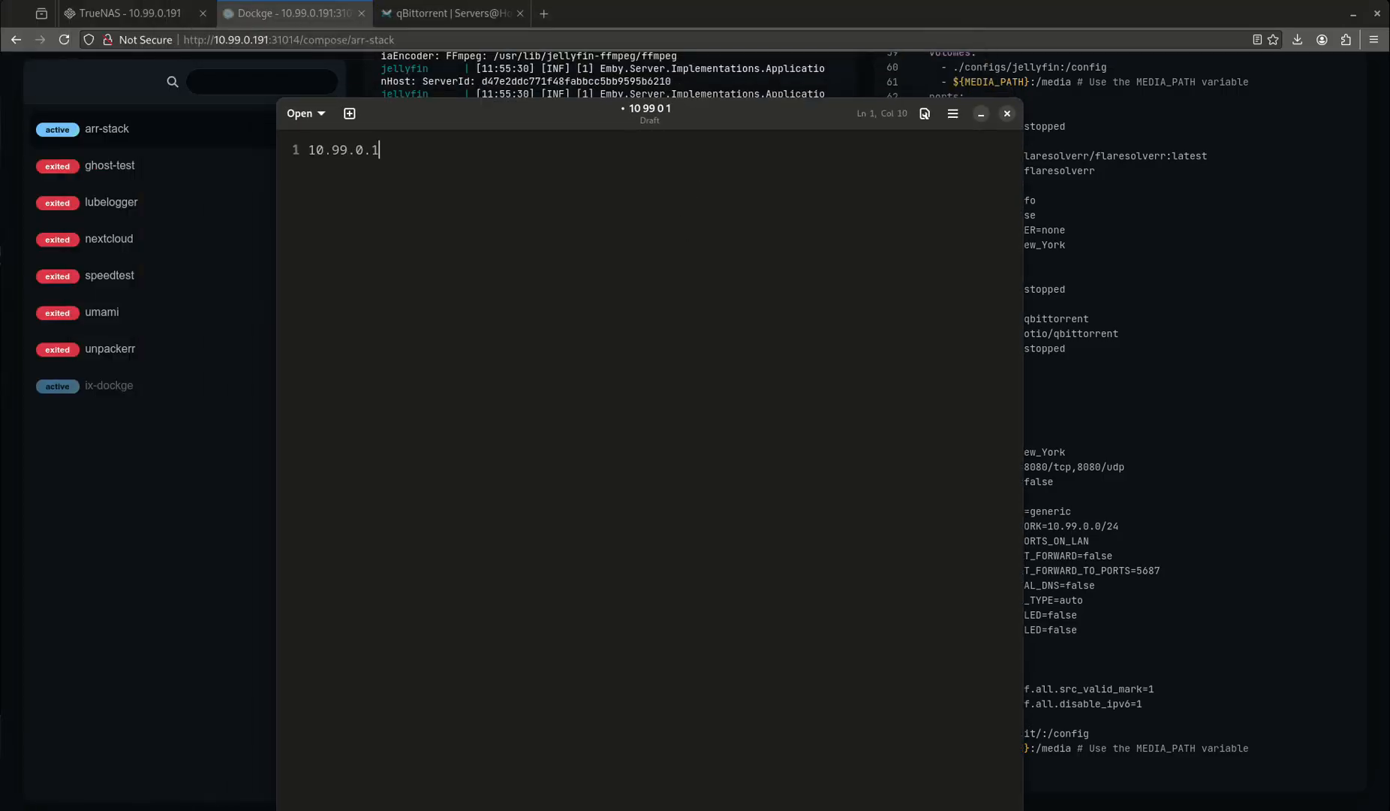
{"action": "type", "text": "-10.99"}
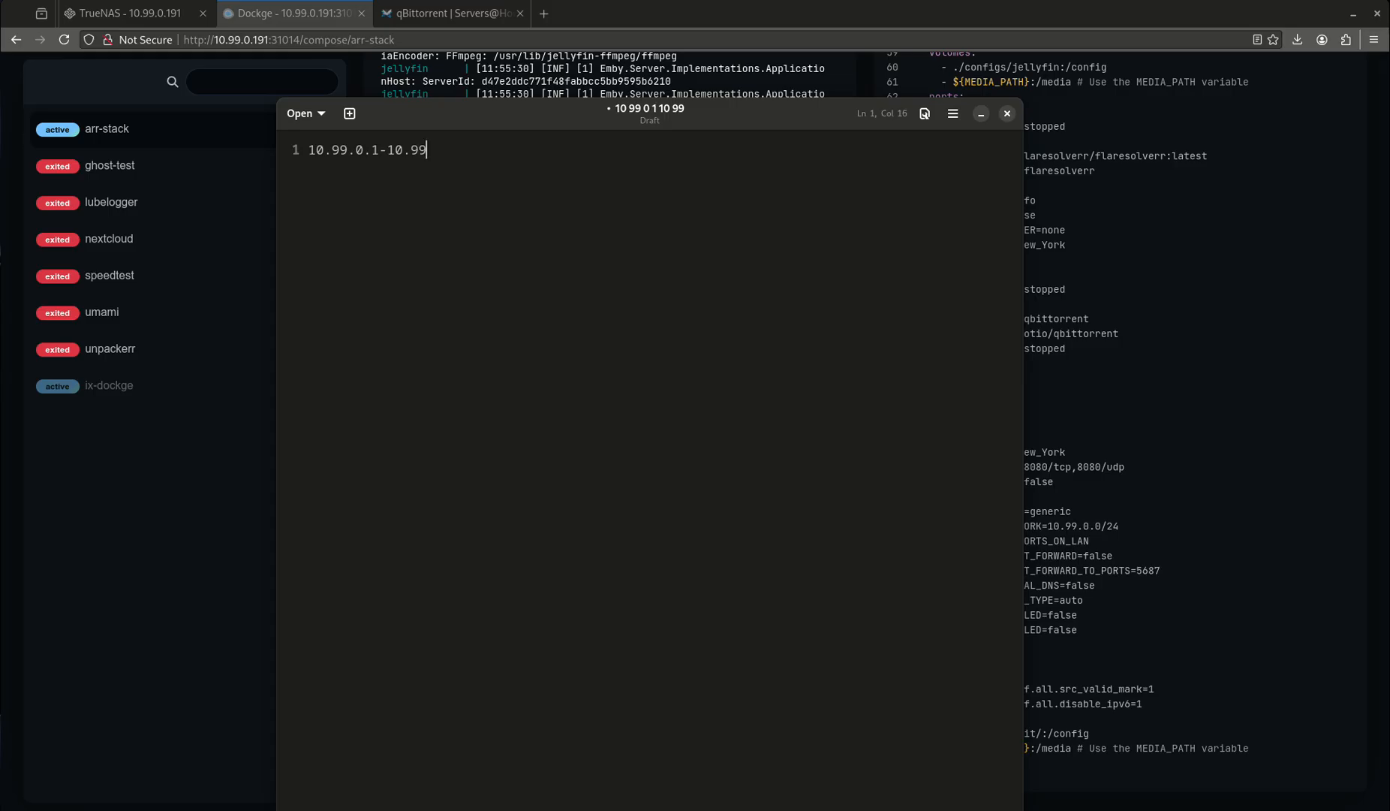
{"action": "type", "text": ".0.255"}
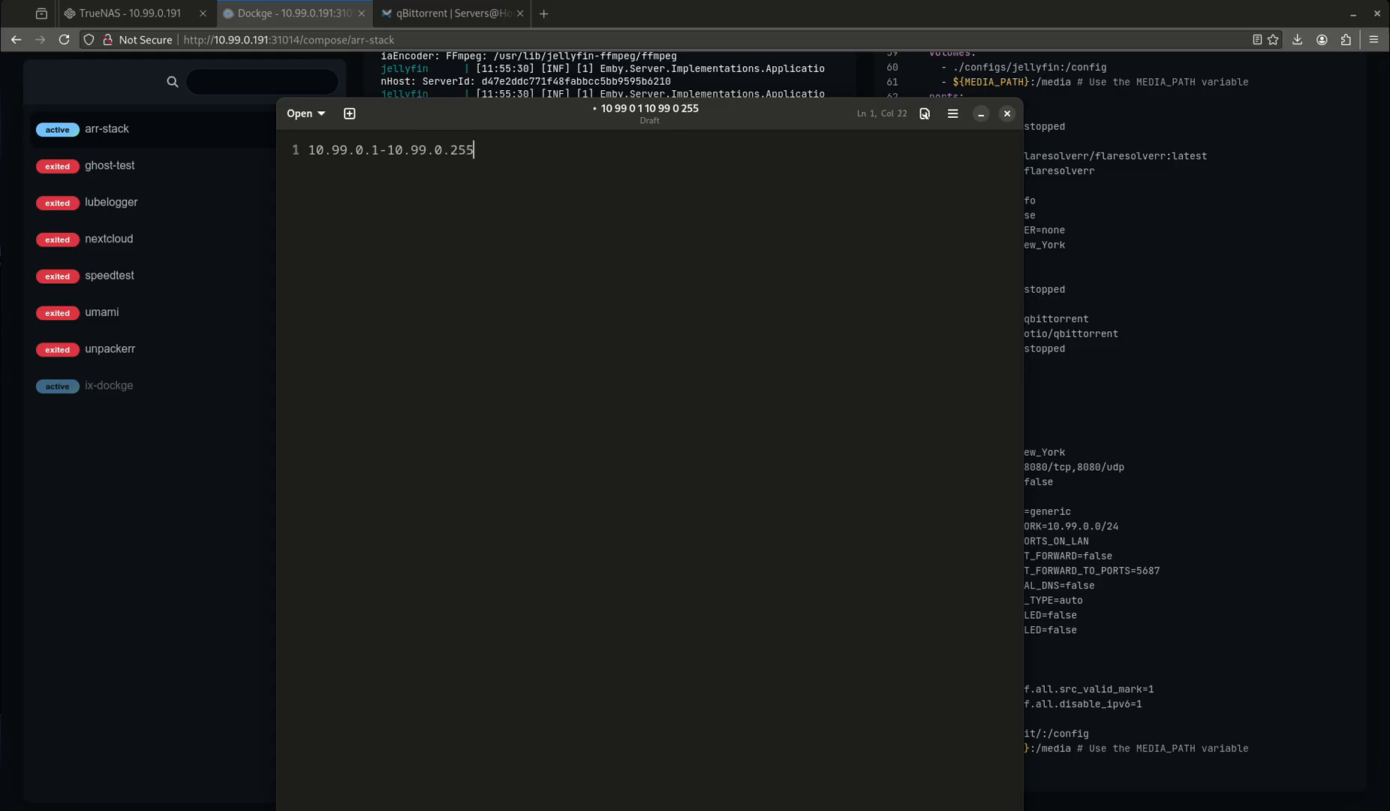
{"action": "mouse_move", "coordinate": [684, 229]}
{"action": "type", "text": "2"}
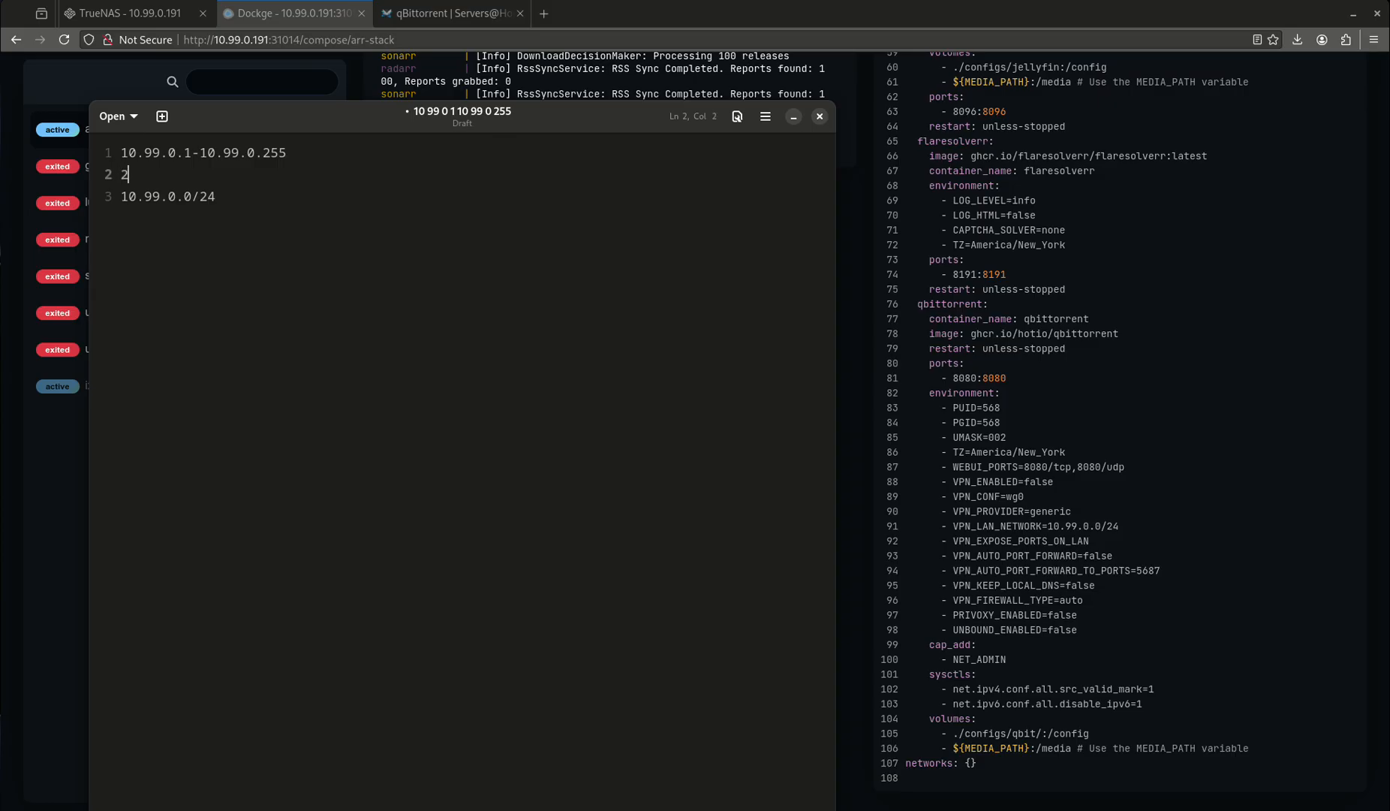
{"action": "type", "text": "55.255.255.0"}
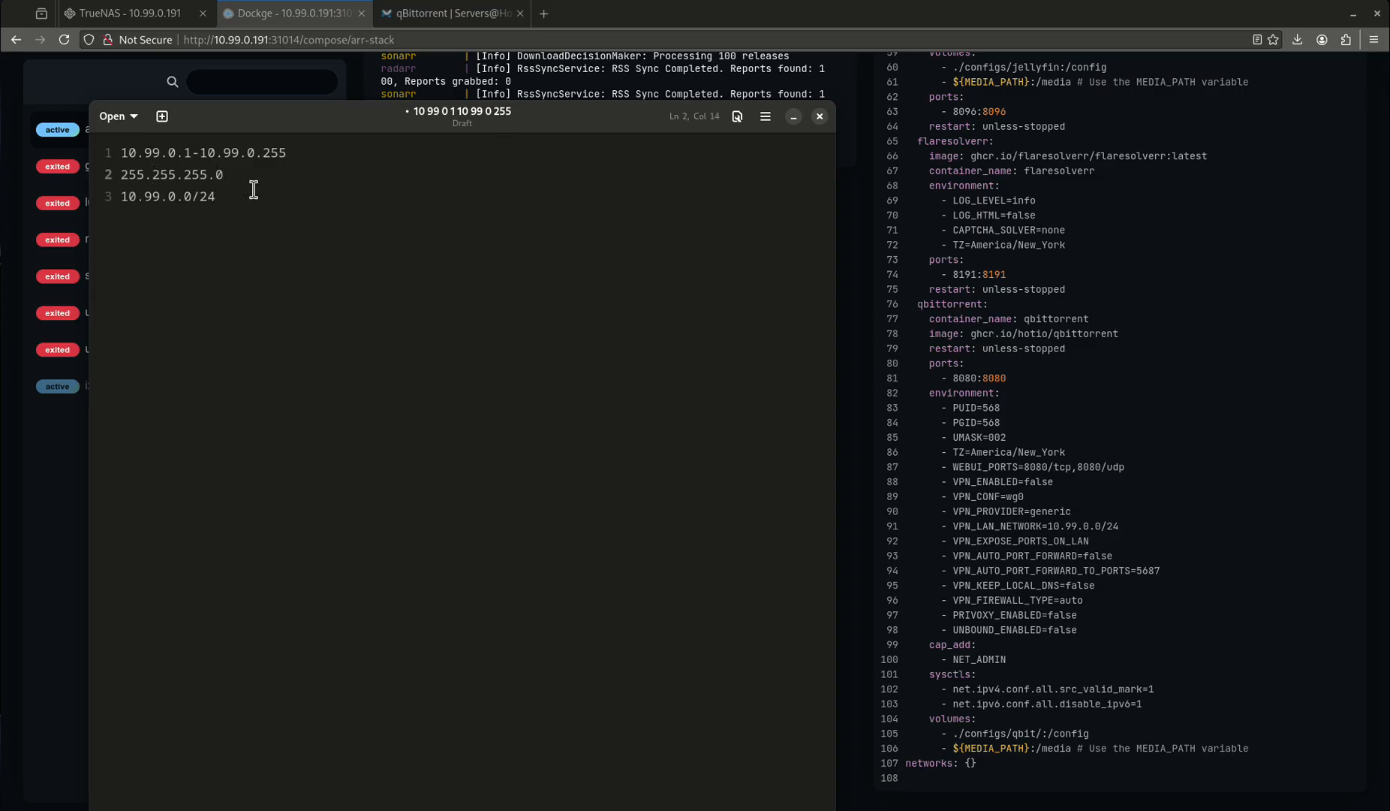
{"action": "key", "text": "Backspace"}
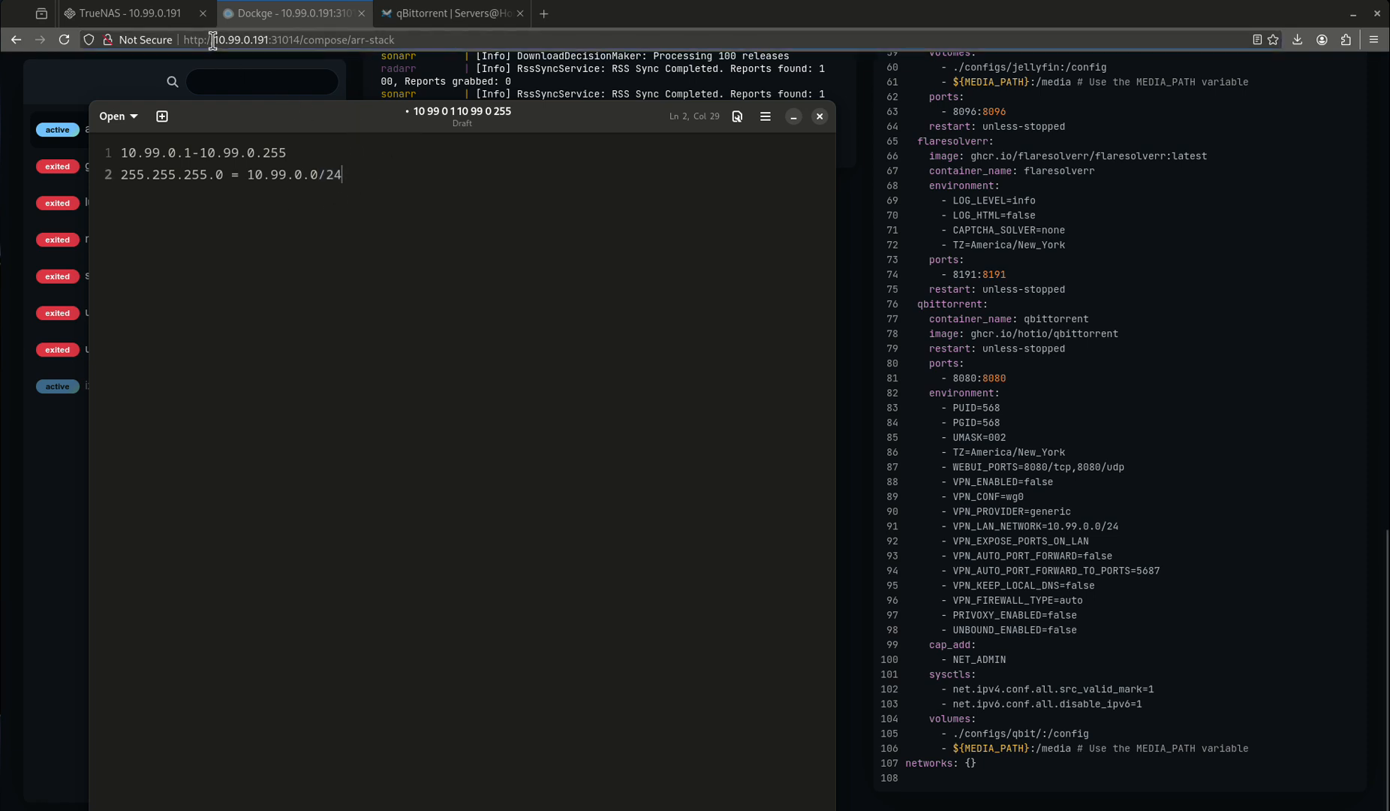
Check qbittorrent's VPN_LAN_NETWORK 10.99.0.0/24 and ${MEDIA_PATH}:/media volume in the arr-stack compose file.
{"action": "left_click", "coordinate": [818, 116]}
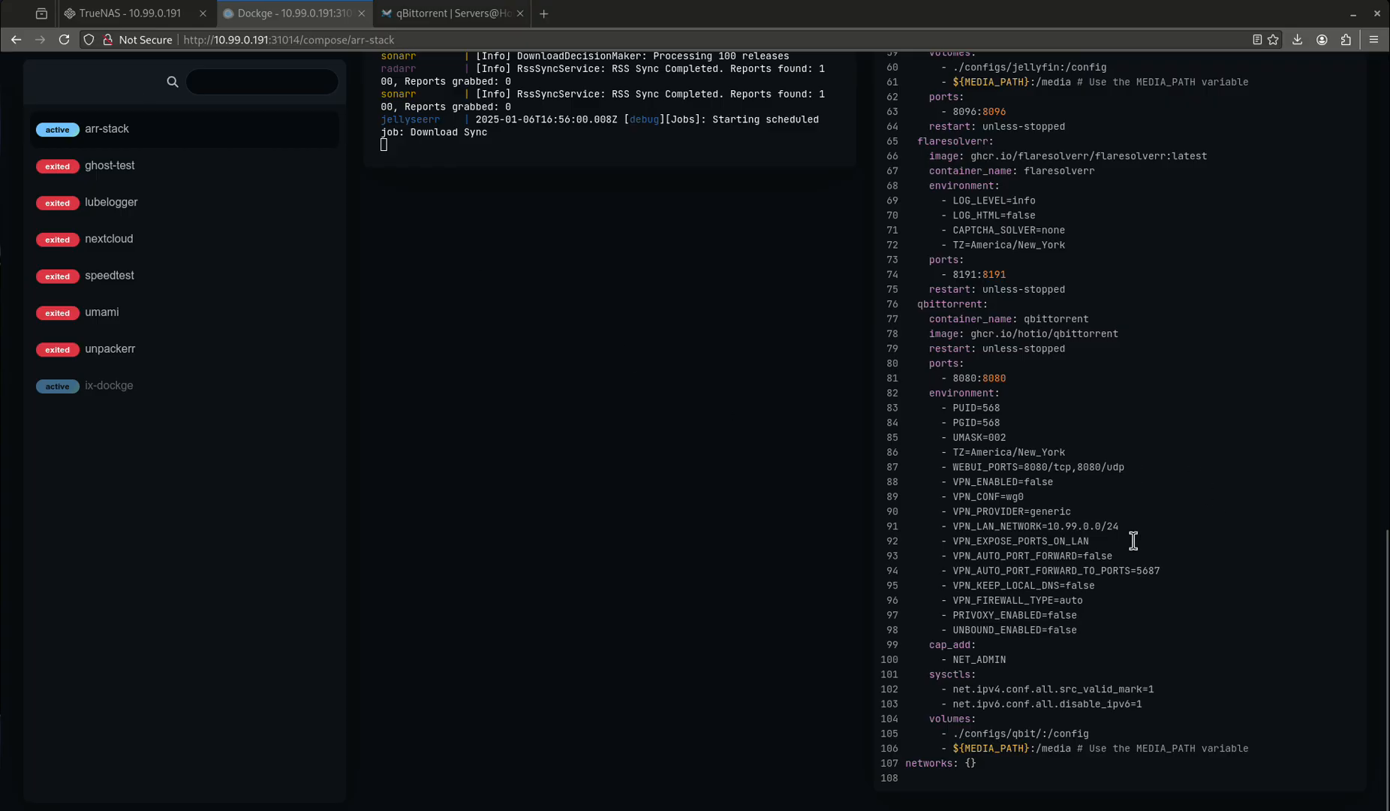
{"action": "mouse_move", "coordinate": [1101, 521]}
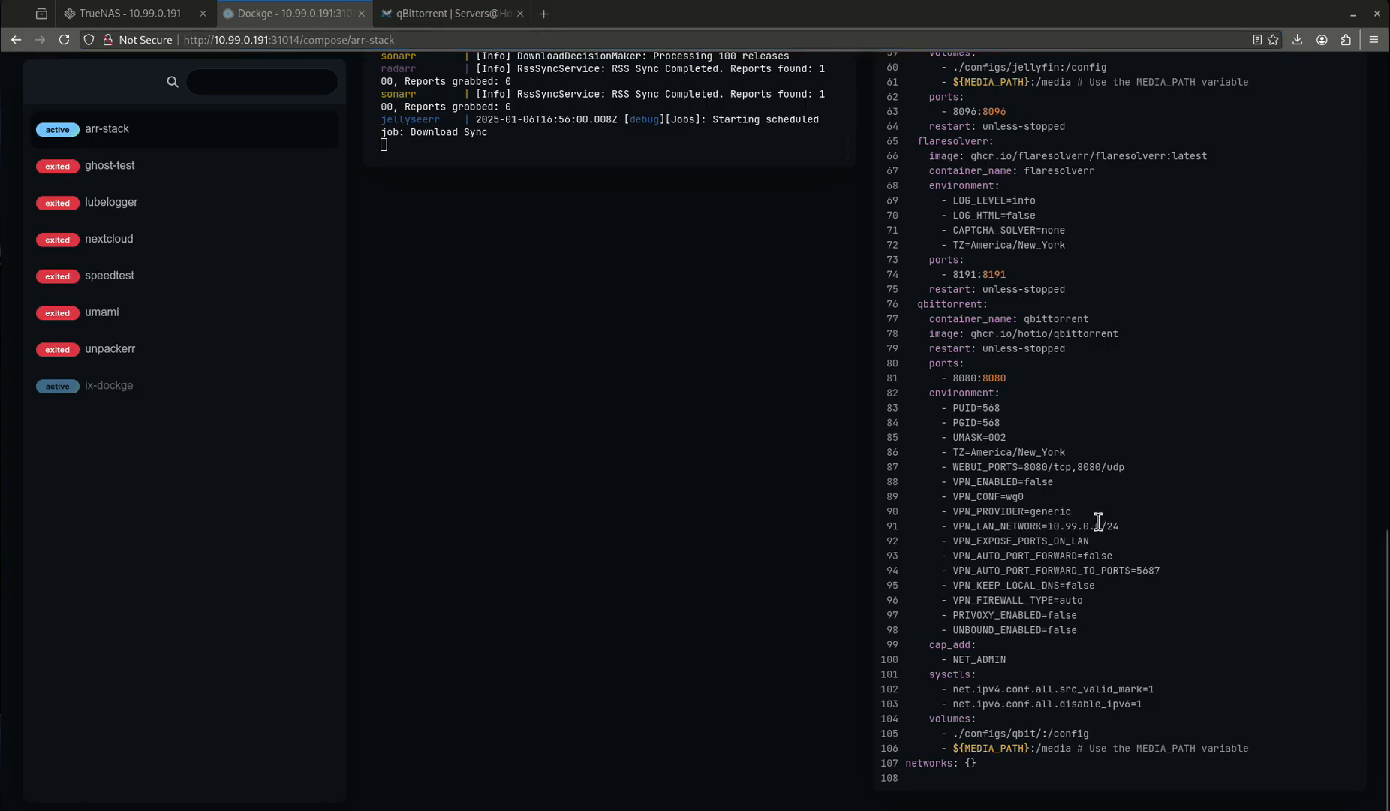
{"action": "mouse_move", "coordinate": [888, 308]}
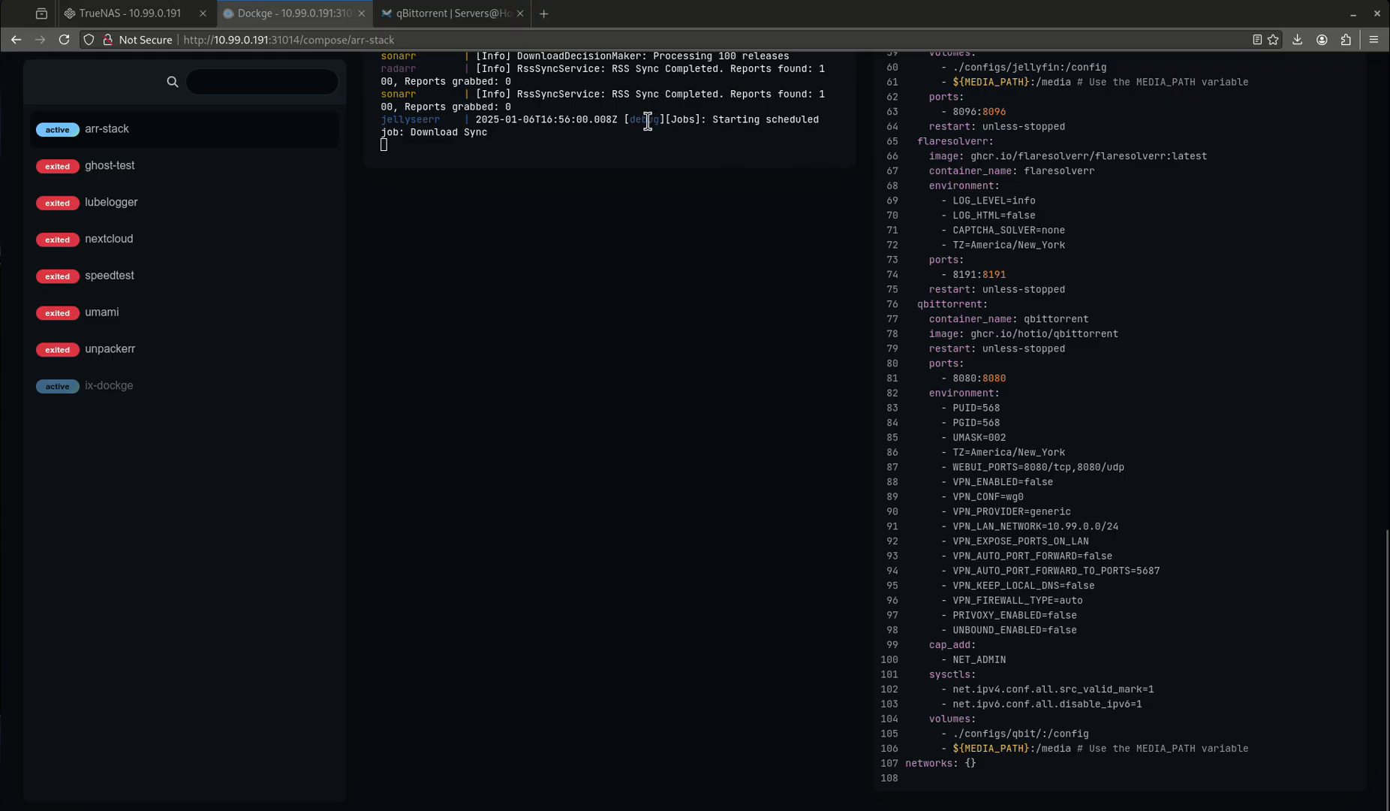
{"action": "mouse_move", "coordinate": [613, 141]}
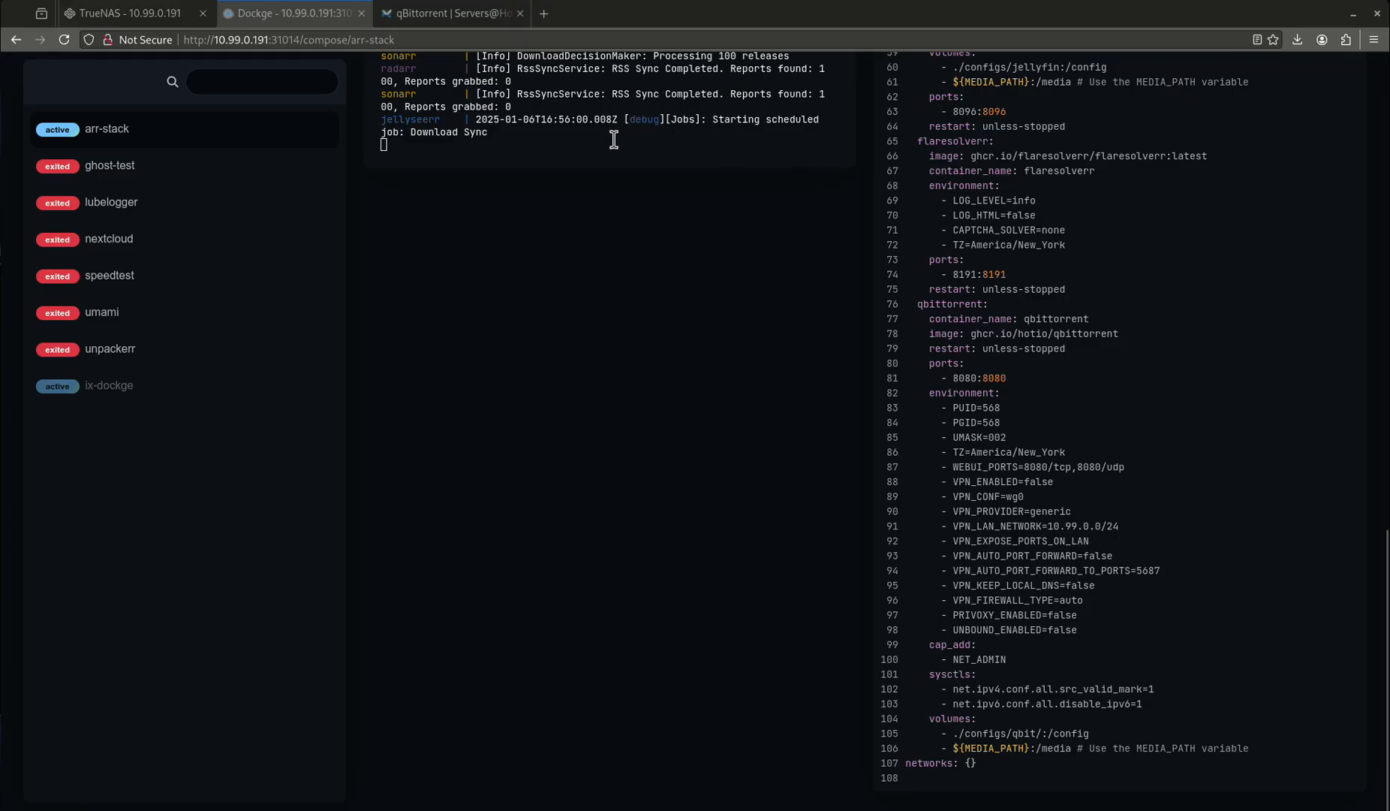
{"action": "mouse_move", "coordinate": [1059, 523]}
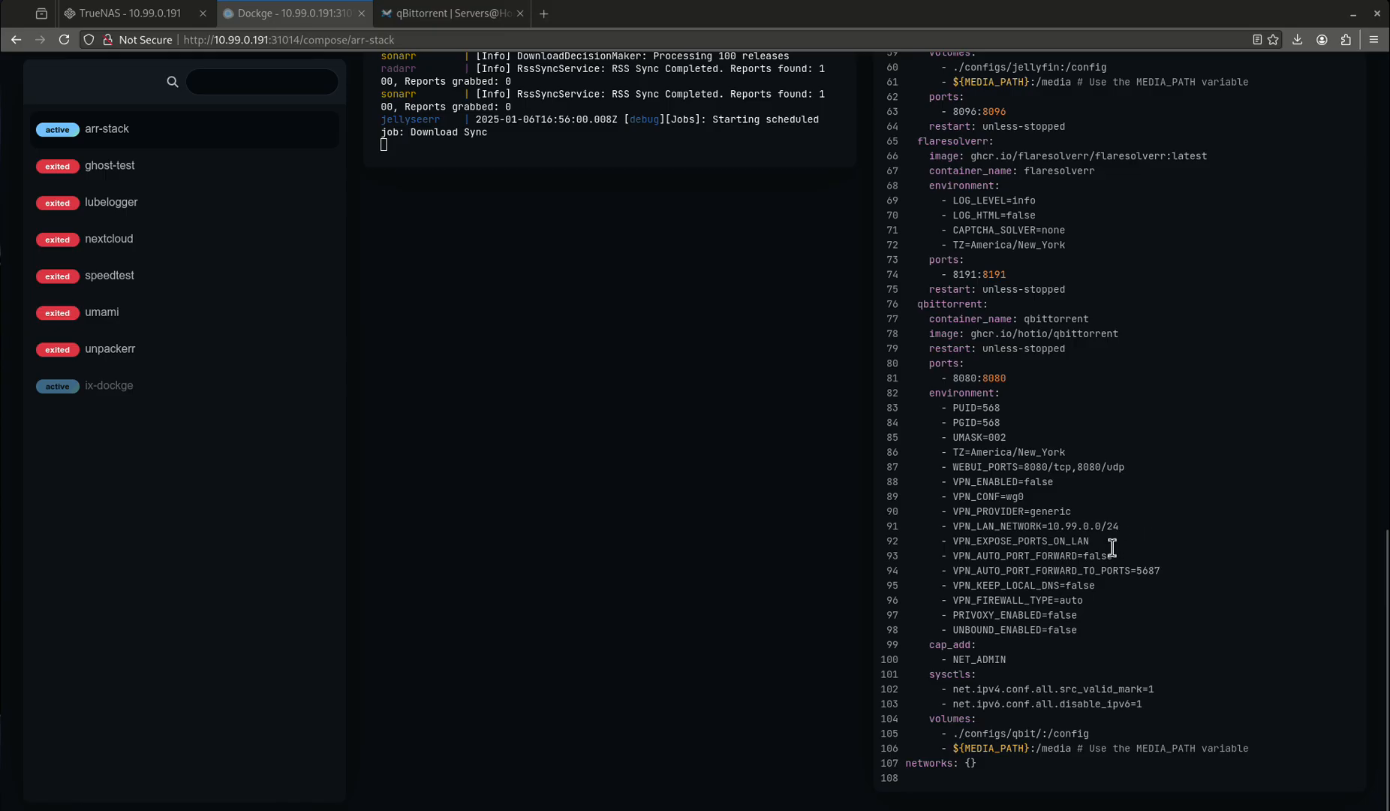
{"action": "mouse_move", "coordinate": [1081, 525]}
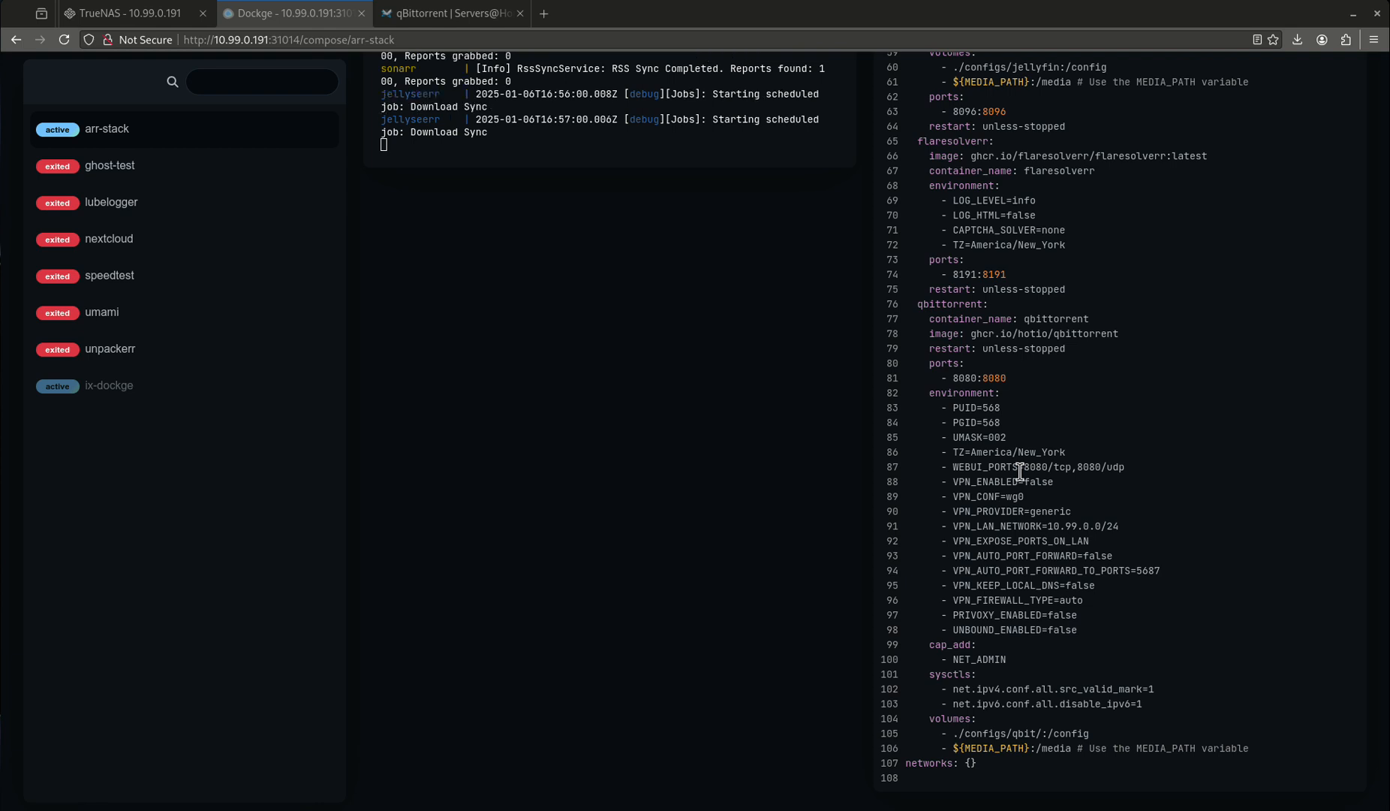
{"action": "mouse_move", "coordinate": [1171, 502]}
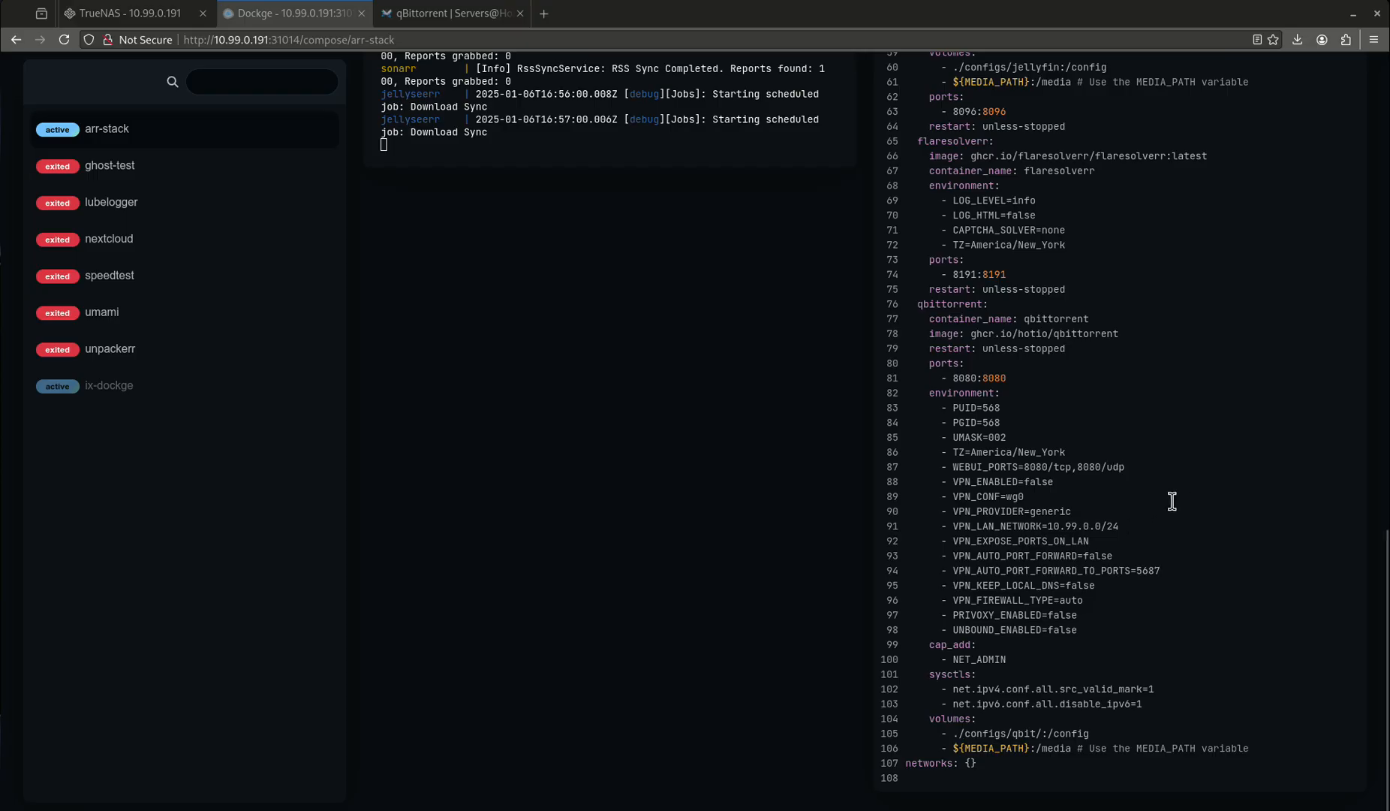
{"action": "scroll", "scroll_direction": "up", "scroll_amount": 3}
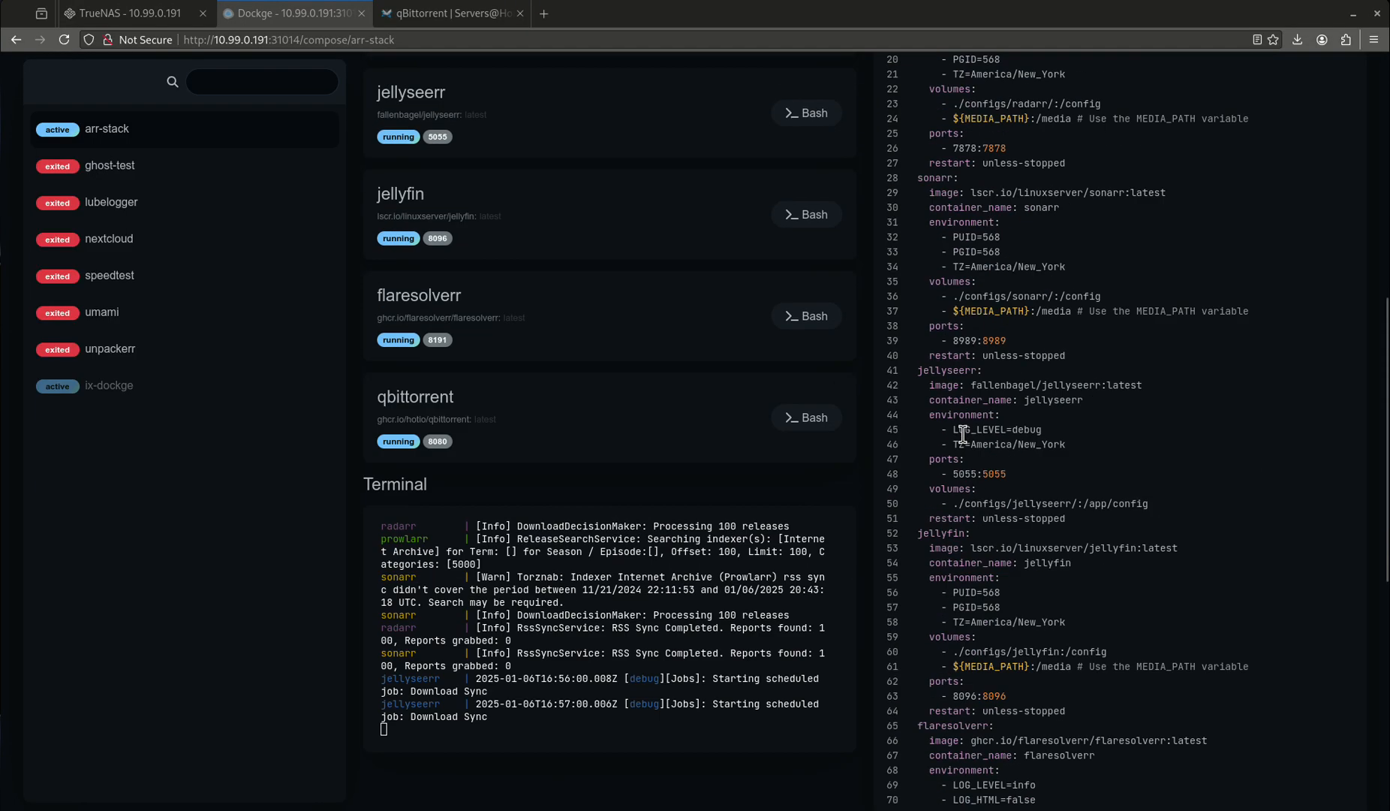
{"action": "scroll", "scroll_direction": "down", "scroll_amount": 3}
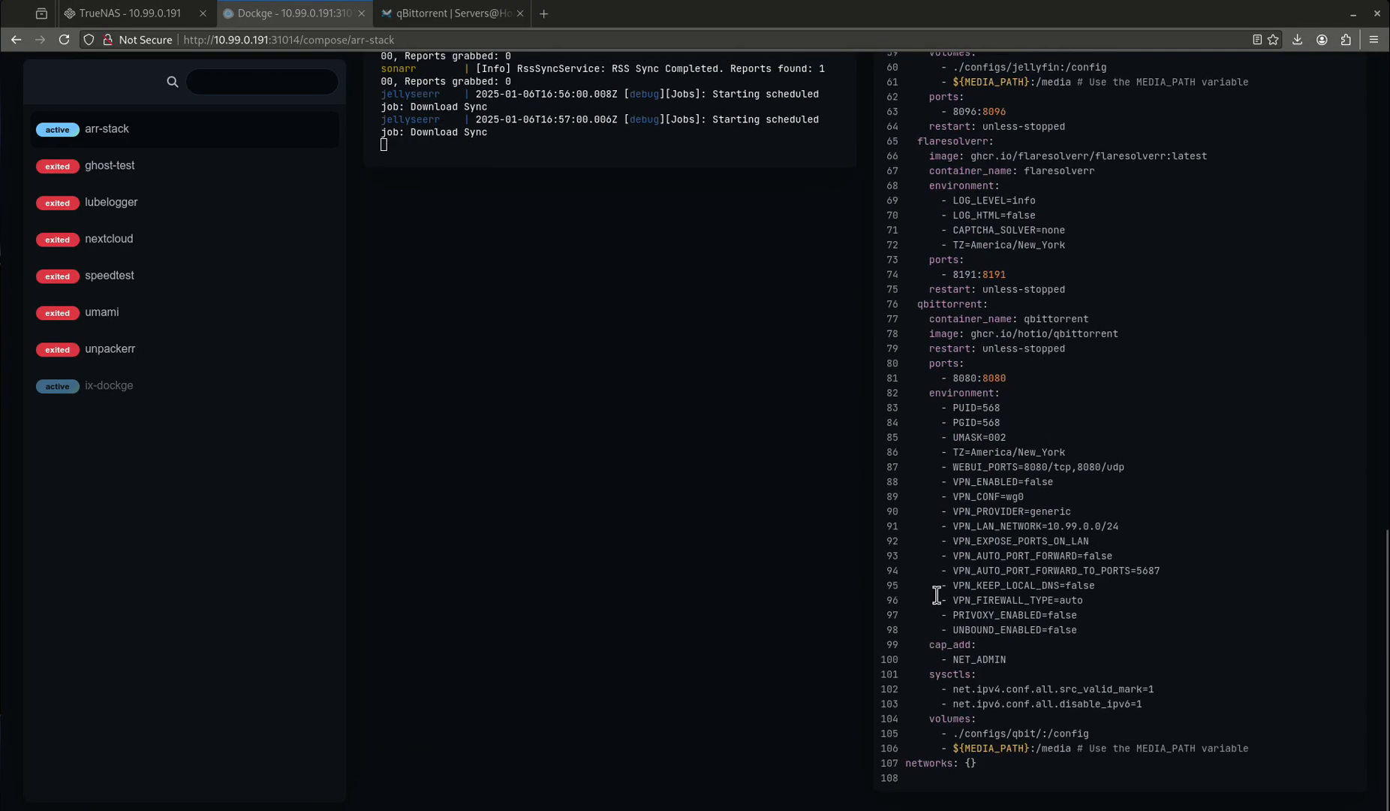
{"action": "mouse_move", "coordinate": [1047, 655]}
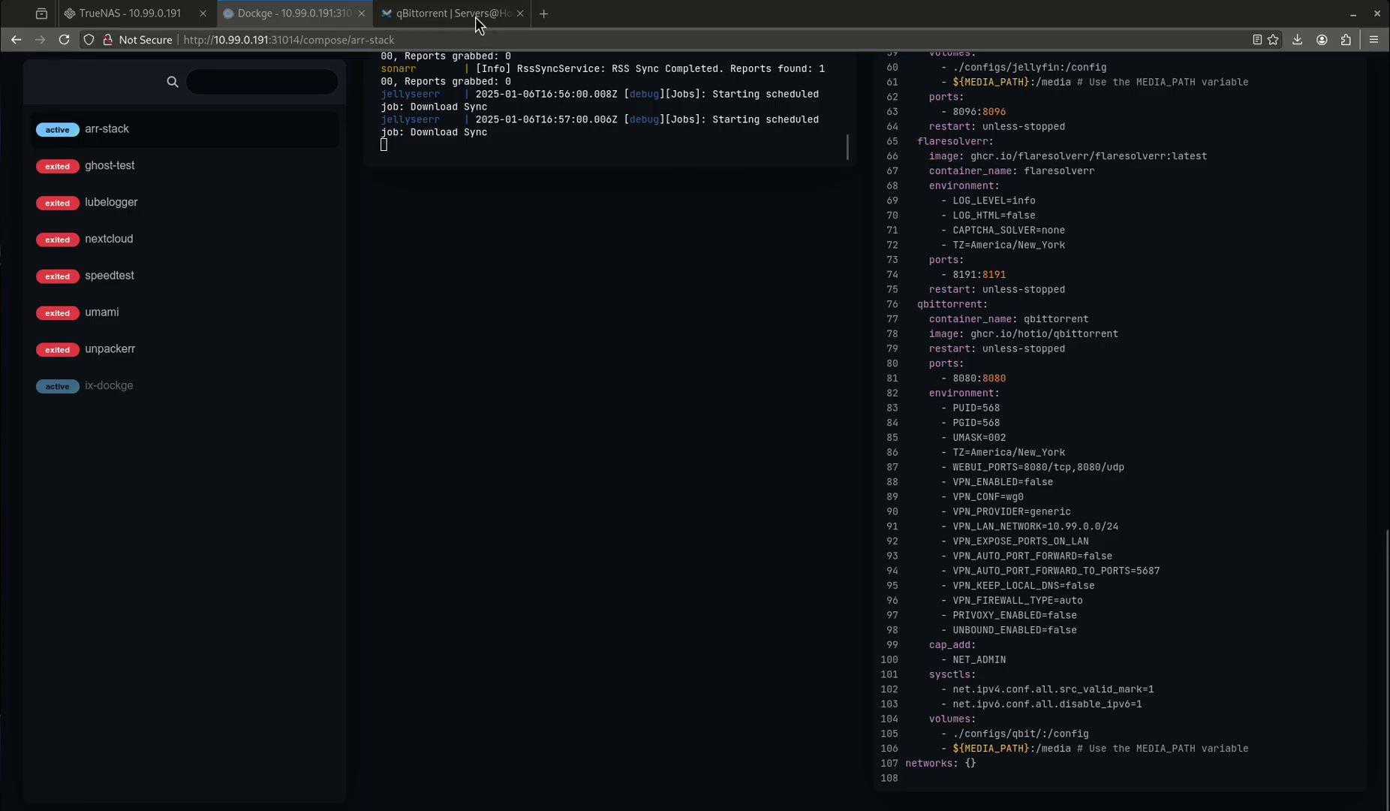
Jump to the wiki's Example Wireguard wg0.conf File section and compare it with the editor draft.
{"action": "left_click", "coordinate": [452, 13]}
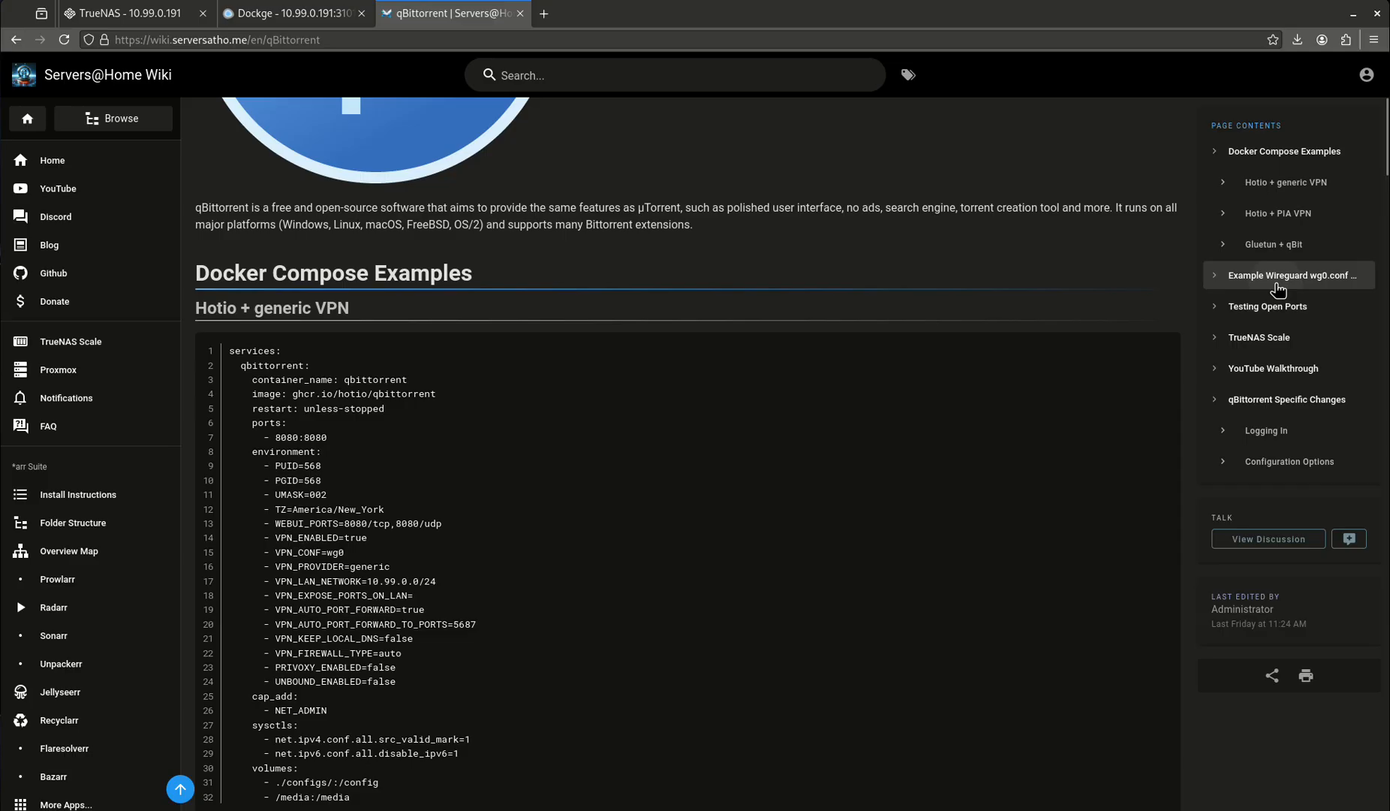
{"action": "left_click", "coordinate": [1292, 275]}
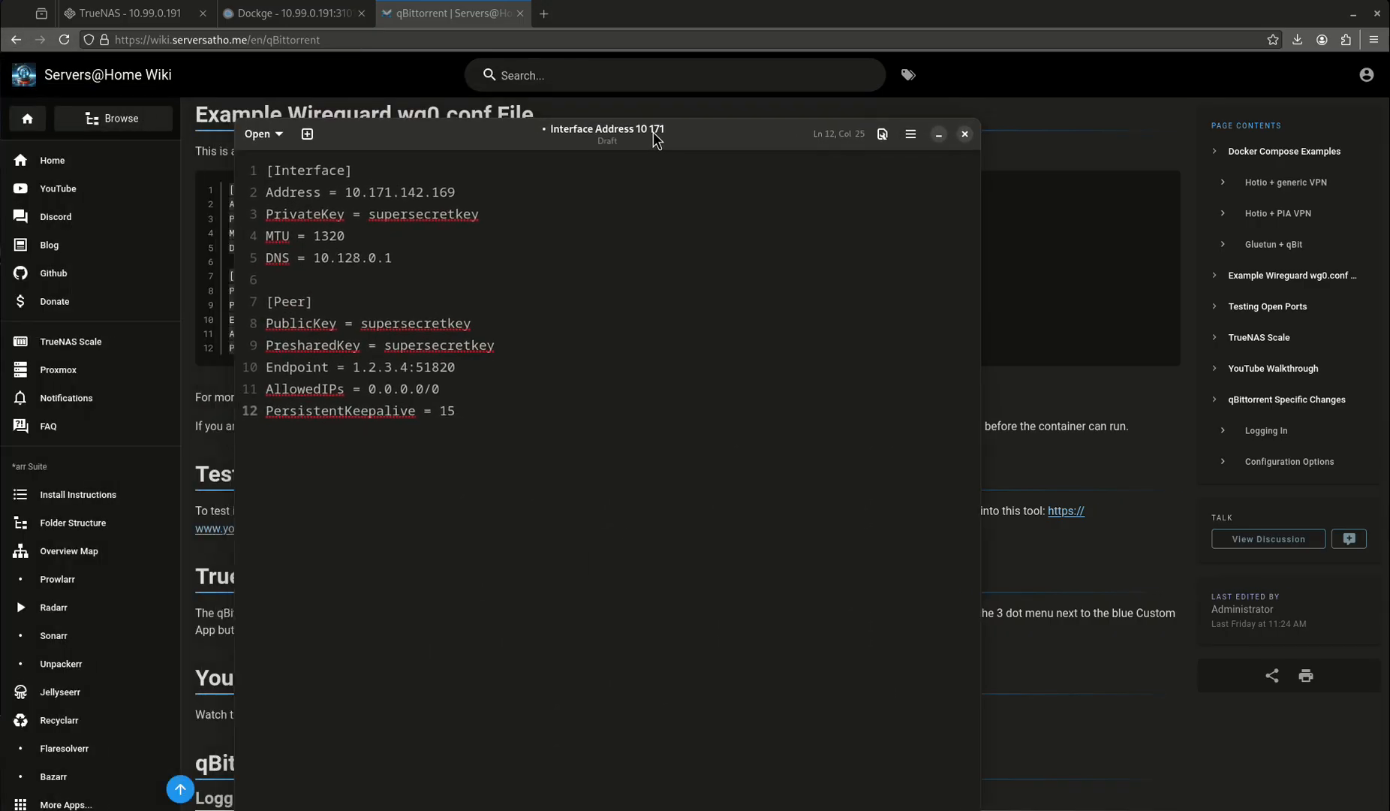
{"action": "mouse_move", "coordinate": [461, 333]}
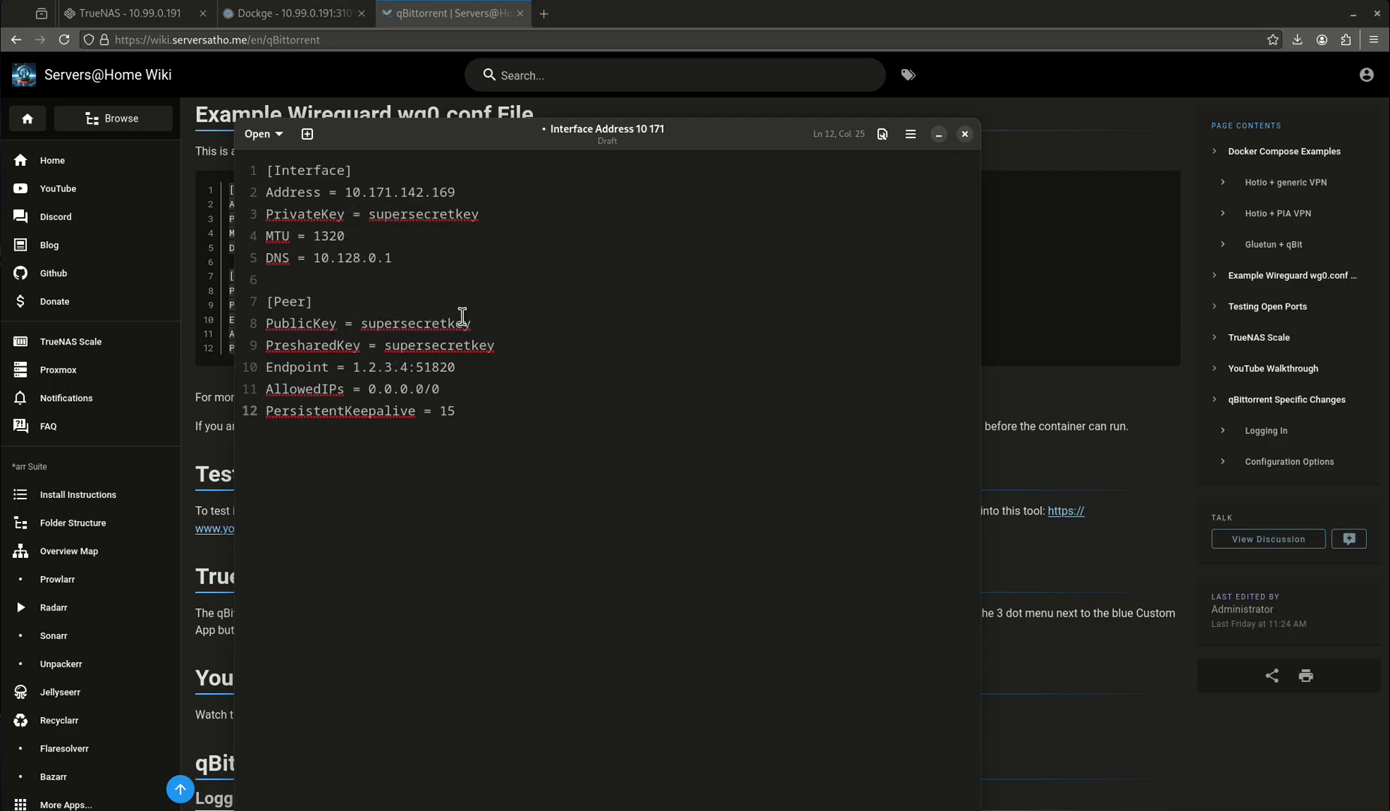
{"action": "mouse_move", "coordinate": [405, 394]}
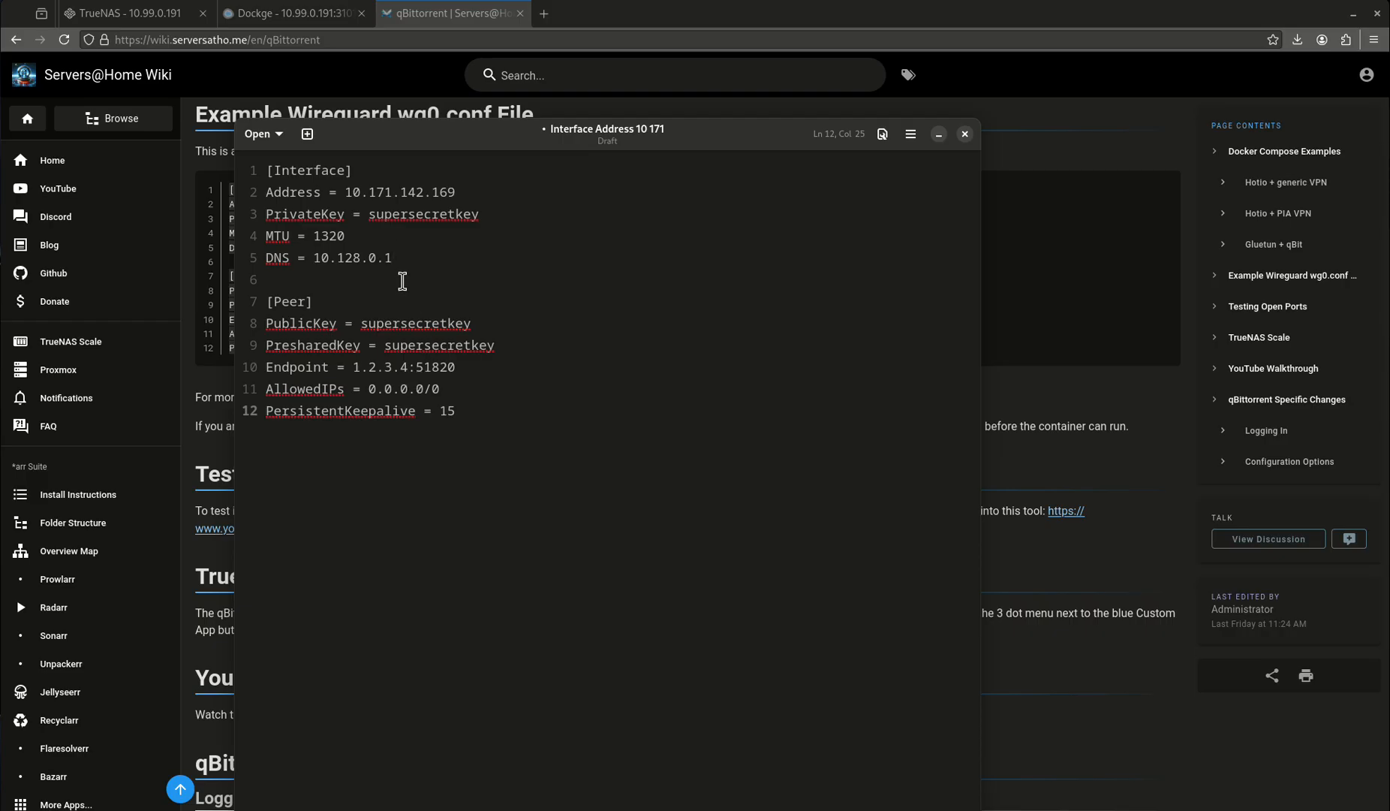
{"action": "mouse_move", "coordinate": [475, 148]}
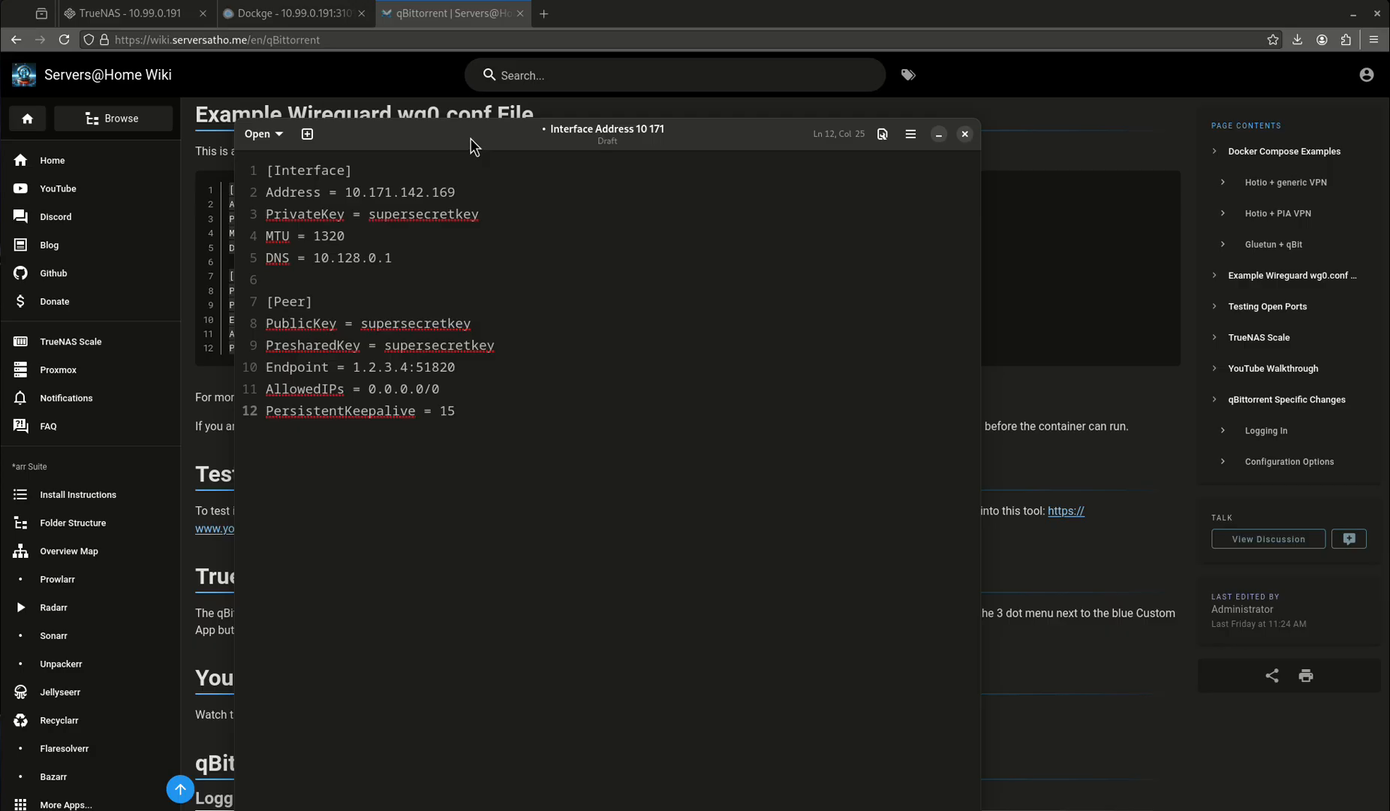
{"action": "left_click", "coordinate": [964, 134]}
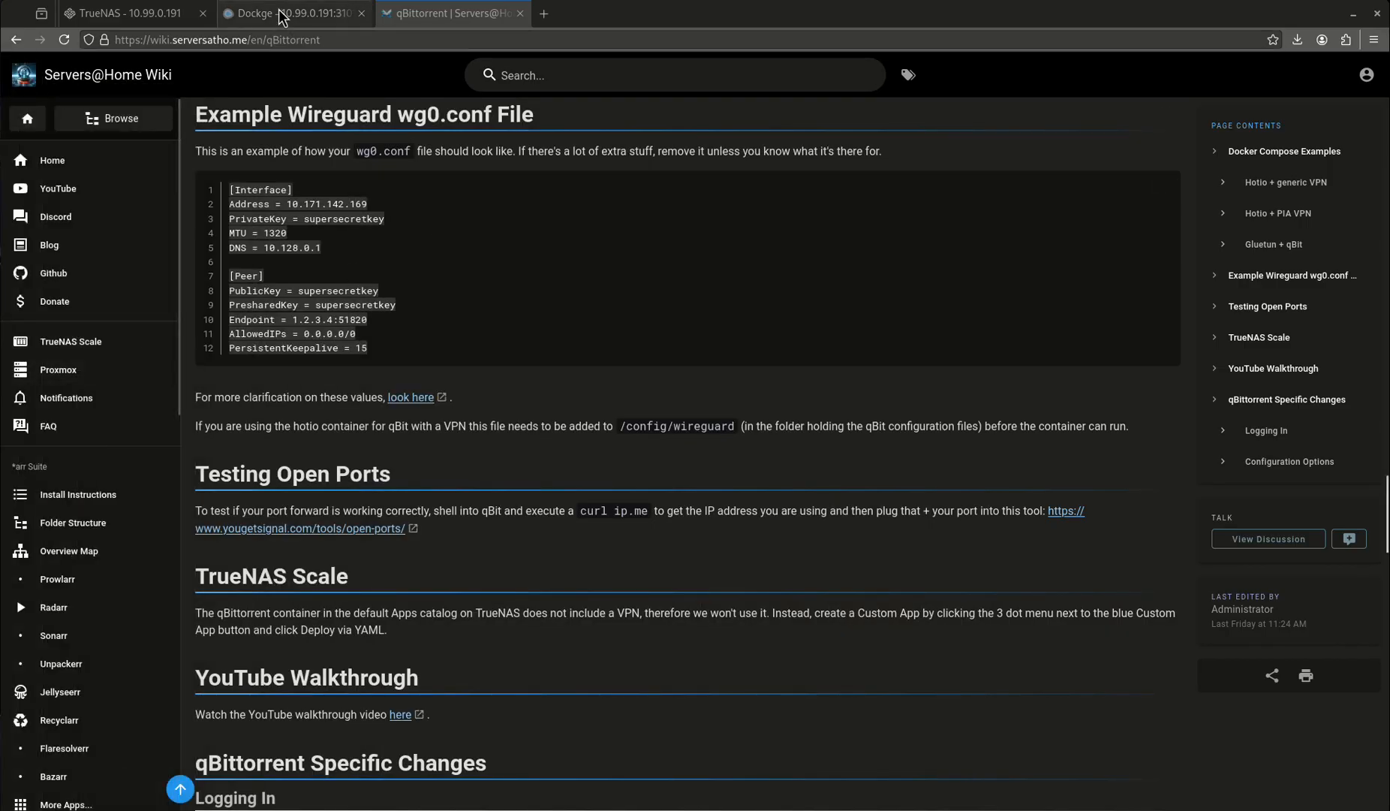
Review the qbittorrent service's VPN_CONF=wg0 environment and volume mappings in arr-stack's compose.yaml.
{"action": "left_click", "coordinate": [293, 13]}
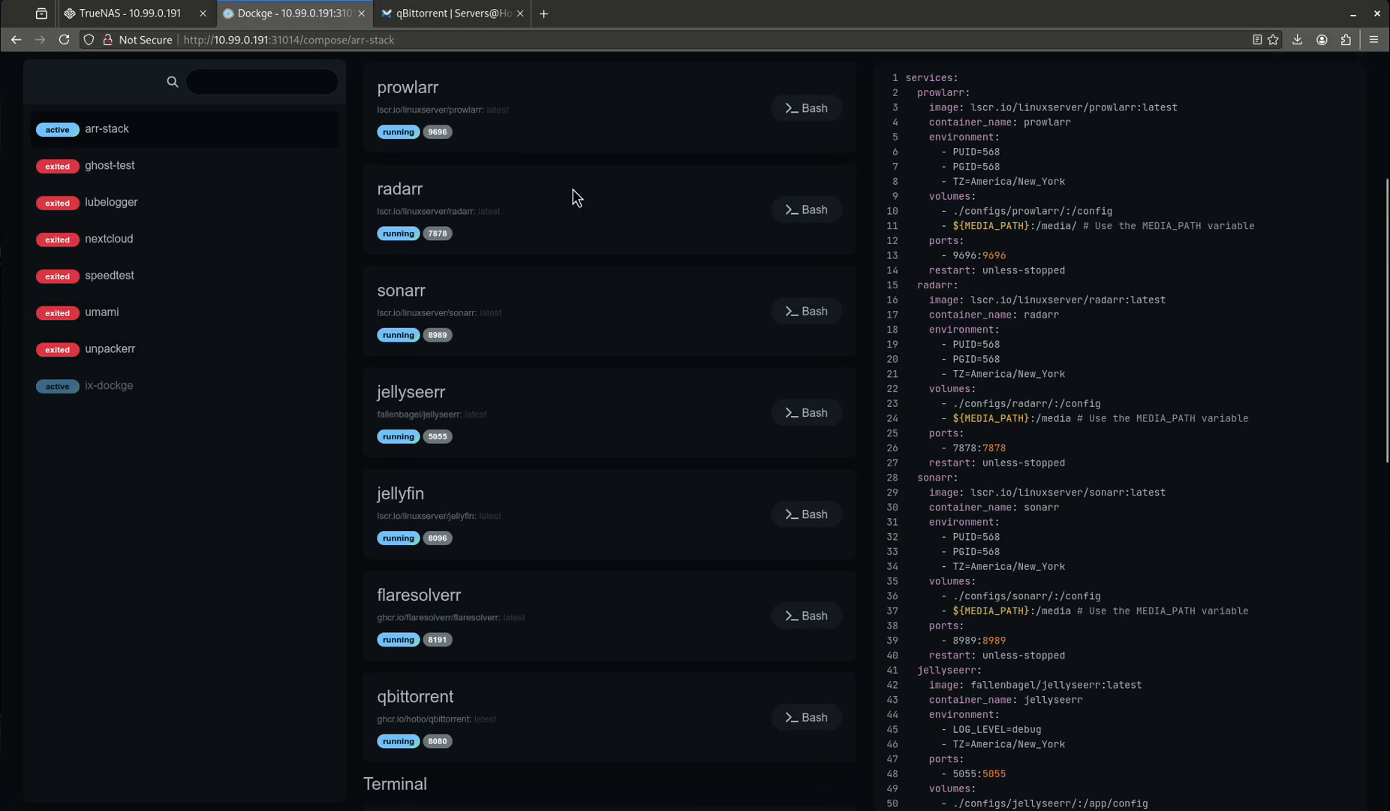
{"action": "scroll", "scroll_direction": "down", "scroll_amount": 3}
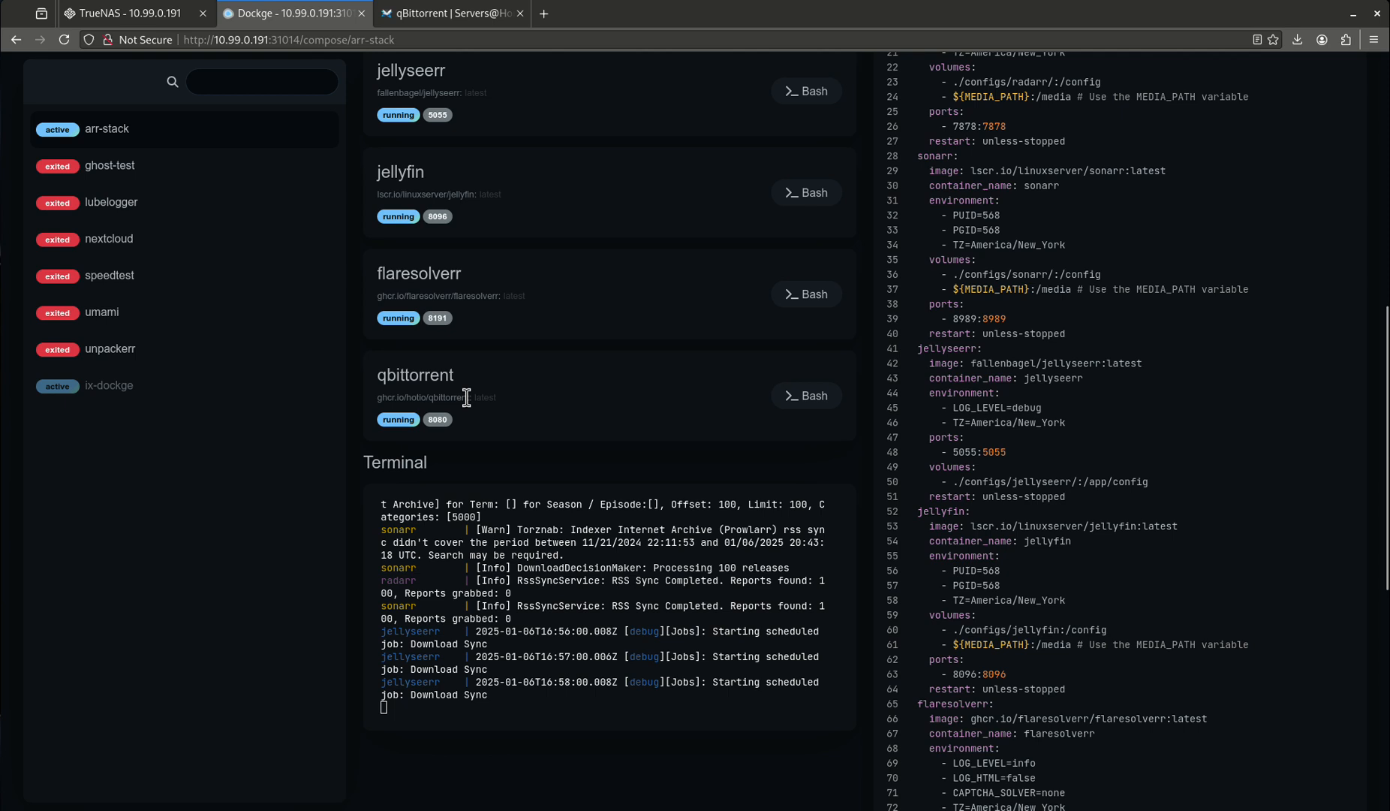
{"action": "mouse_move", "coordinate": [501, 390]}
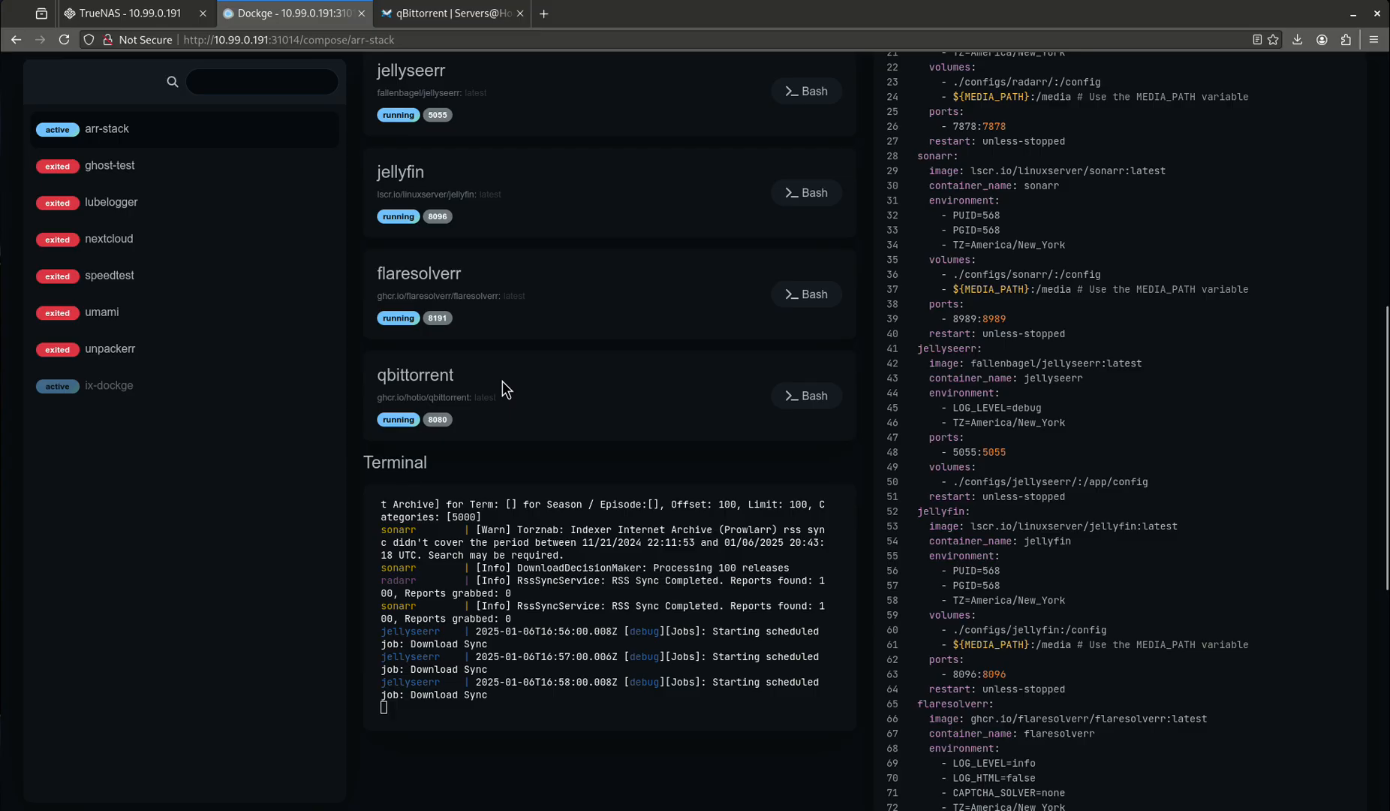
{"action": "mouse_move", "coordinate": [476, 395]}
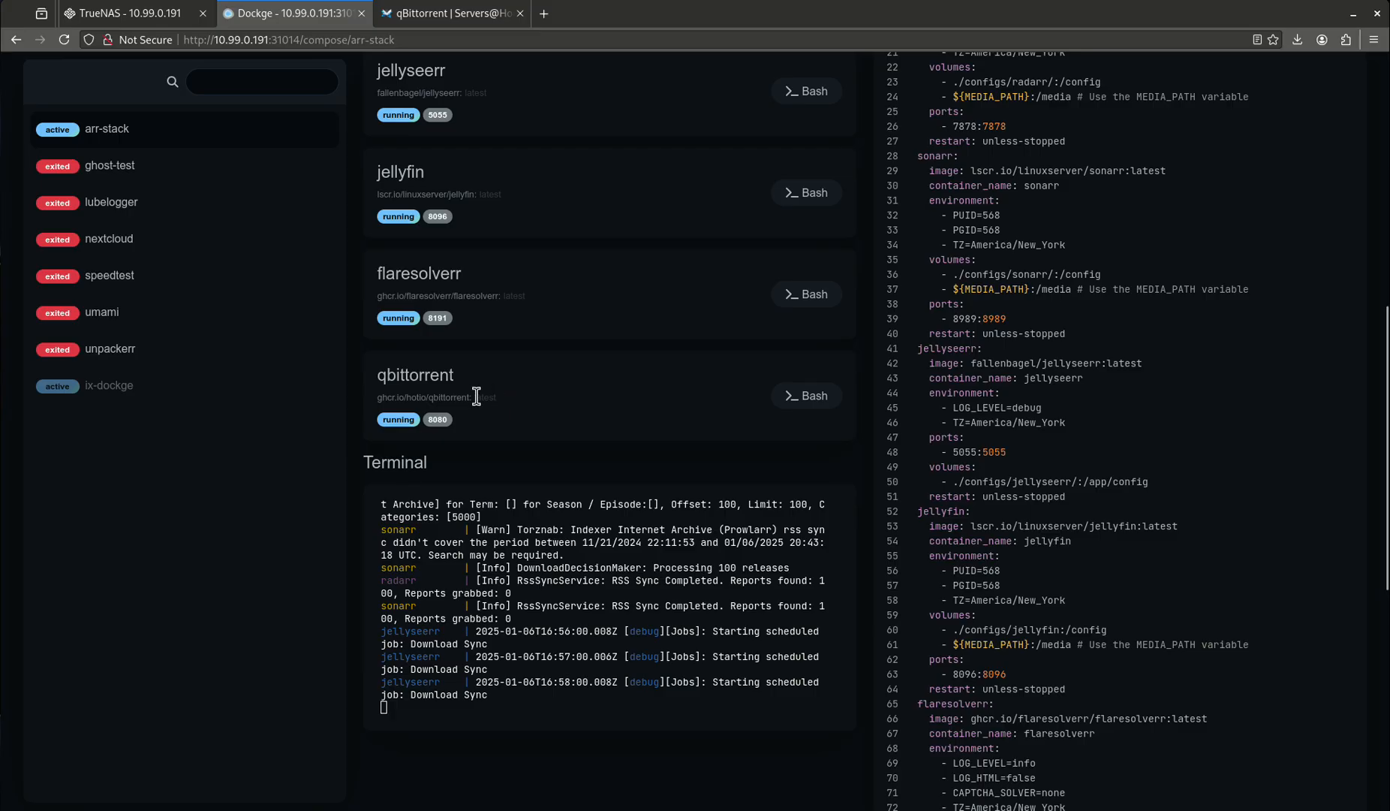
{"action": "mouse_move", "coordinate": [498, 380]}
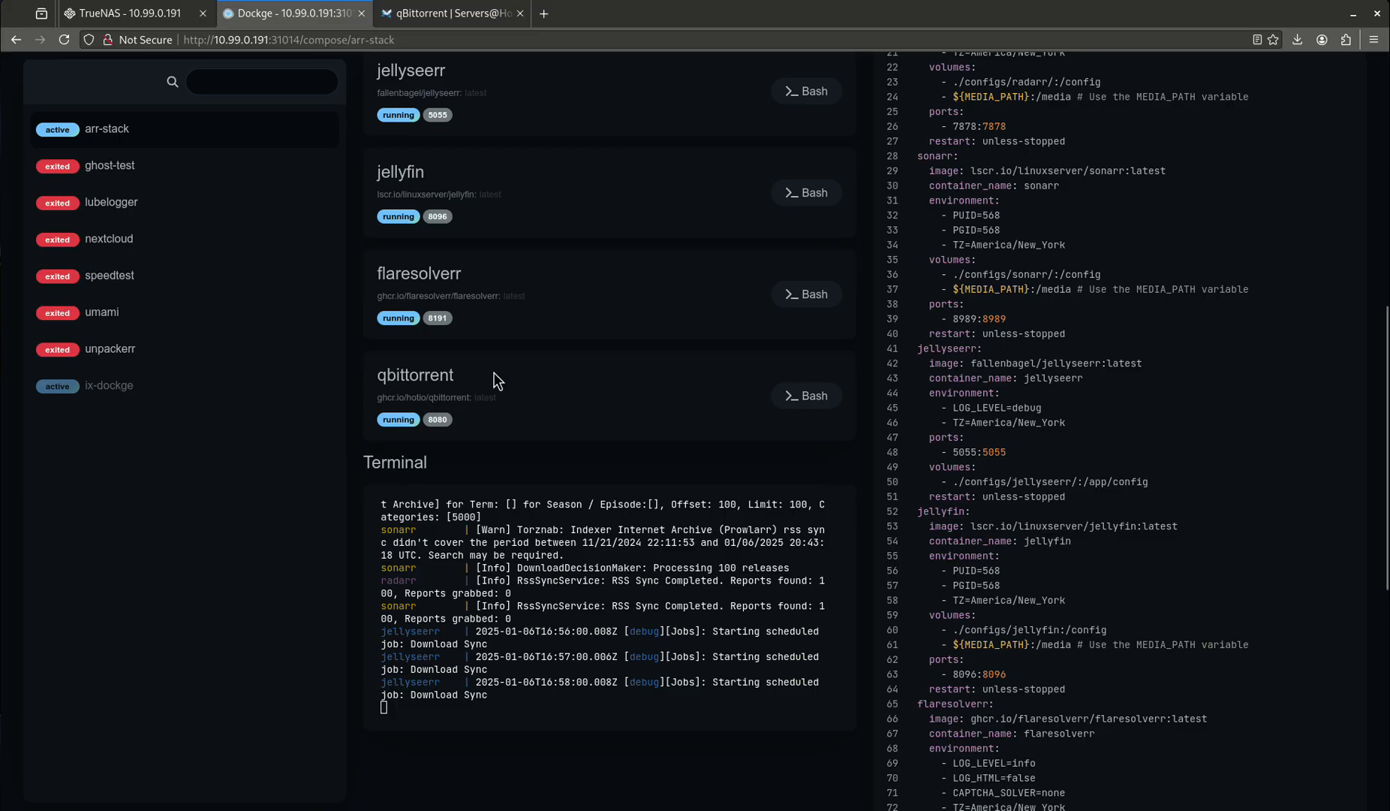
{"action": "scroll", "scroll_direction": "down", "scroll_amount": 3}
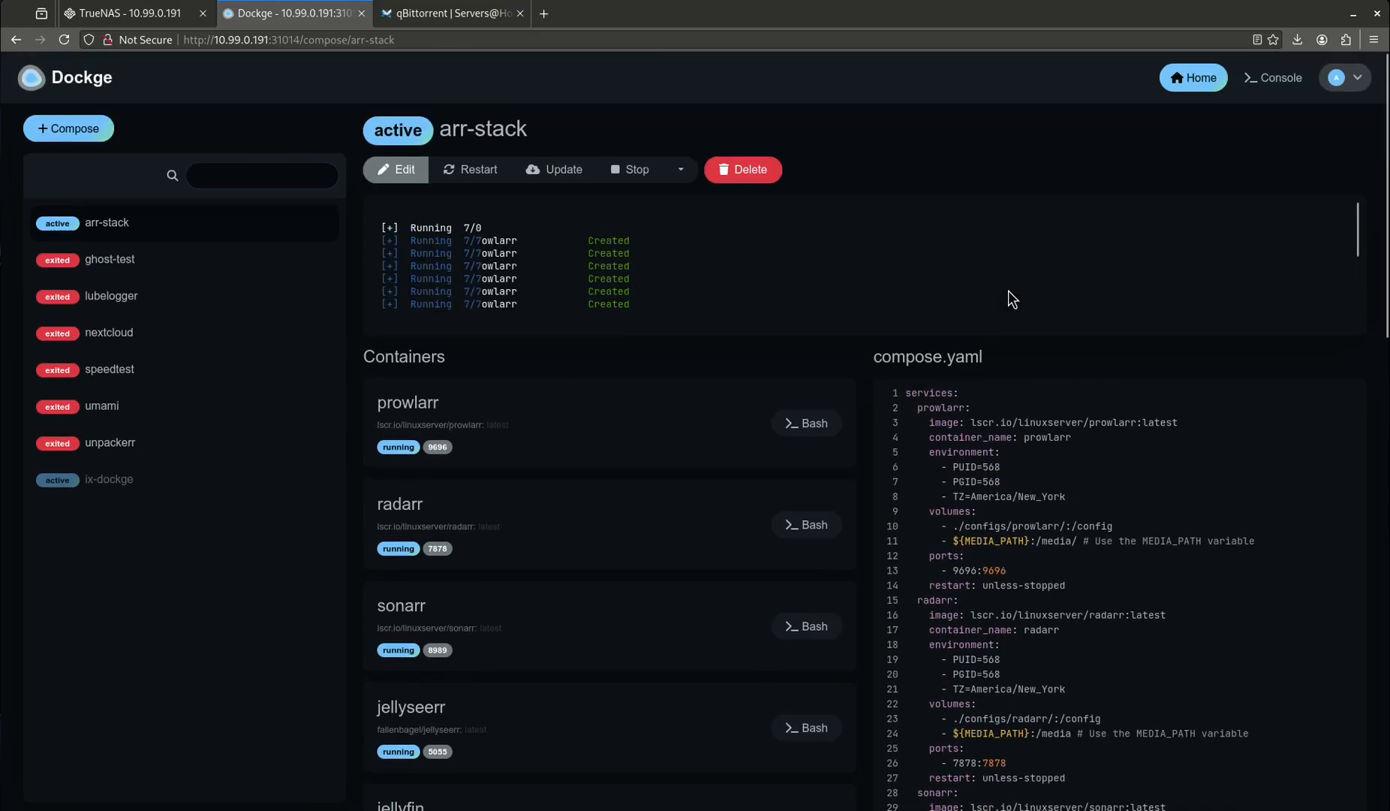
{"action": "scroll", "scroll_direction": "down", "scroll_amount": 3}
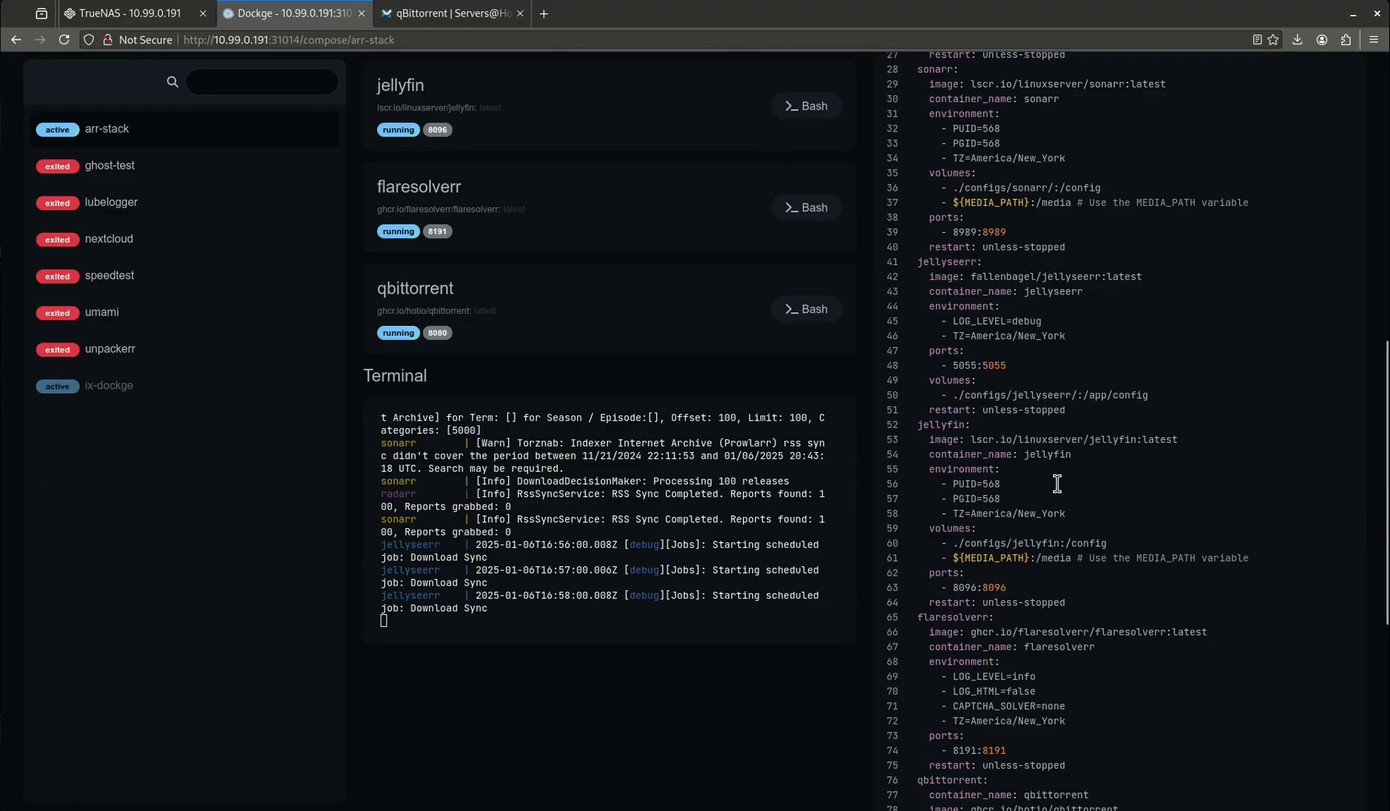
{"action": "scroll", "scroll_direction": "down", "scroll_amount": 3}
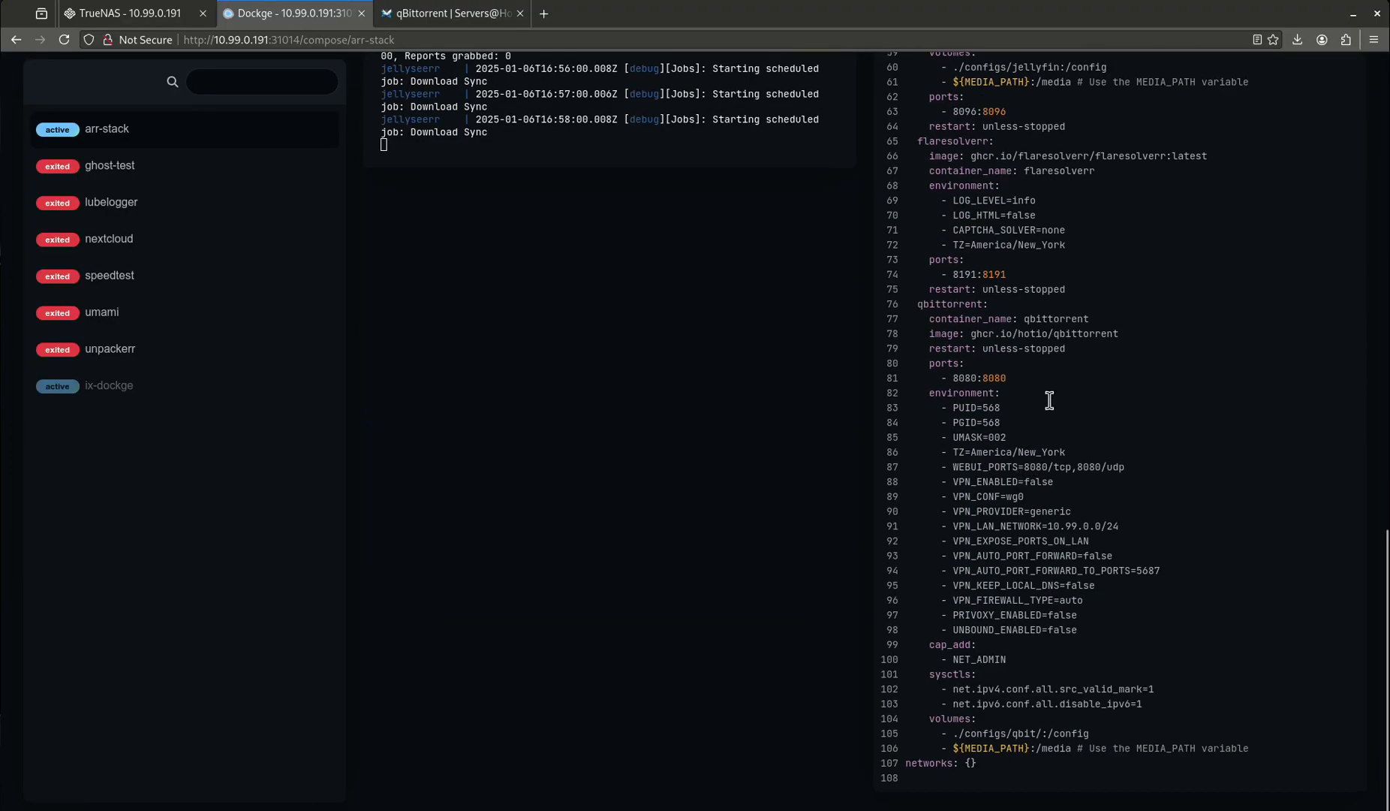
{"action": "mouse_move", "coordinate": [1062, 614]}
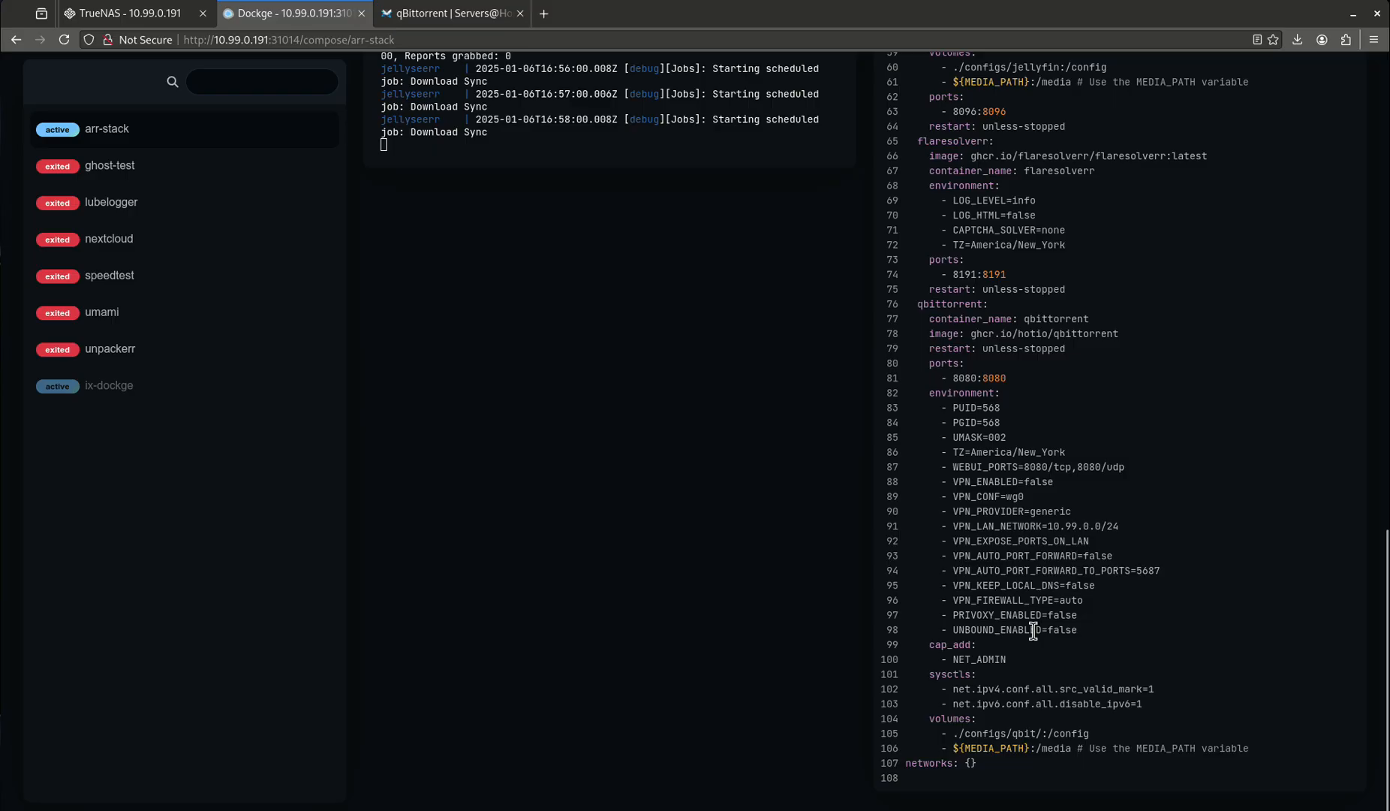
{"action": "mouse_move", "coordinate": [1027, 665]}
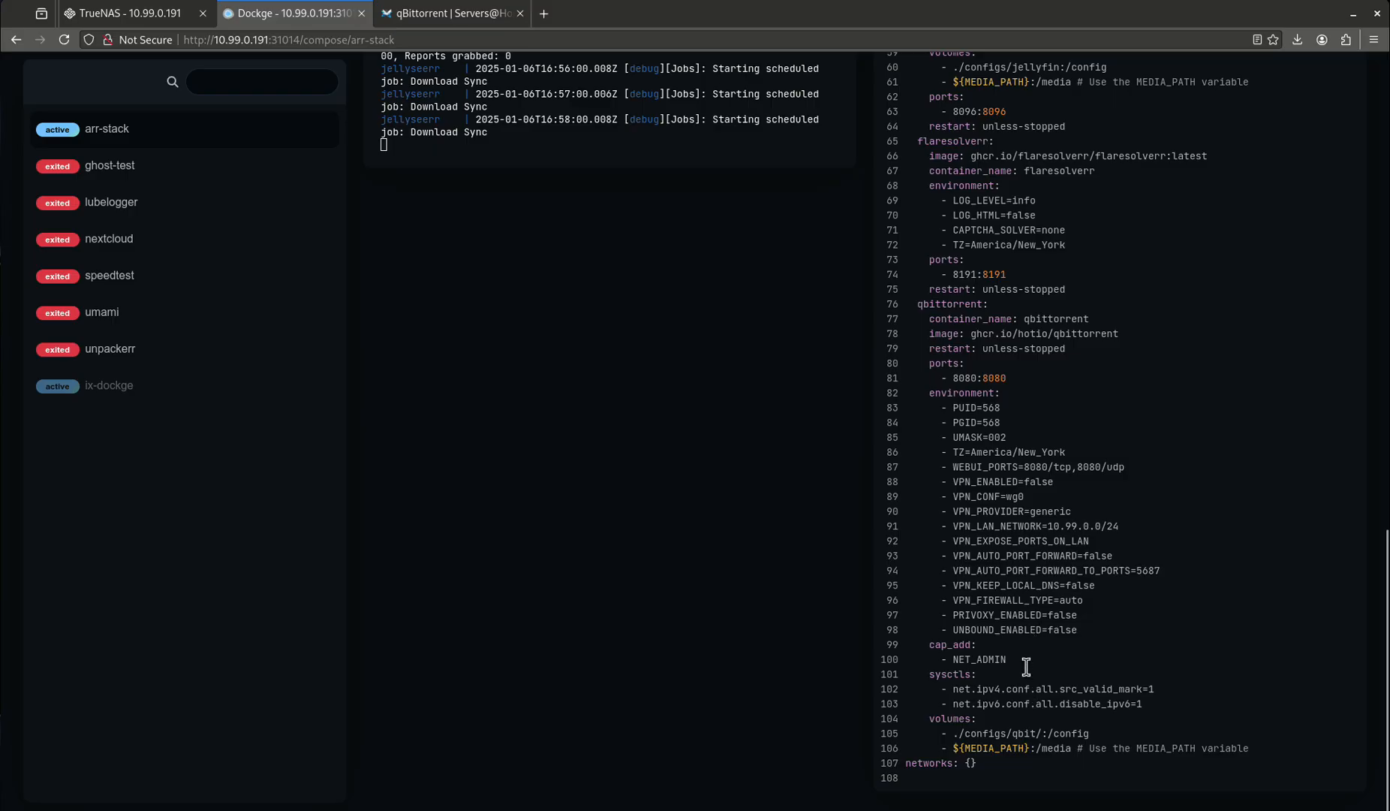
{"action": "scroll", "scroll_direction": "up", "scroll_amount": 3}
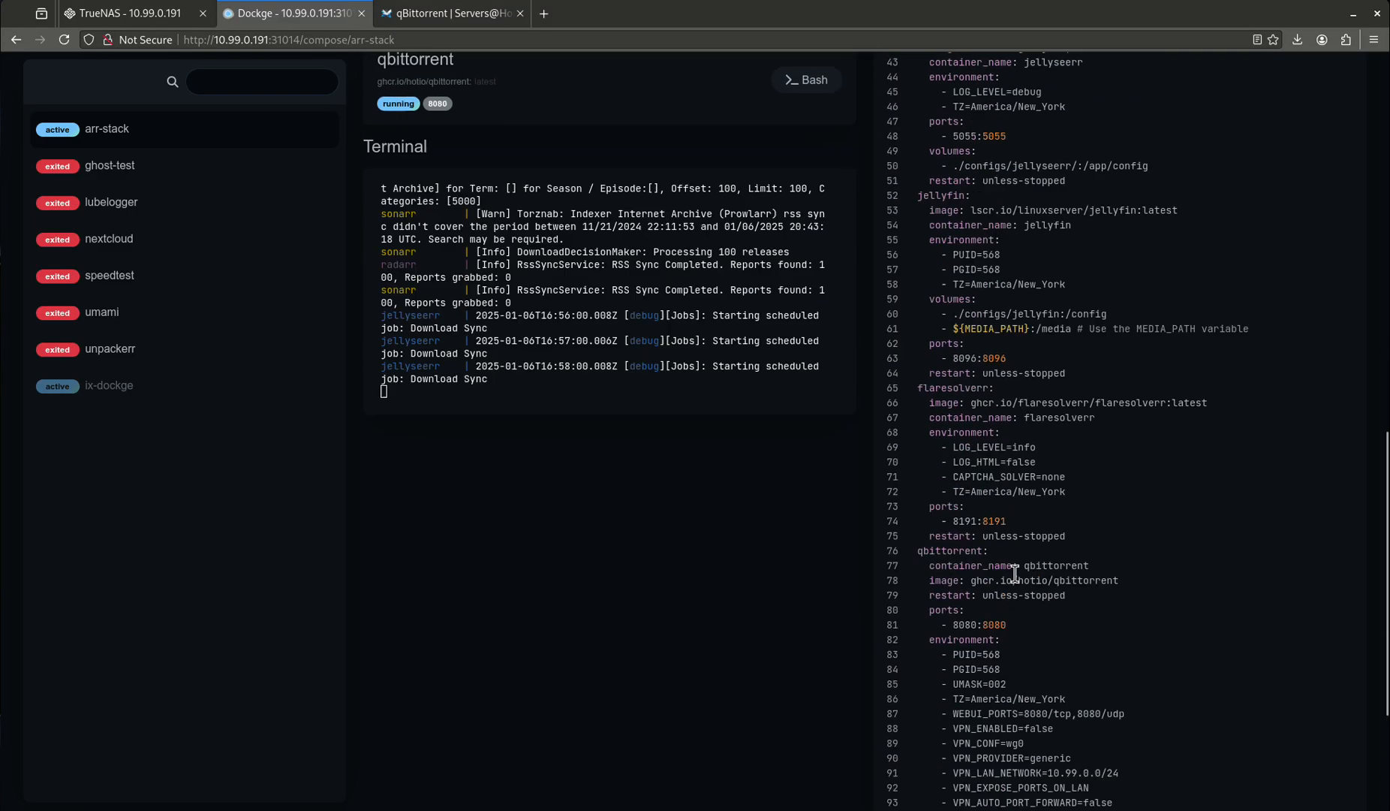
{"action": "scroll", "scroll_direction": "down", "scroll_amount": 3}
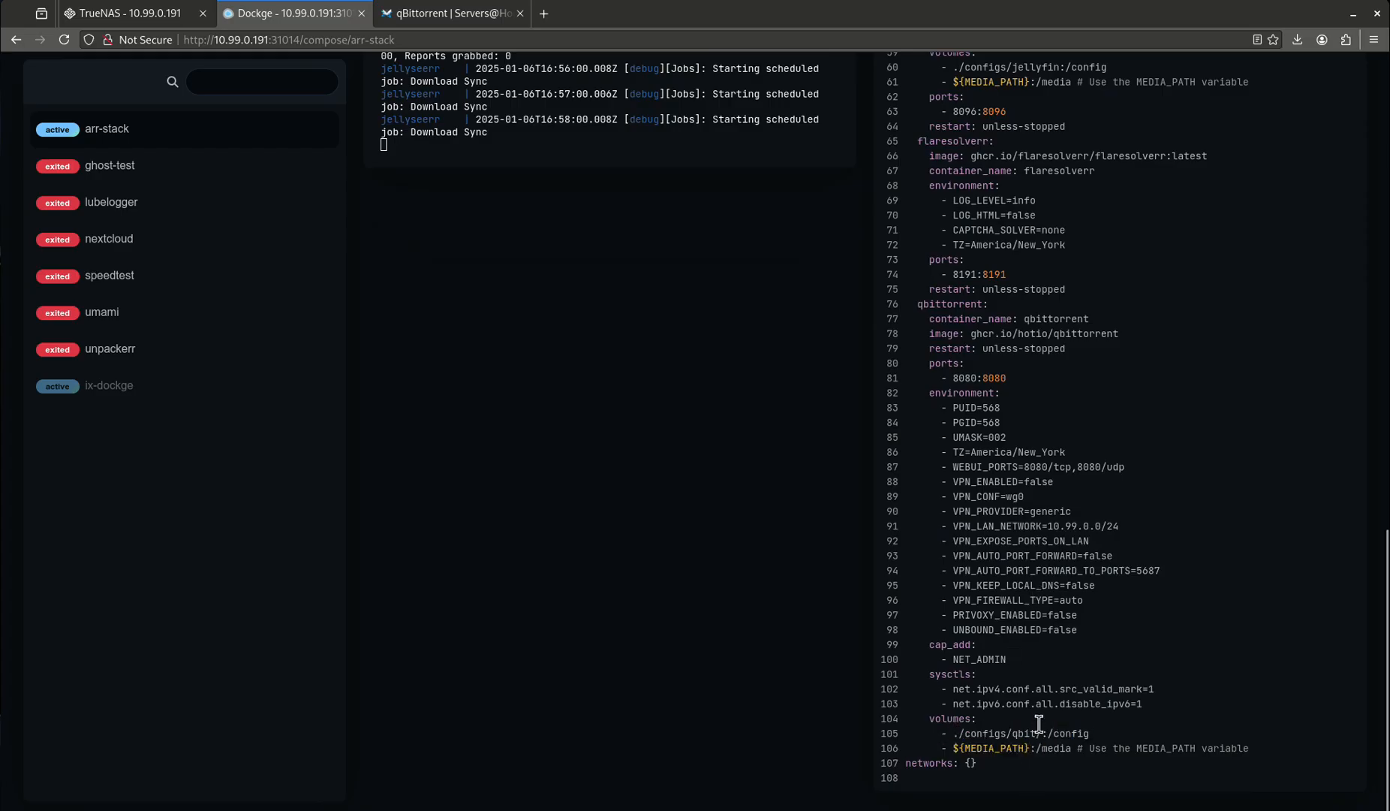
Become root in the TrueNAS shell and cd into /mnt/tank/stacks/arr-stack/configs/qbit/wireguard.
{"action": "left_click", "coordinate": [124, 13]}
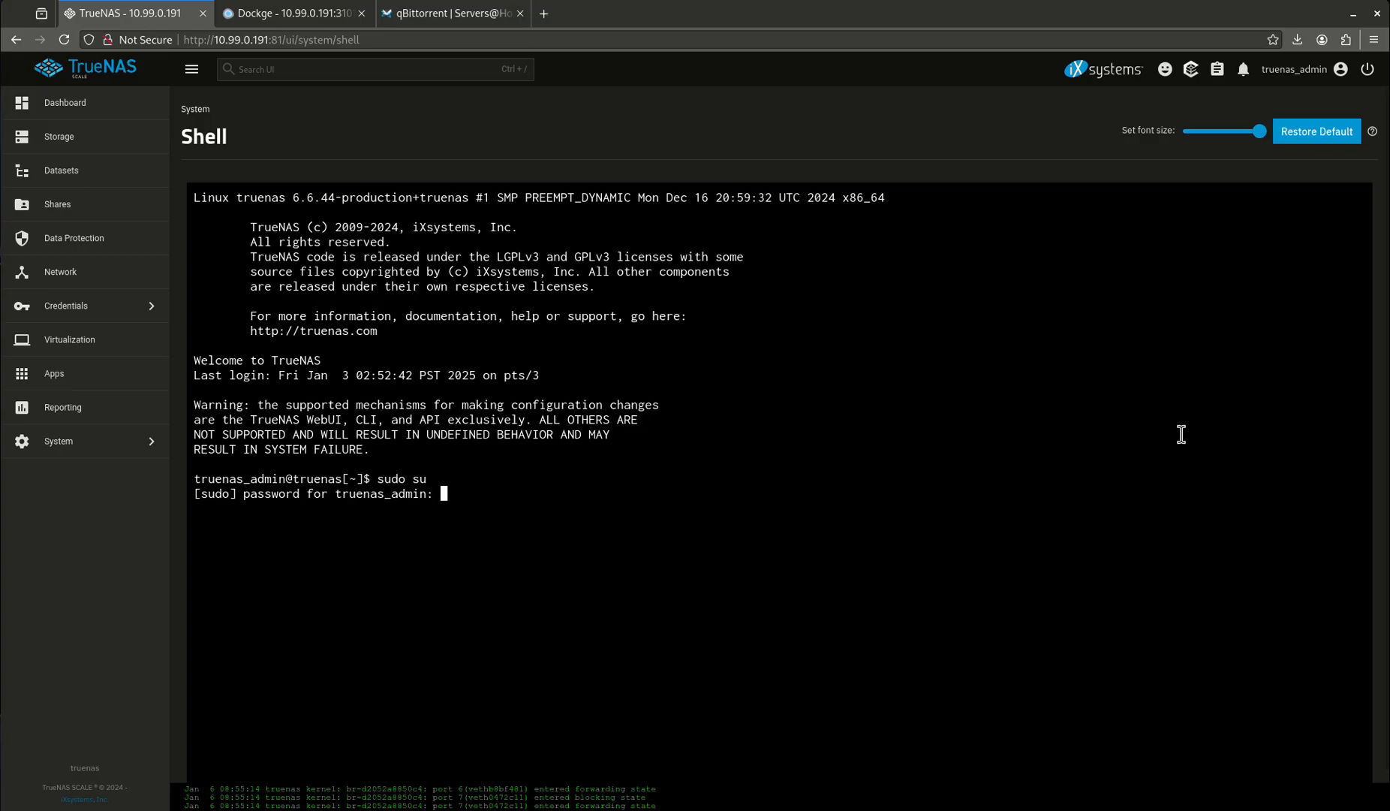
{"action": "key", "text": "Return"}
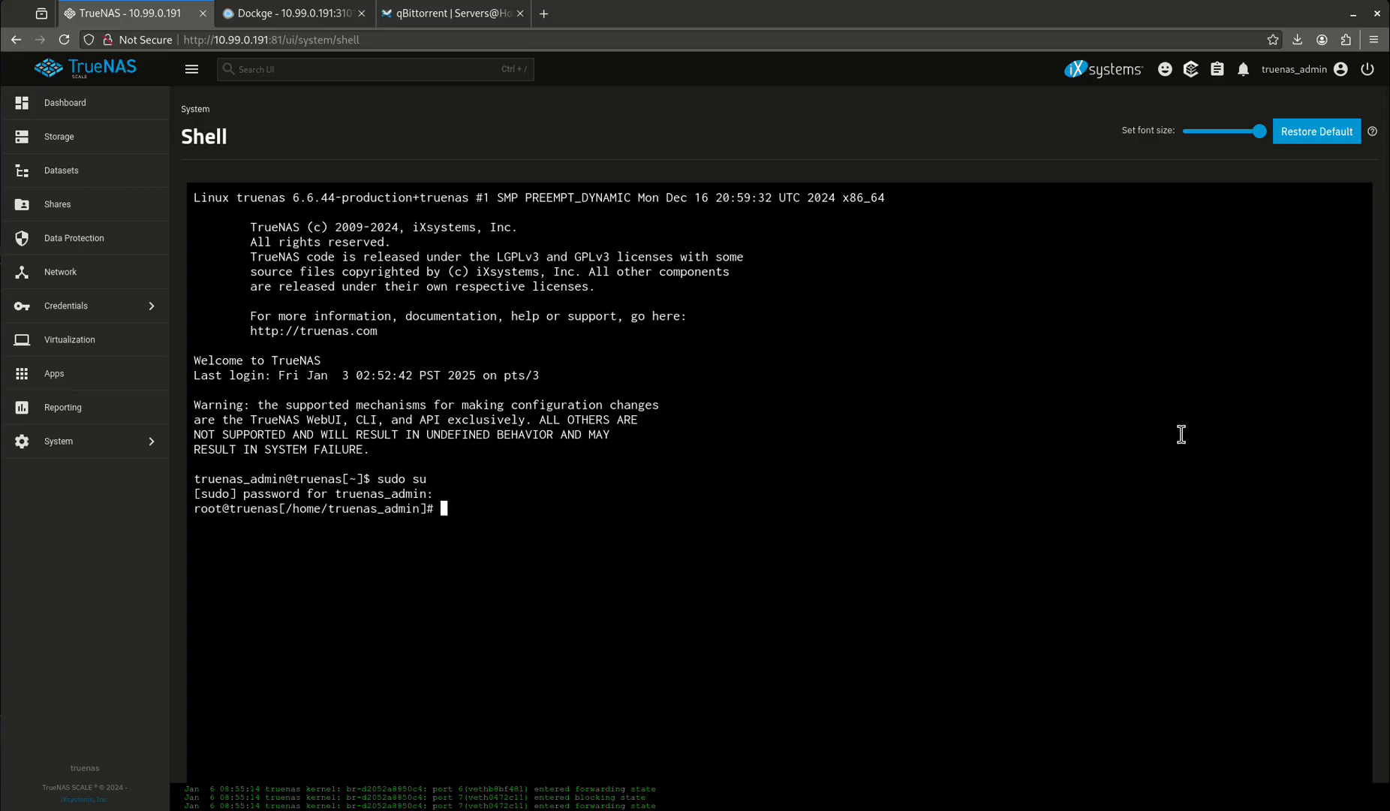
{"action": "type", "text": "cd /mnt/tank/"}
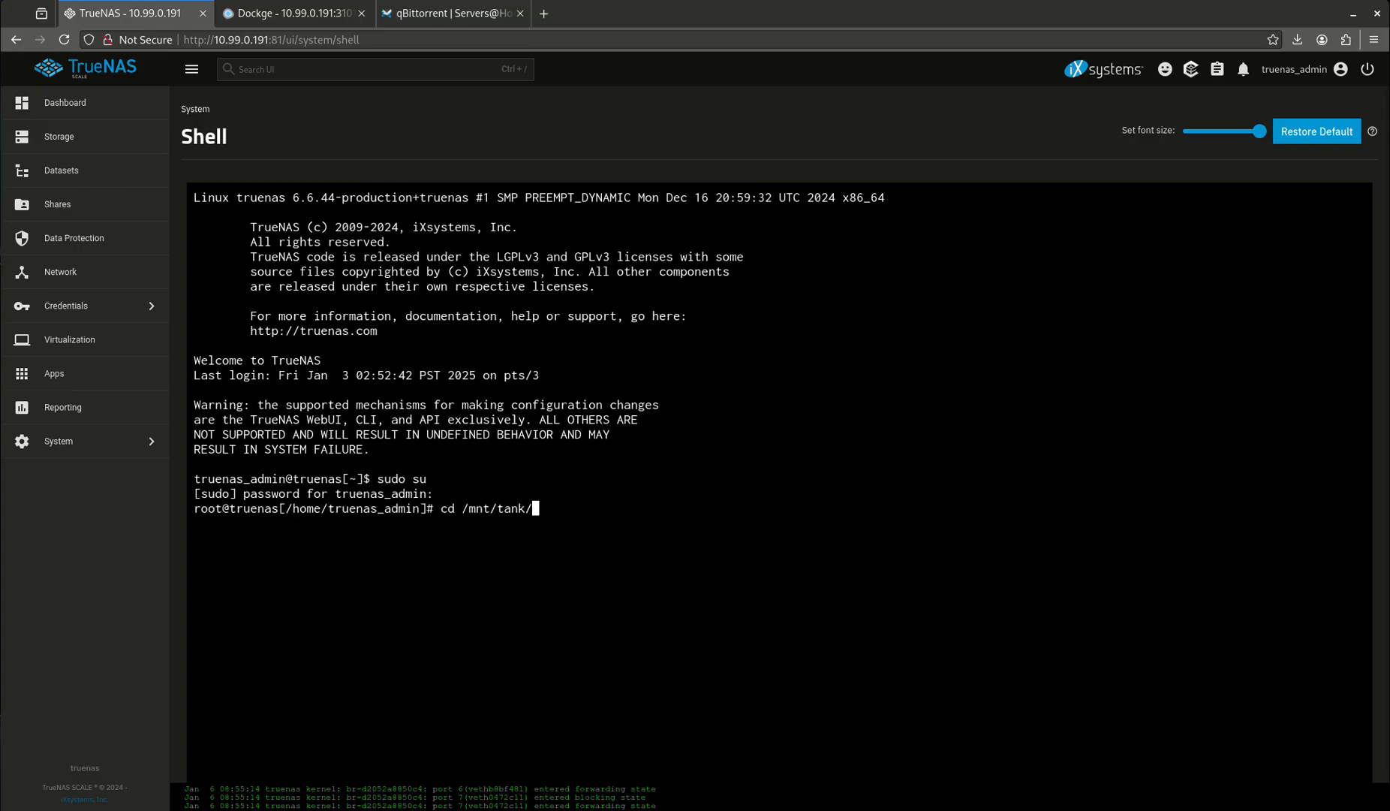
{"action": "type", "text": "stacks/"}
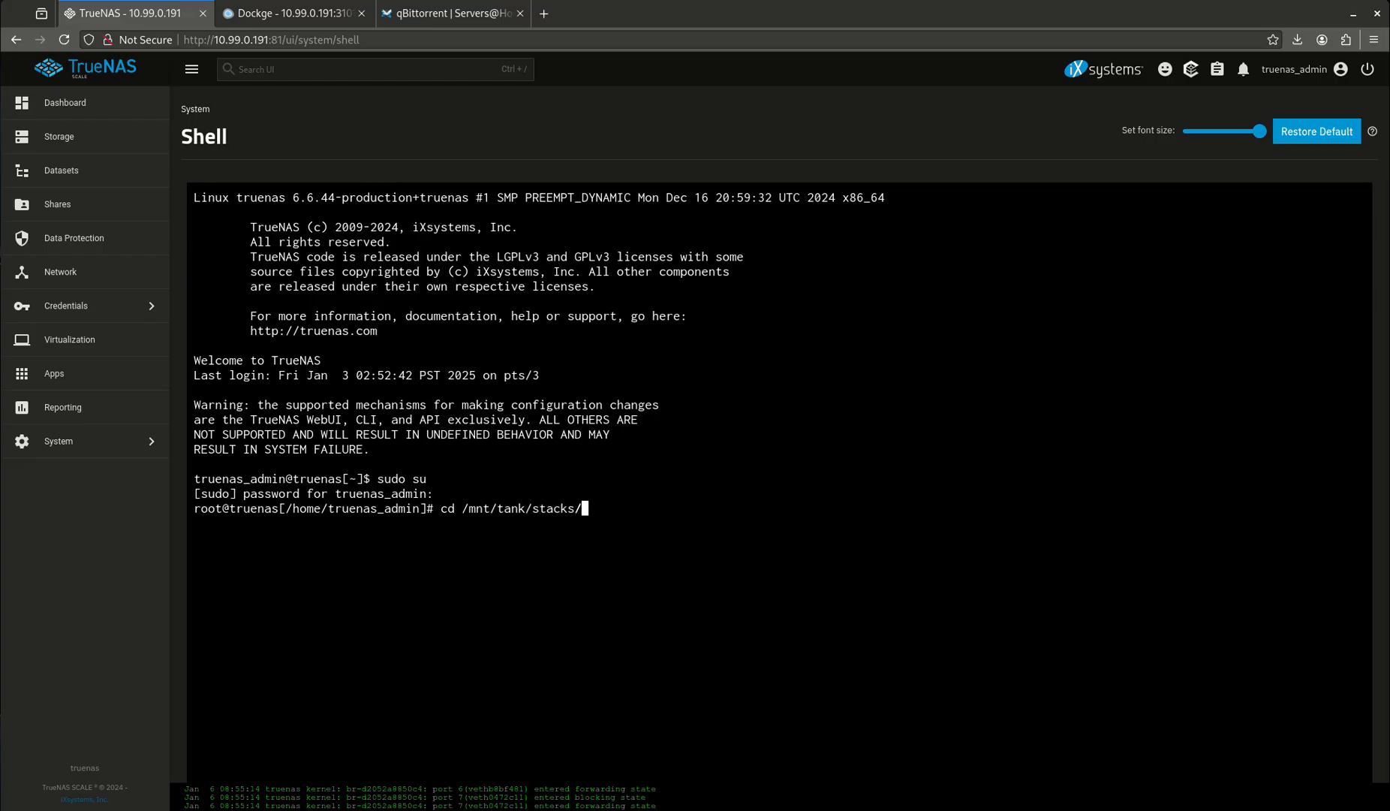
{"action": "type", "text": "arr-stack/"}
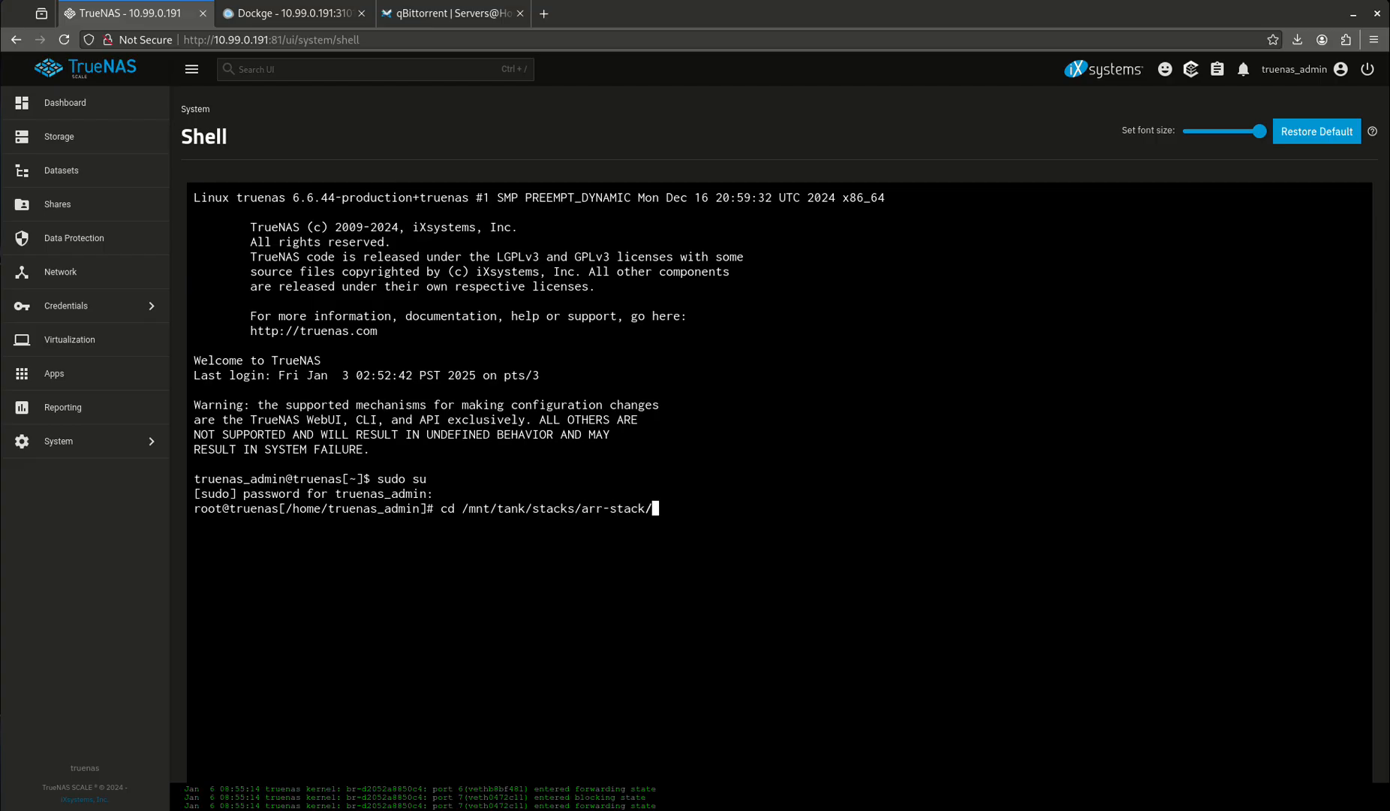
{"action": "type", "text": "q"}
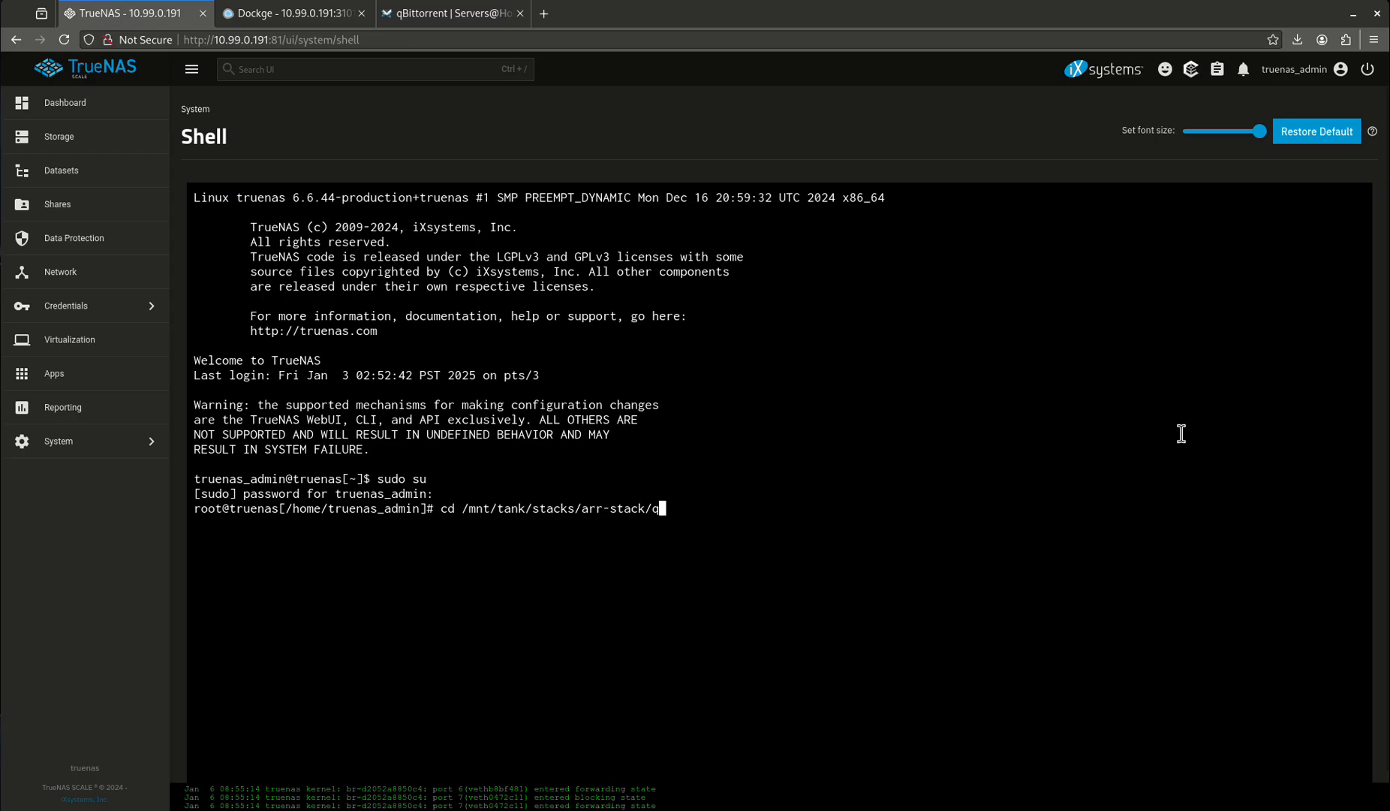
{"action": "key", "text": "Backspace"}
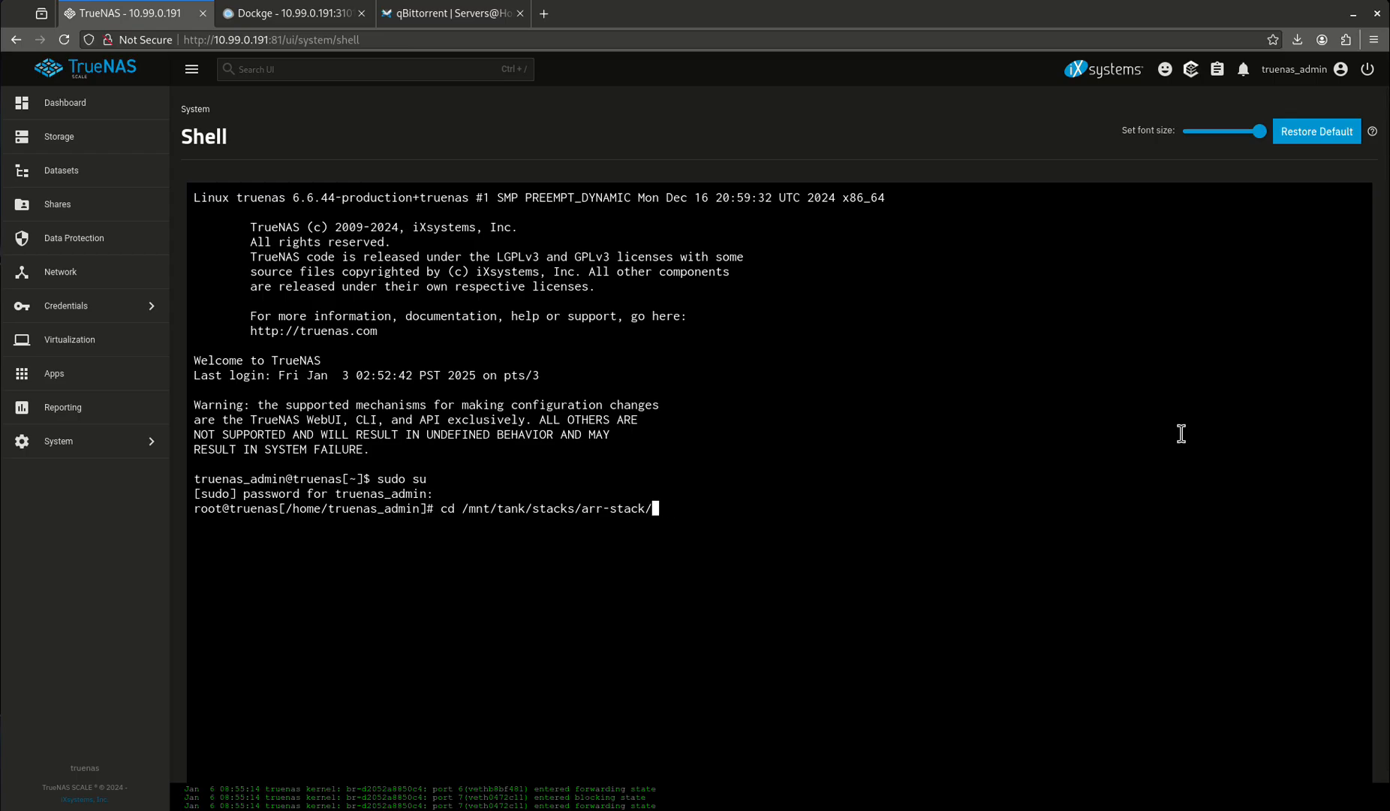
{"action": "key", "text": "Return"}
{"action": "type", "text": "cd configs"}
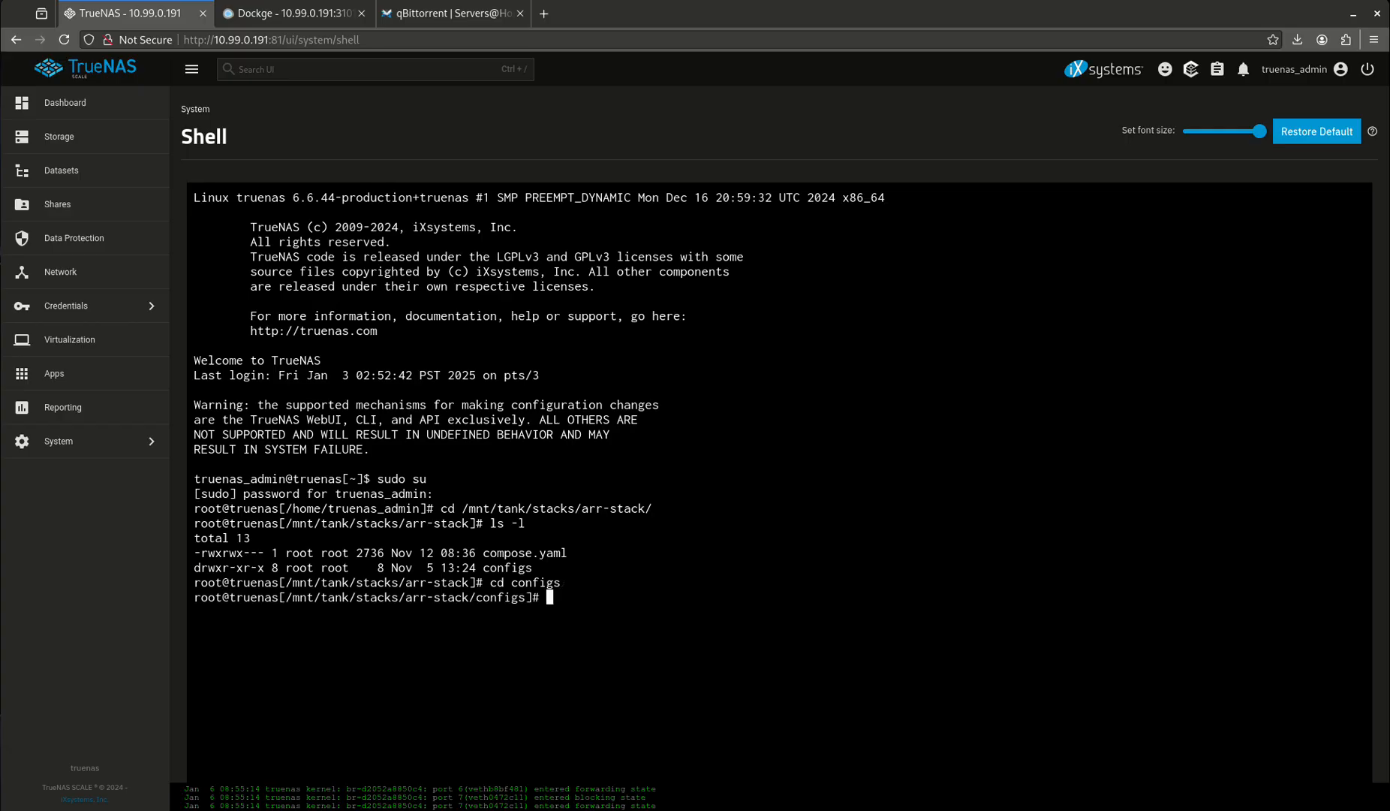
{"action": "type", "text": "cd qbit/wireguard"}
{"action": "type", "text": "nano"}
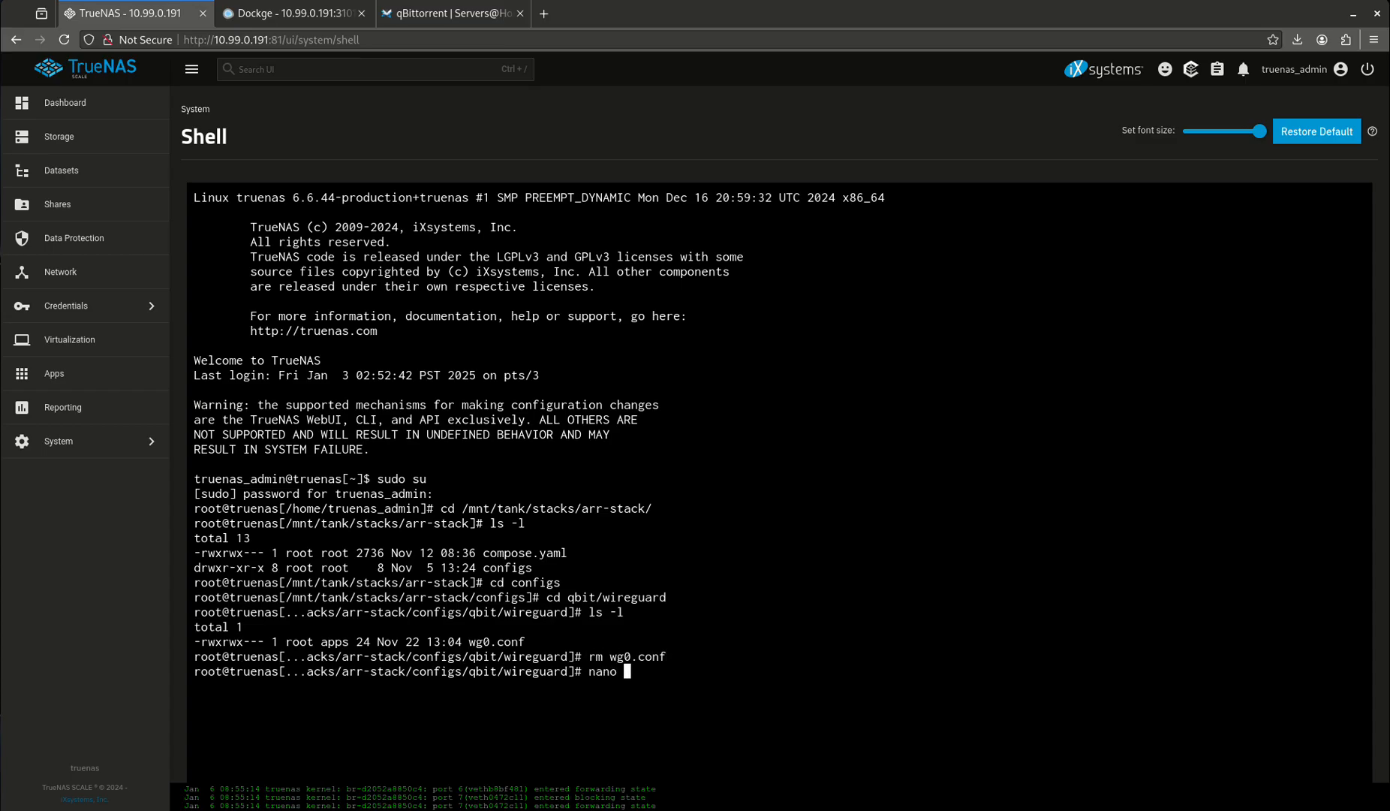
Paste the twelve-line WireGuard interface and peer config into wg0.conf in nano and save it.
{"action": "key", "text": "Return"}
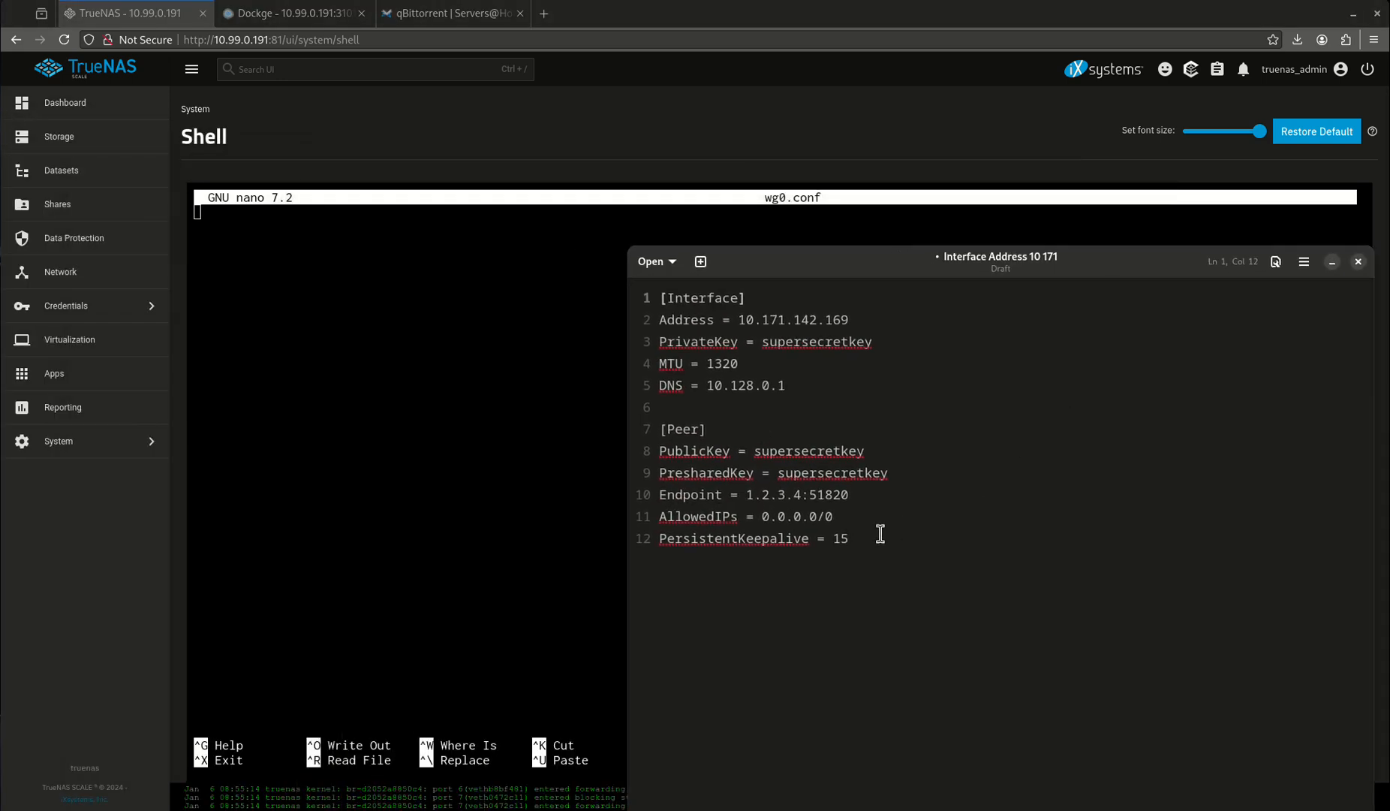
{"action": "key", "text": "ctrl+a"}
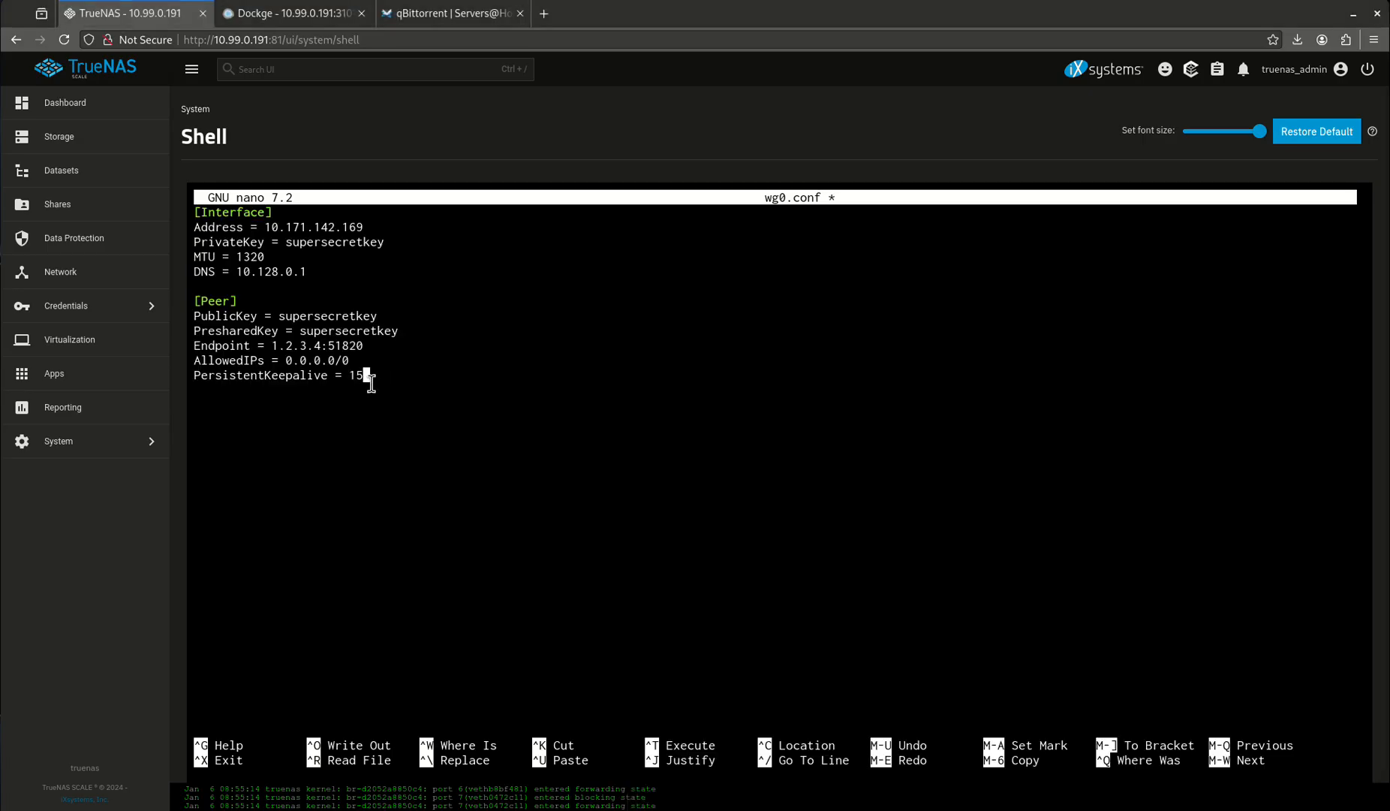
{"action": "key", "text": "ctrl+x"}
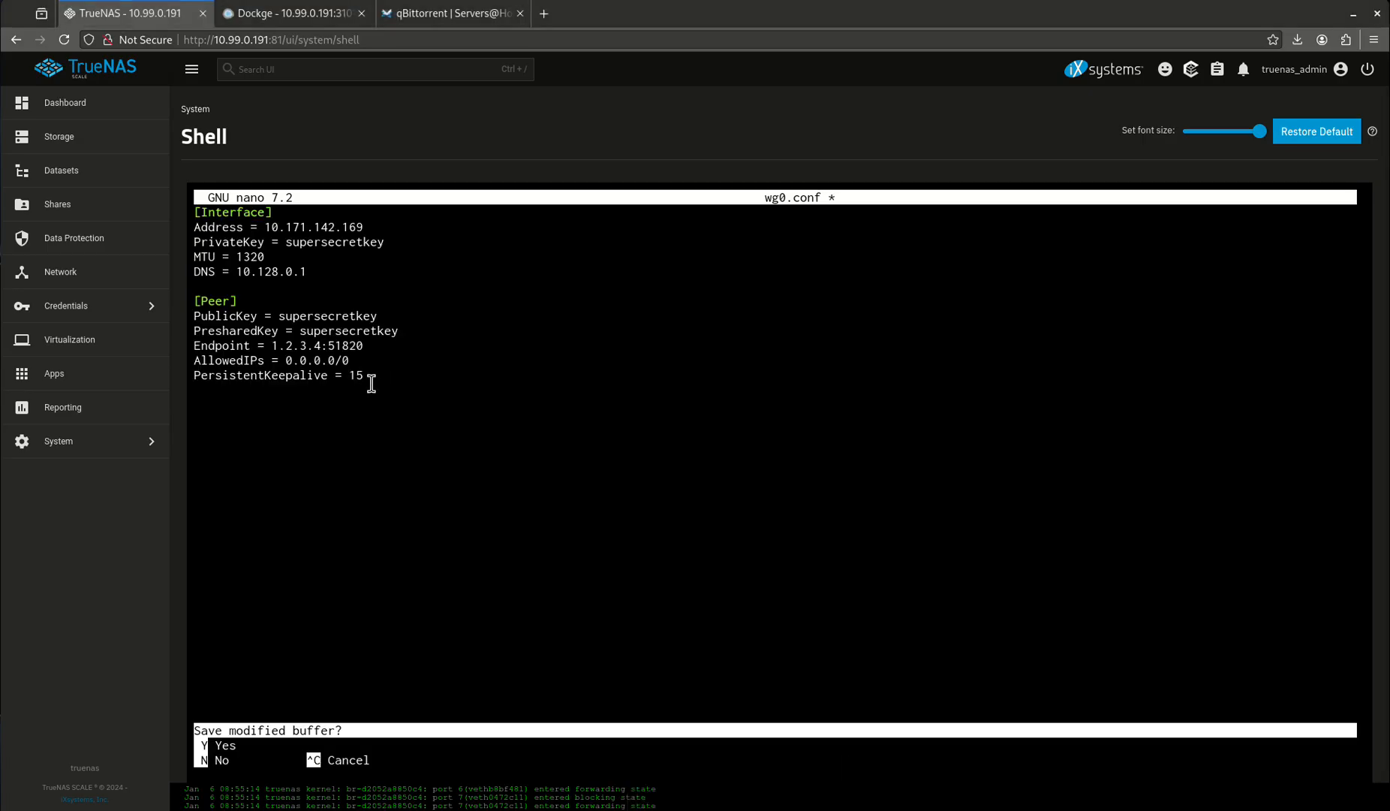
{"action": "key", "text": "y"}
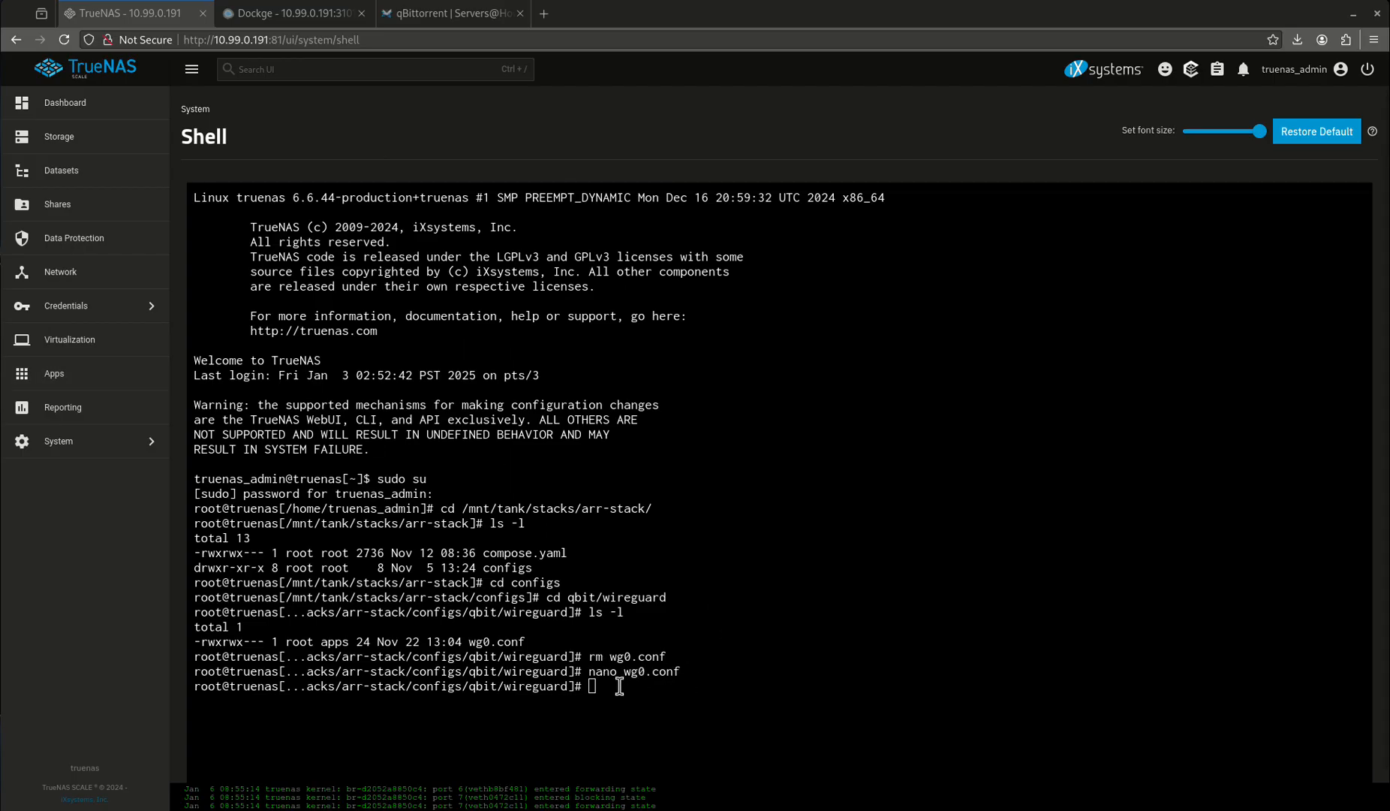
{"action": "mouse_move", "coordinate": [619, 685]}
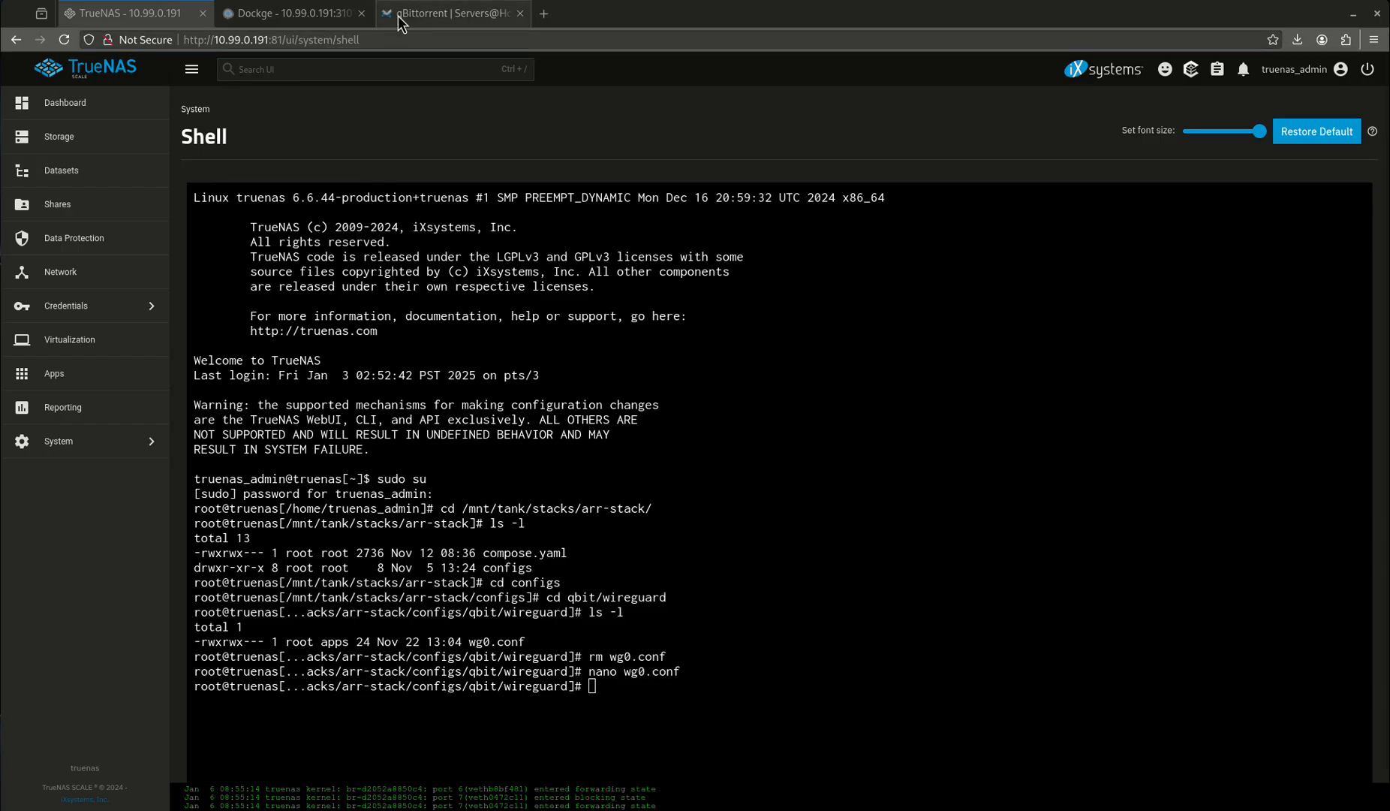
Reopen arr-stack in Dockge, review qbittorrent's VPN settings and switch compose.yaml to edit mode.
{"action": "left_click", "coordinate": [293, 12]}
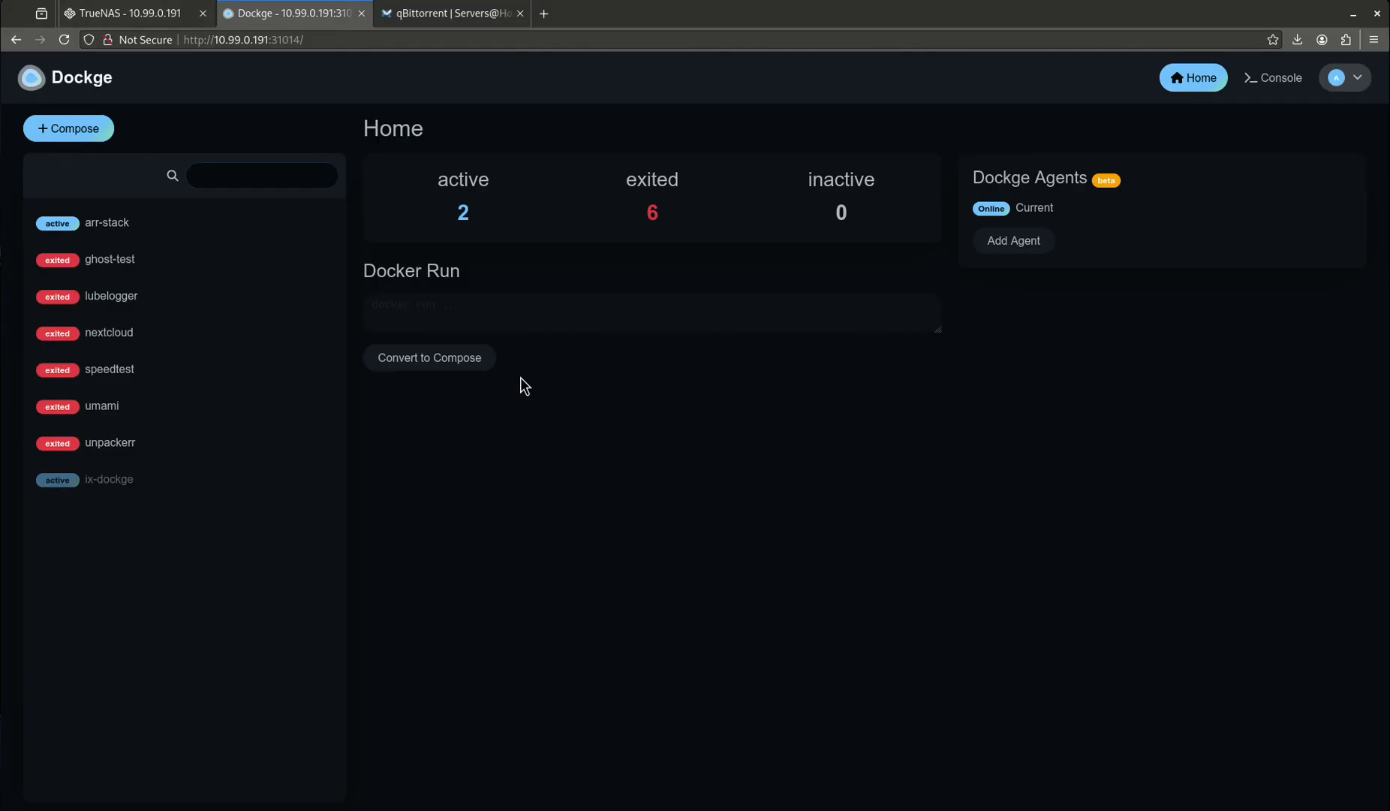
{"action": "mouse_move", "coordinate": [120, 264]}
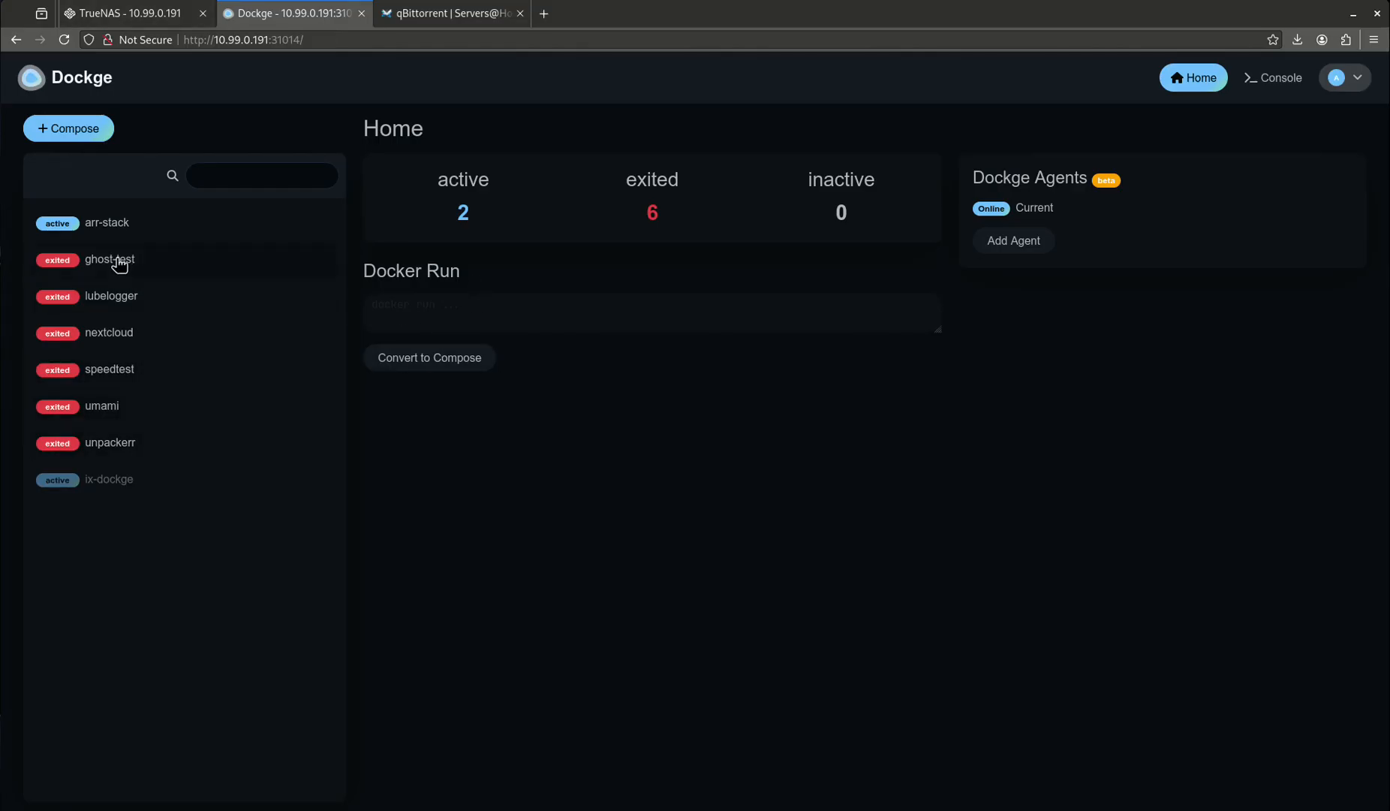
{"action": "left_click", "coordinate": [106, 223]}
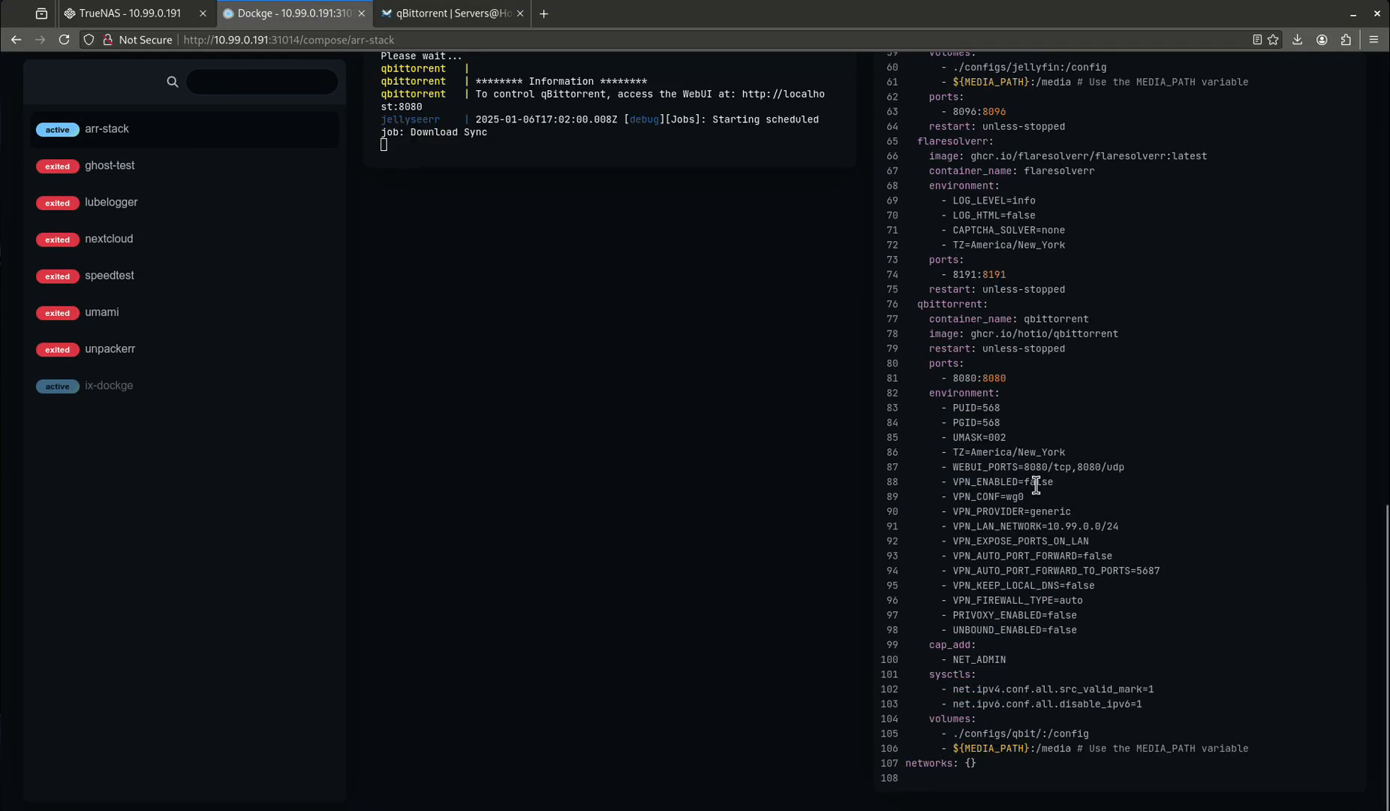
{"action": "scroll", "scroll_direction": "up", "scroll_amount": 3}
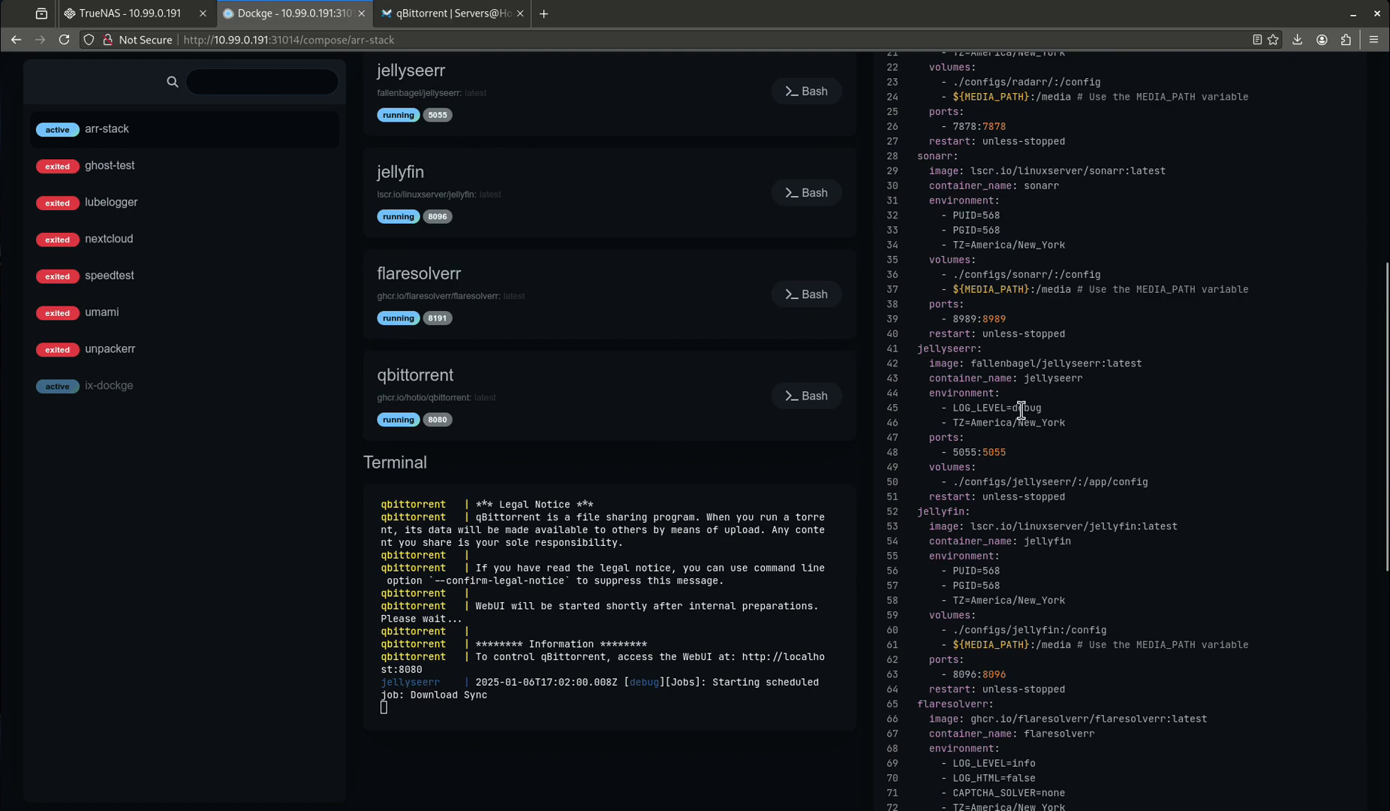
{"action": "scroll", "scroll_direction": "up", "scroll_amount": 3}
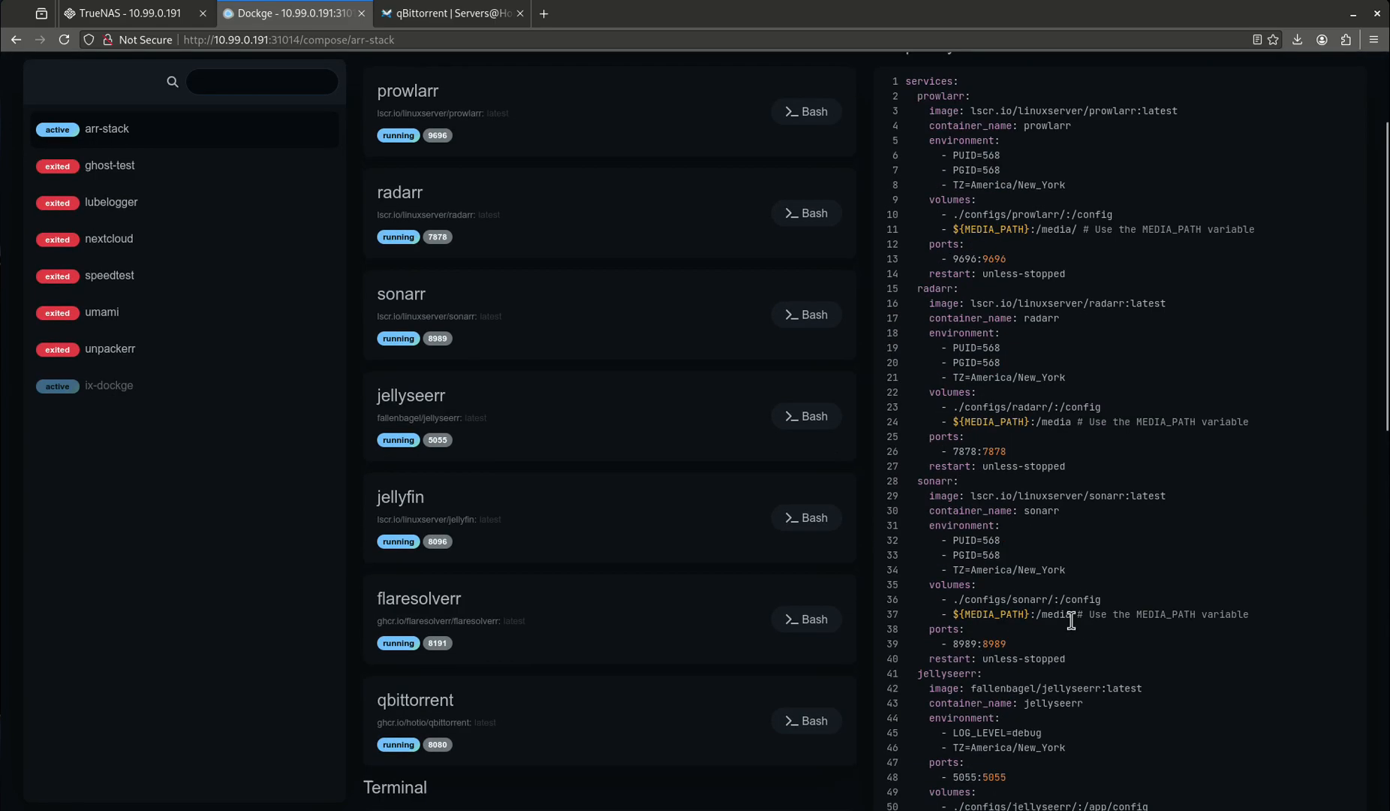
{"action": "scroll", "scroll_direction": "down", "scroll_amount": 3}
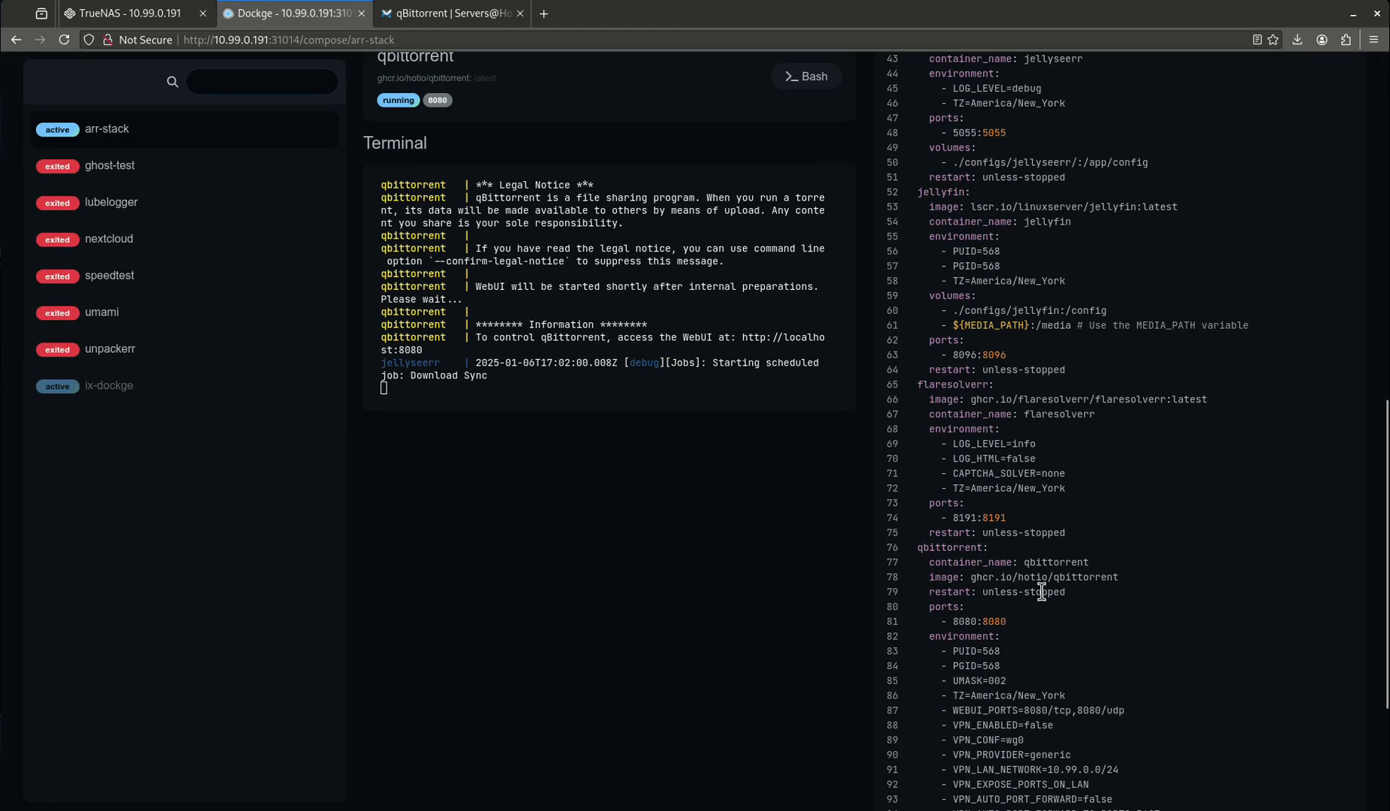
{"action": "scroll", "scroll_direction": "down", "scroll_amount": 3}
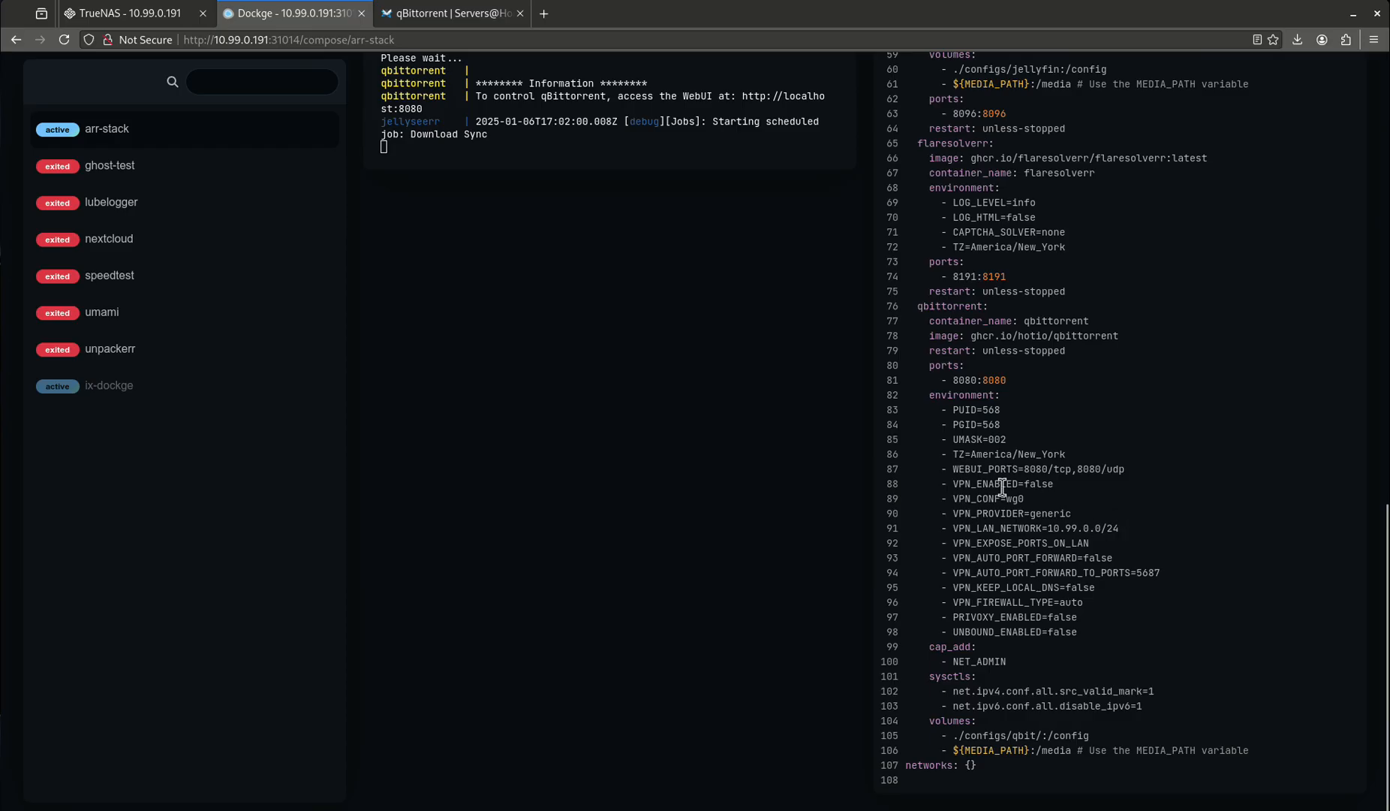
{"action": "left_click", "coordinate": [107, 129]}
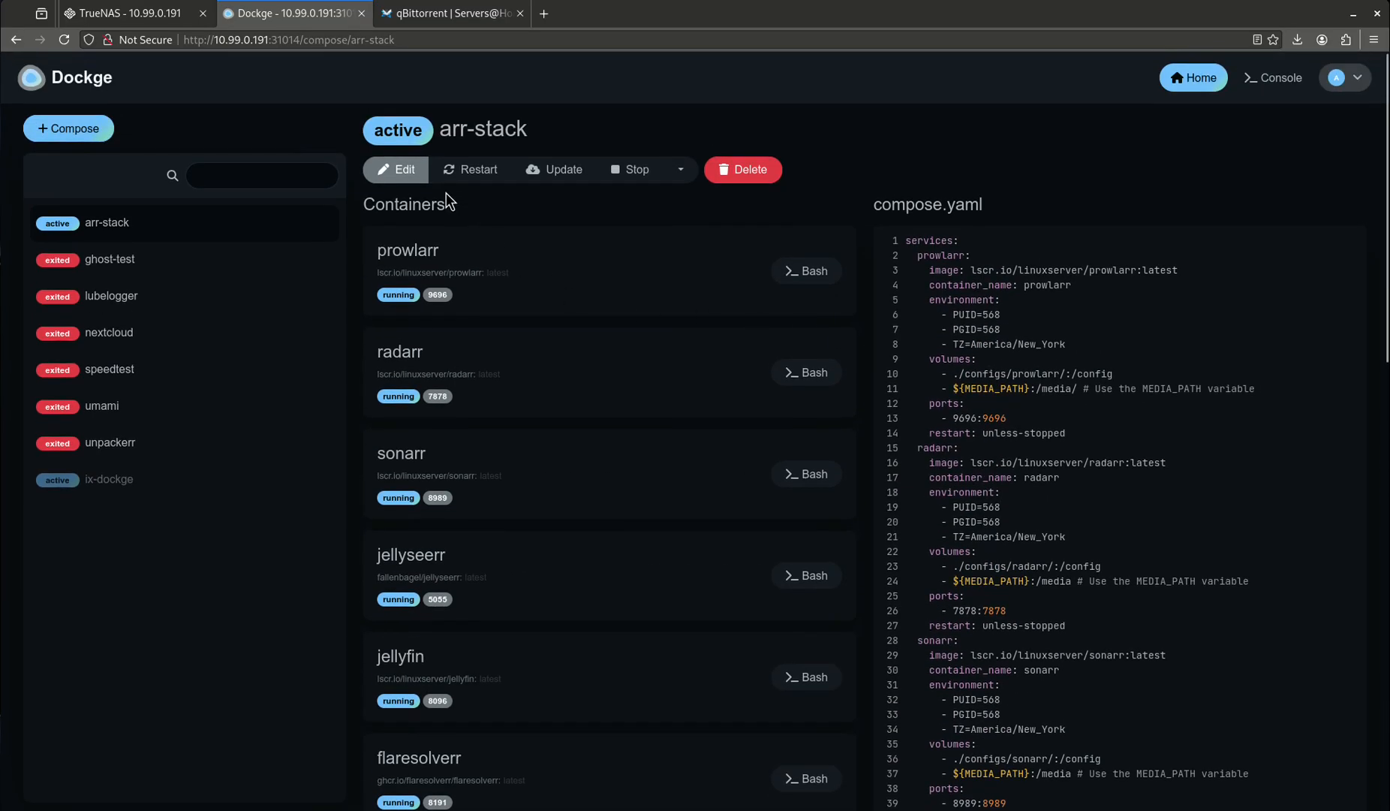
{"action": "scroll", "scroll_direction": "down", "scroll_amount": 3}
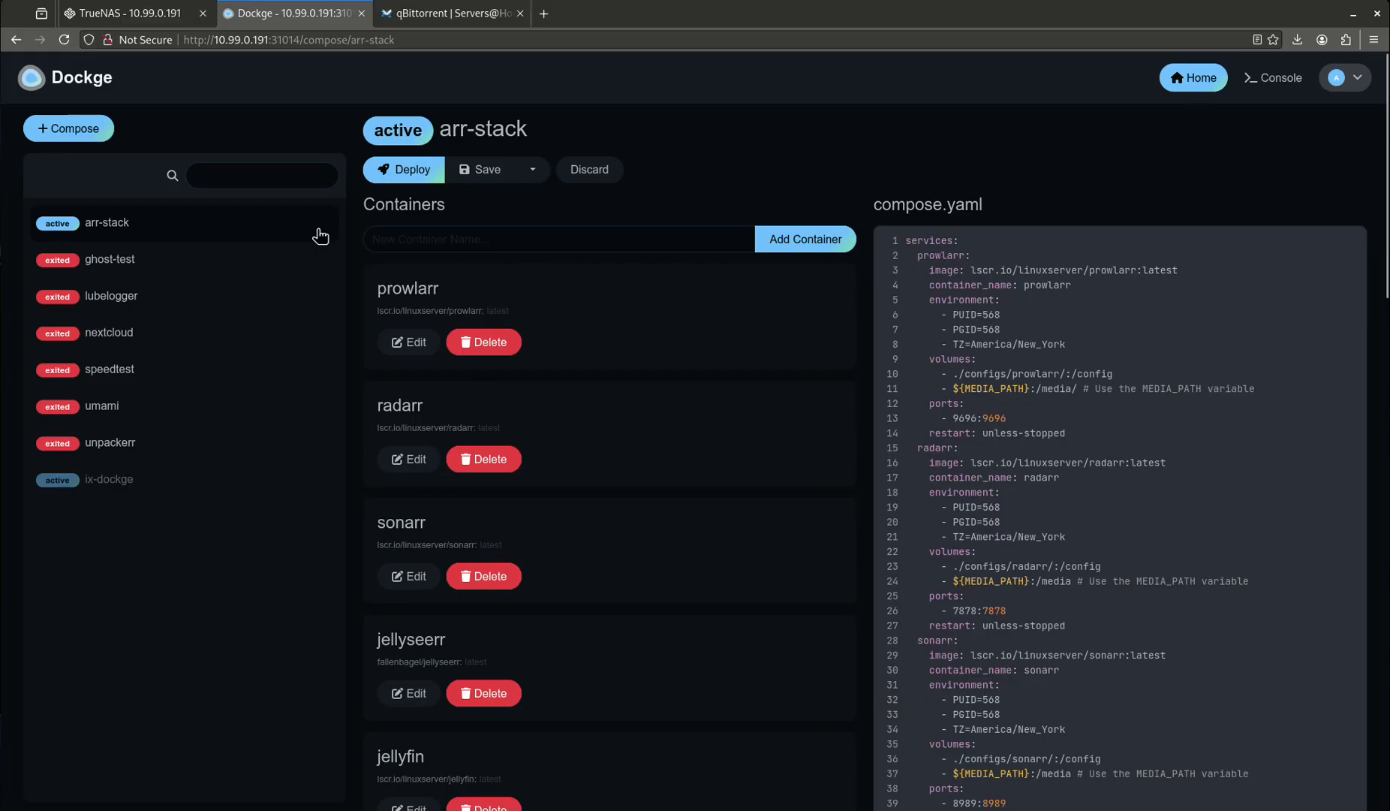
Deploy the edited arr-stack, see qbittorrent exit with code 1, and return to the TrueNAS shell.
{"action": "left_click", "coordinate": [403, 170]}
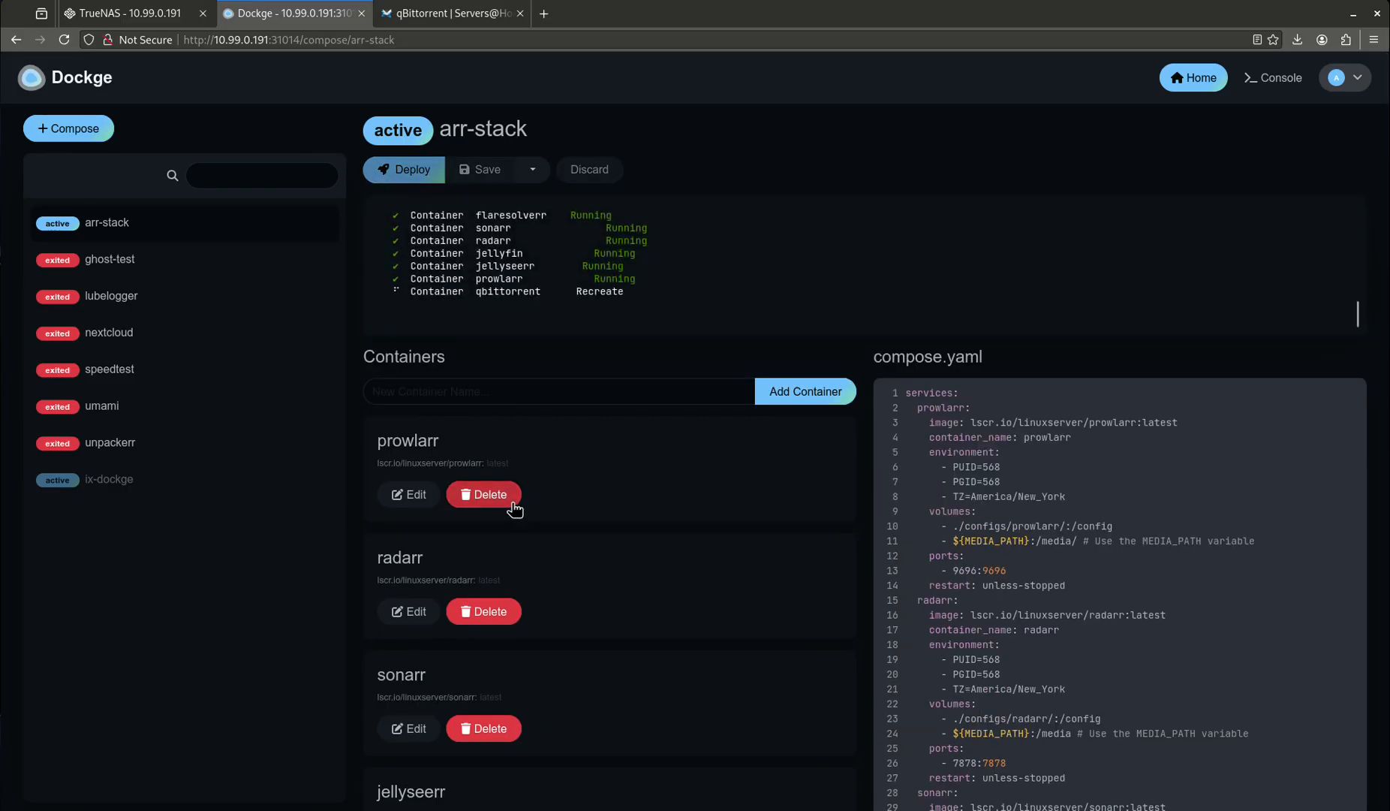
{"action": "left_click", "coordinate": [403, 170]}
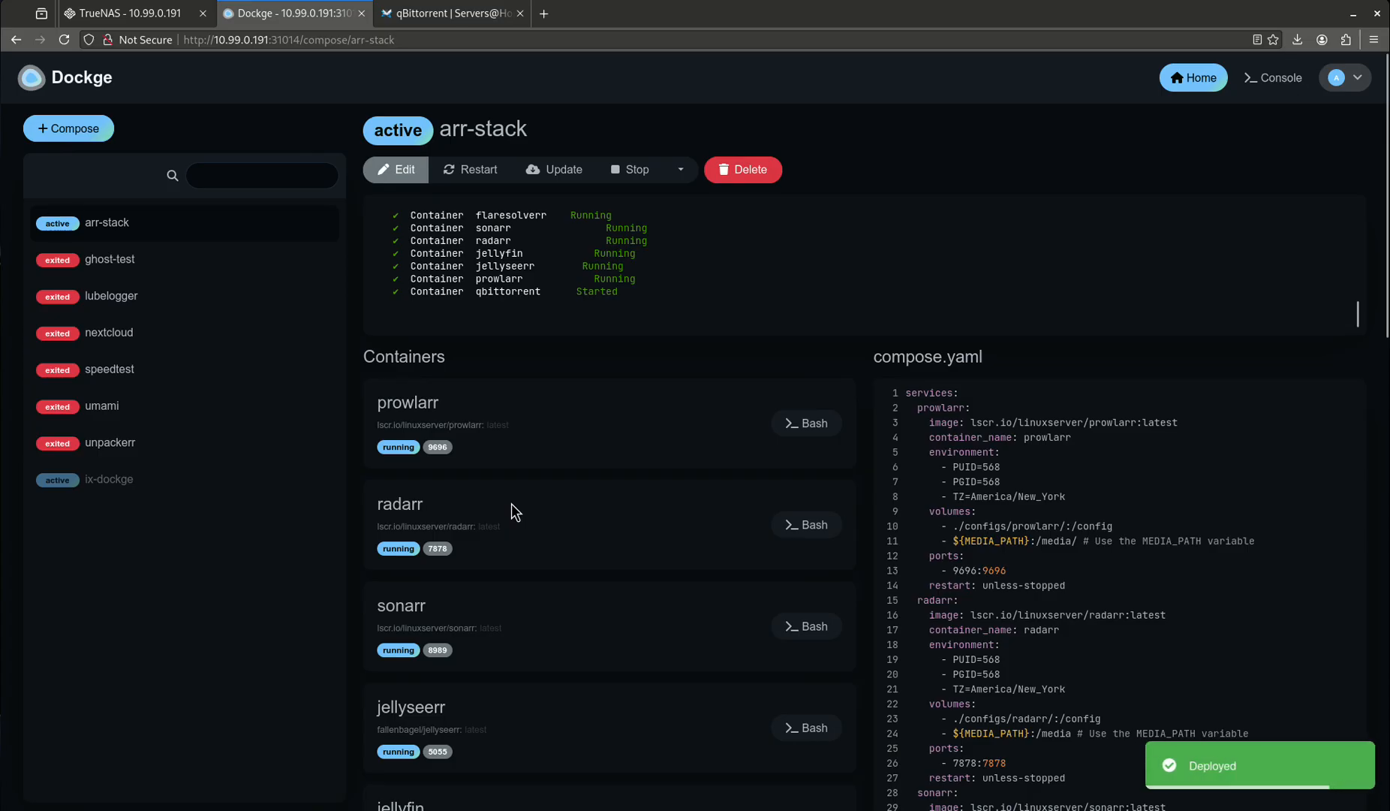
{"action": "mouse_move", "coordinate": [521, 480]}
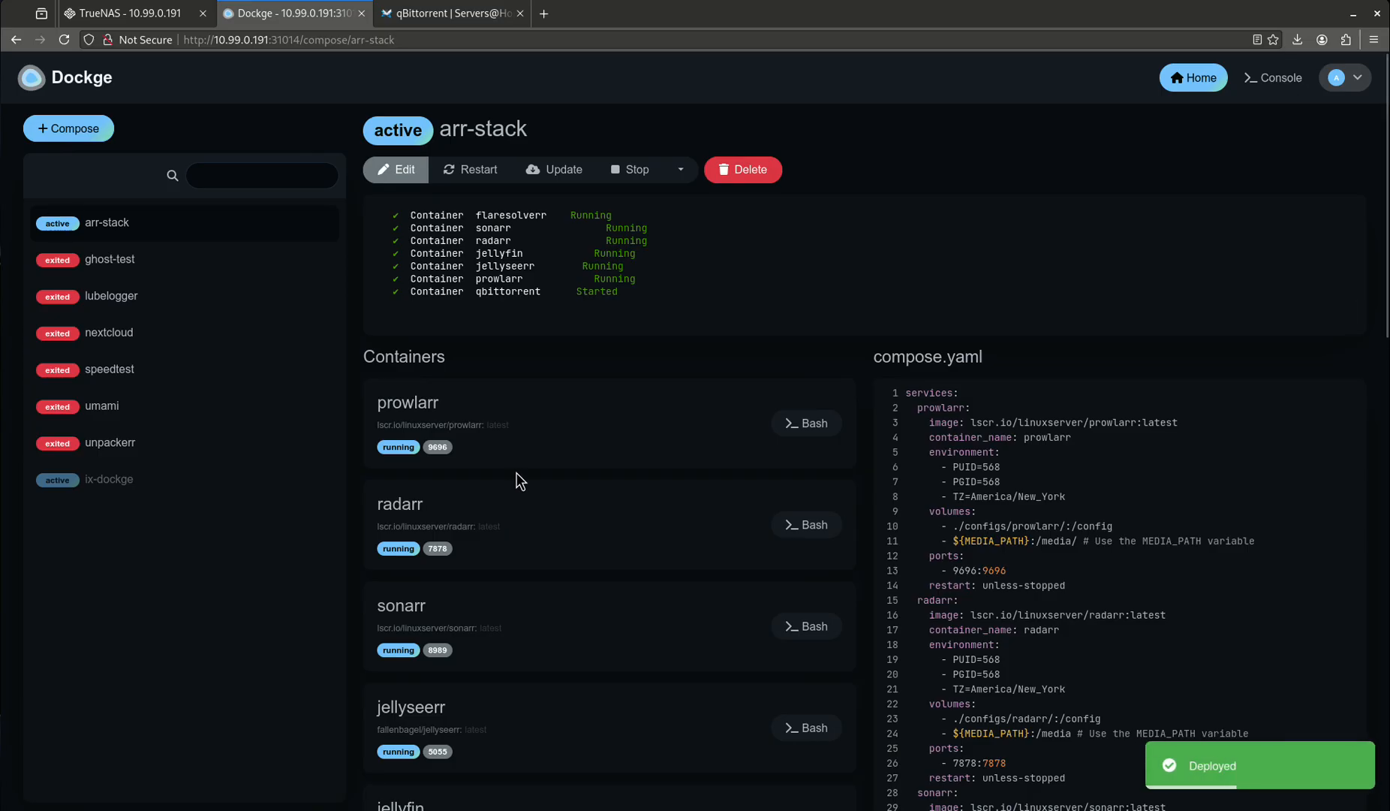
{"action": "scroll", "scroll_direction": "down", "scroll_amount": 3}
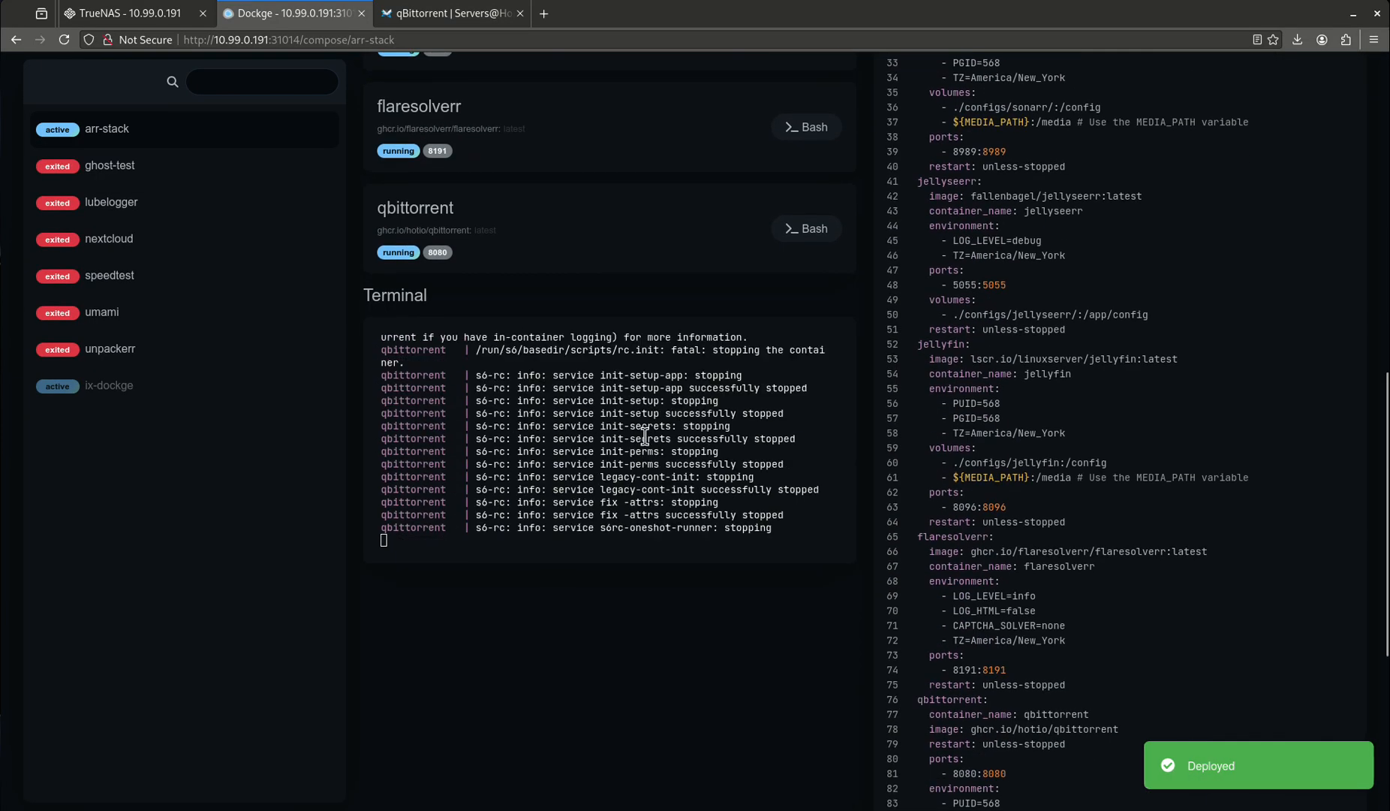
{"action": "scroll", "scroll_direction": "down", "scroll_amount": 3}
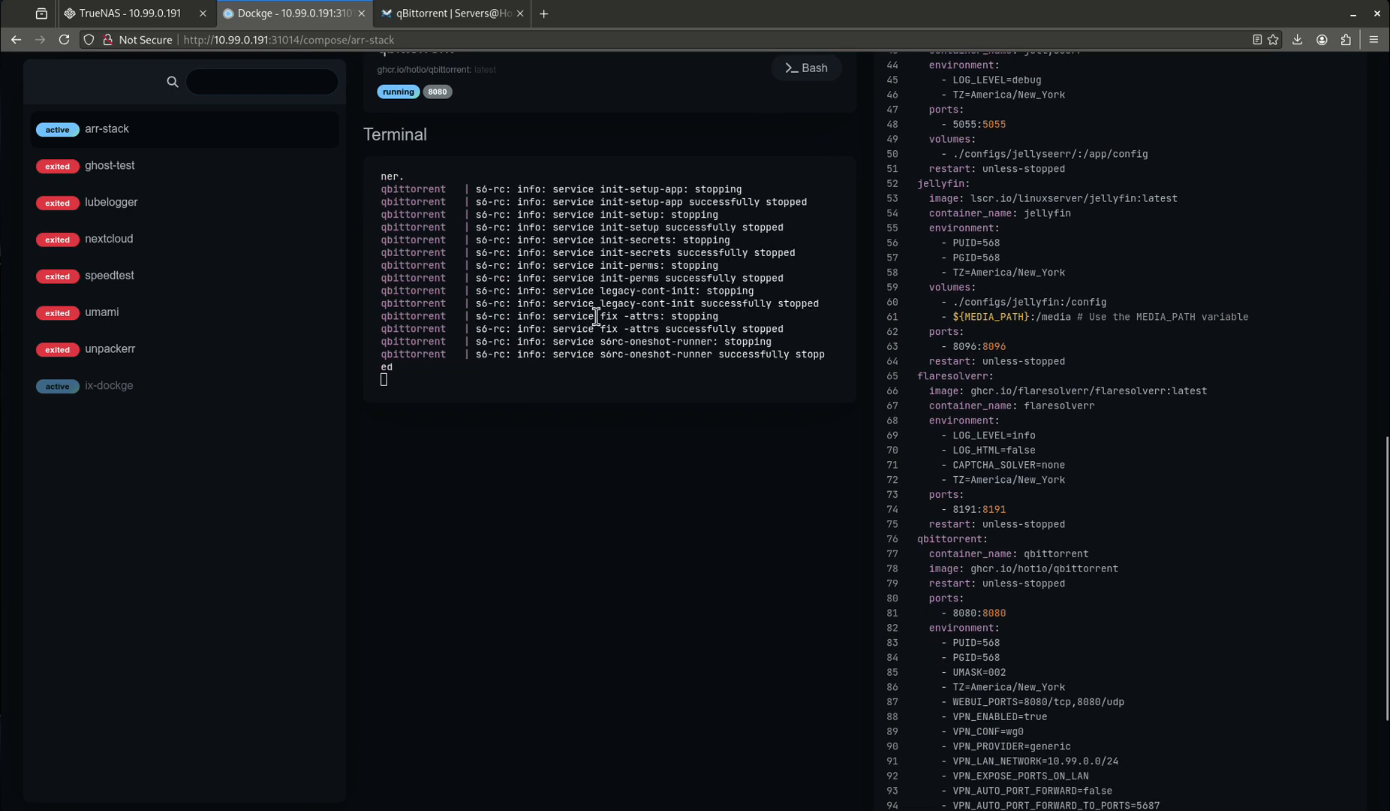
{"action": "scroll", "scroll_direction": "down", "scroll_amount": 3}
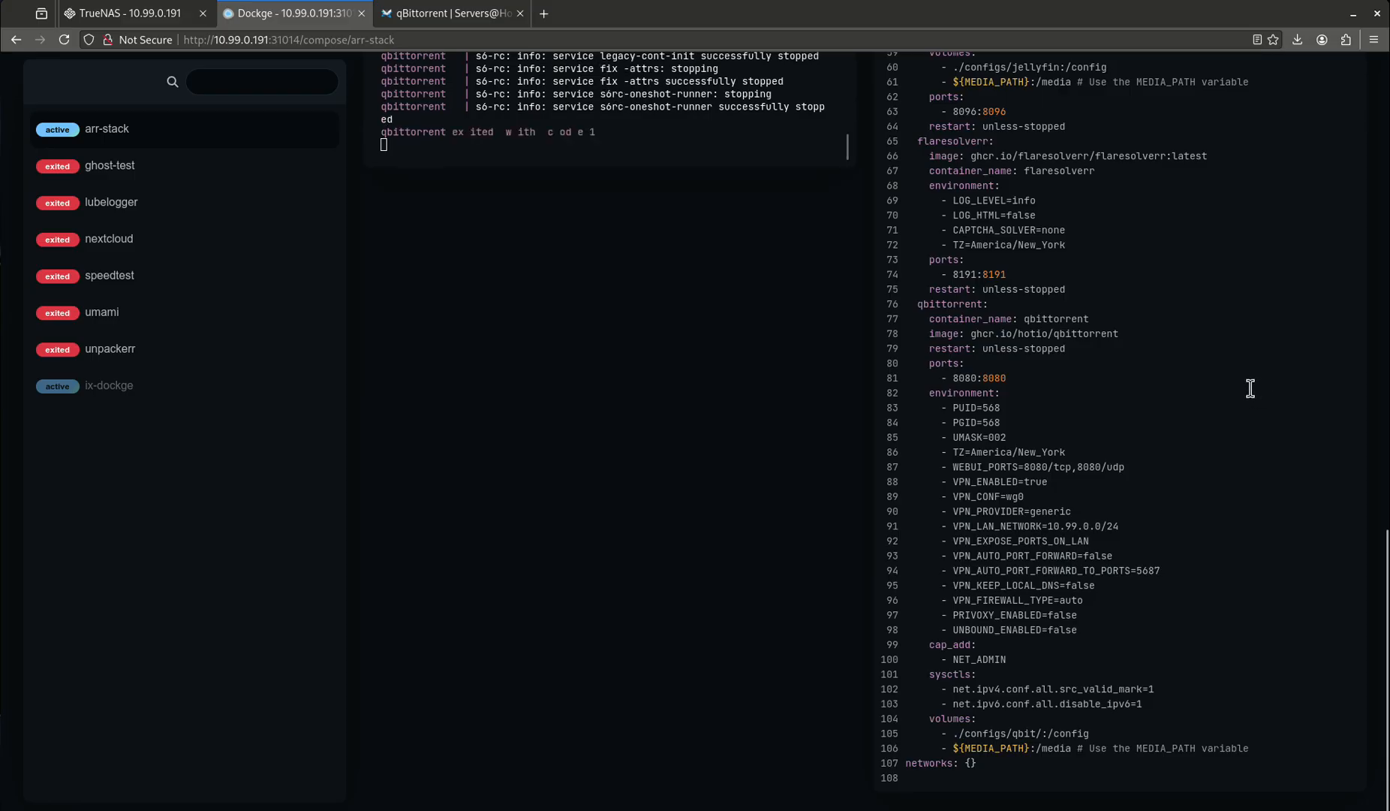
{"action": "left_click", "coordinate": [124, 12]}
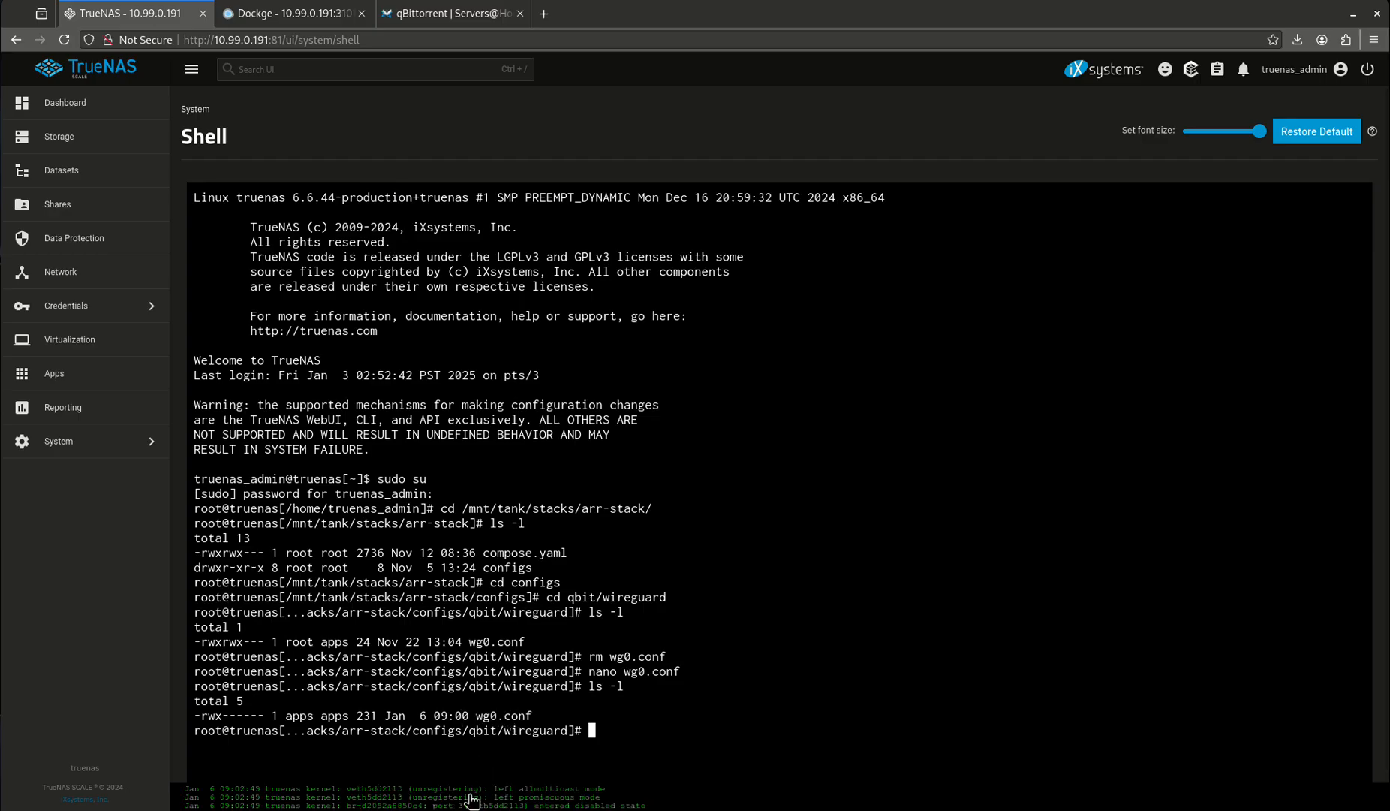
Try qBittorrent's web interface on port 8080 from the arr-stack page, which fails to connect, then return.
{"action": "left_click", "coordinate": [451, 12]}
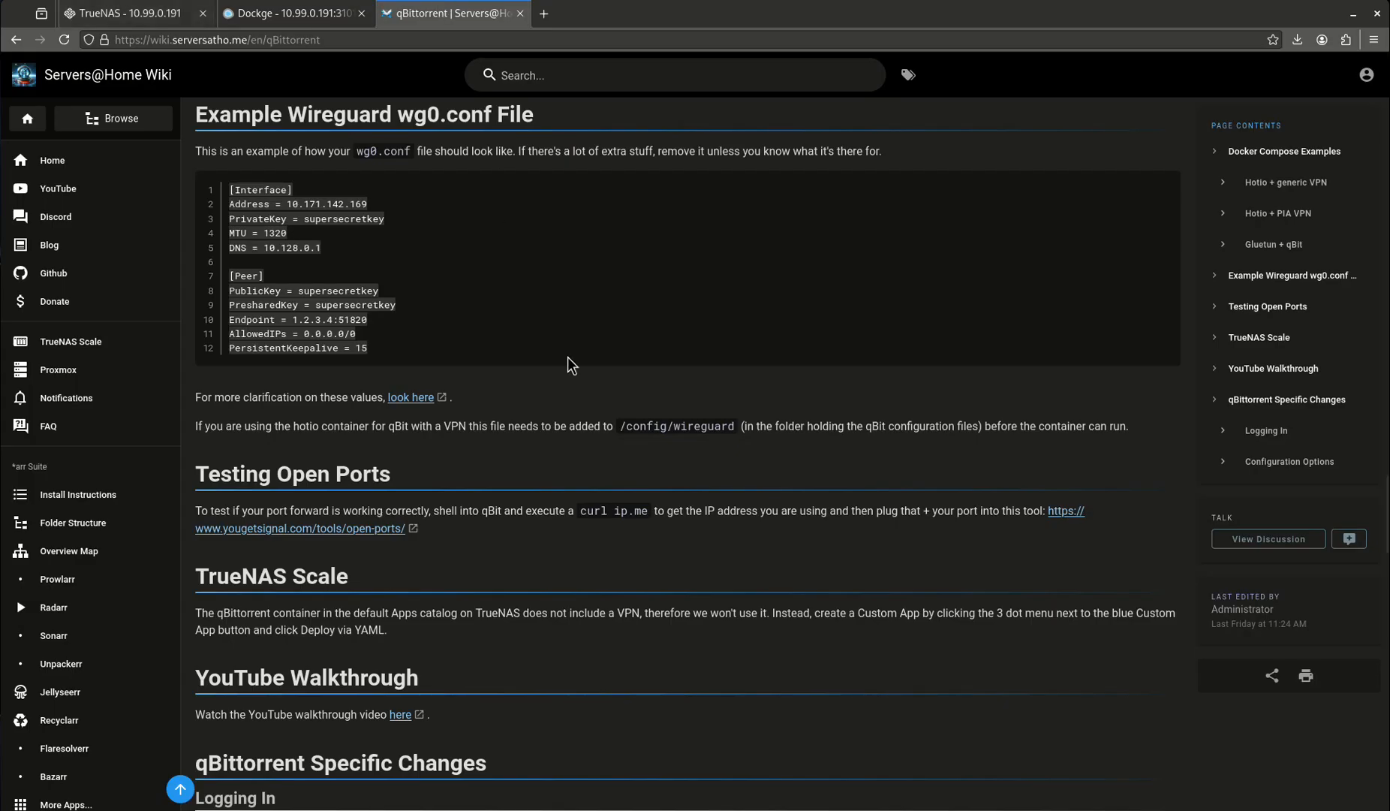
{"action": "left_click", "coordinate": [293, 14]}
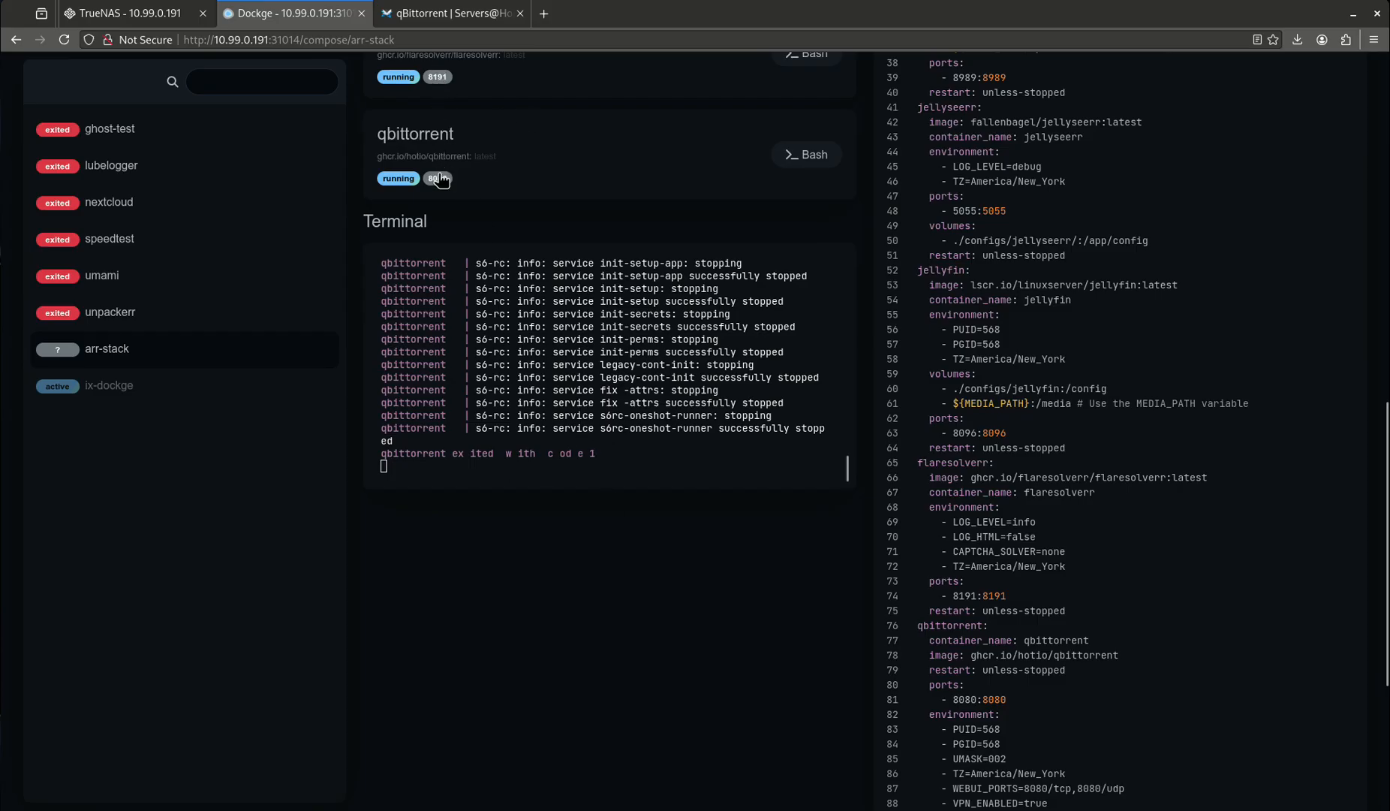
{"action": "left_click", "coordinate": [436, 179]}
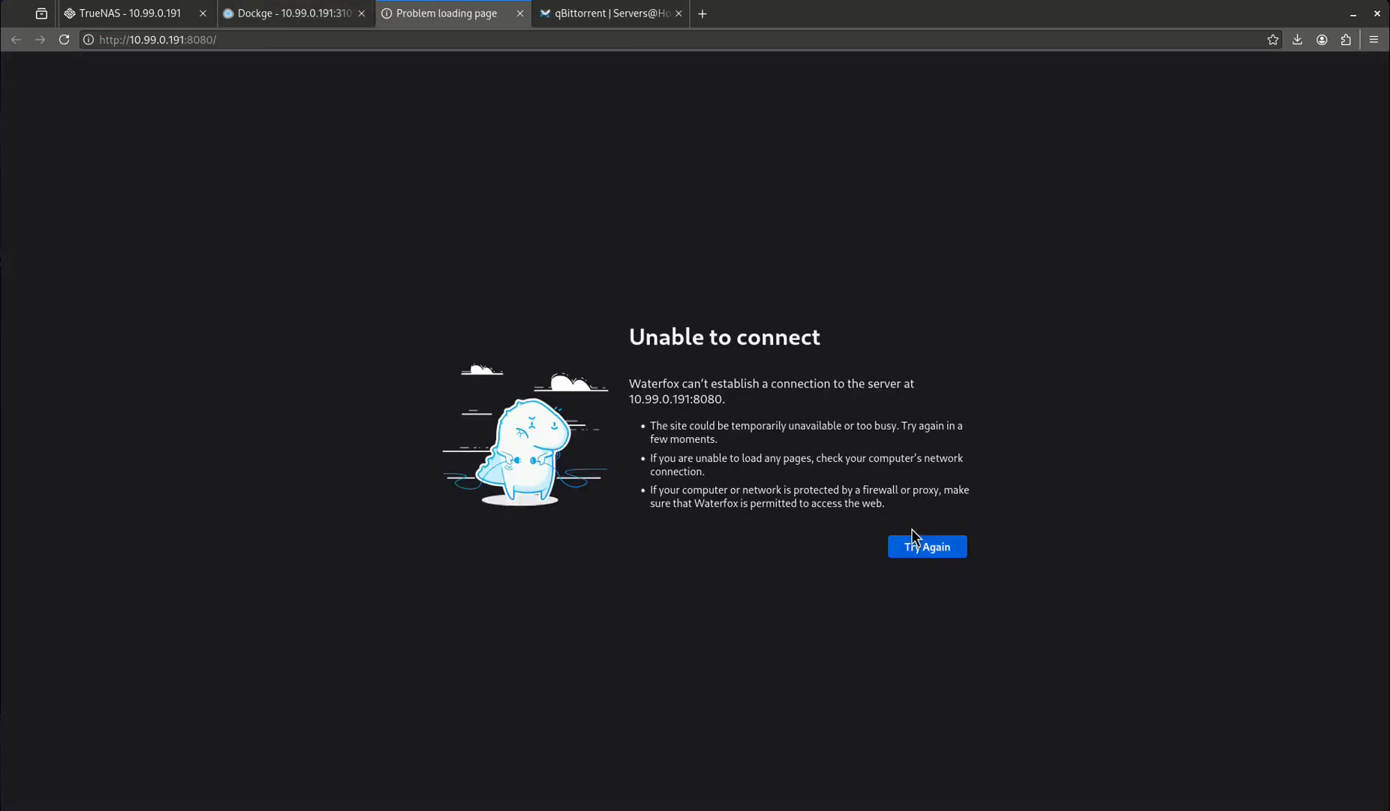
{"action": "mouse_move", "coordinate": [618, 74]}
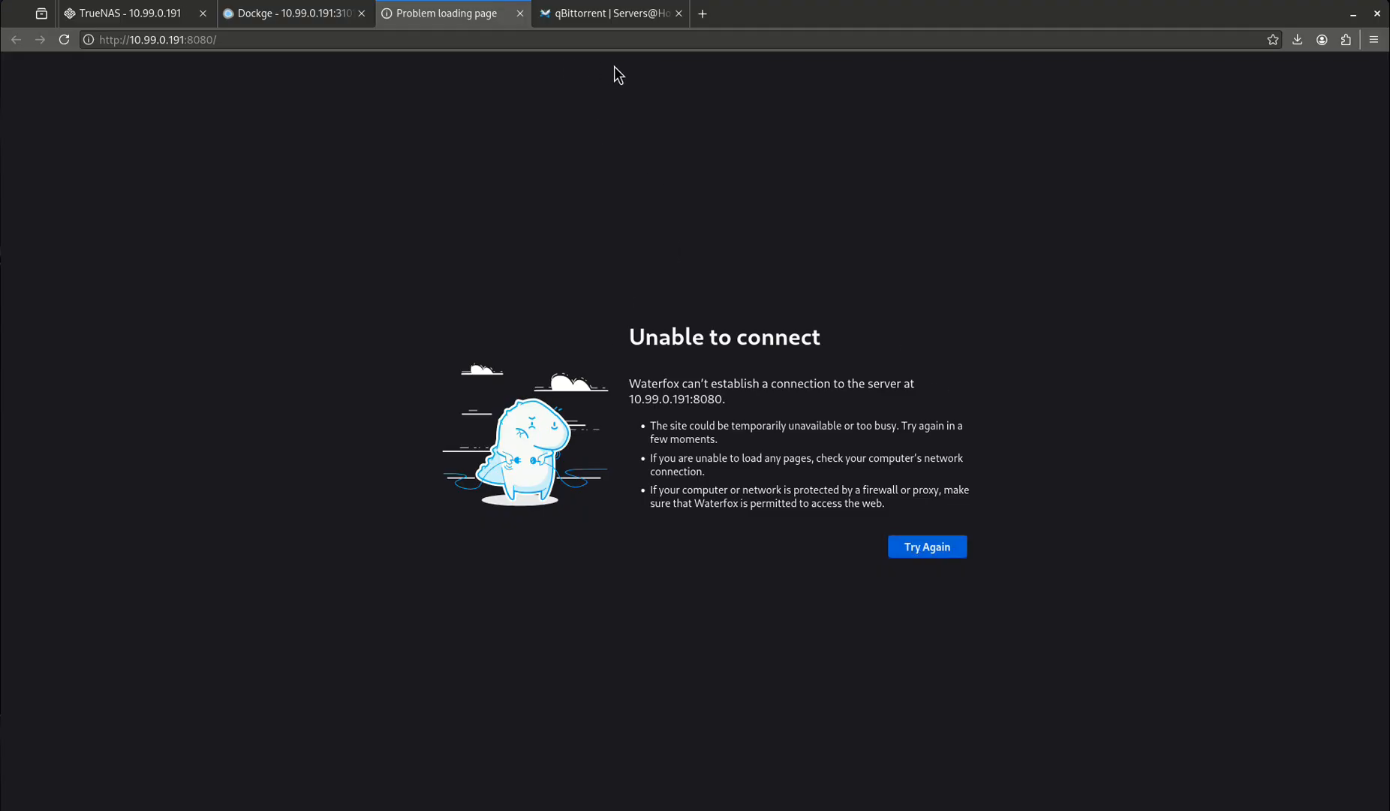
{"action": "left_click", "coordinate": [293, 14]}
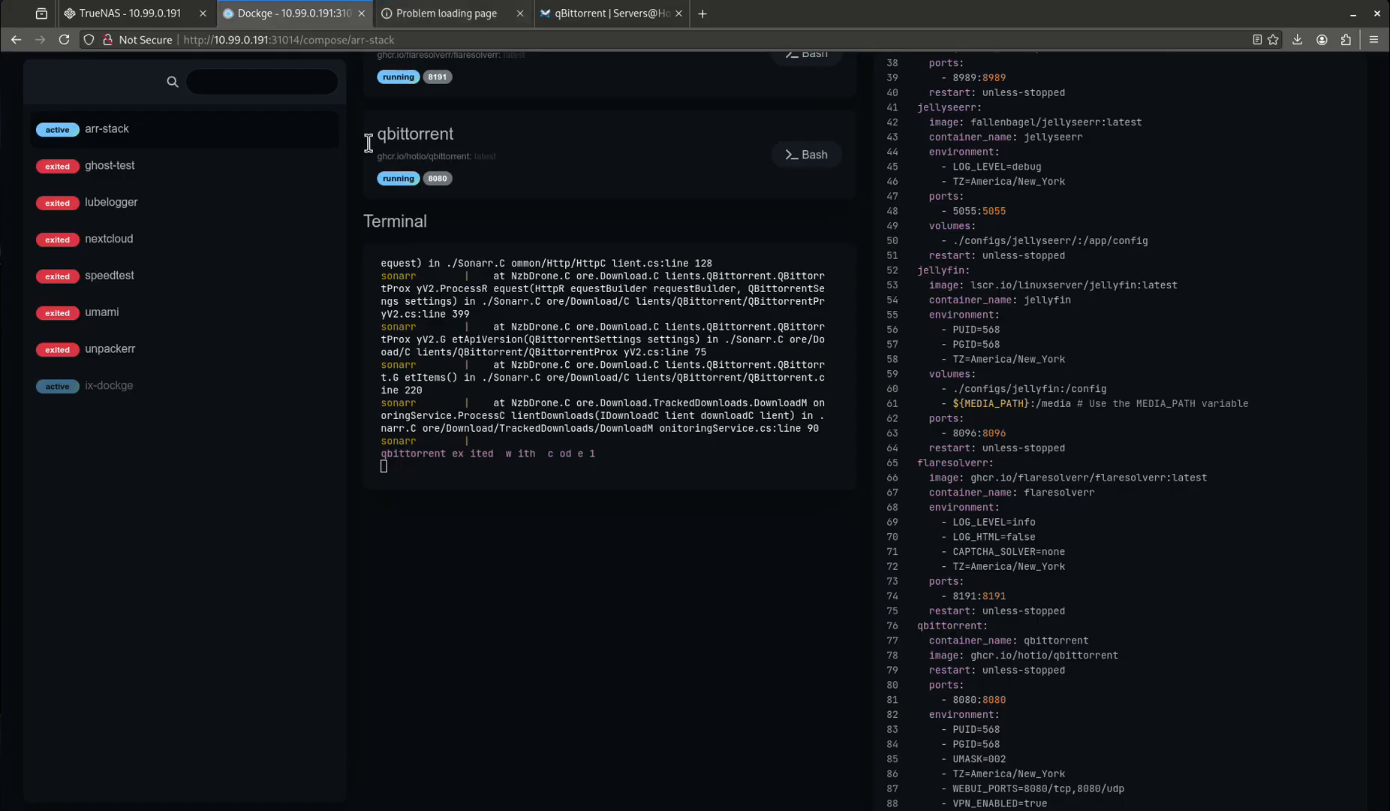
Show the wiki's Gluetun + qBit Docker Compose example with the gluetun and qbittorrent services.
{"action": "left_click", "coordinate": [611, 14]}
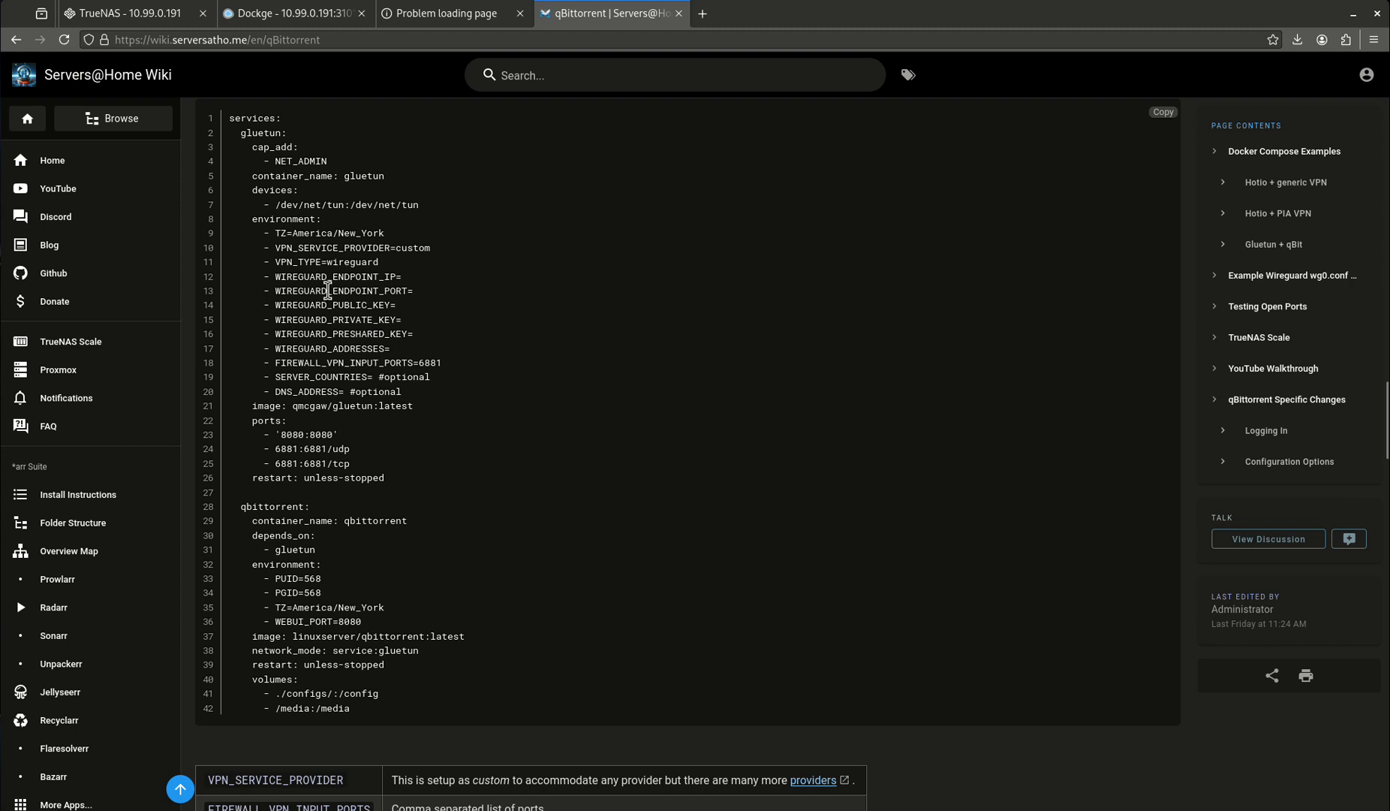
{"action": "mouse_move", "coordinate": [311, 213]}
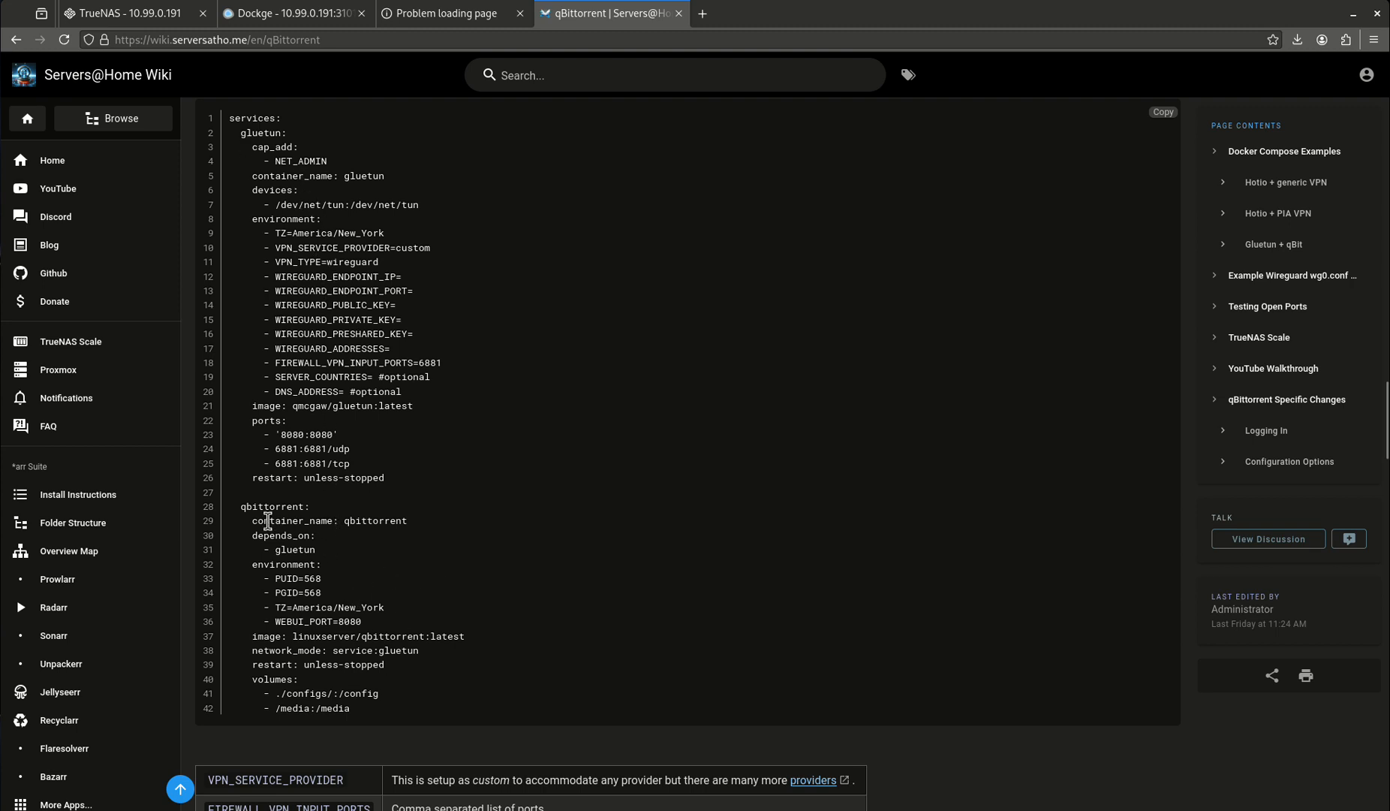
{"action": "mouse_move", "coordinate": [400, 614]}
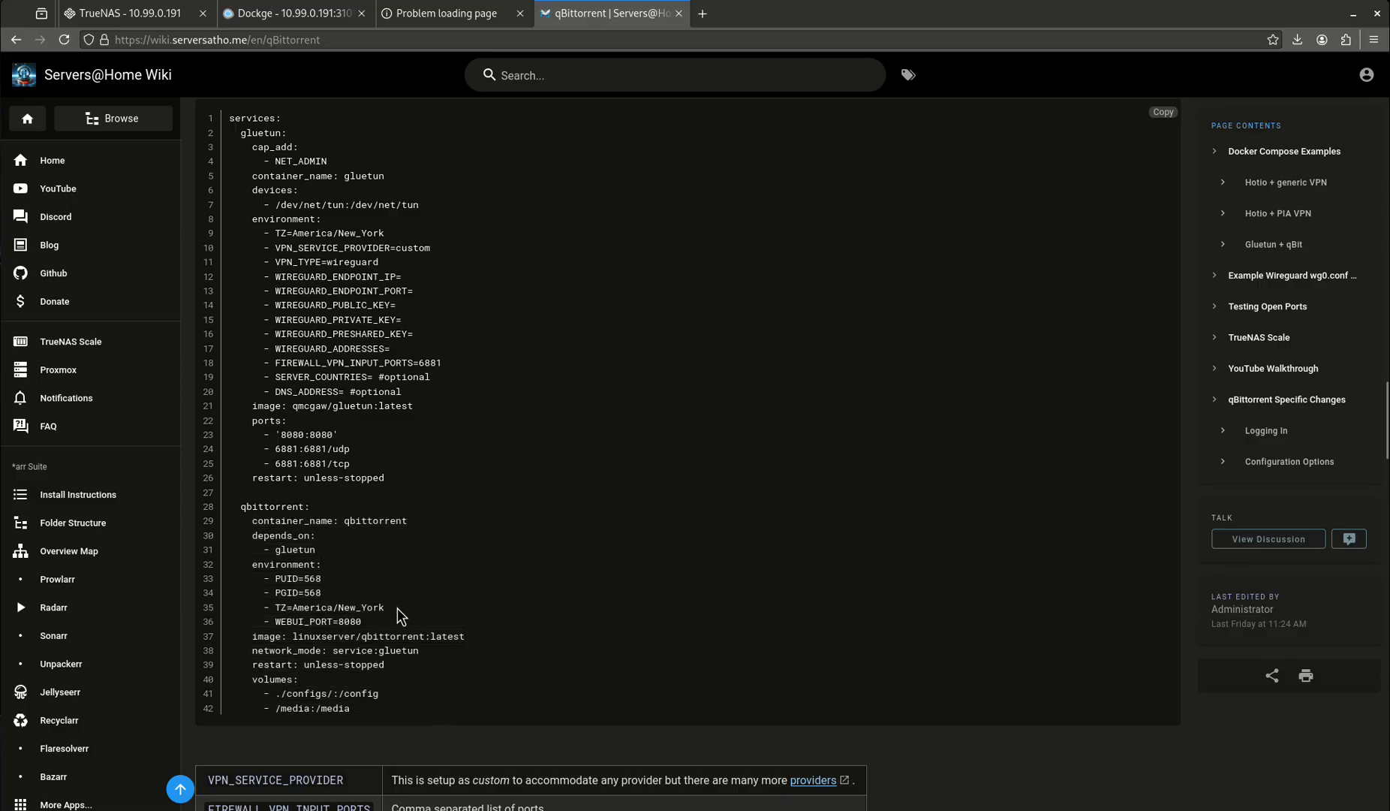
{"action": "mouse_move", "coordinate": [301, 688]}
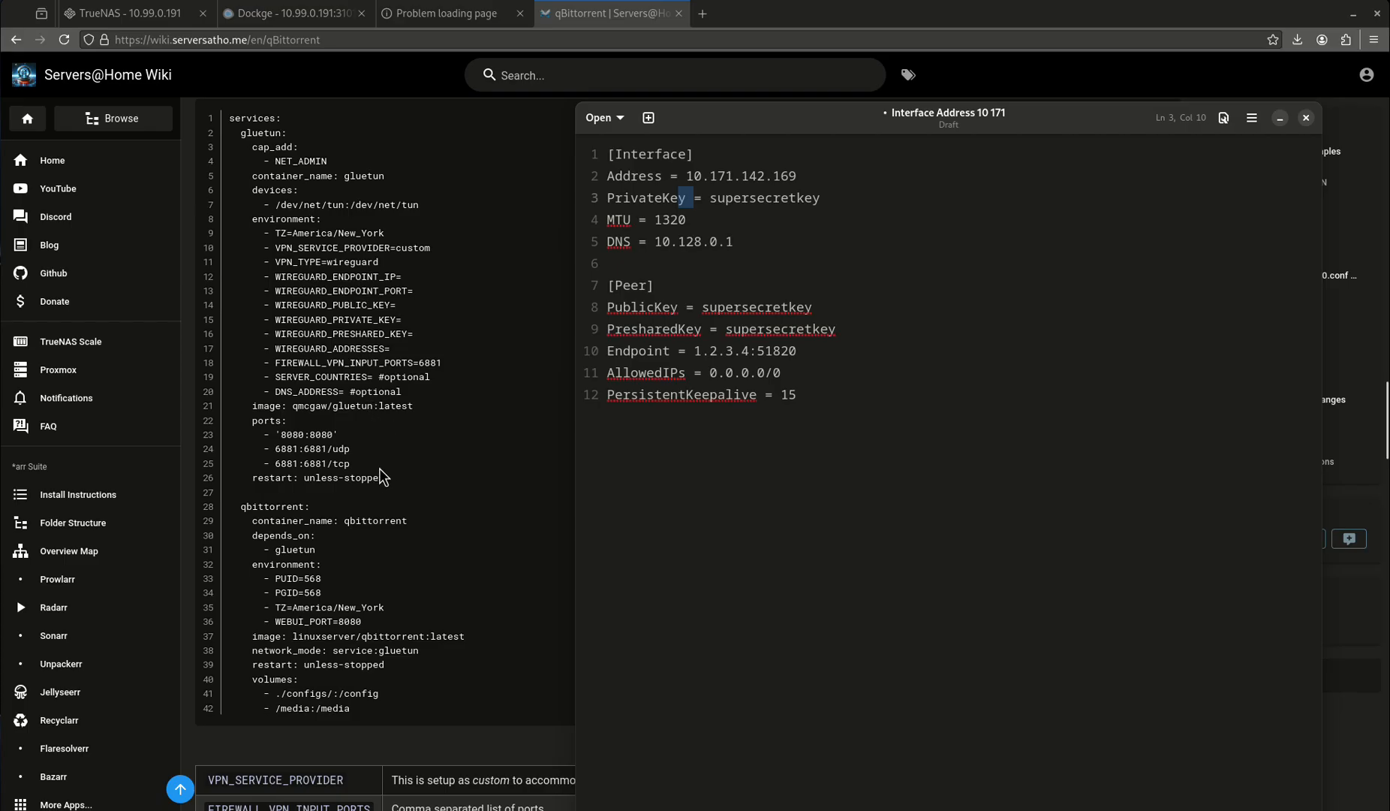
{"action": "mouse_move", "coordinate": [435, 382]}
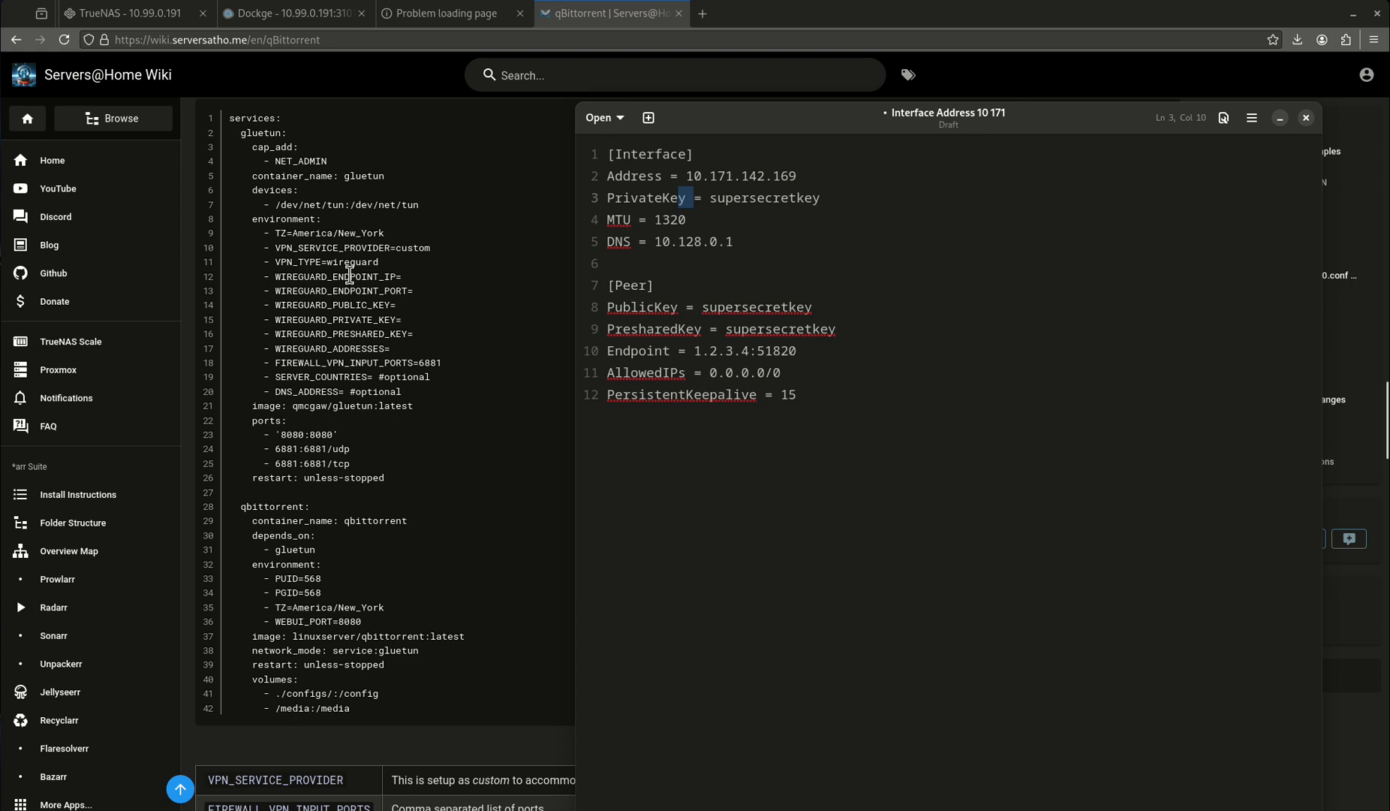
Review the WireGuard config's endpoint port 51820, private key and preshared key, then close the notes.
{"action": "left_click", "coordinate": [733, 175]}
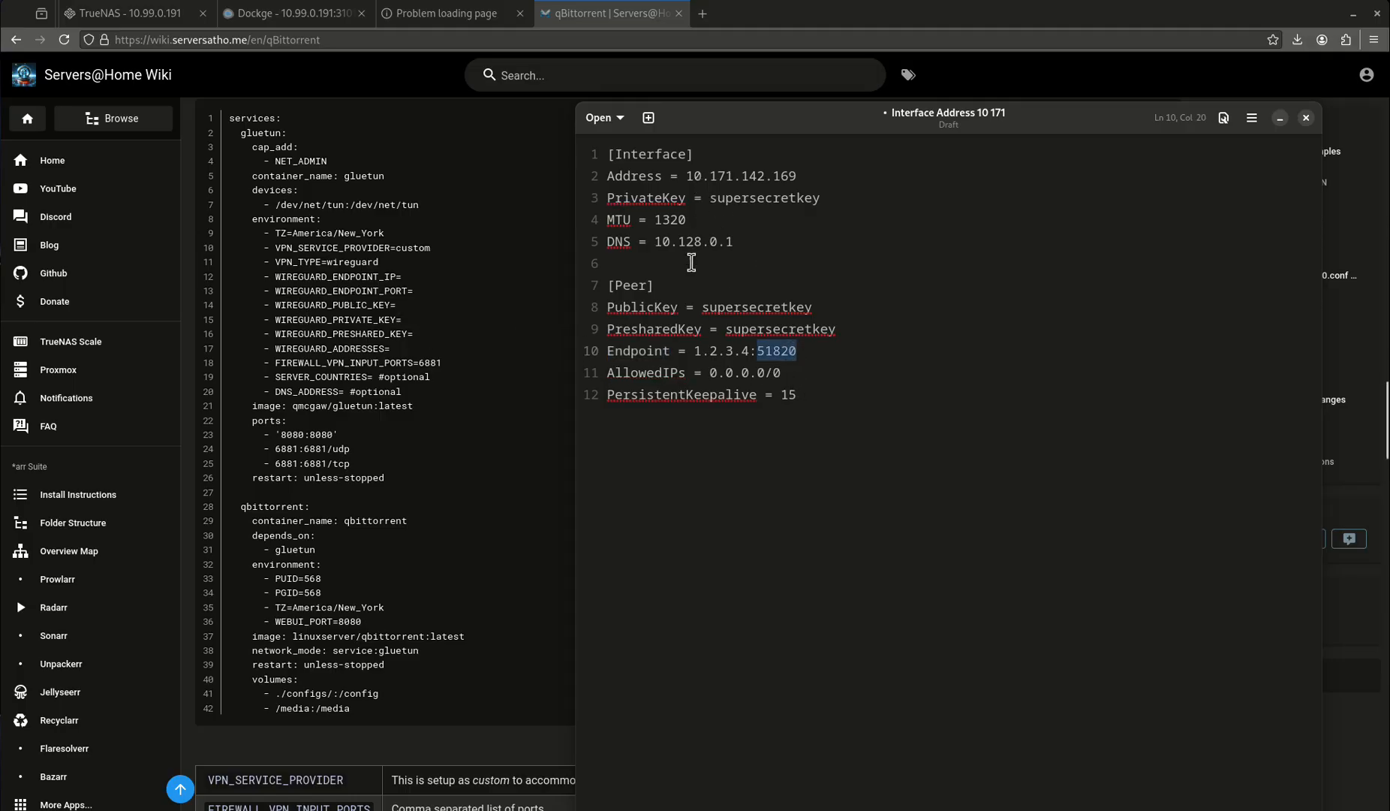
{"action": "double_click", "coordinate": [755, 307]}
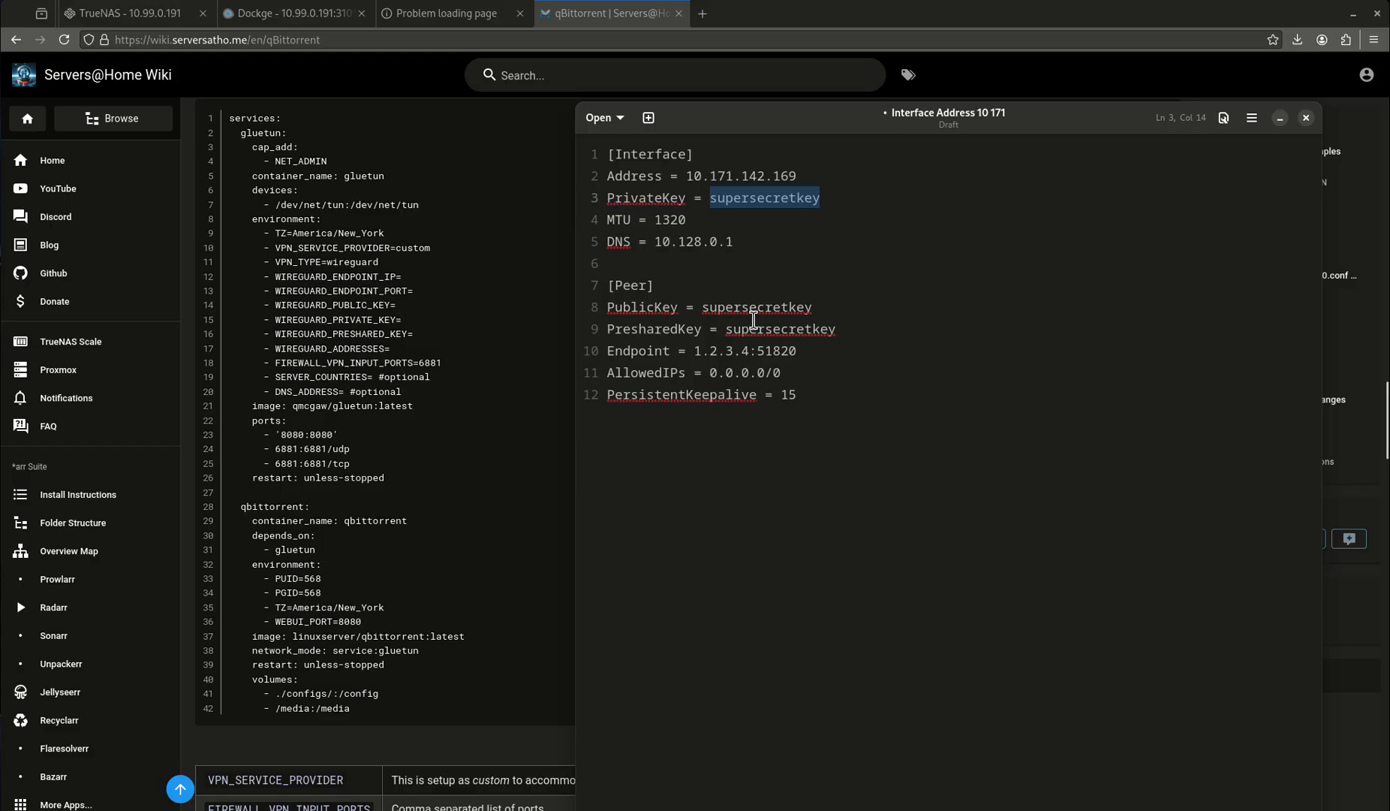
{"action": "double_click", "coordinate": [780, 329]}
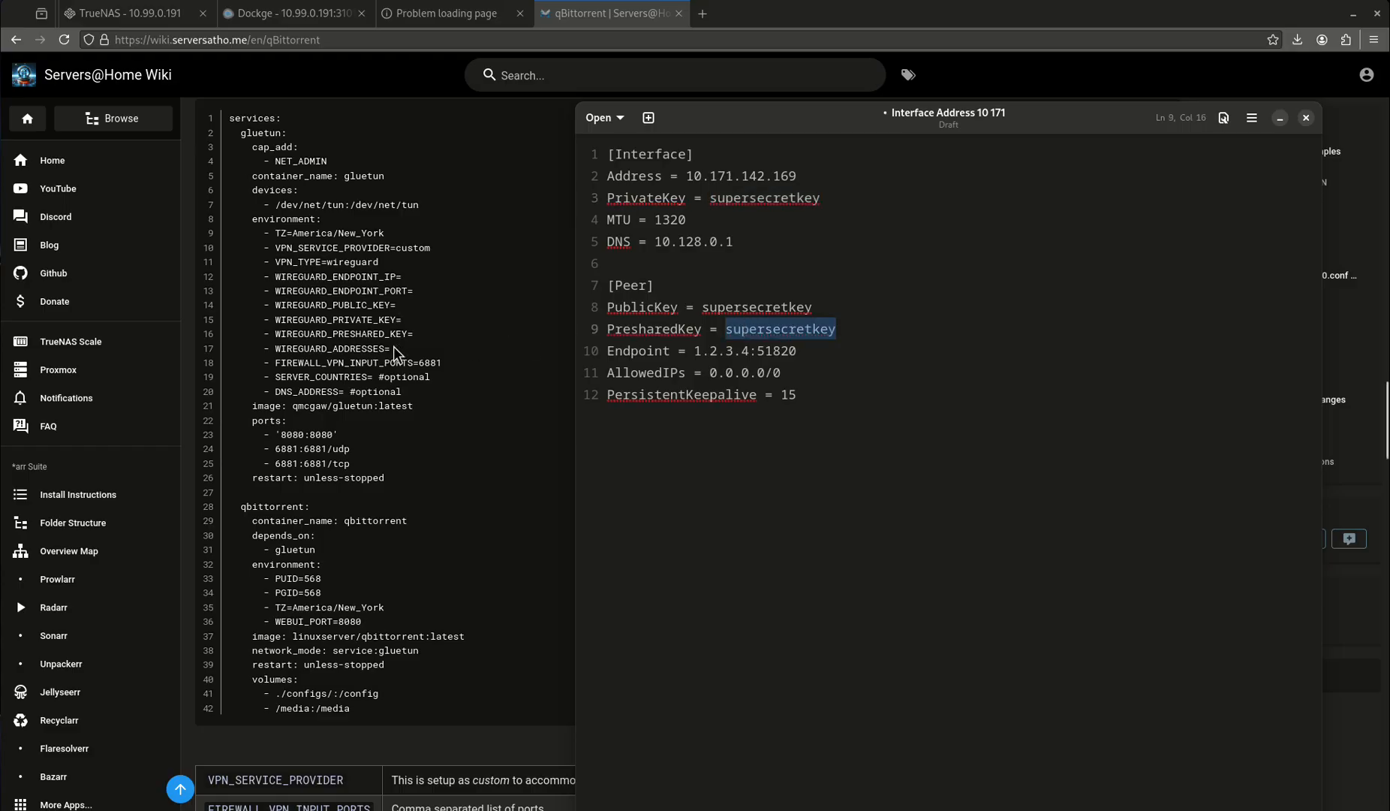
{"action": "double_click", "coordinate": [739, 175]}
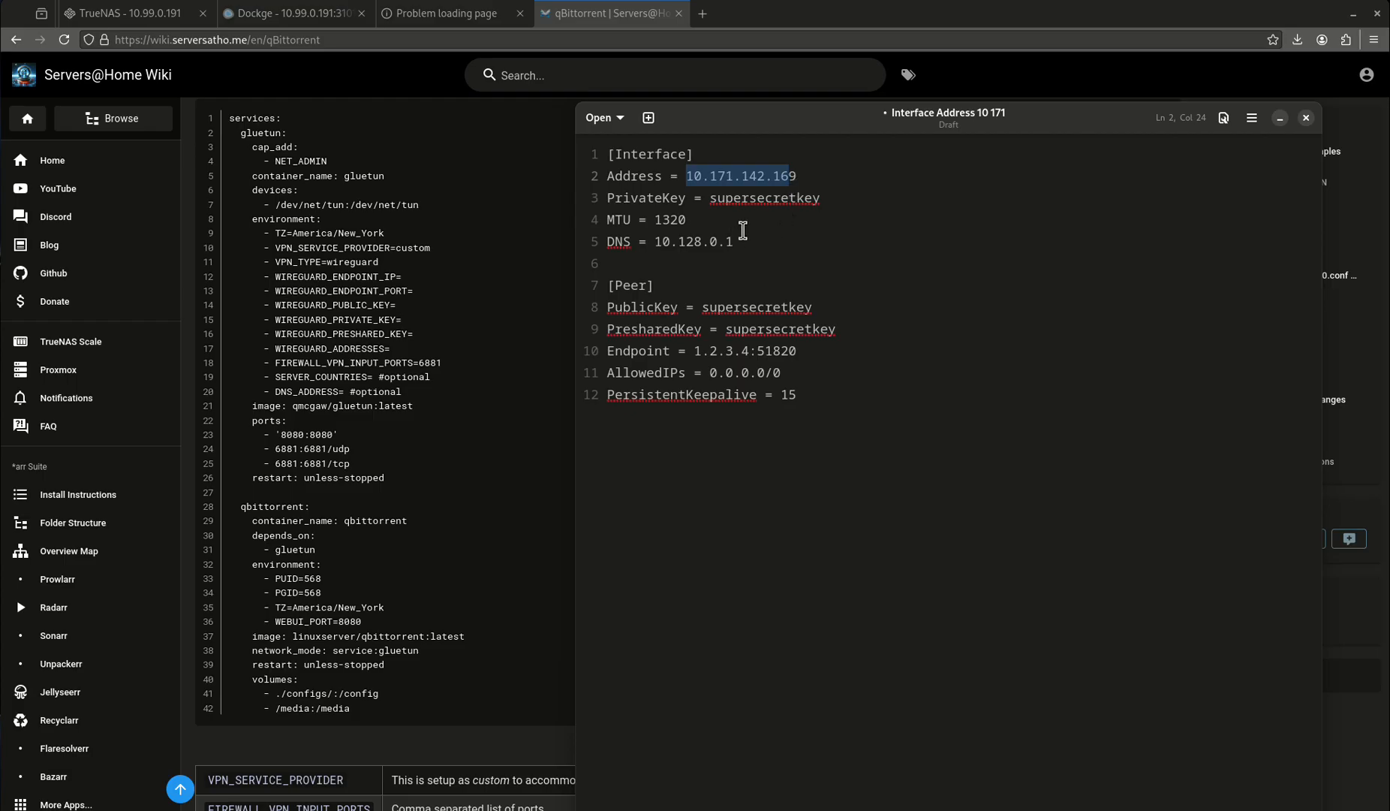
{"action": "mouse_move", "coordinate": [472, 301]}
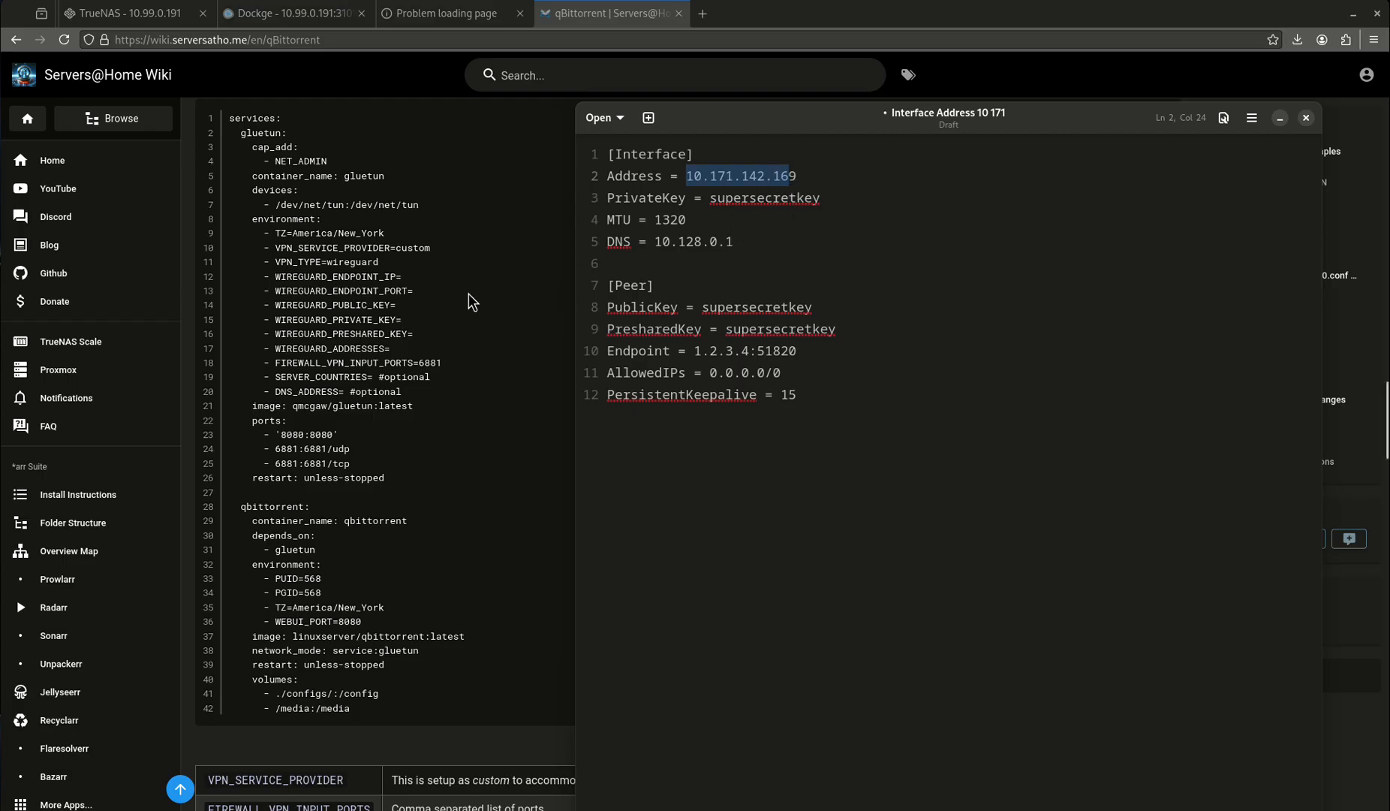
{"action": "mouse_move", "coordinate": [896, 181]}
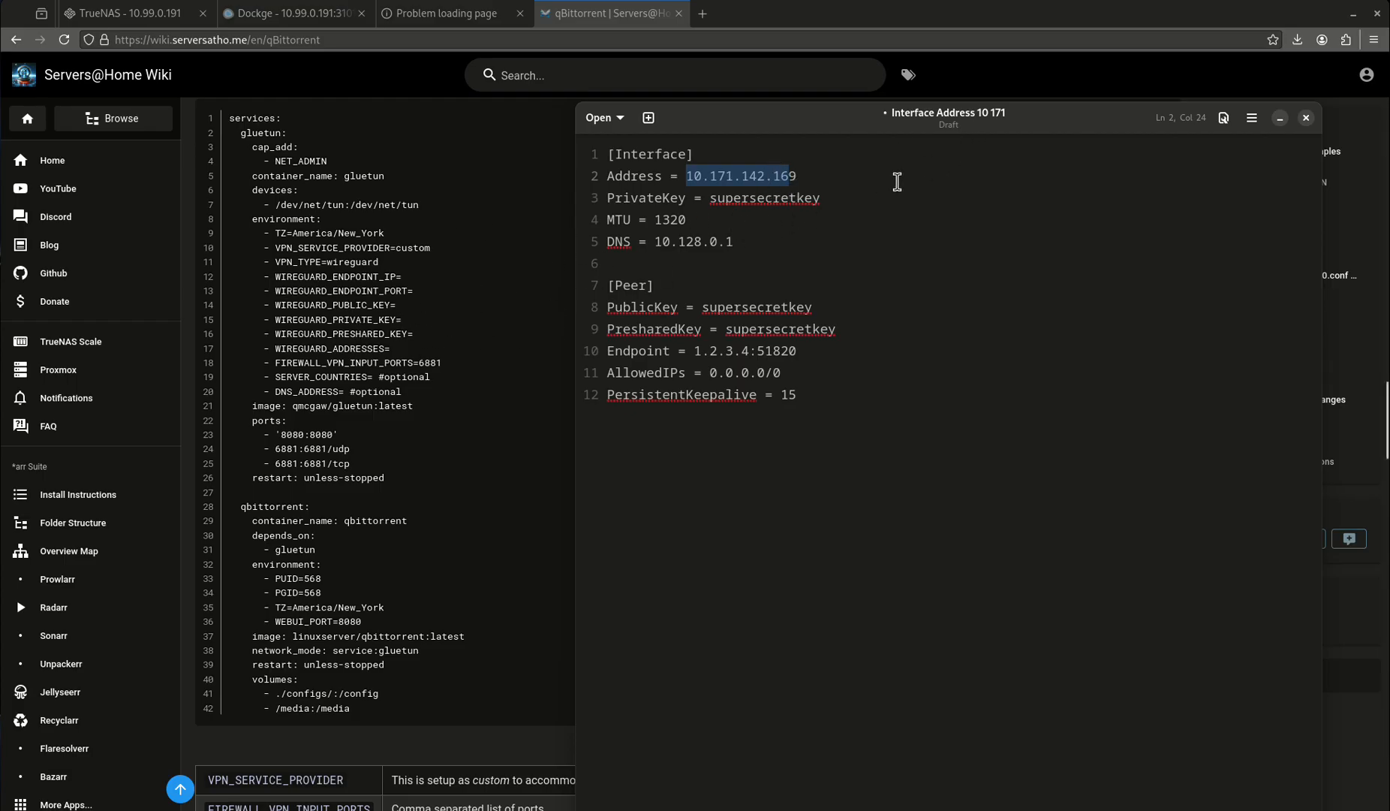
{"action": "mouse_move", "coordinate": [988, 220]}
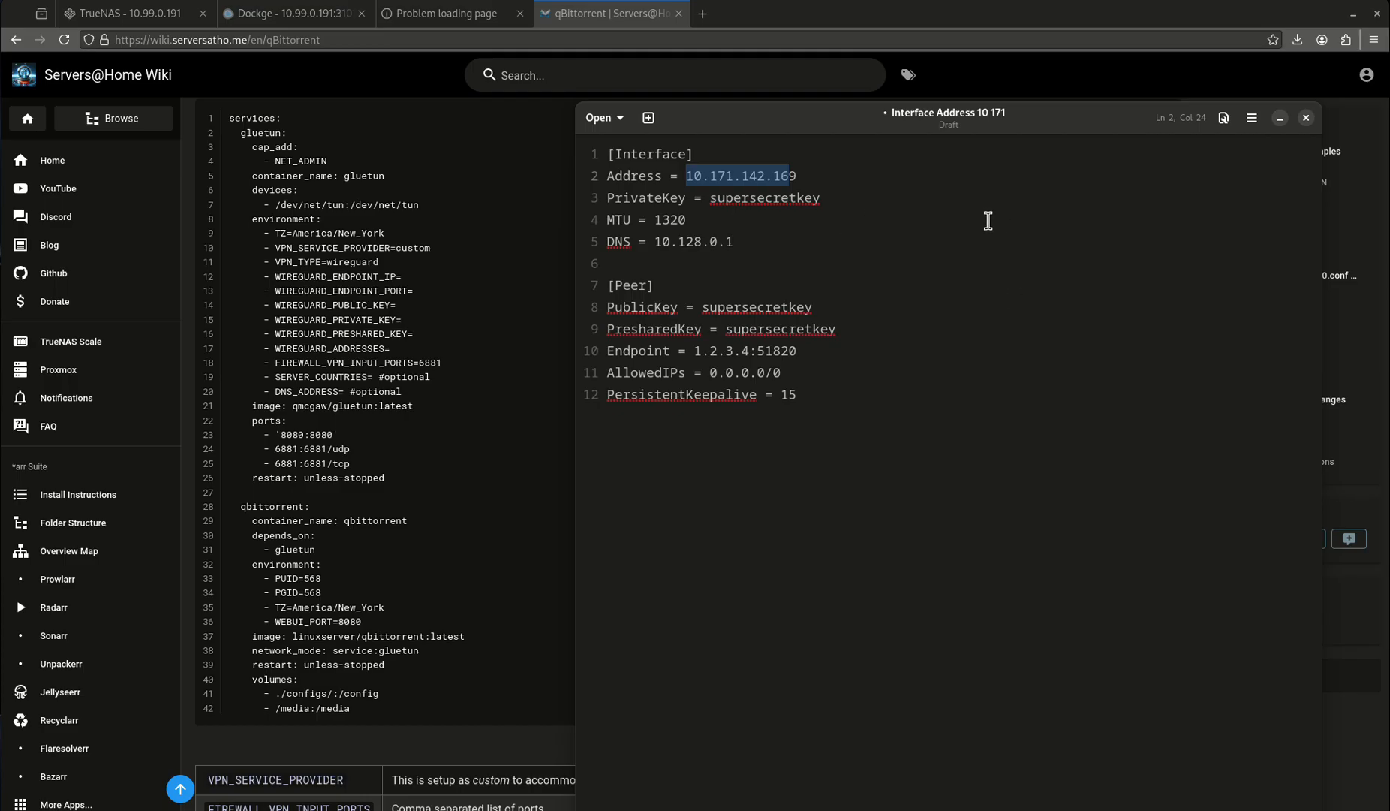
{"action": "mouse_move", "coordinate": [1001, 209]}
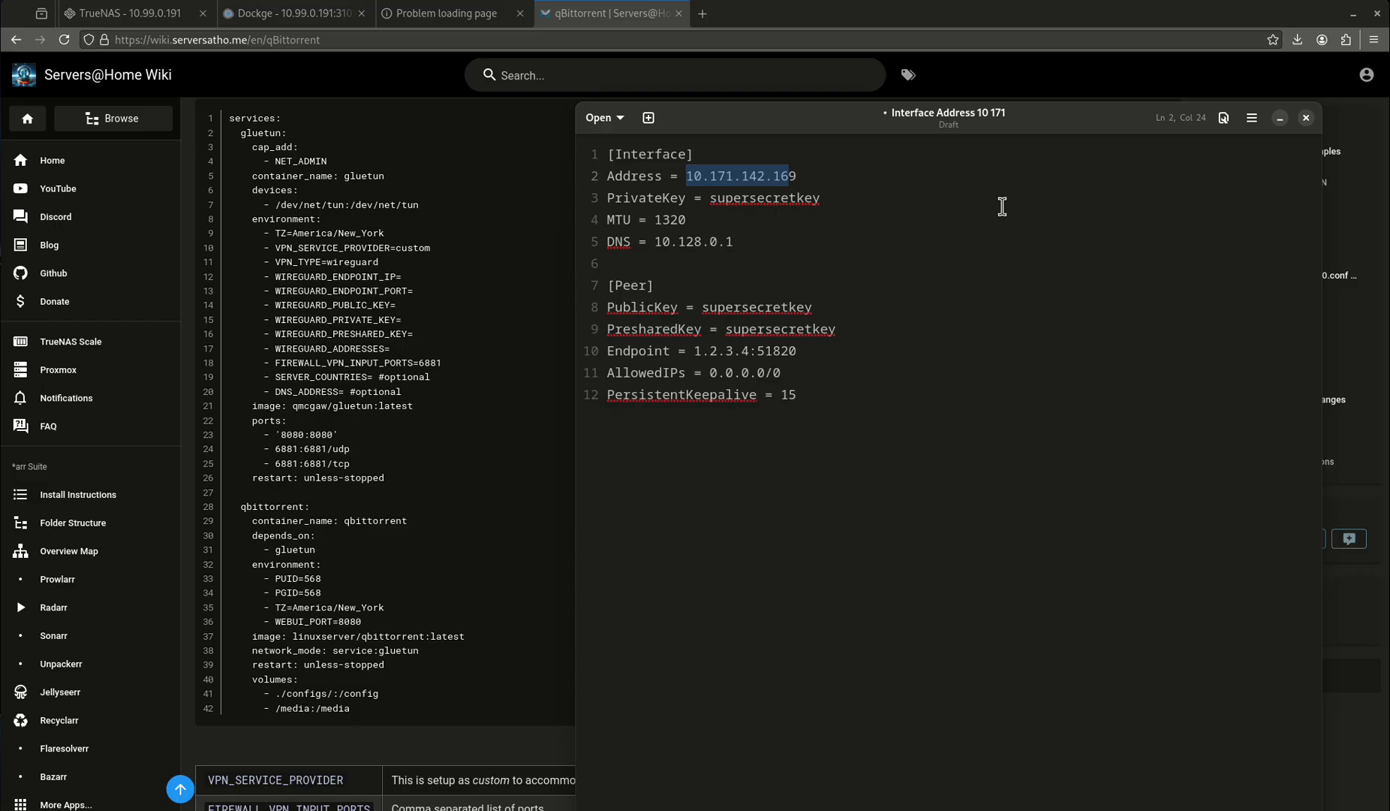
{"action": "mouse_move", "coordinate": [347, 407]}
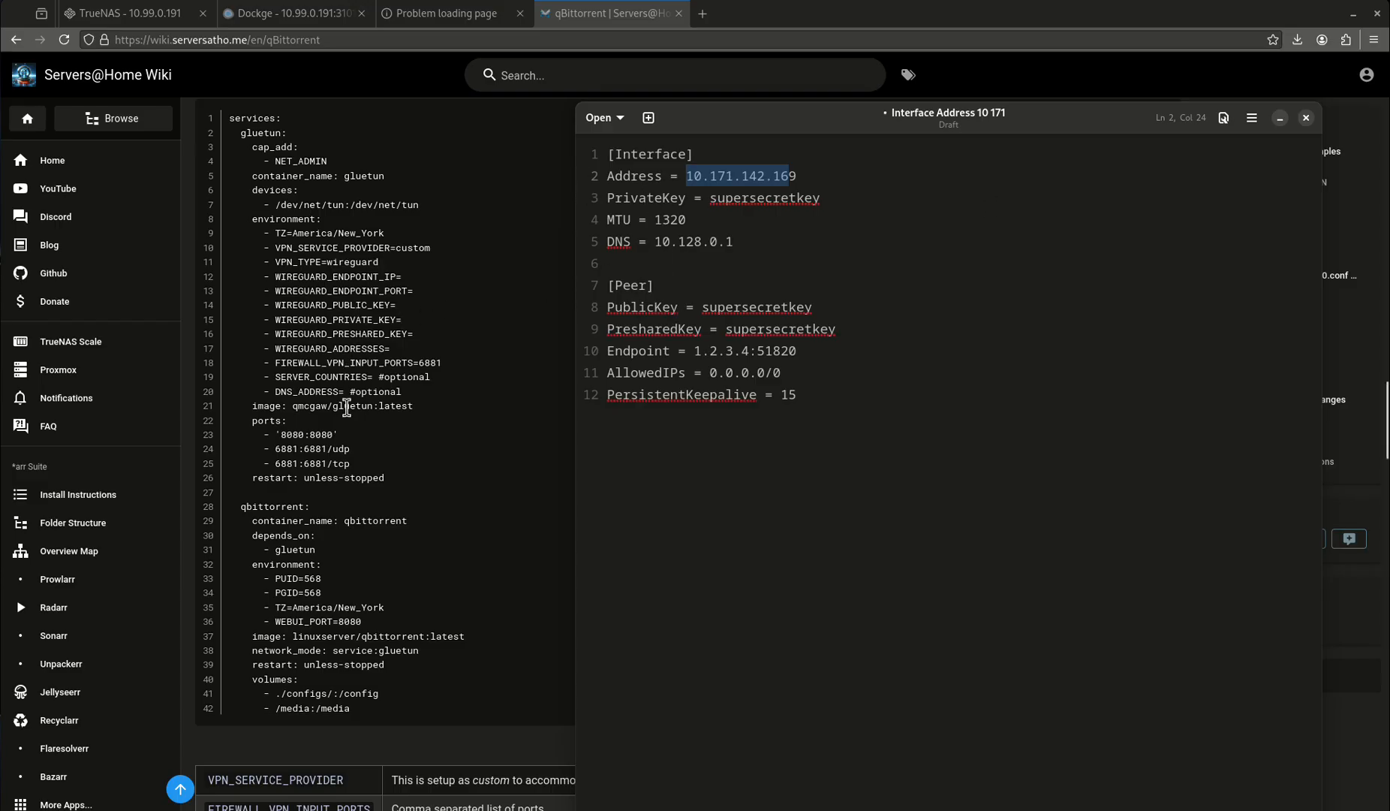
{"action": "mouse_move", "coordinate": [372, 347]}
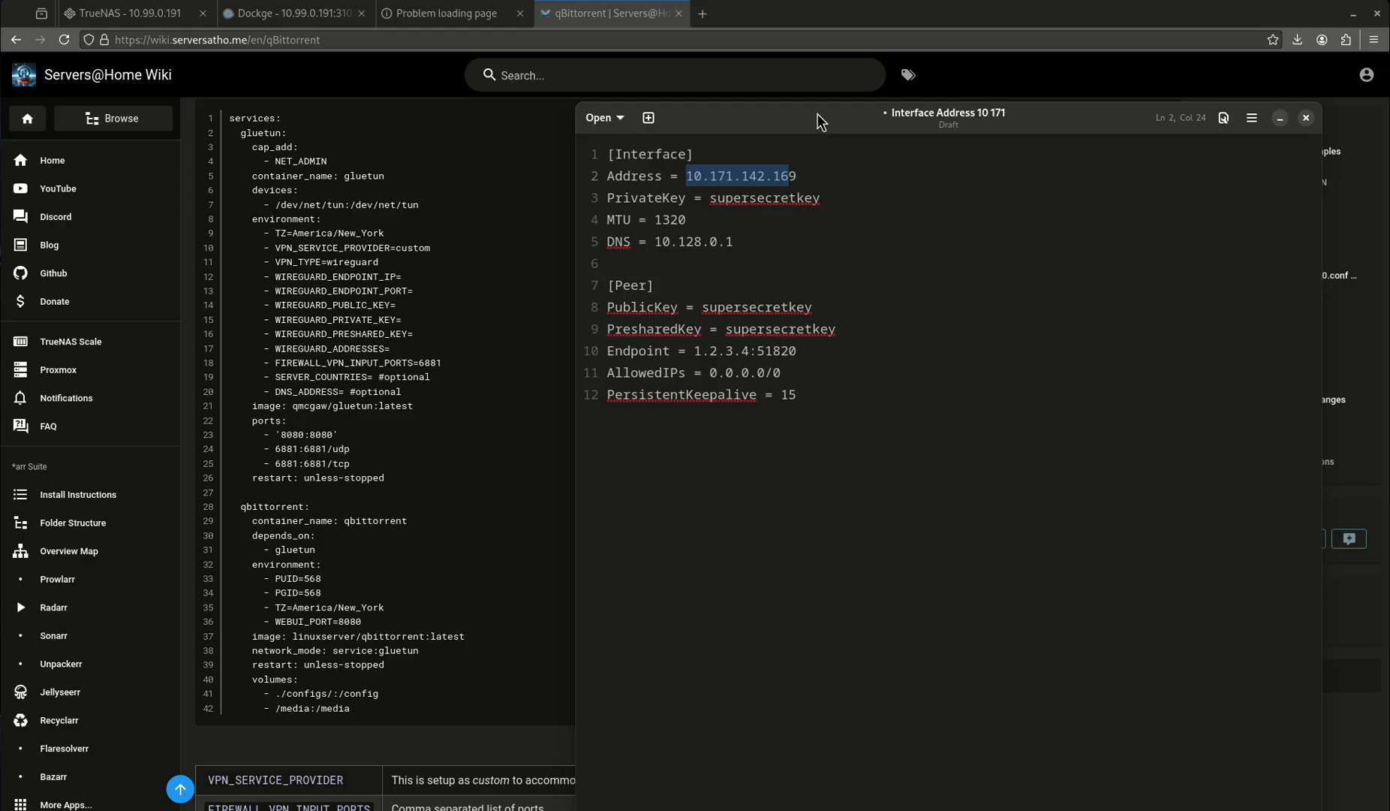
{"action": "mouse_move", "coordinate": [850, 140]}
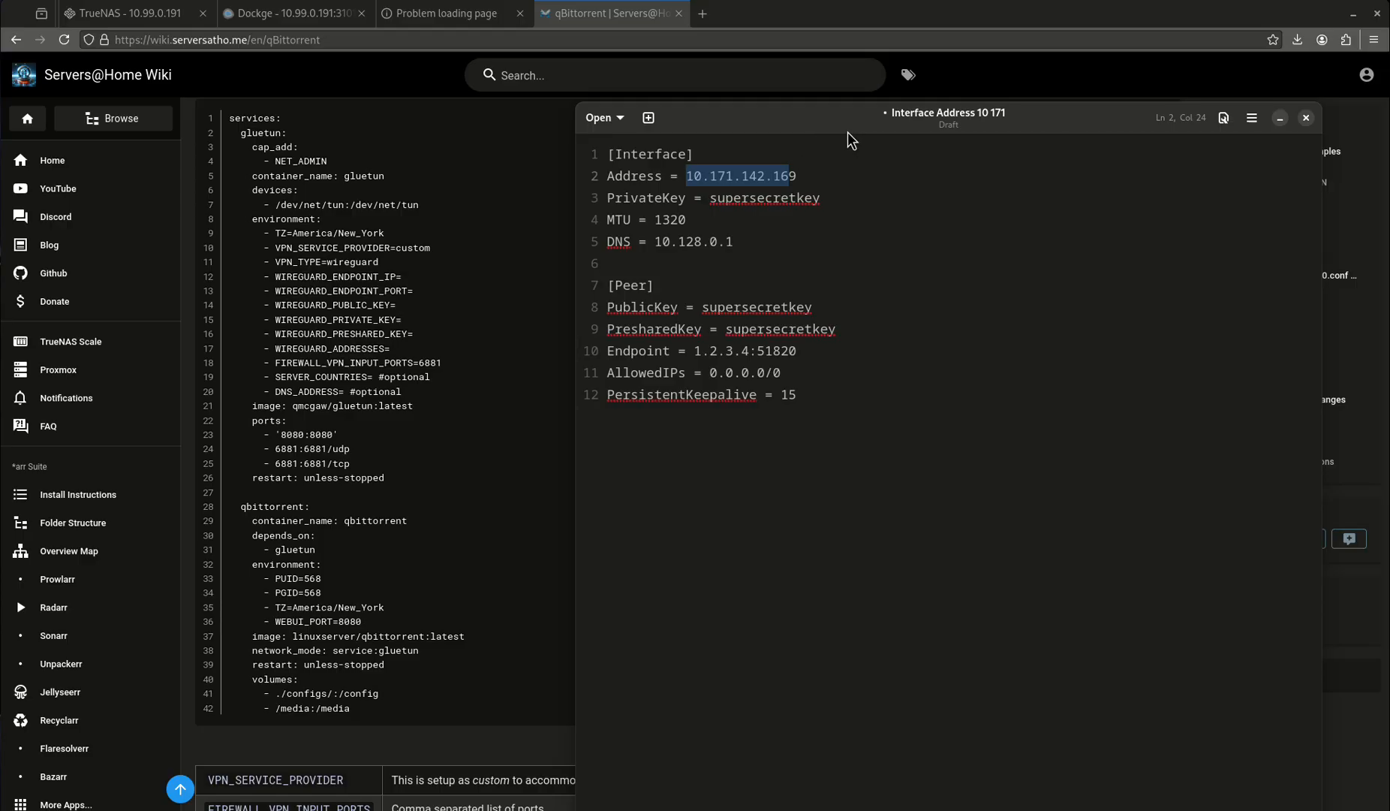
{"action": "left_click", "coordinate": [1307, 118]}
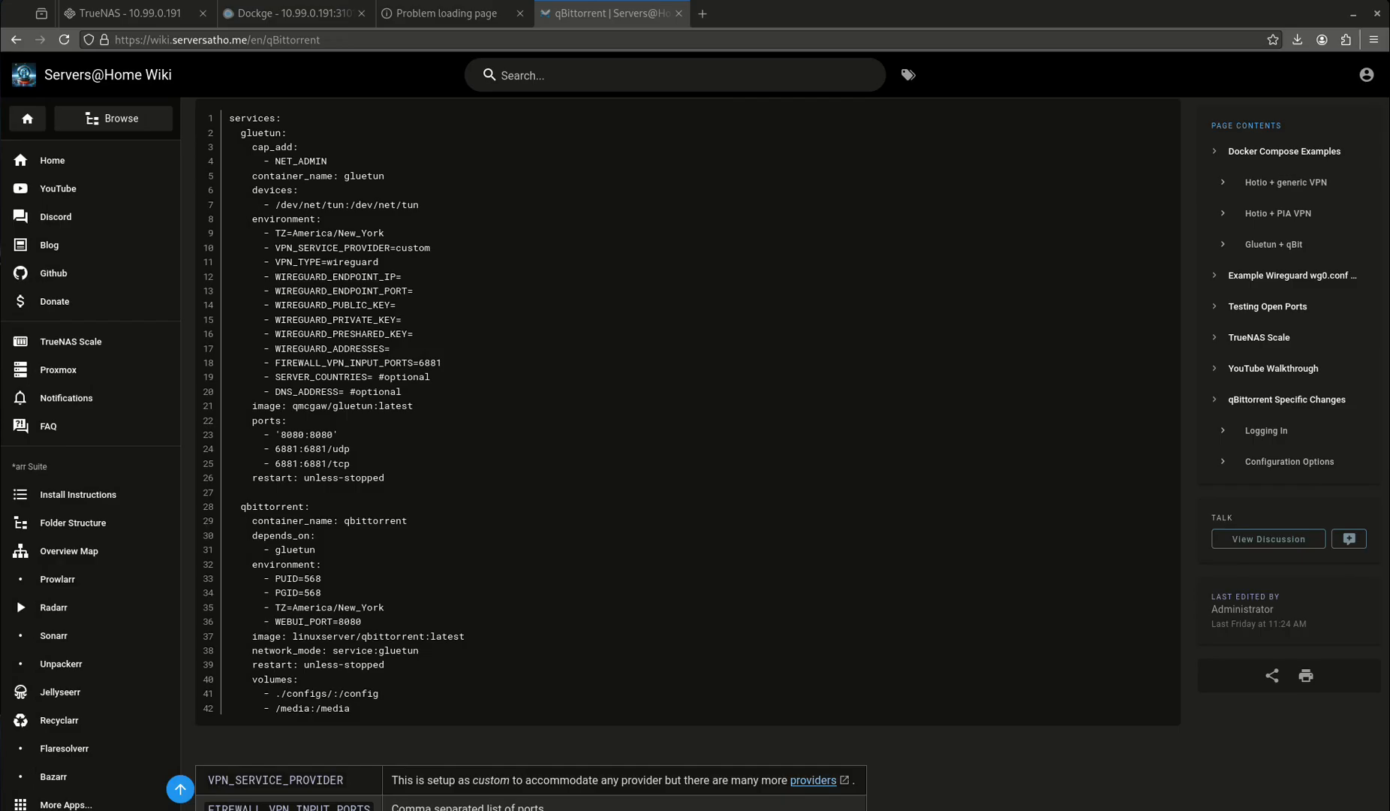
{"action": "mouse_move", "coordinate": [444, 13]}
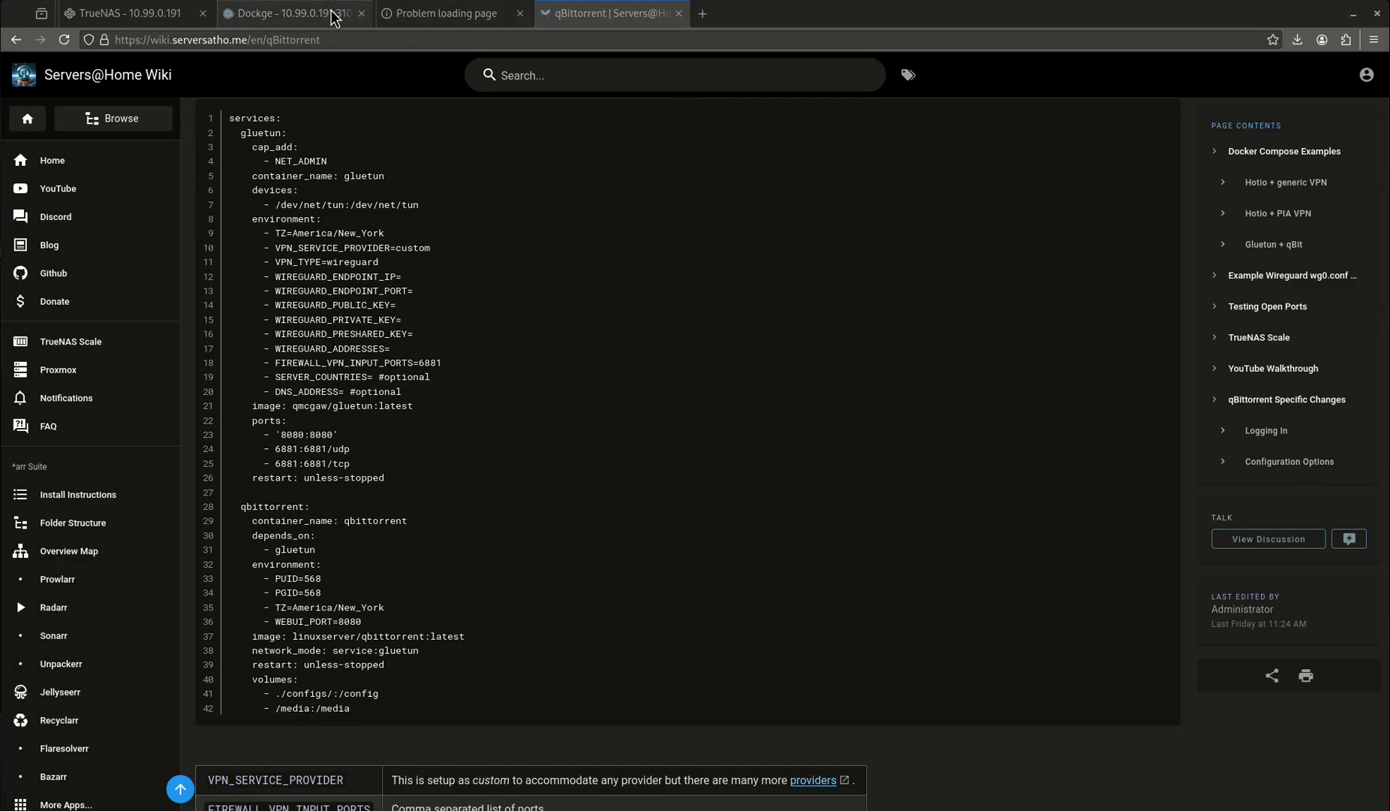
Close the unreachable qBittorrent page and stop the arr-stack so it shows as inactive.
{"action": "left_click", "coordinate": [443, 13]}
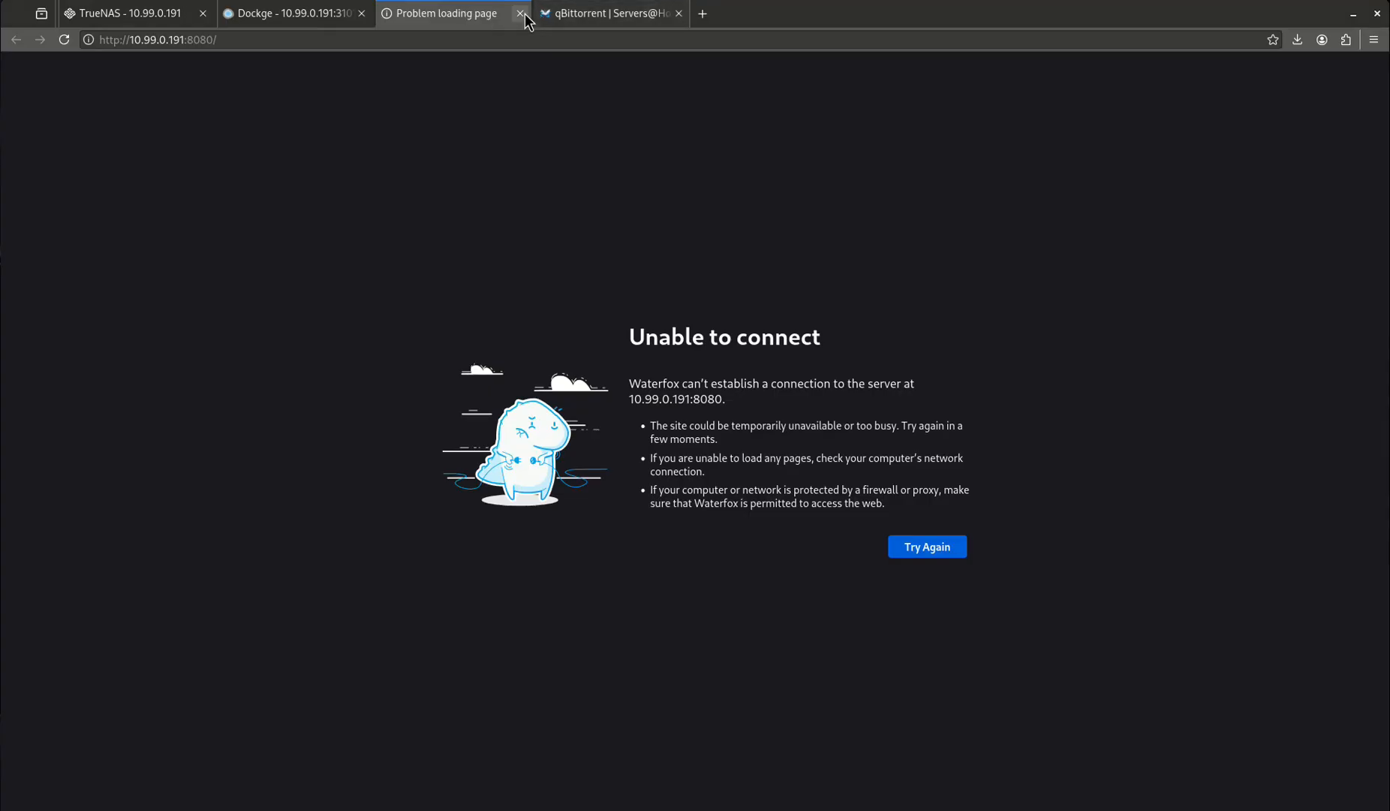
{"action": "left_click", "coordinate": [520, 13]}
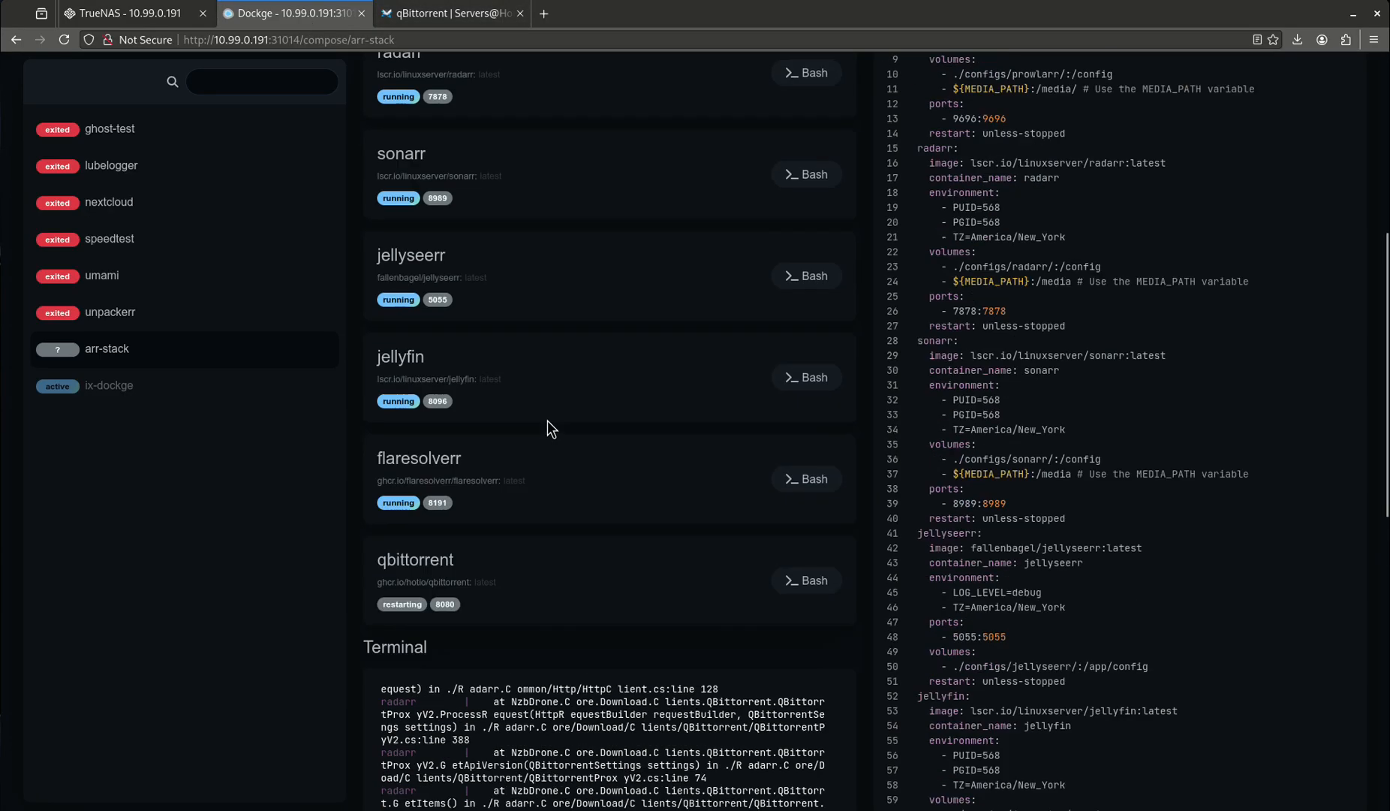
{"action": "scroll", "scroll_direction": "up", "scroll_amount": 3}
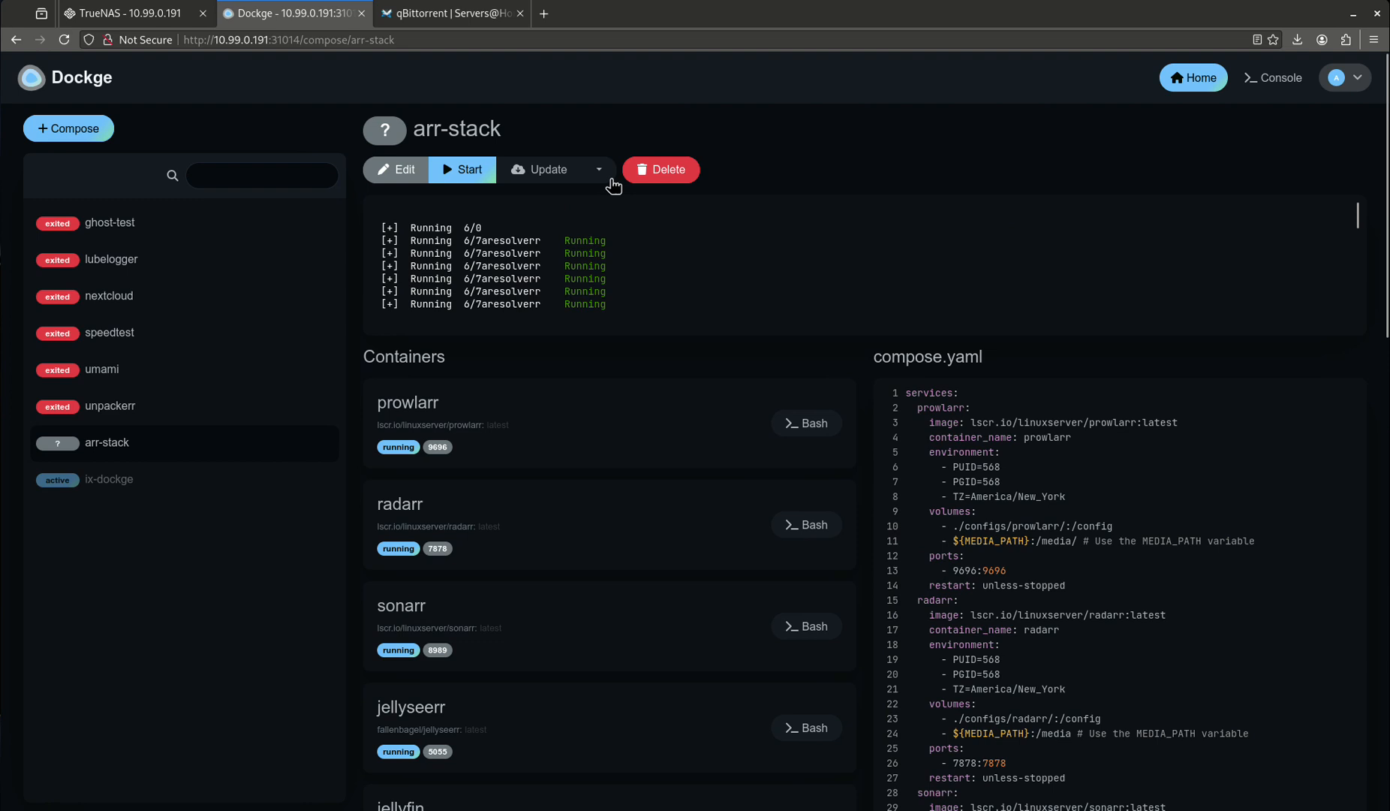
{"action": "mouse_move", "coordinate": [805, 524]}
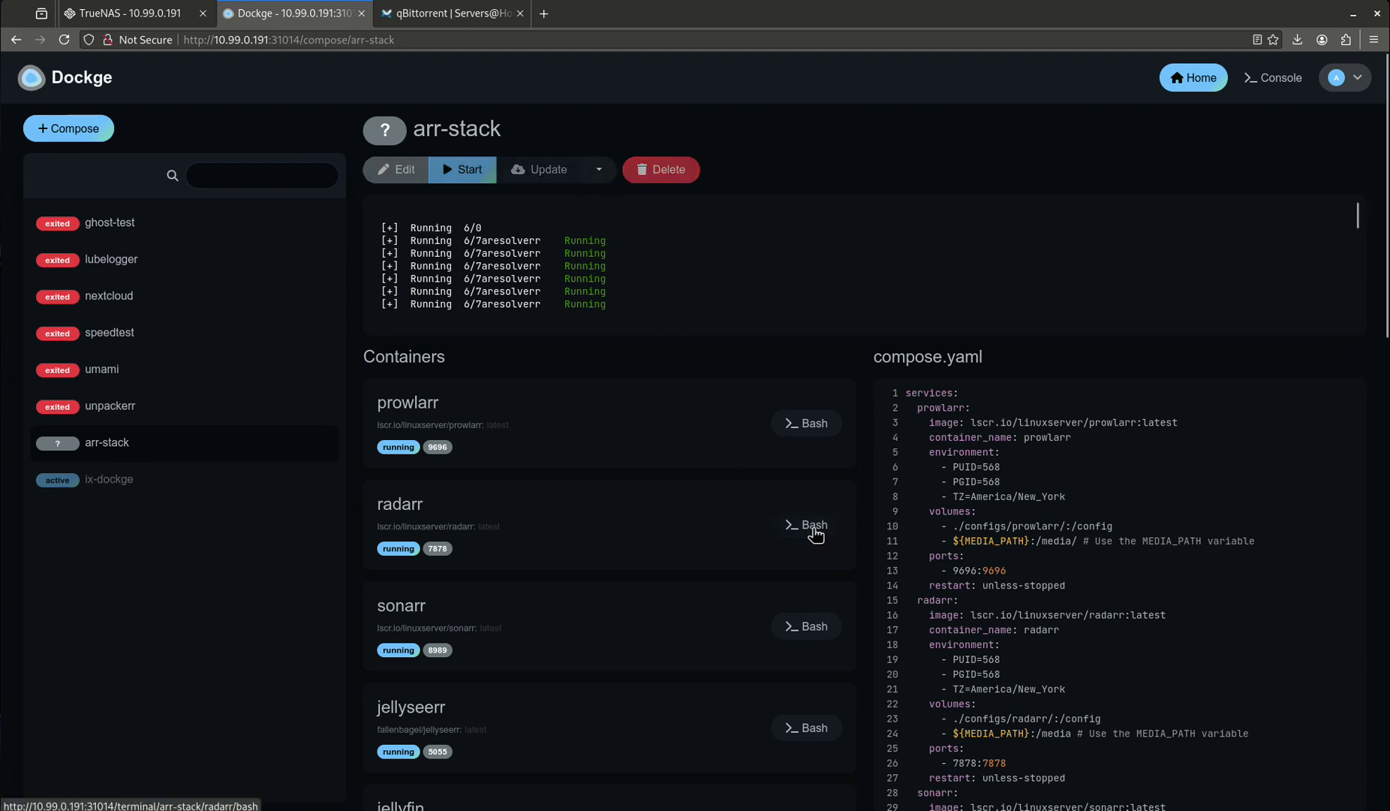
{"action": "left_click", "coordinate": [461, 170]}
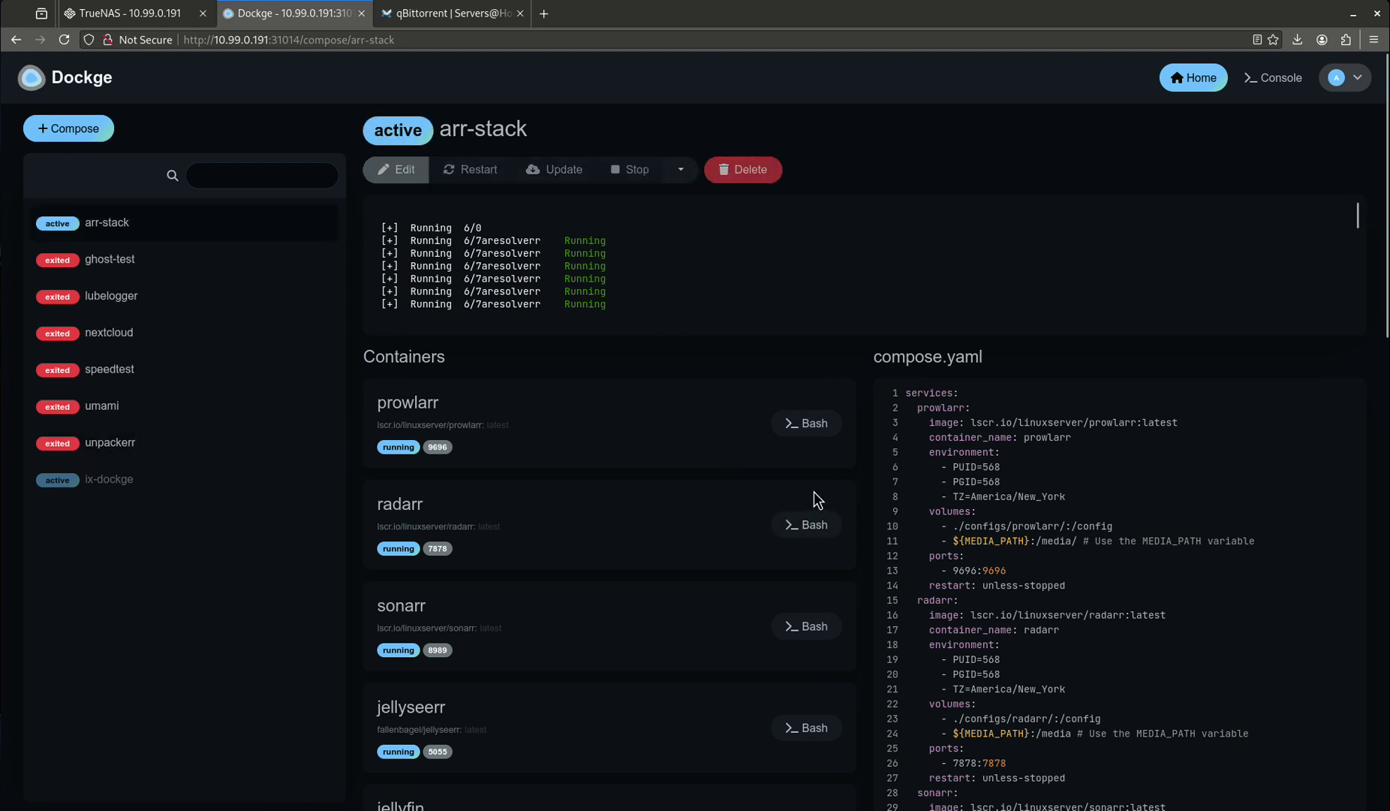
{"action": "left_click", "coordinate": [632, 170]}
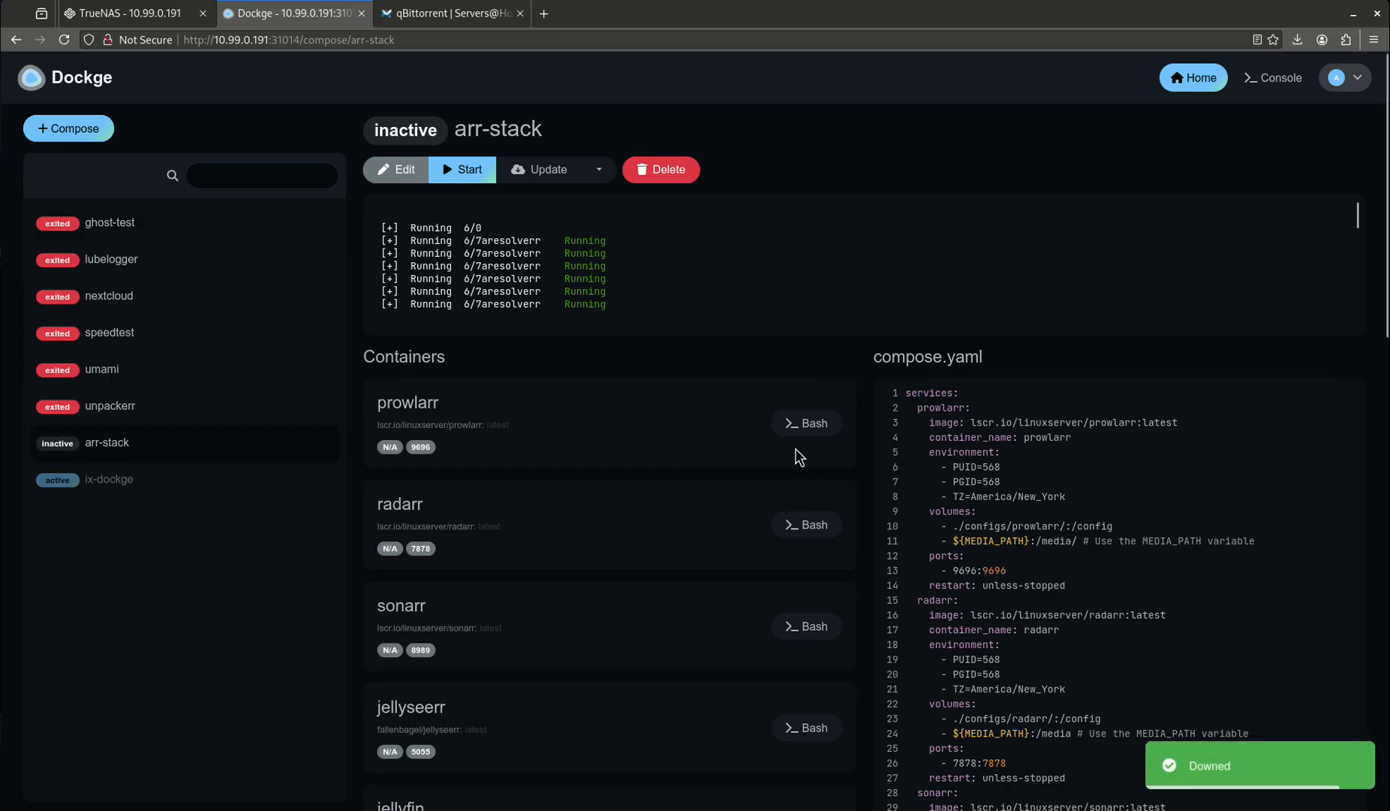
{"action": "mouse_move", "coordinate": [632, 267]}
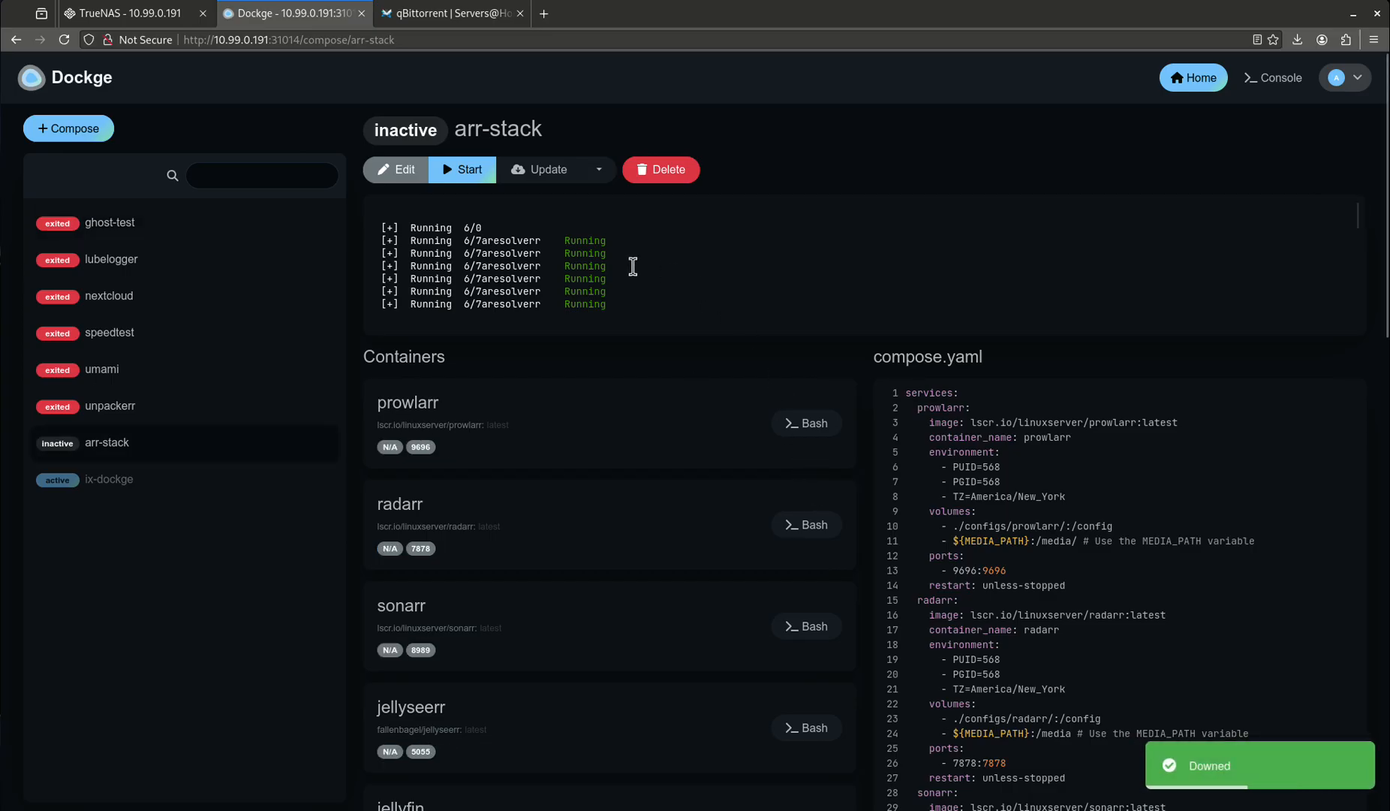
{"action": "mouse_move", "coordinate": [619, 265]}
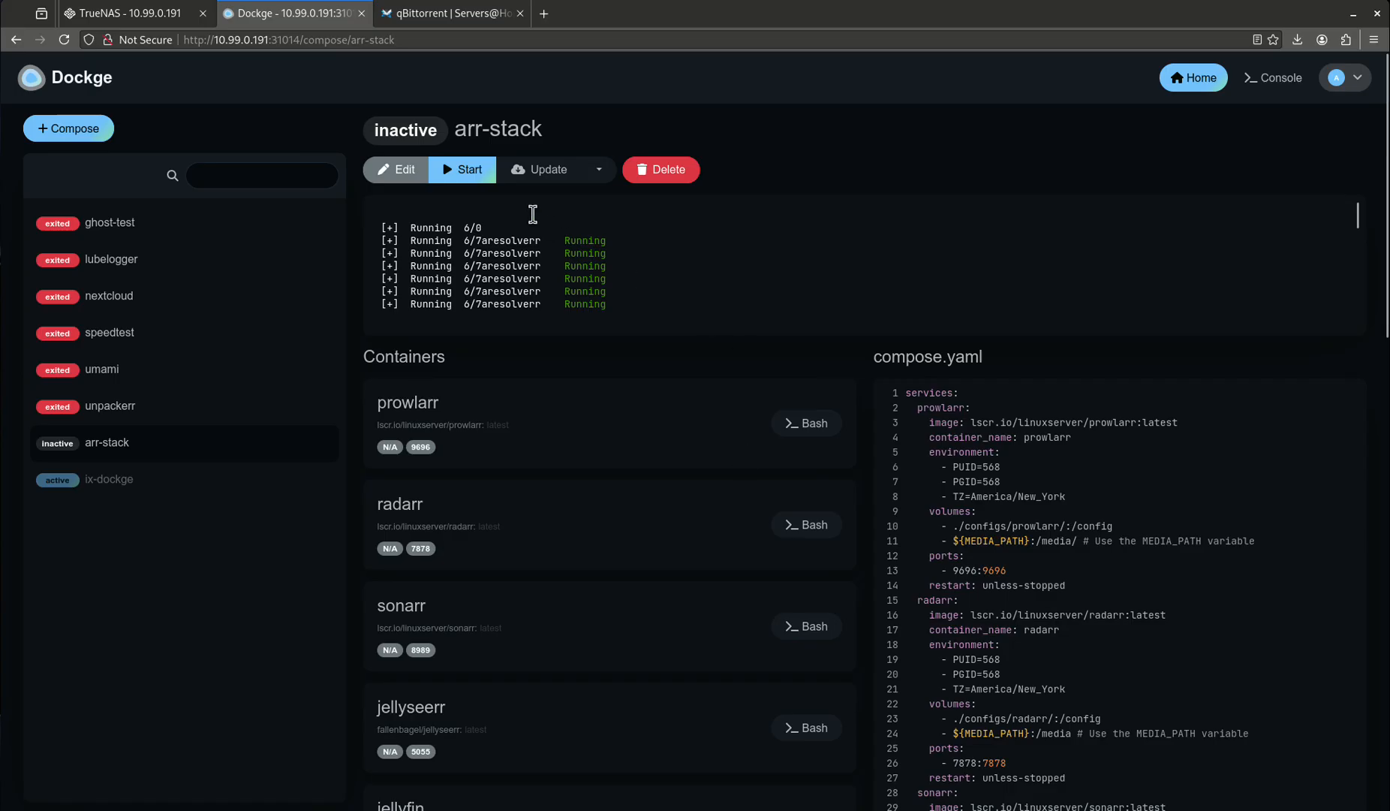
{"action": "mouse_move", "coordinate": [520, 205]}
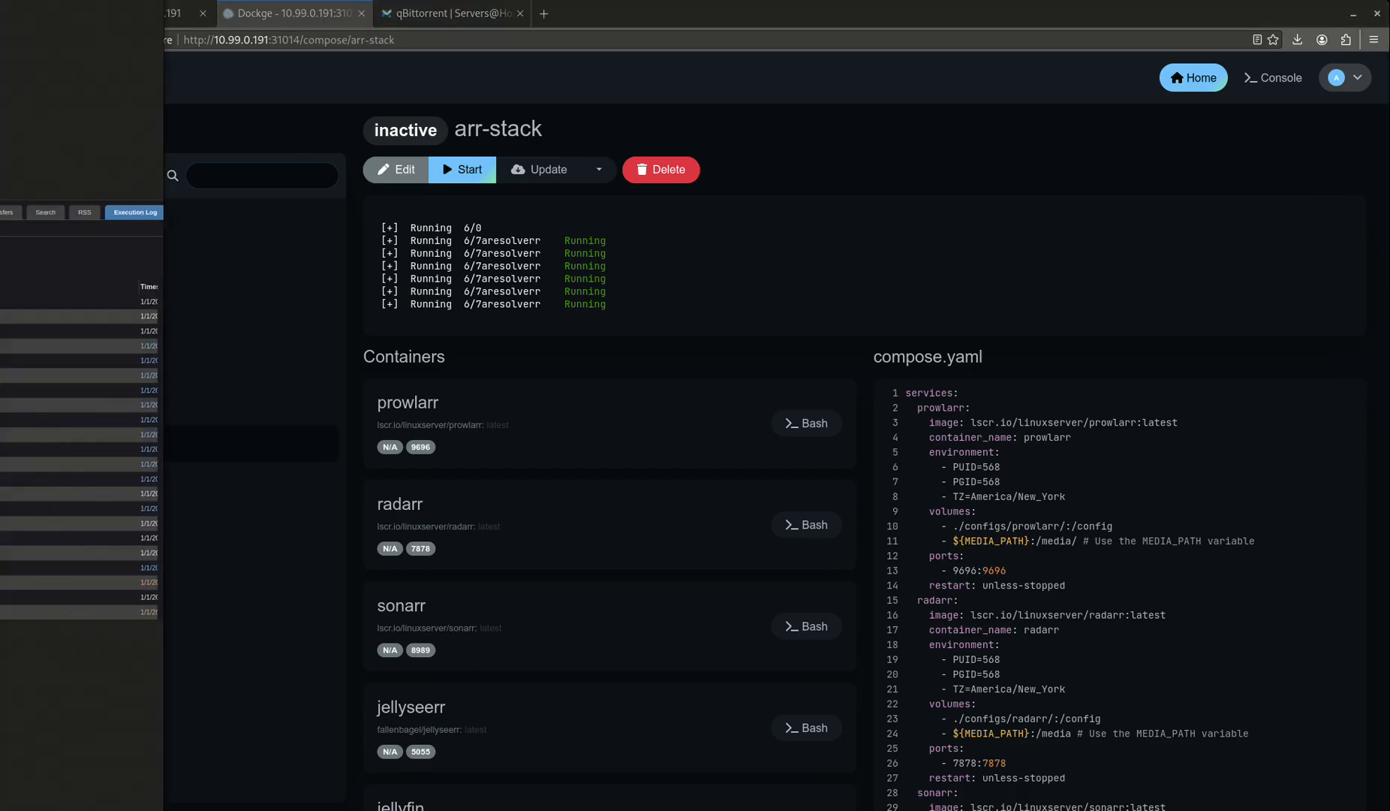
Bring up the saved qBittorrent log screenshot showing the Permission denied error for the Ubuntu ISO.
{"action": "left_click", "coordinate": [444, 14]}
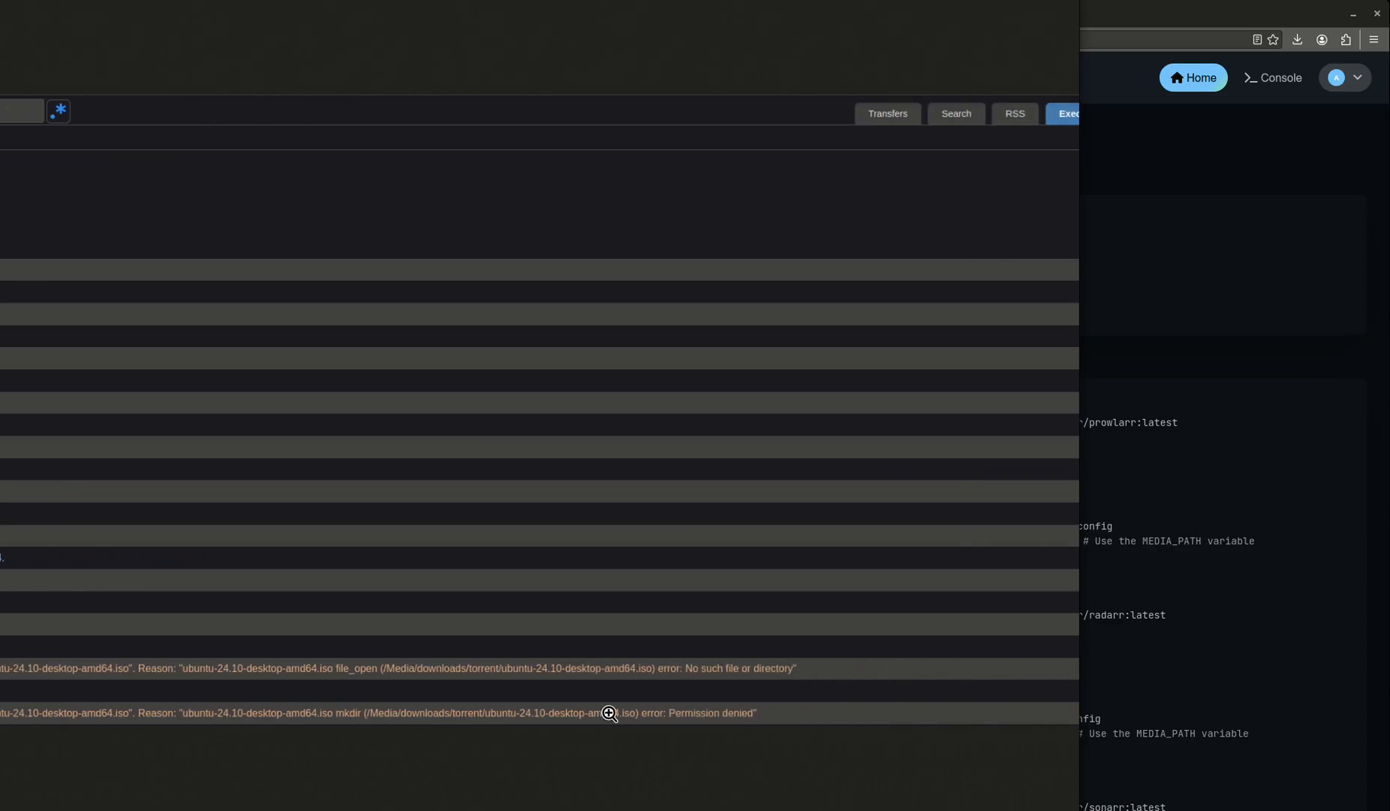
{"action": "mouse_move", "coordinate": [499, 688]}
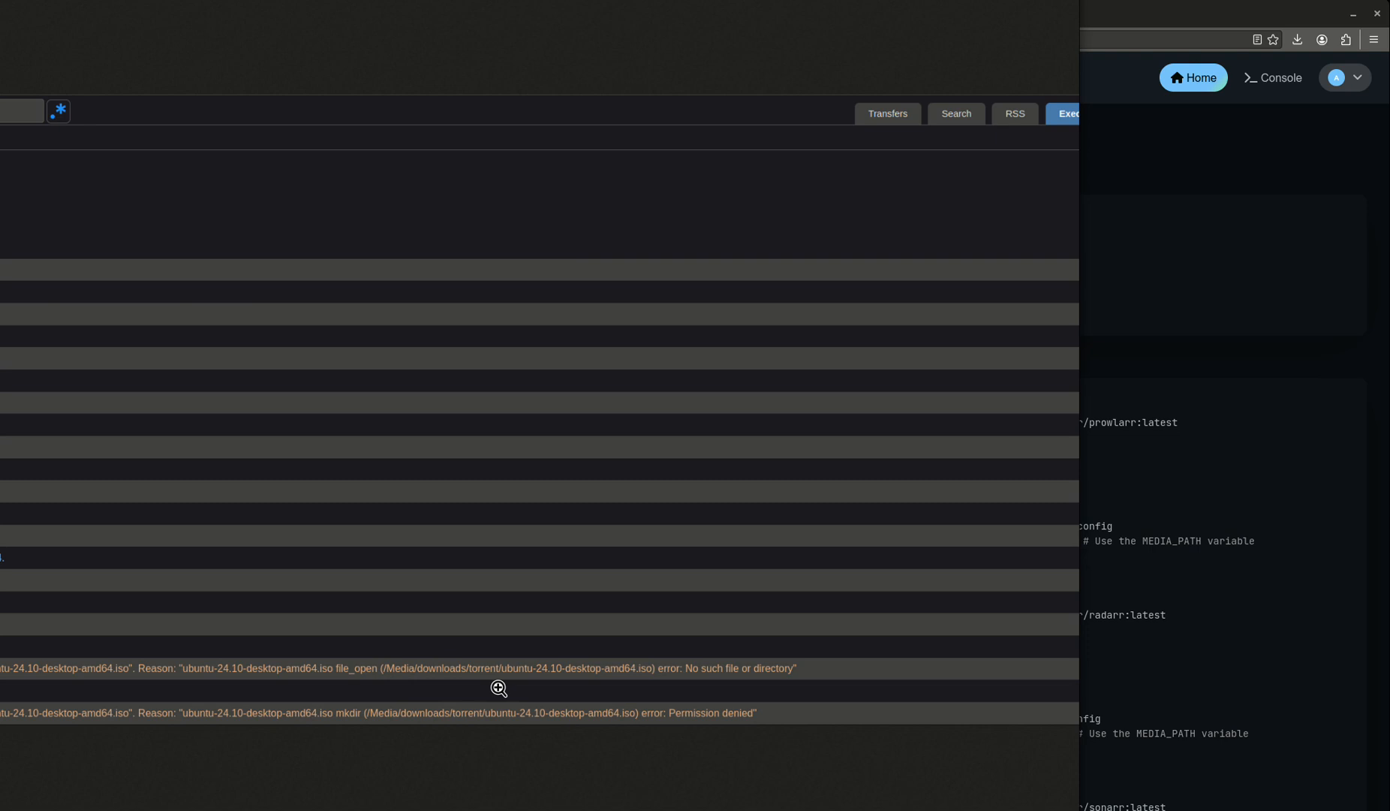
{"action": "mouse_move", "coordinate": [709, 700]}
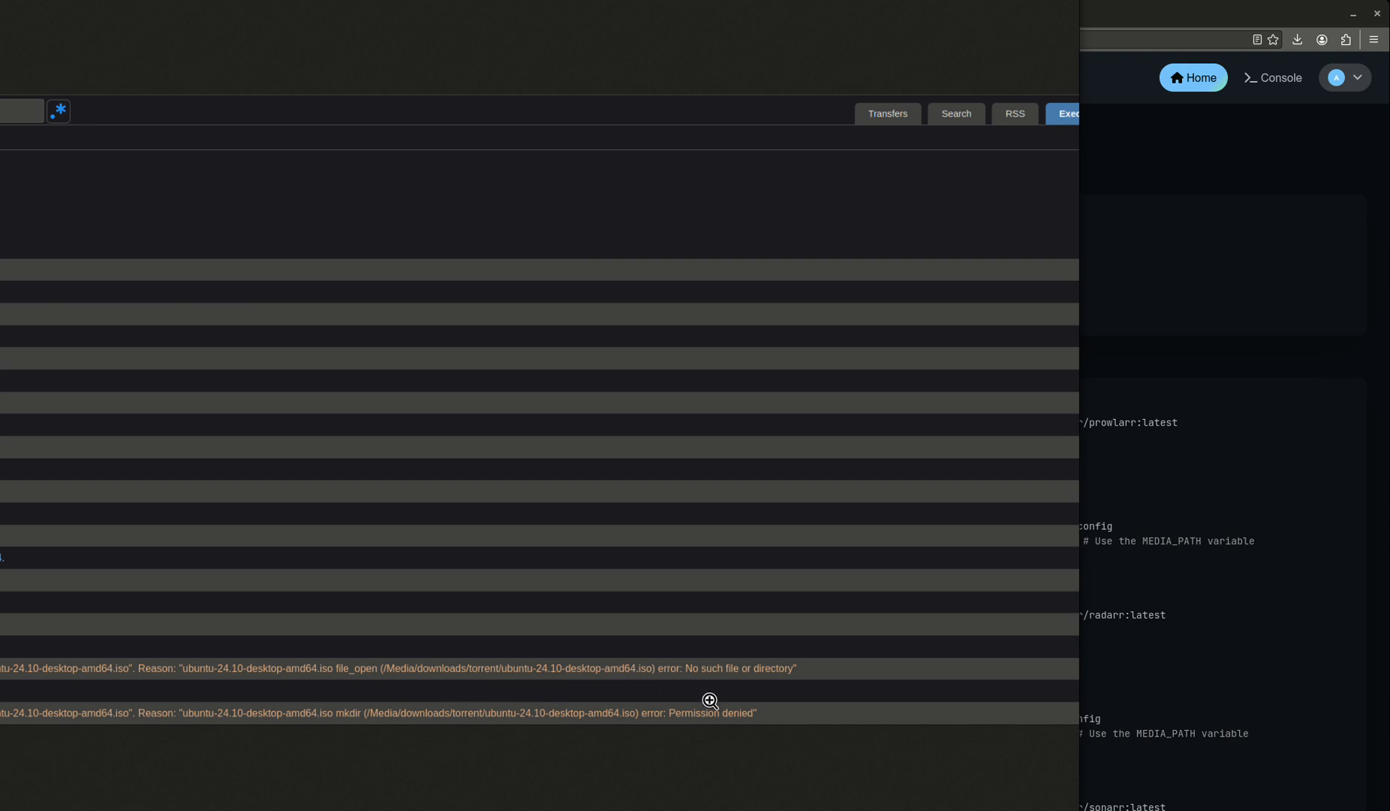
{"action": "mouse_move", "coordinate": [671, 750]}
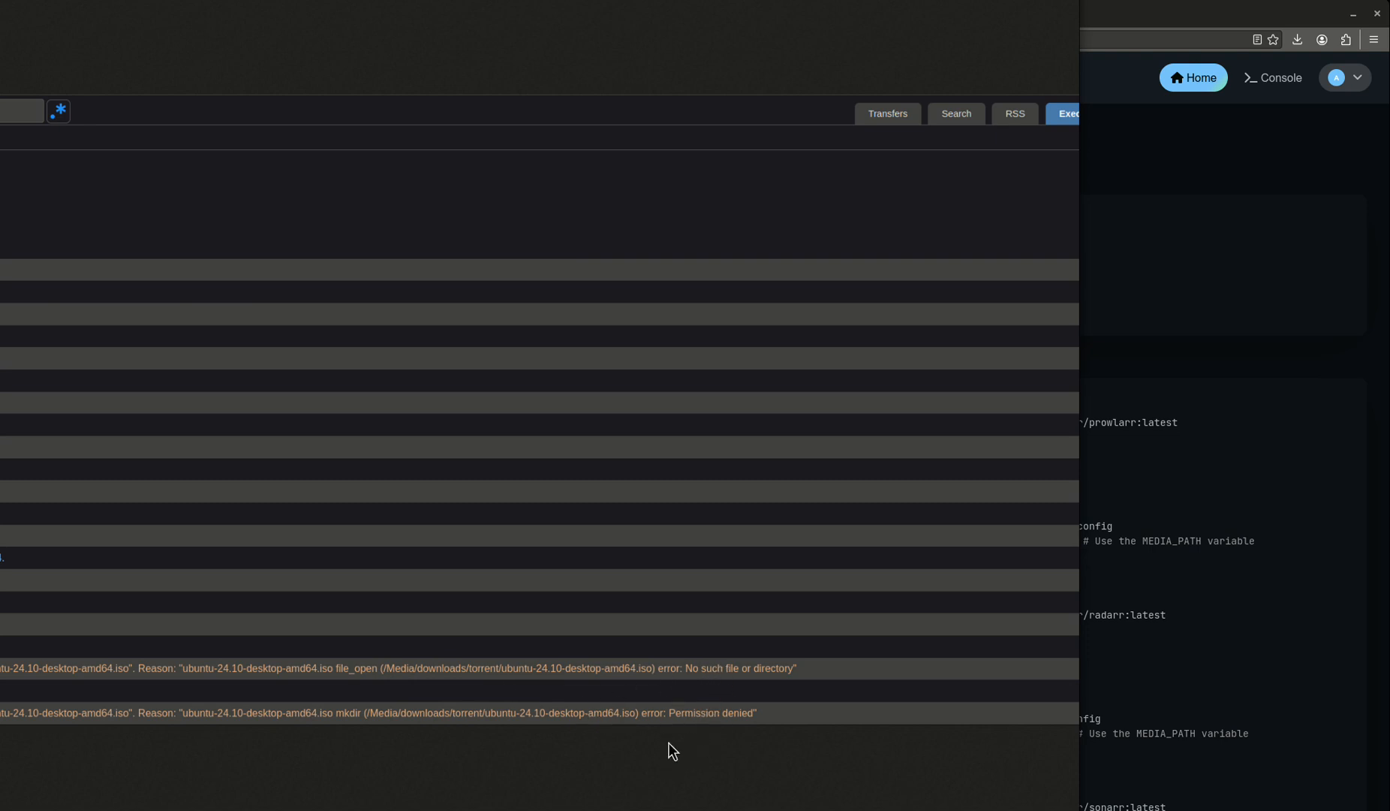
{"action": "mouse_move", "coordinate": [432, 715]}
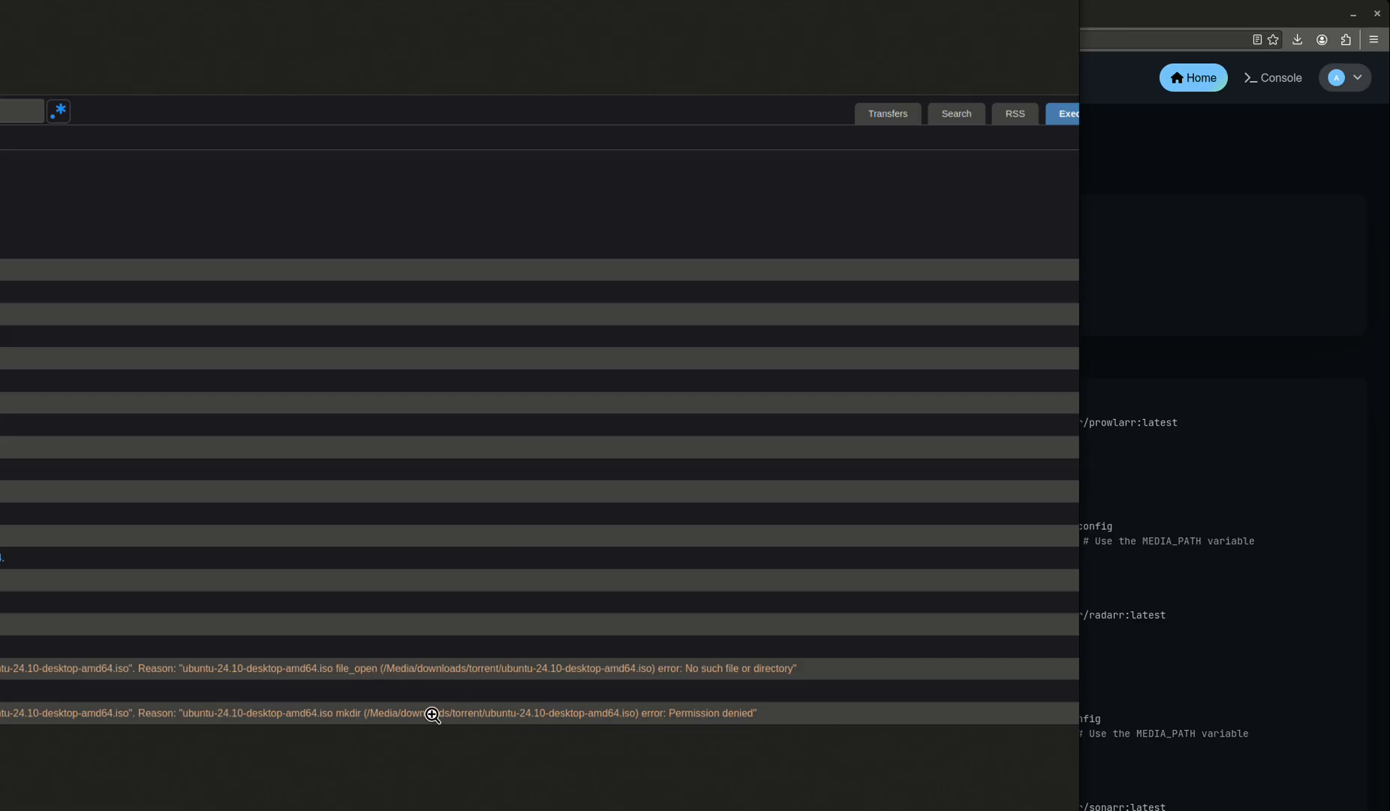
{"action": "mouse_move", "coordinate": [422, 721]}
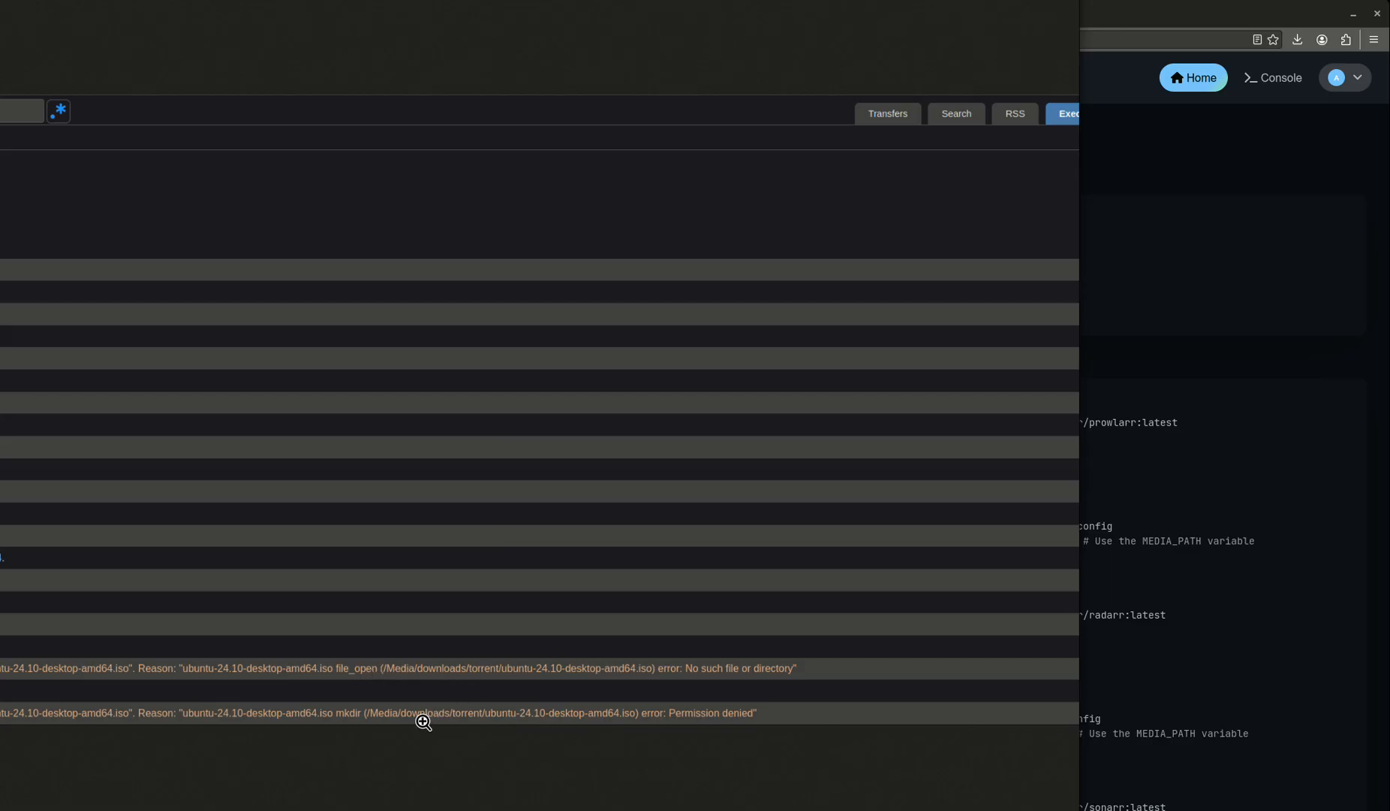
{"action": "mouse_move", "coordinate": [461, 785]}
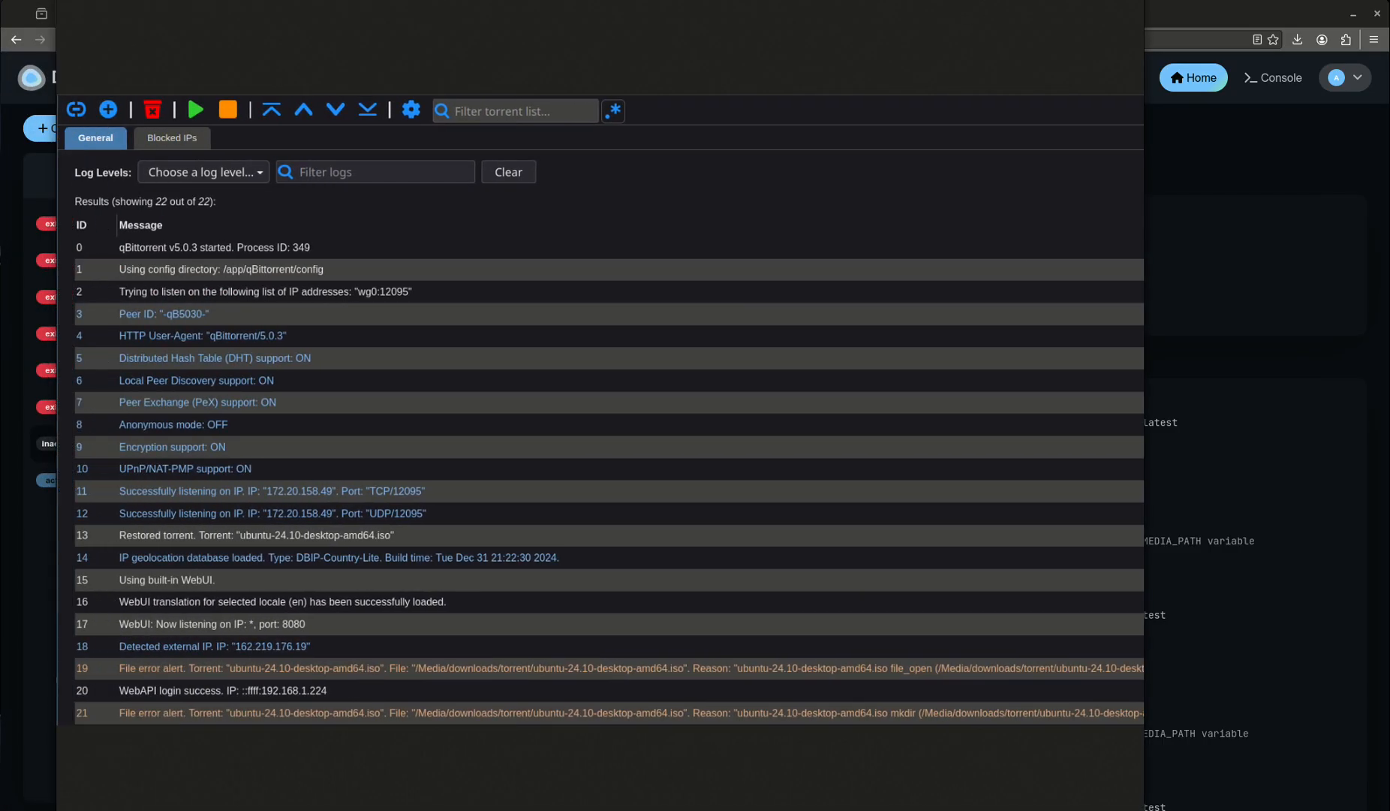
{"action": "mouse_move", "coordinate": [317, 713]}
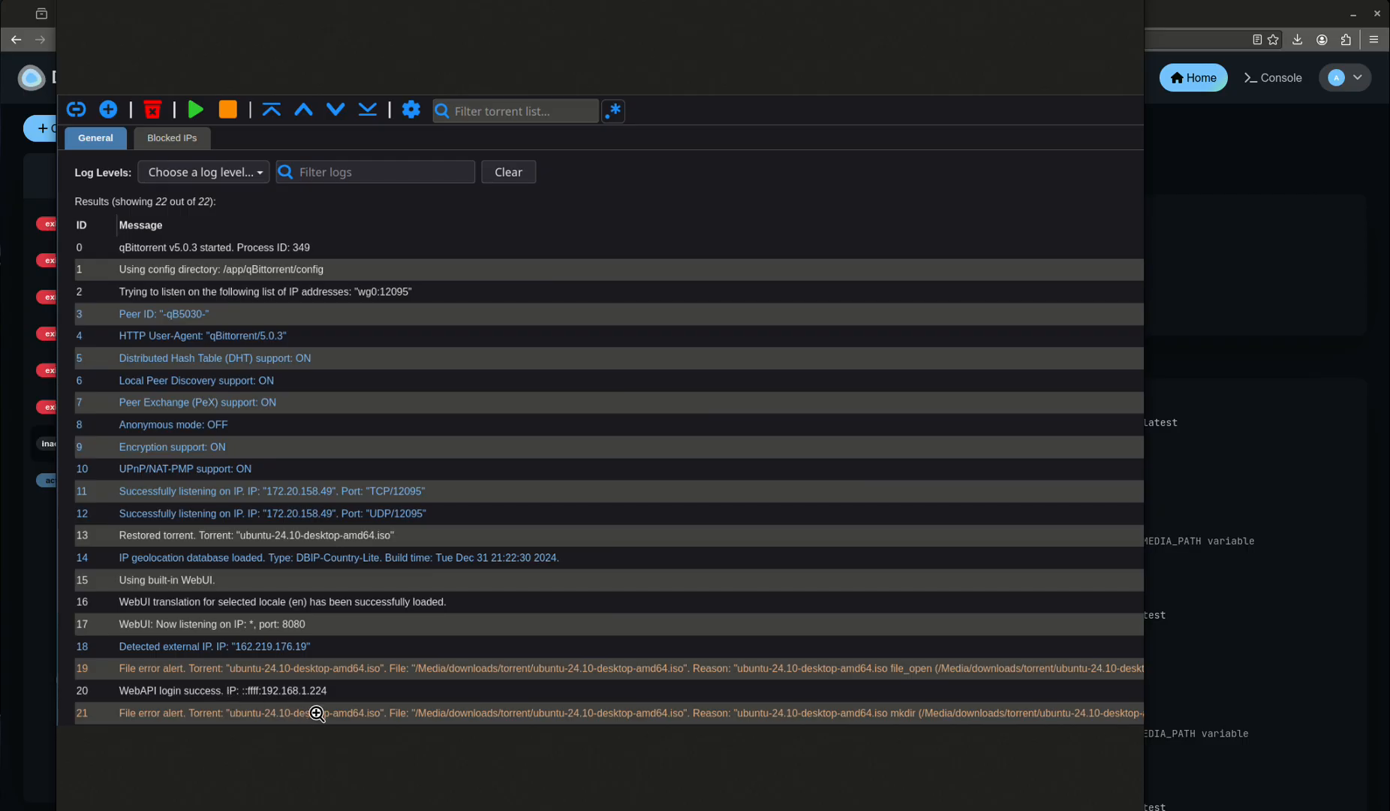
{"action": "mouse_move", "coordinate": [247, 671]}
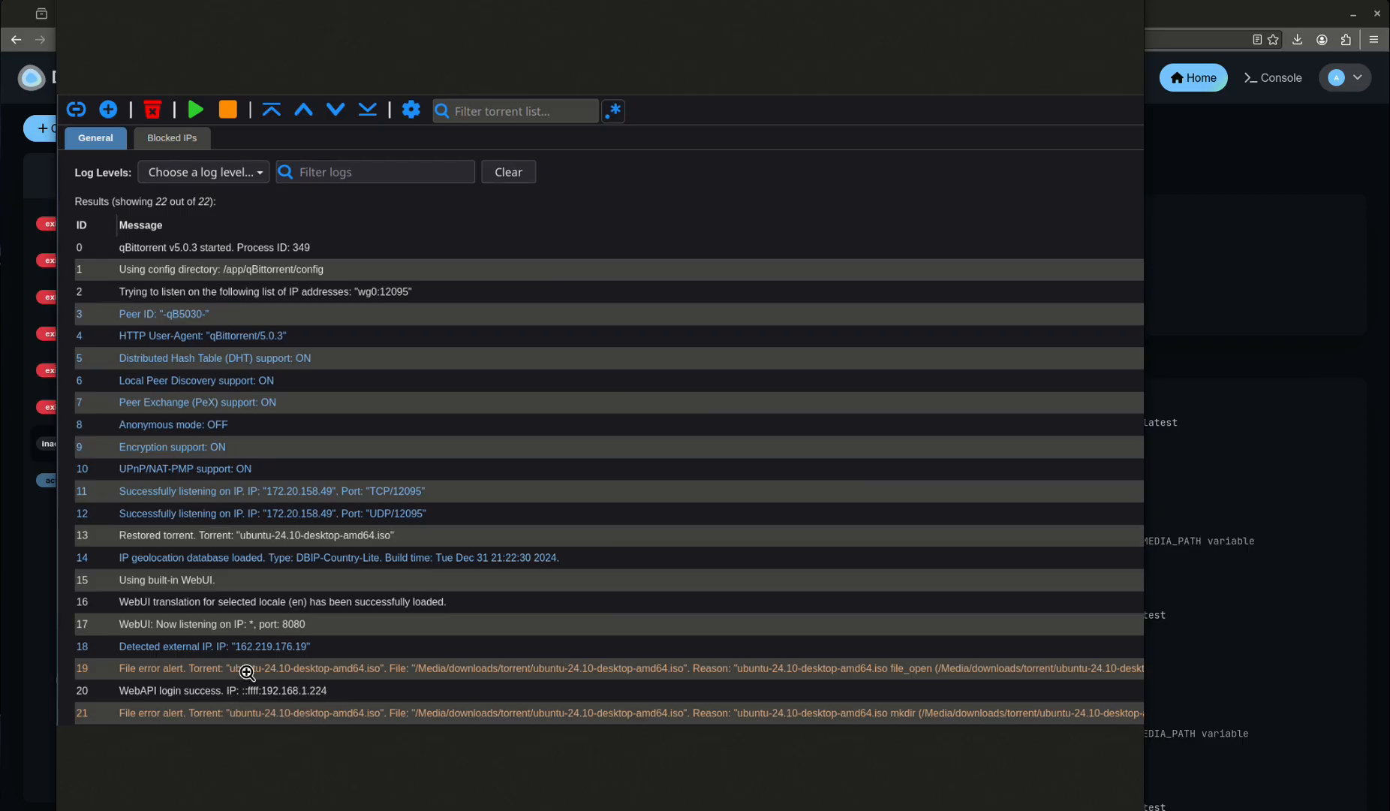
{"action": "mouse_move", "coordinate": [393, 775]}
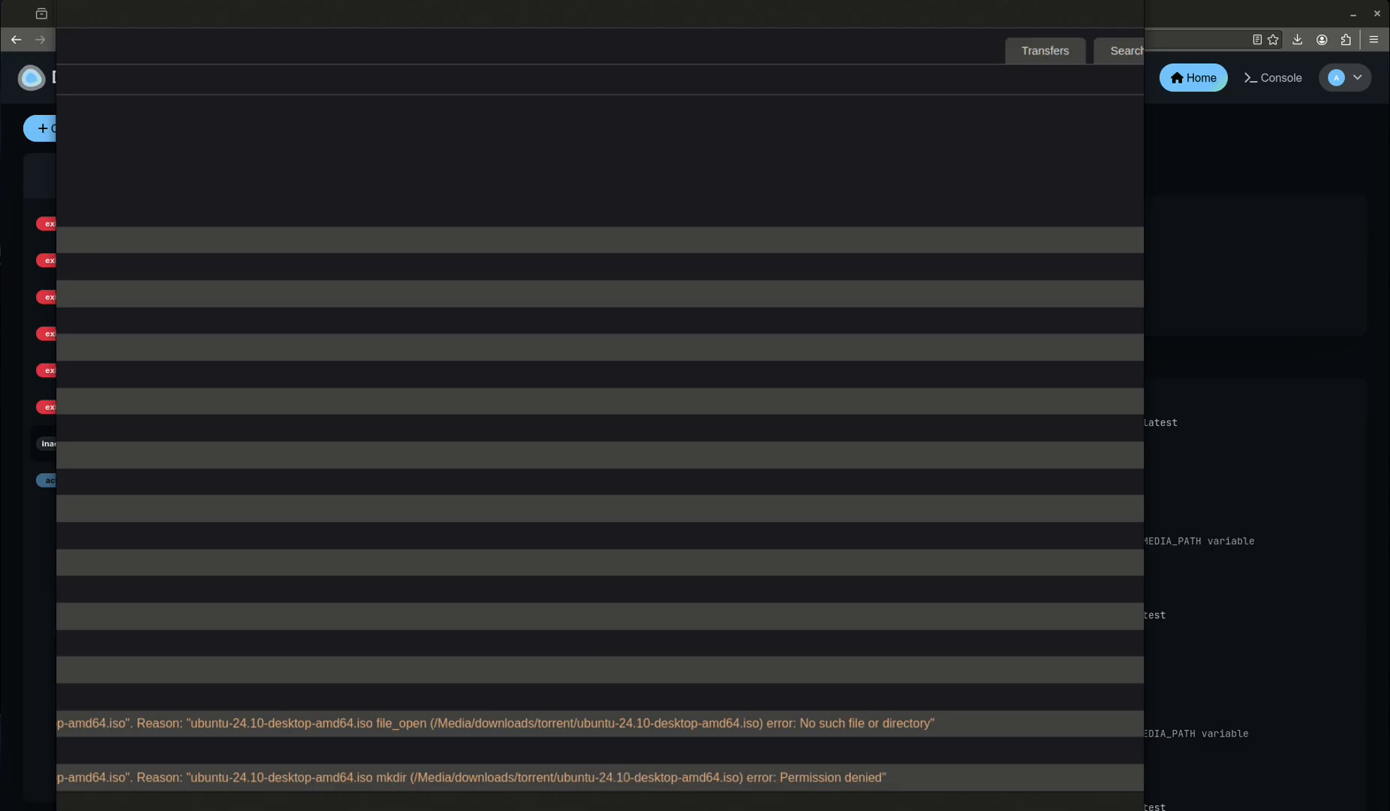
{"action": "mouse_move", "coordinate": [432, 763]}
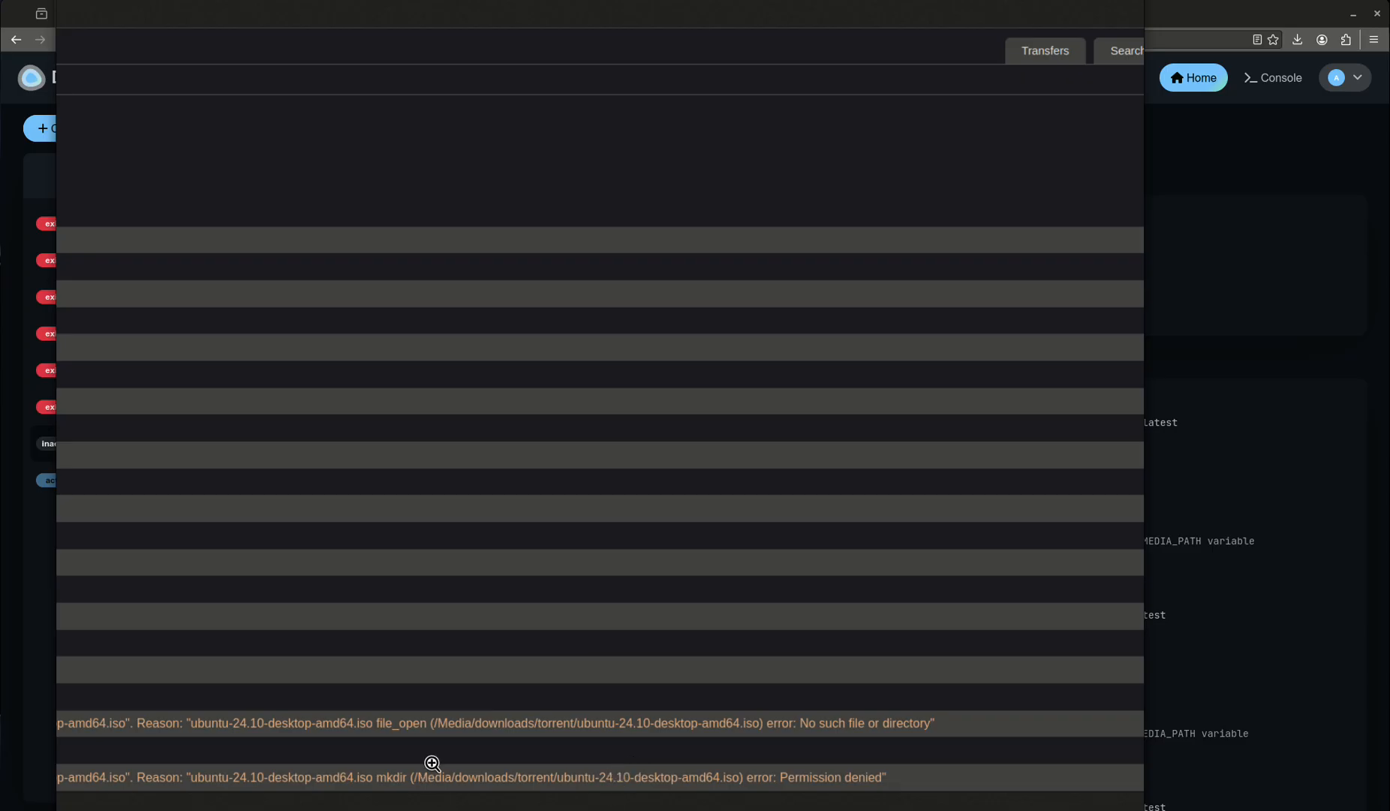
{"action": "mouse_move", "coordinate": [446, 758]}
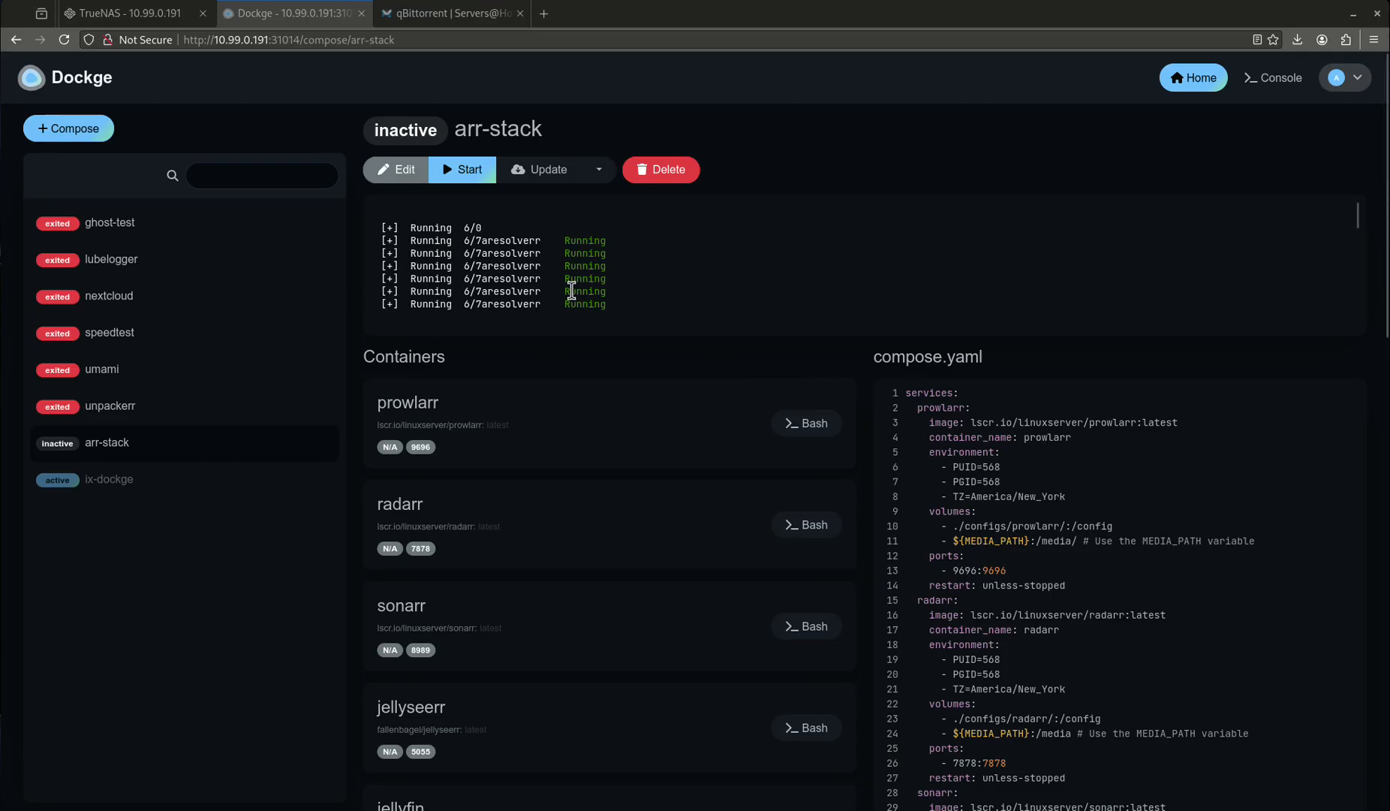
{"action": "mouse_move", "coordinate": [564, 279]}
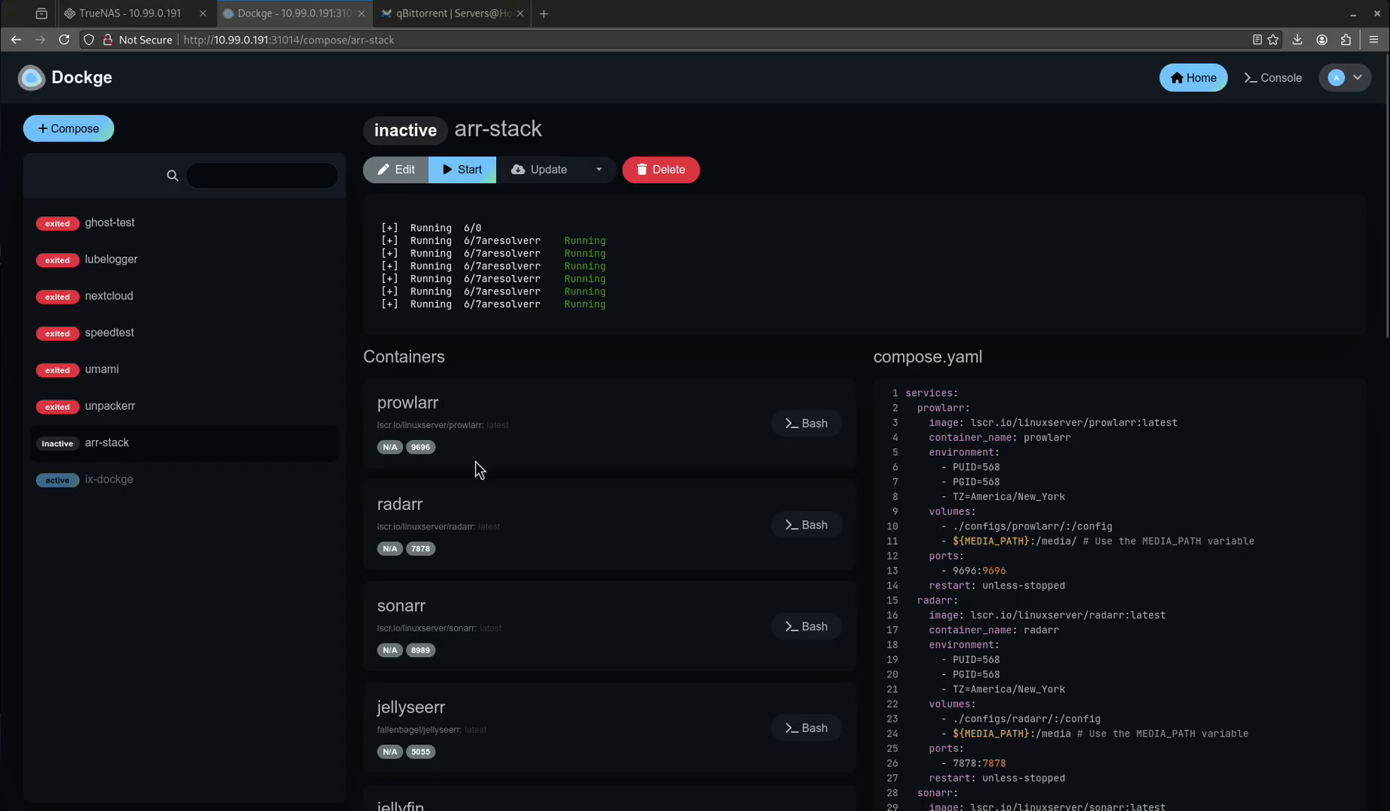
{"action": "mouse_move", "coordinate": [476, 423]}
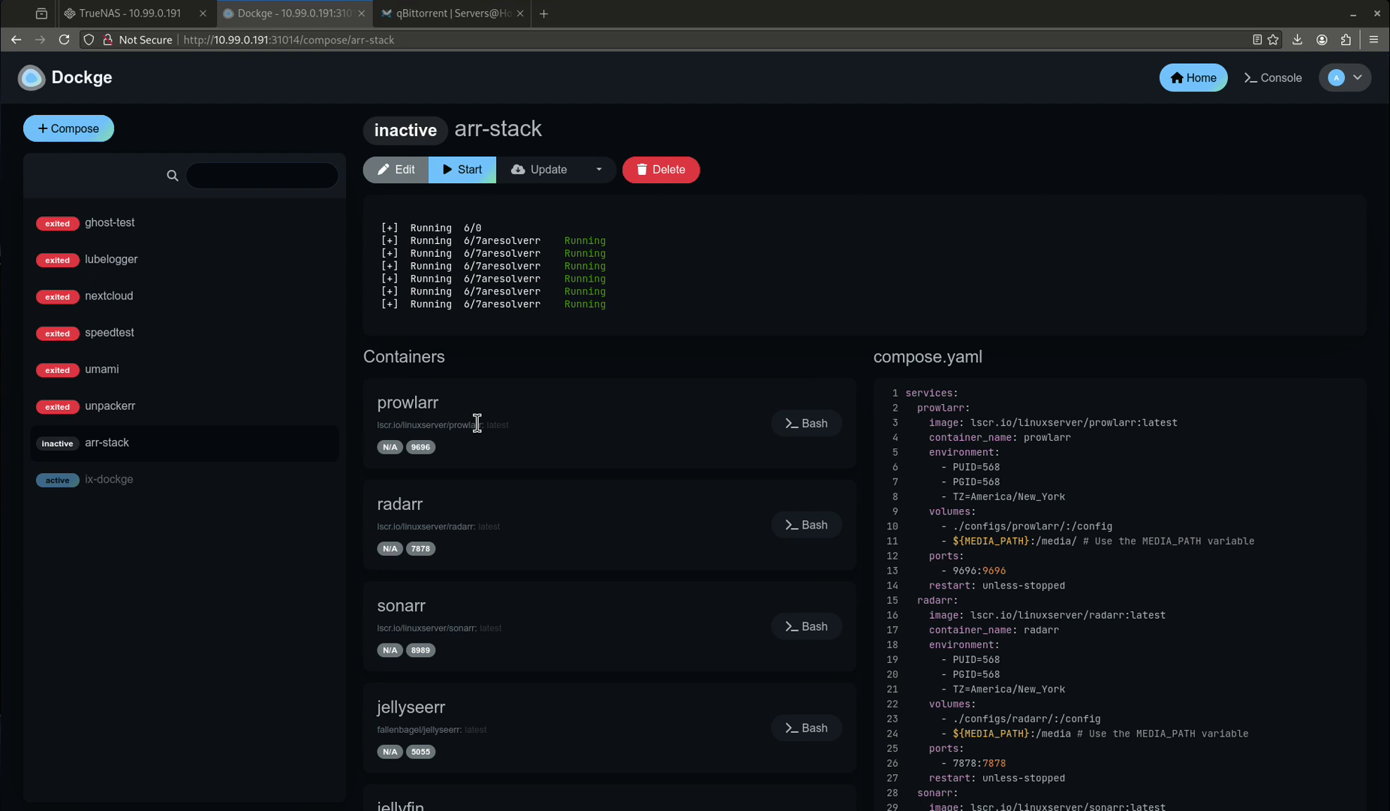
{"action": "mouse_move", "coordinate": [748, 521]}
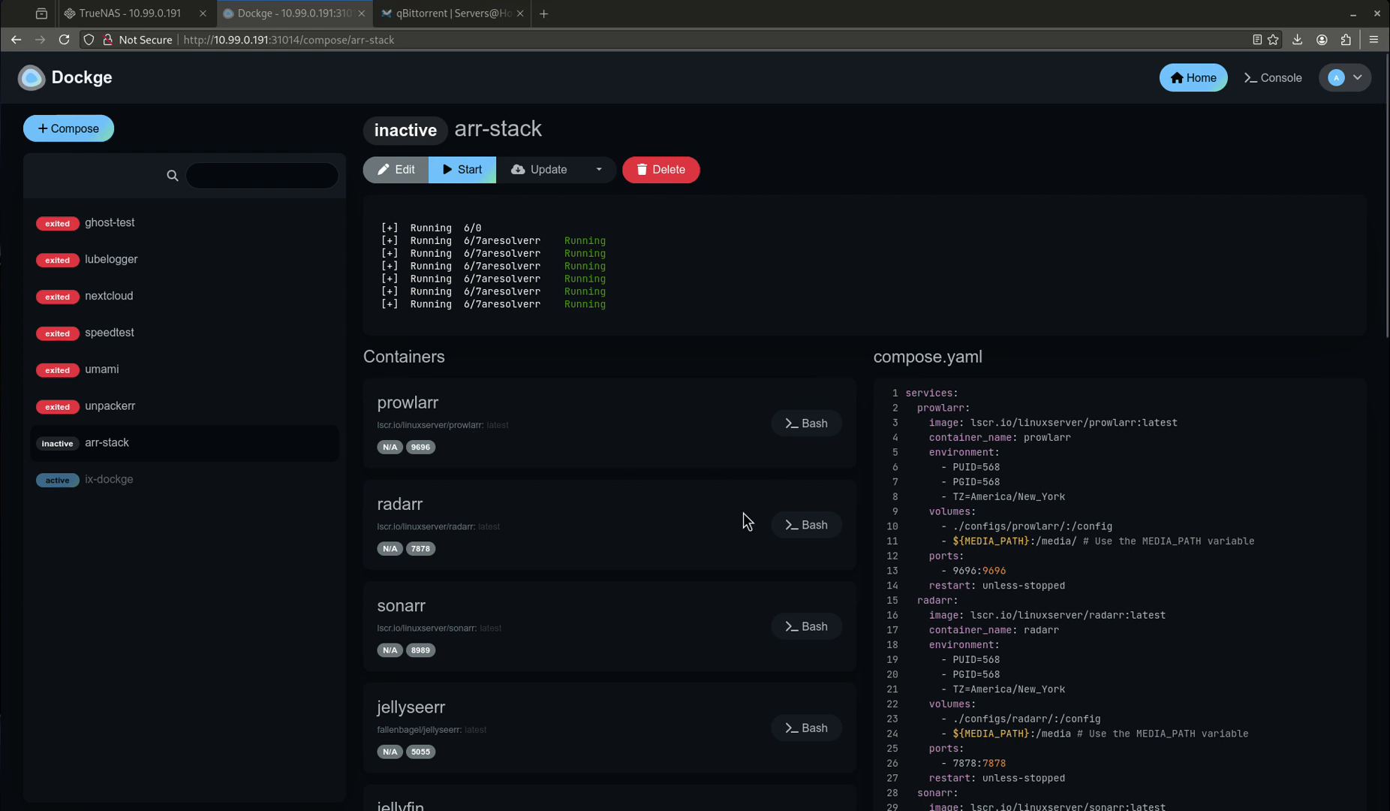
{"action": "mouse_move", "coordinate": [612, 480]}
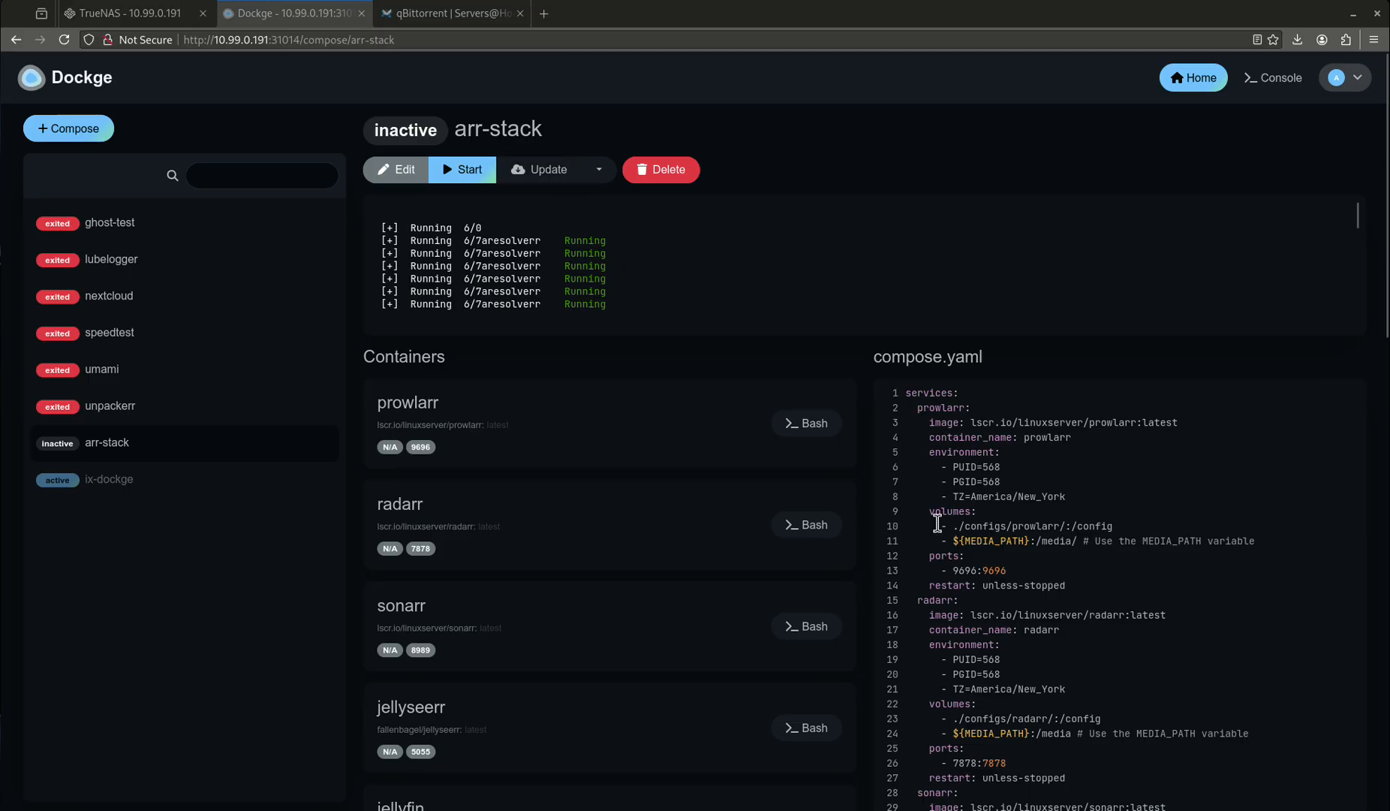
Compare qBittorrent's ${MEDIA_PATH}:/media volume with the wiki's compose example, then go to the TrueNAS datasets page.
{"action": "scroll", "scroll_direction": "down", "scroll_amount": 3}
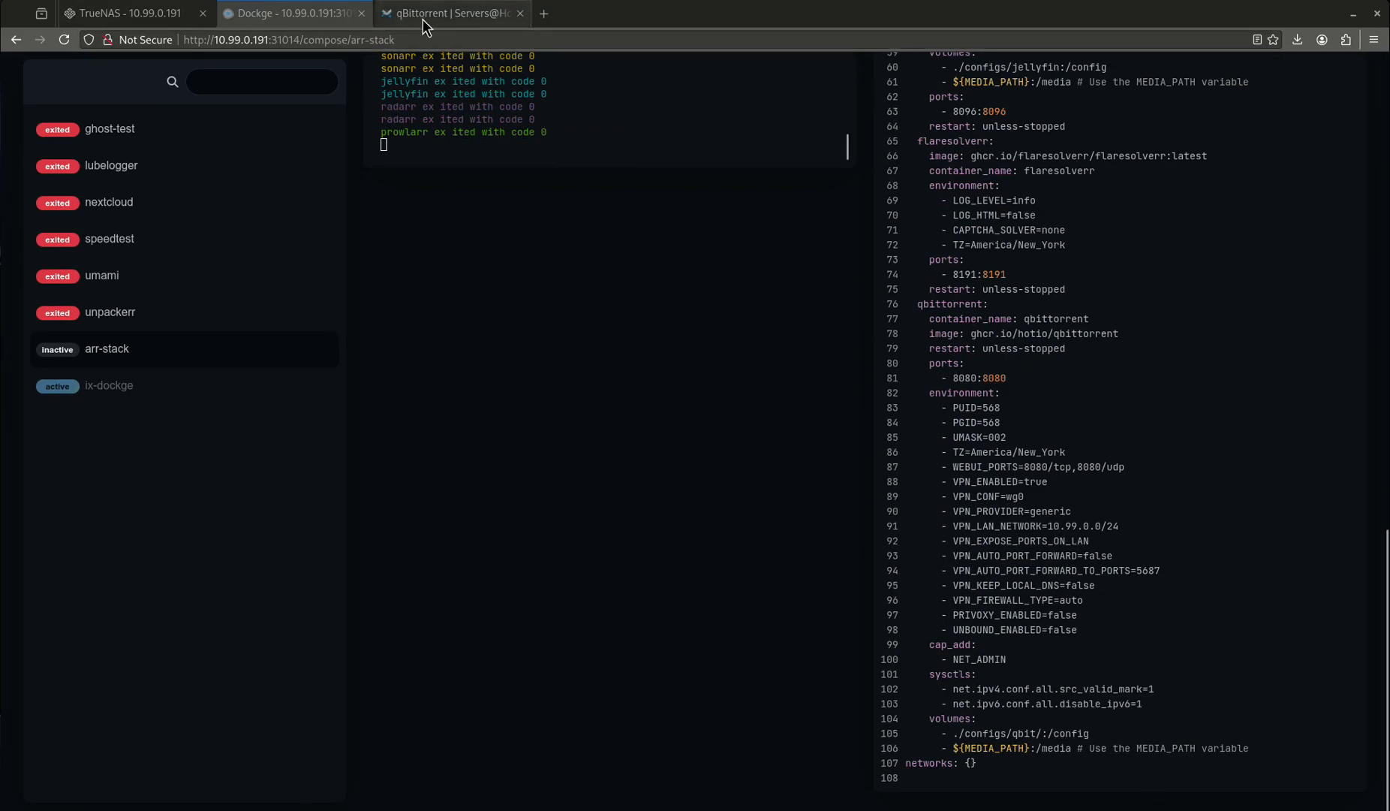
{"action": "left_click", "coordinate": [452, 13]}
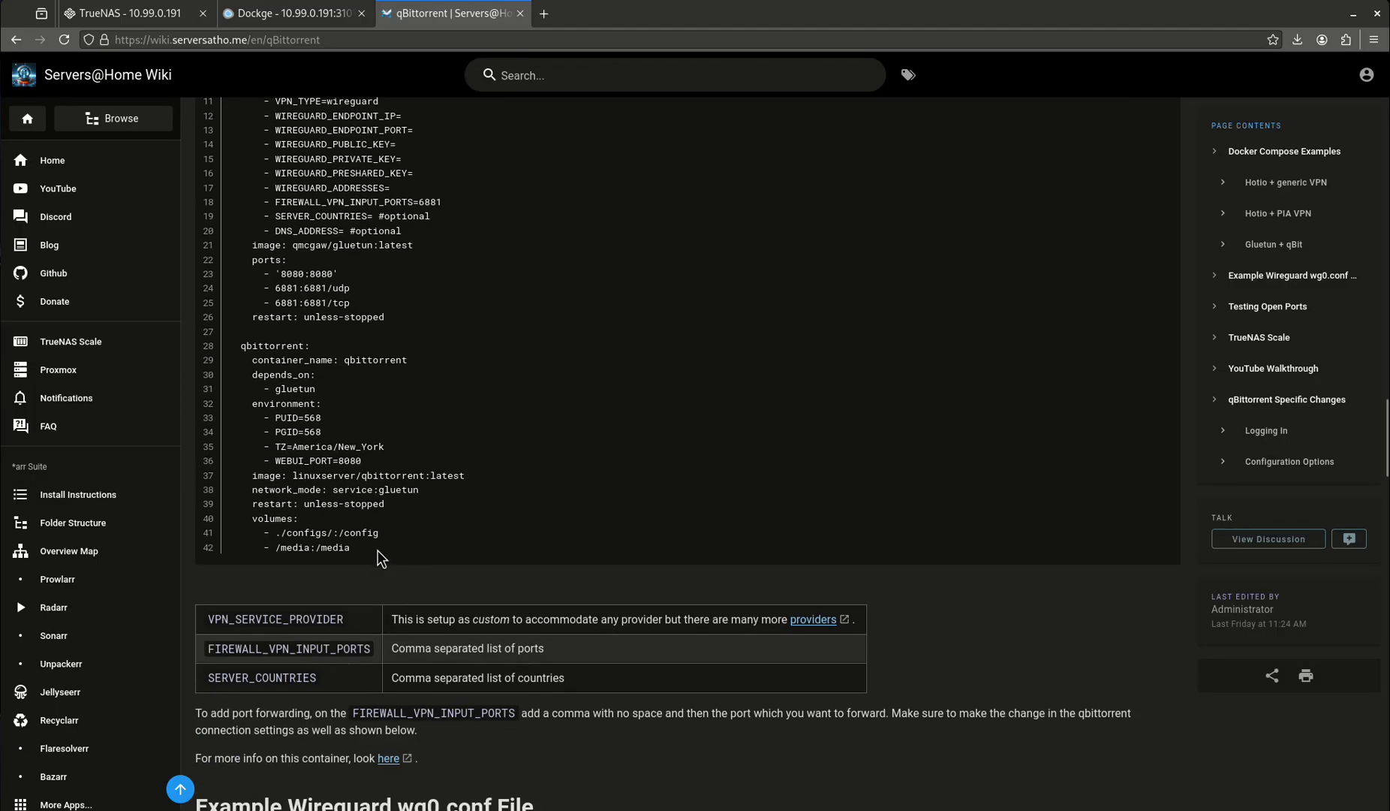
{"action": "left_click", "coordinate": [293, 13]}
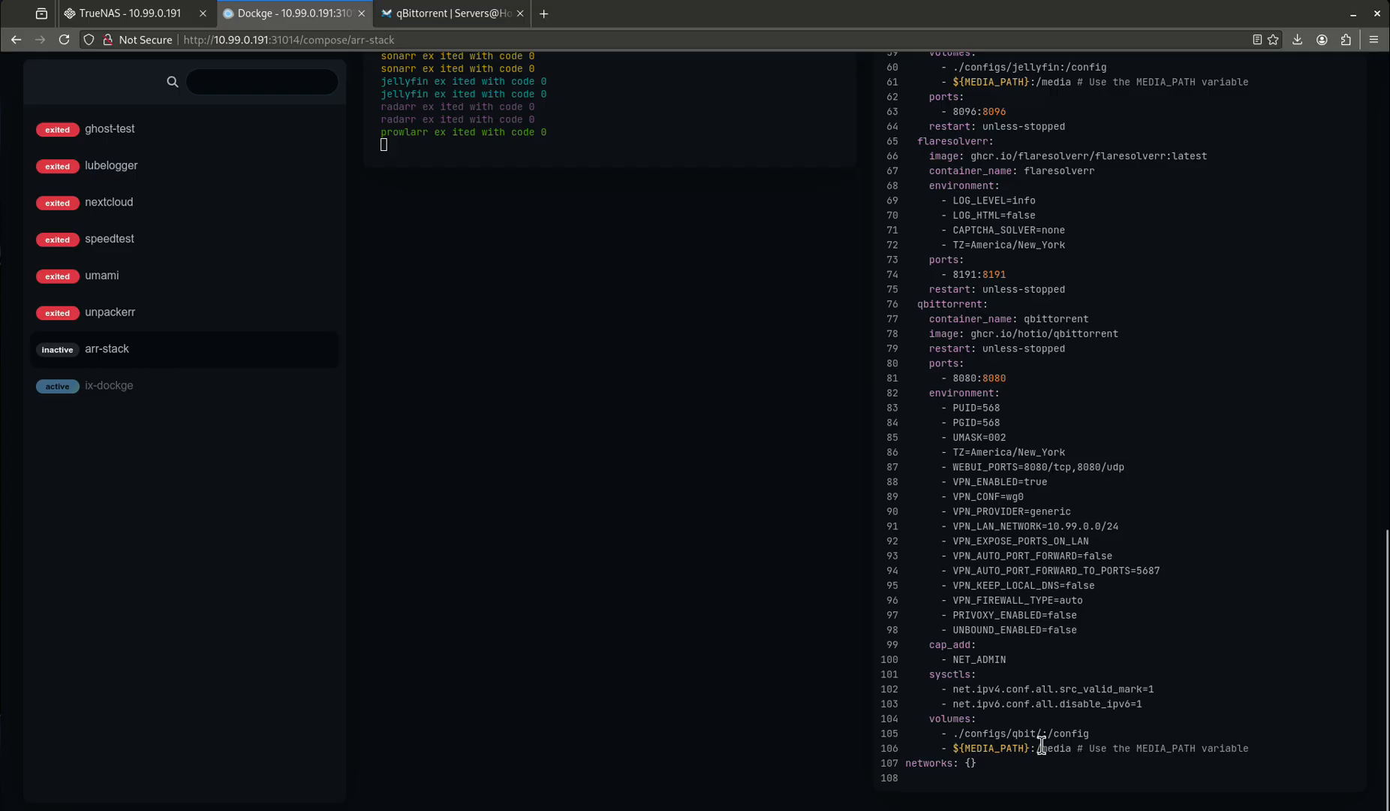
{"action": "mouse_move", "coordinate": [1073, 747]}
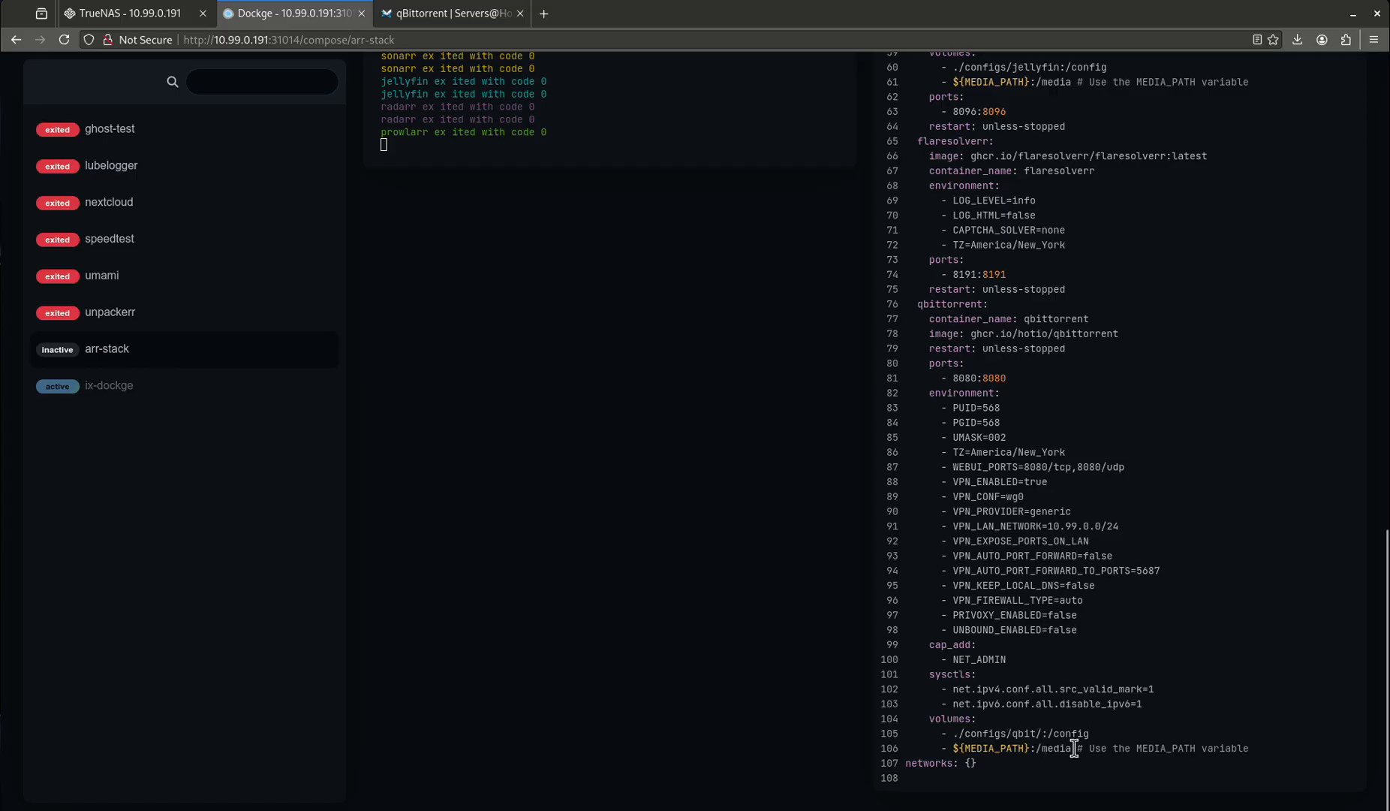
{"action": "mouse_move", "coordinate": [1041, 748]}
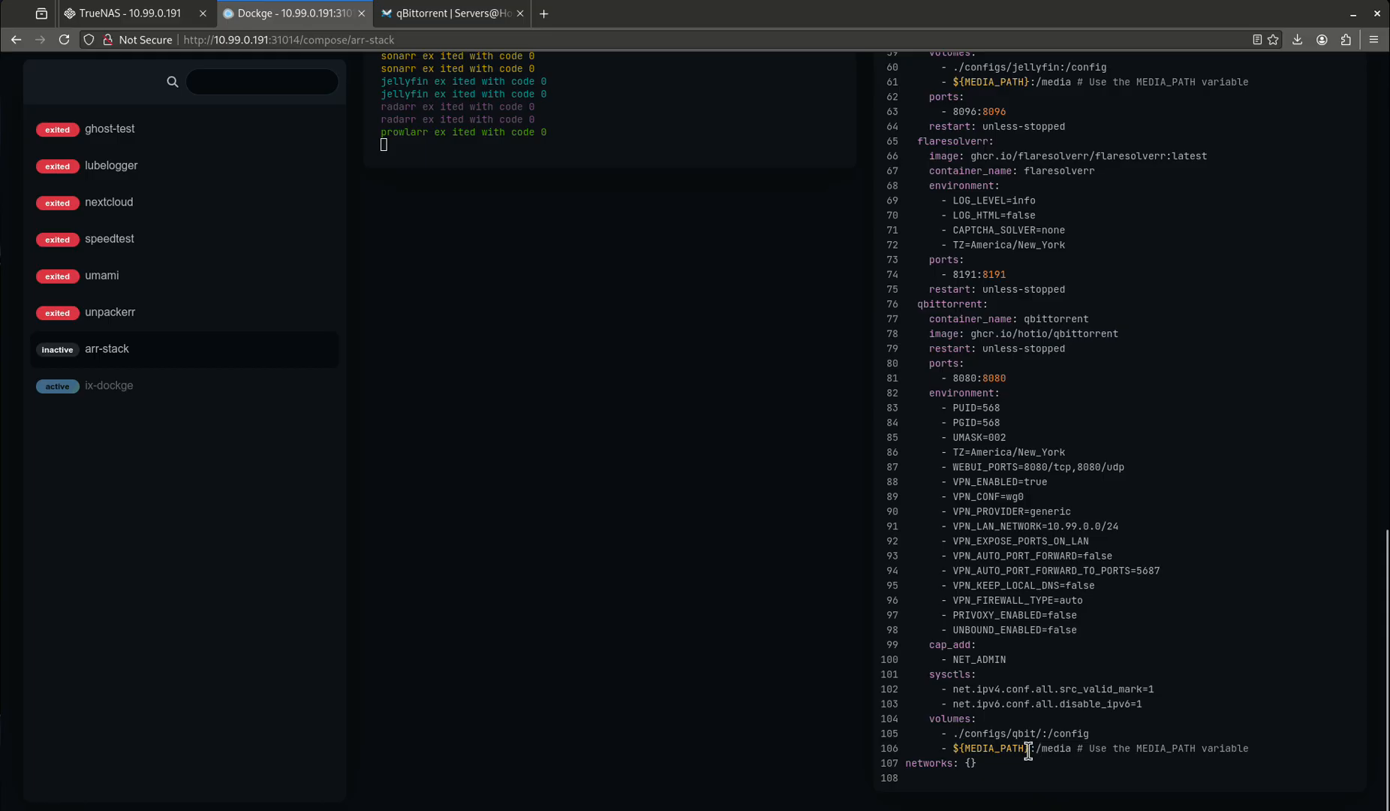
{"action": "mouse_move", "coordinate": [609, 567]}
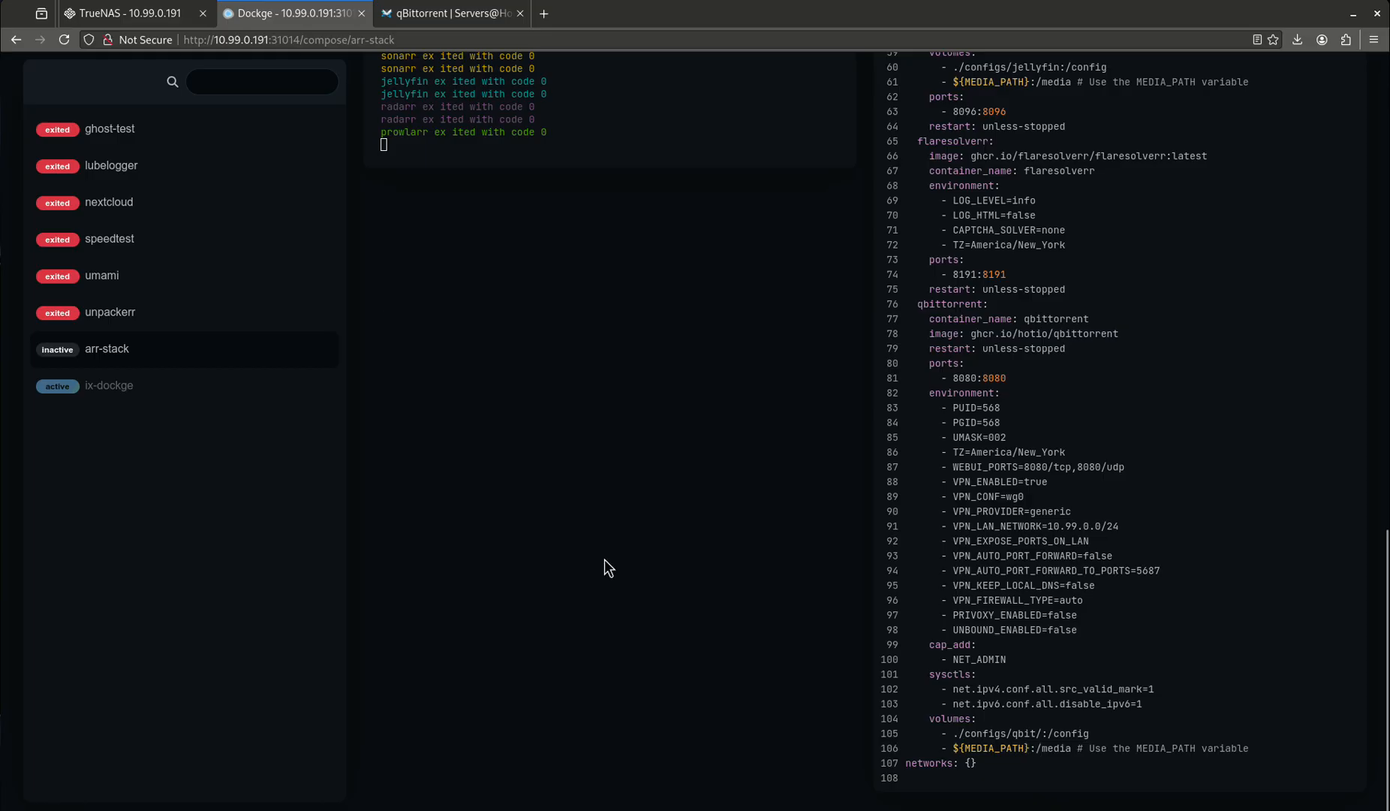
{"action": "left_click", "coordinate": [451, 13]}
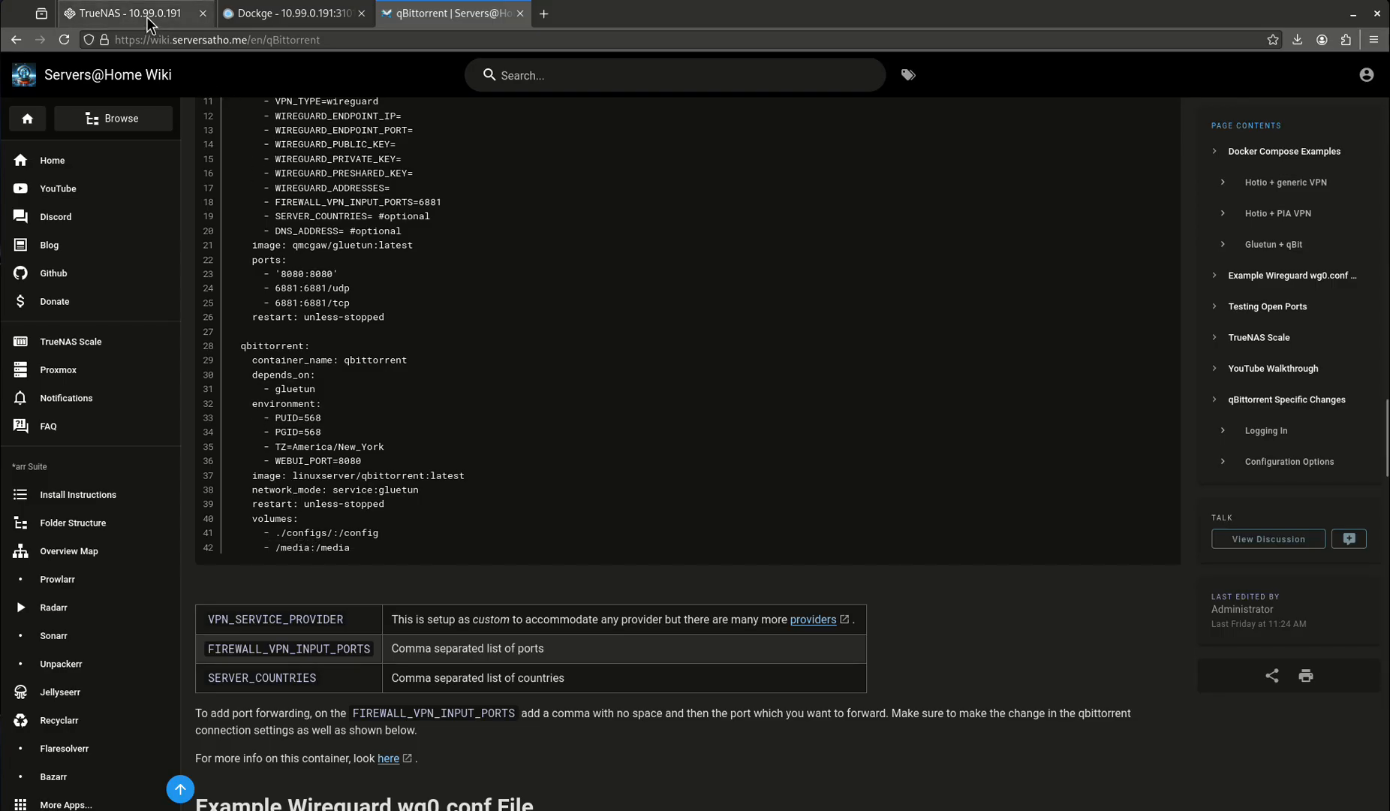
{"action": "left_click", "coordinate": [128, 12]}
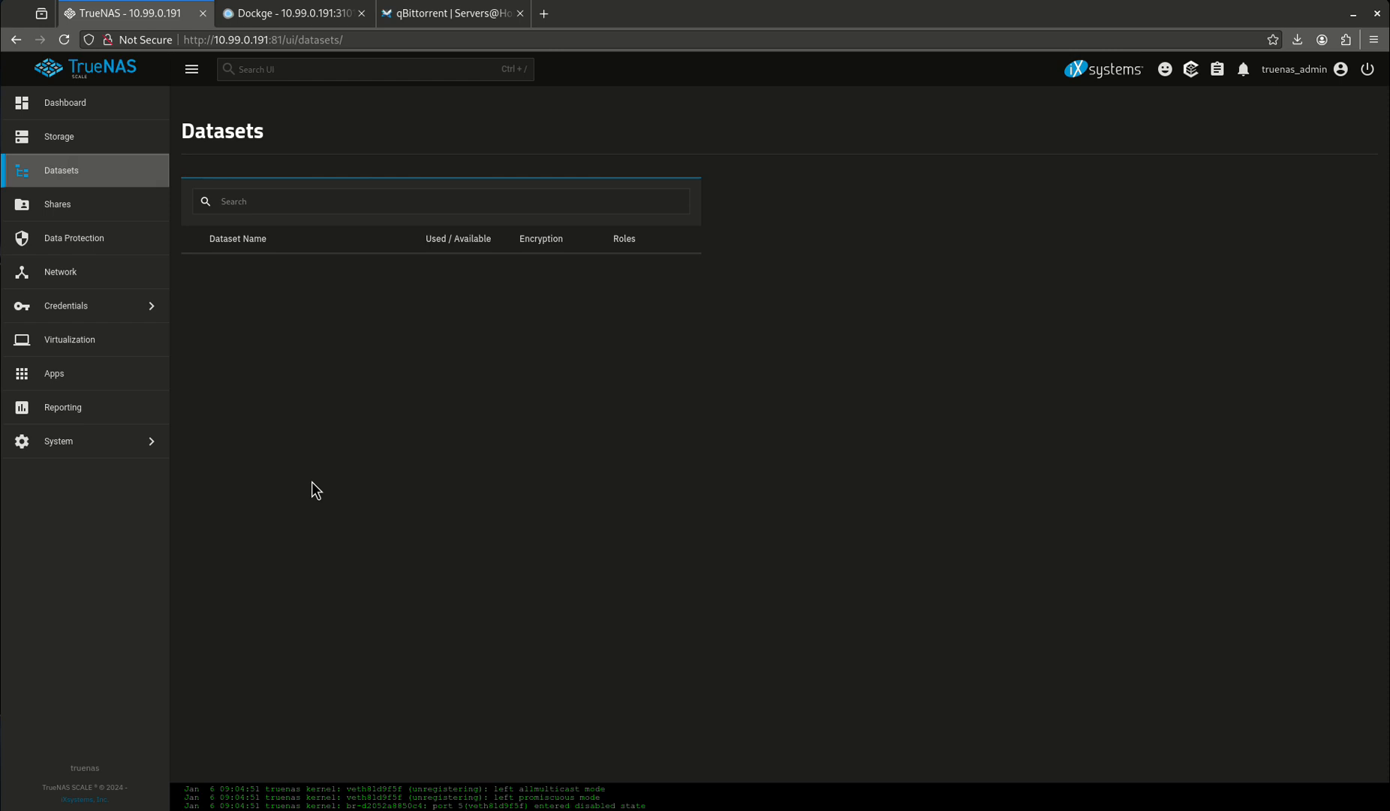
Expand the tank pool's datasets, then open the TrueNAS shell from System settings.
{"action": "left_click", "coordinate": [238, 270]}
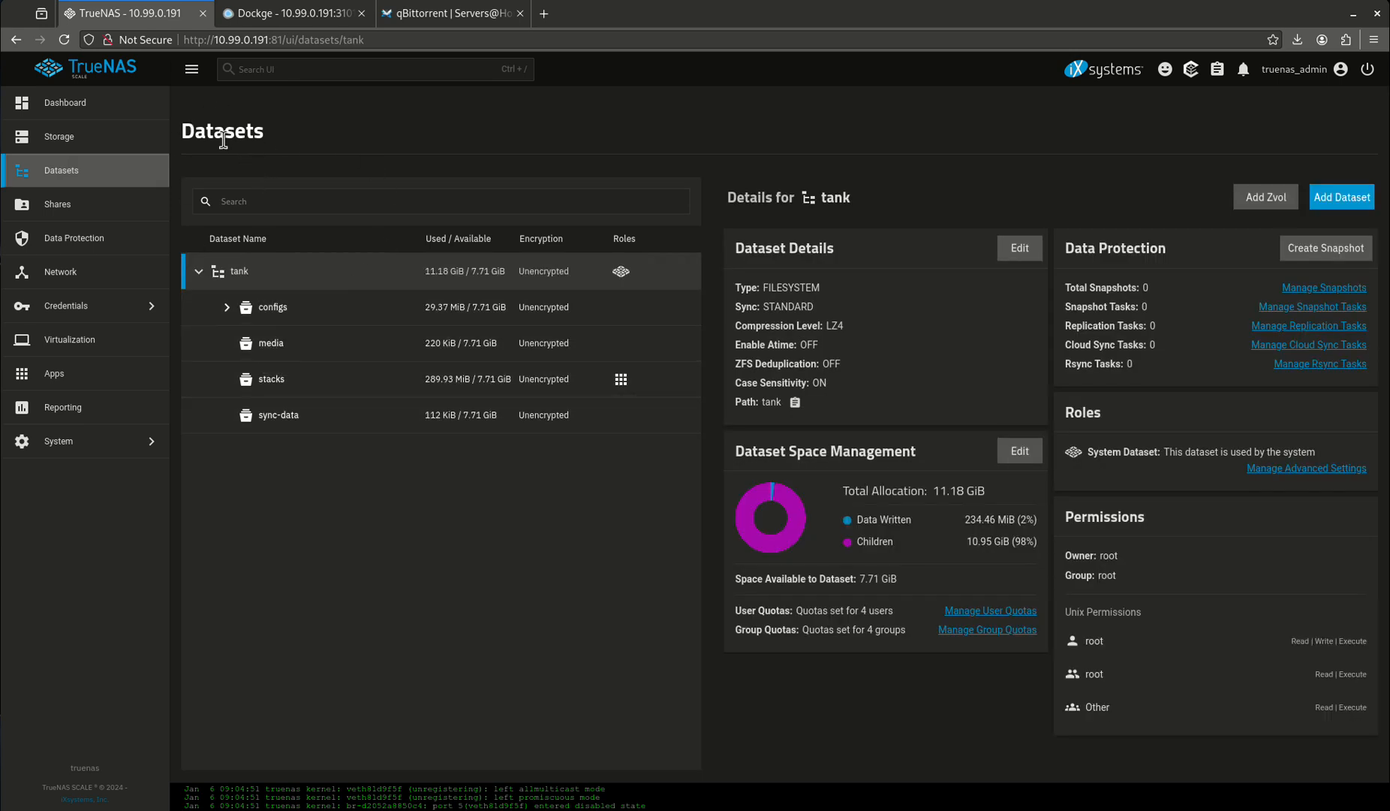
{"action": "mouse_move", "coordinate": [358, 373]}
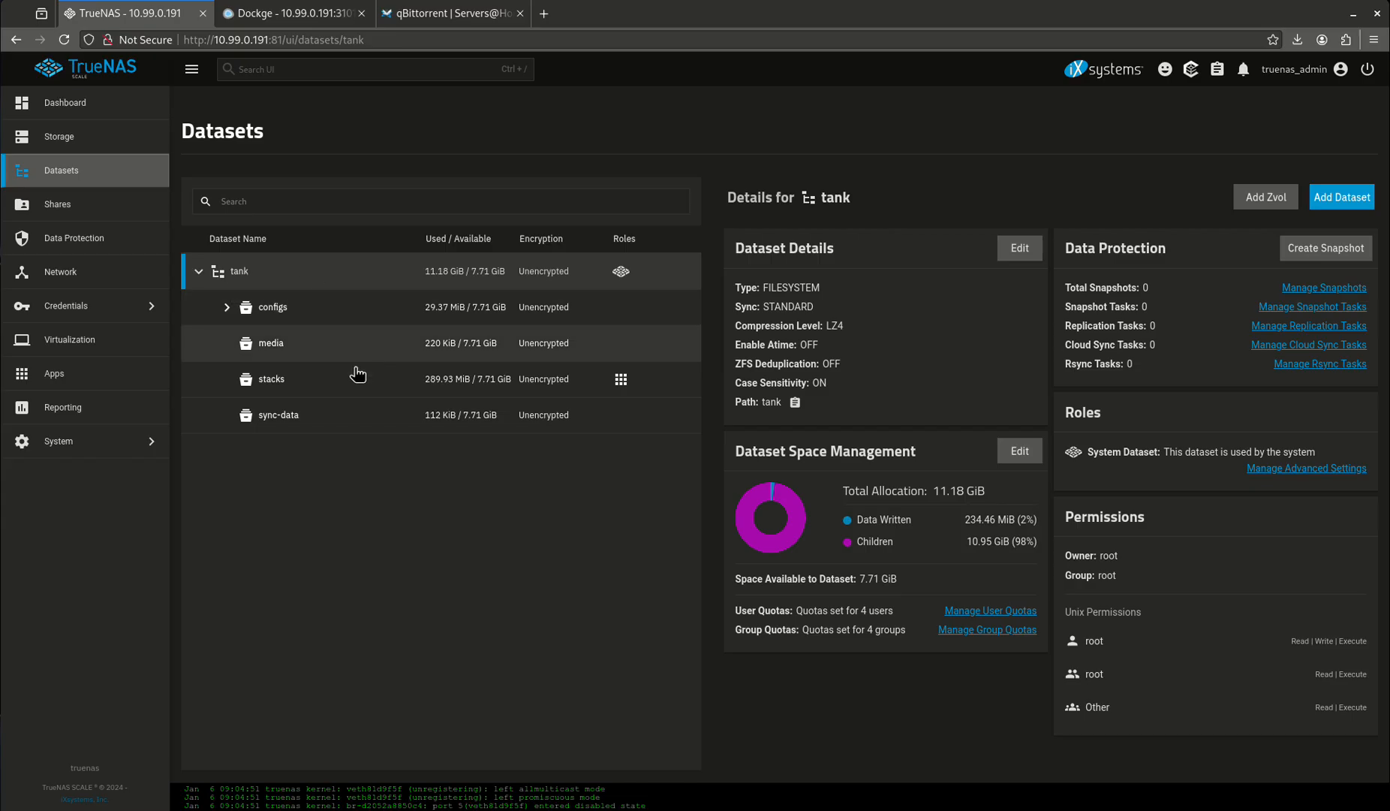
{"action": "left_click", "coordinate": [59, 440]}
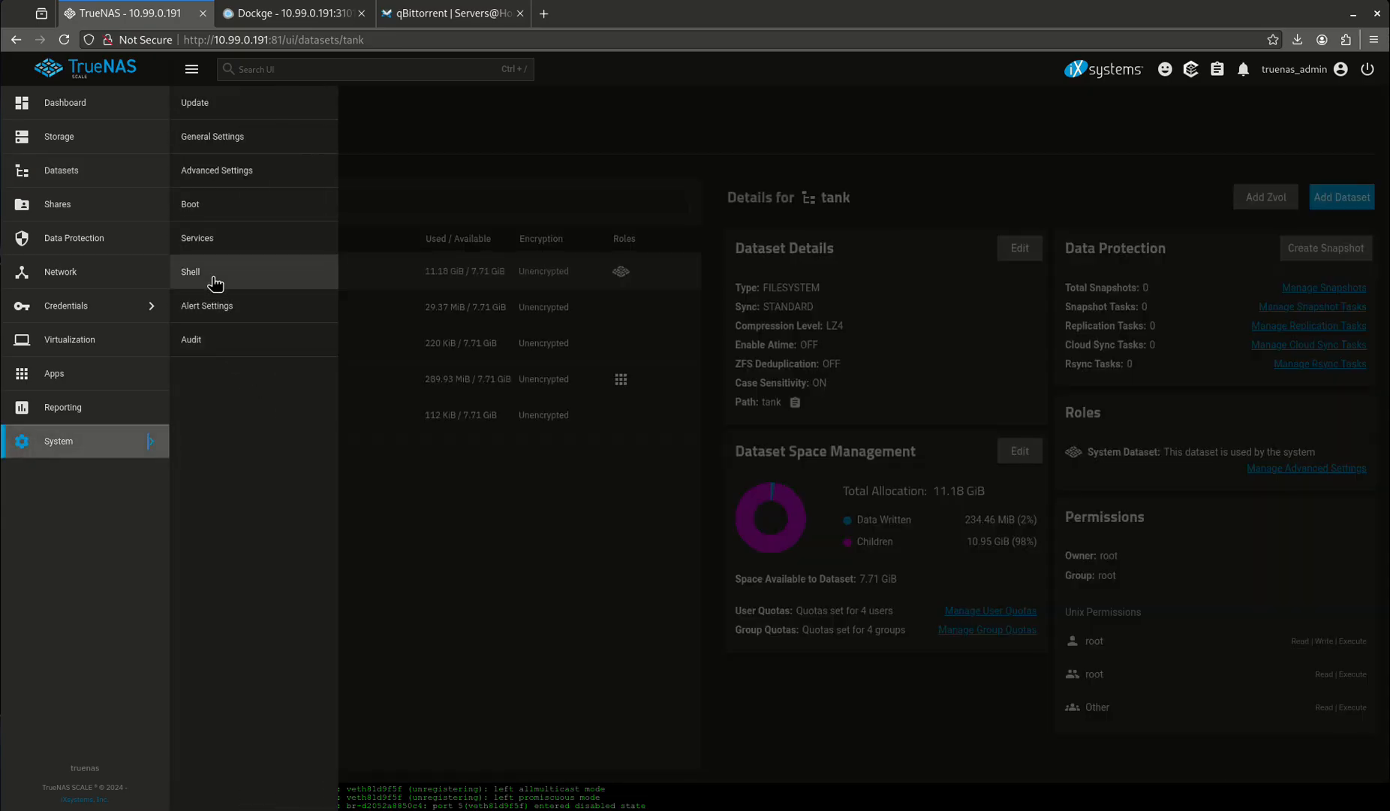
{"action": "left_click", "coordinate": [191, 272]}
{"action": "type", "text": "cd /mnt/tank"}
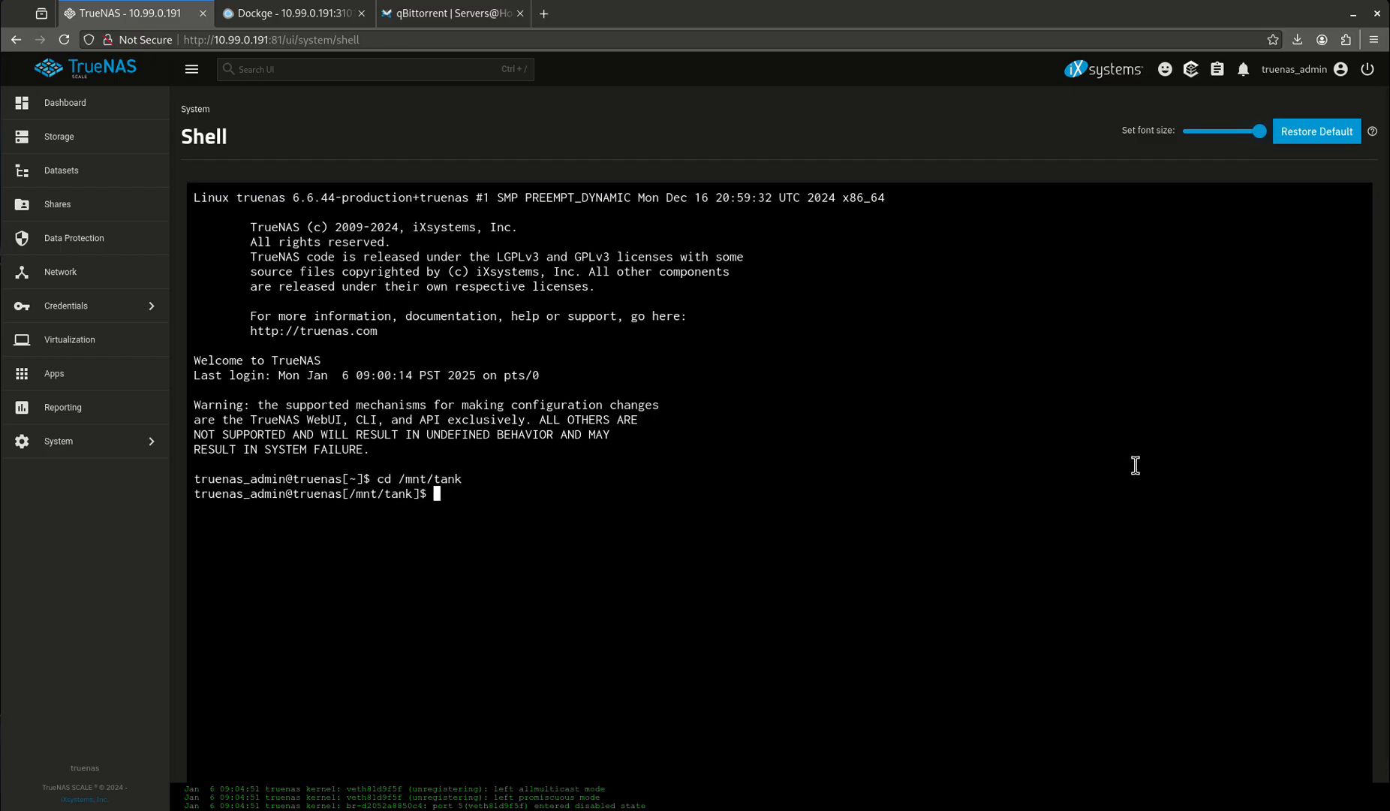
List /mnt/tank/media with ls -l and point out the apps:apps ownership in the output.
{"action": "type", "text": "ls -l"}
{"action": "type", "text": "pw"}
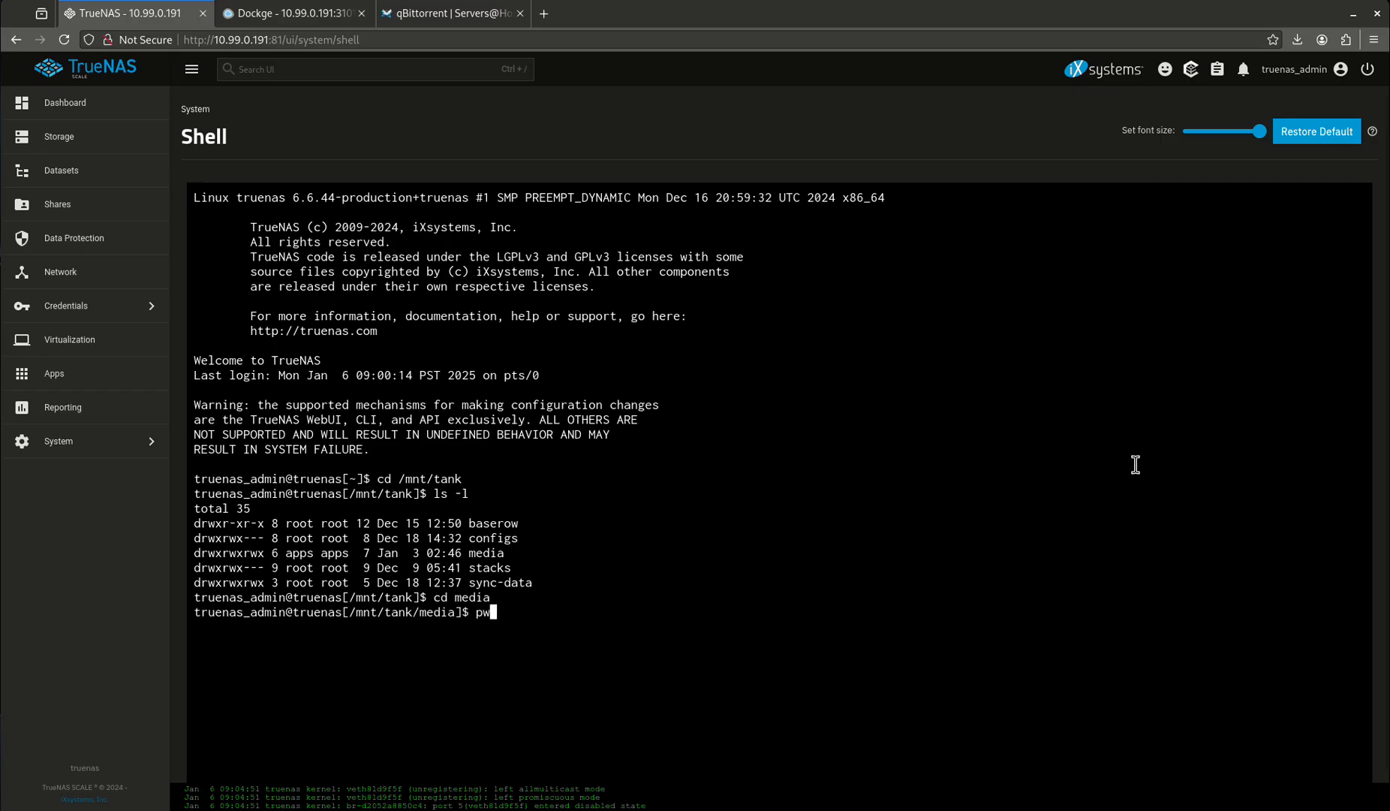
{"action": "key", "text": "Return"}
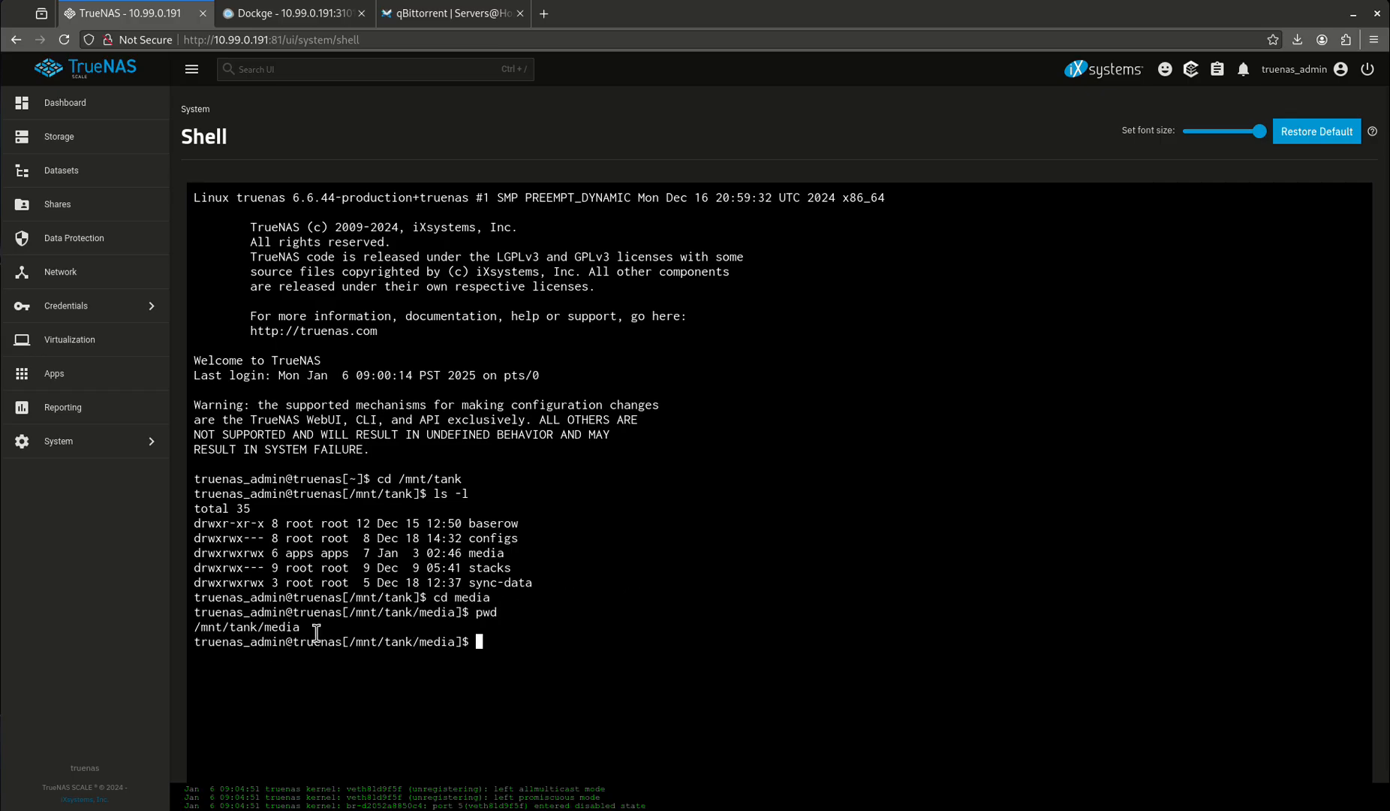
{"action": "mouse_move", "coordinate": [581, 670]}
{"action": "type", "text": "ls -l"}
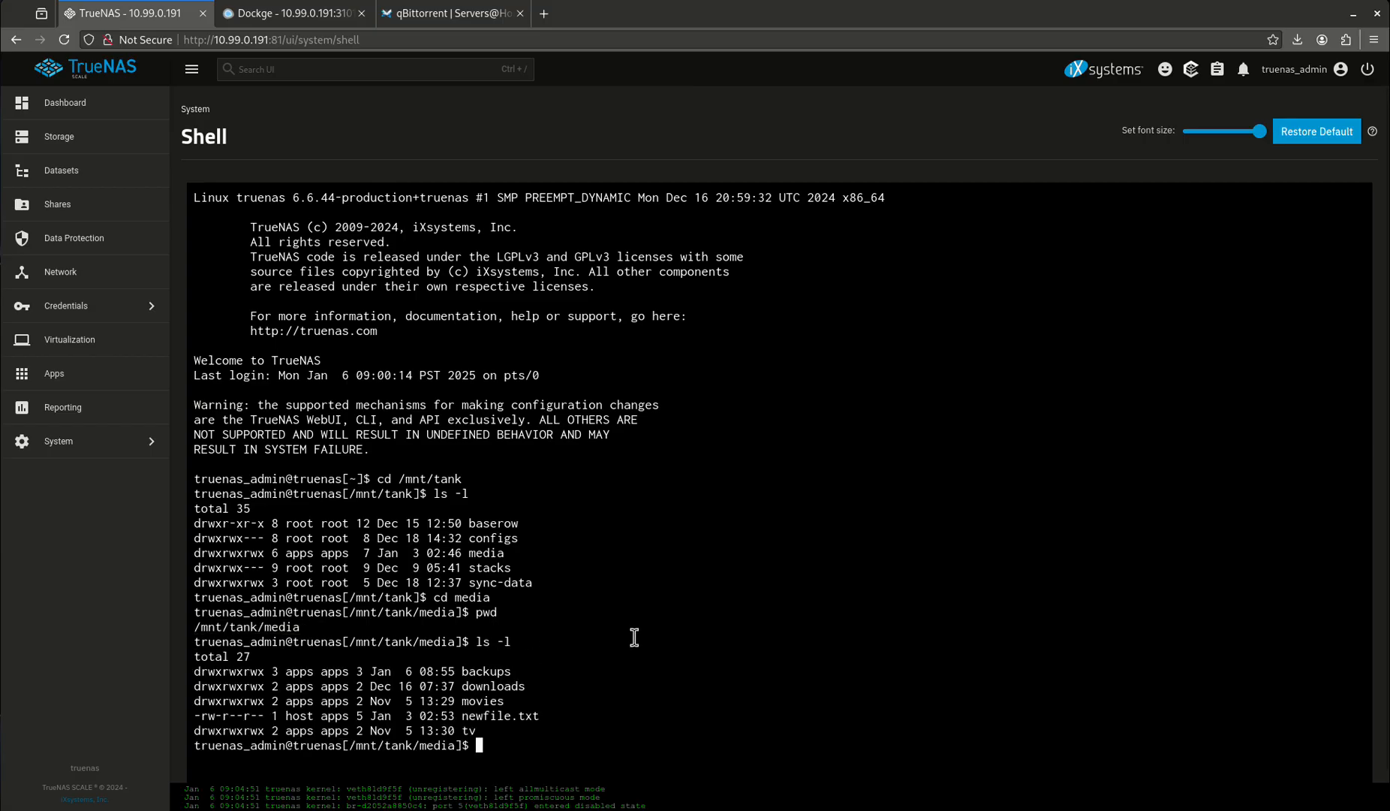
{"action": "mouse_move", "coordinate": [493, 679]}
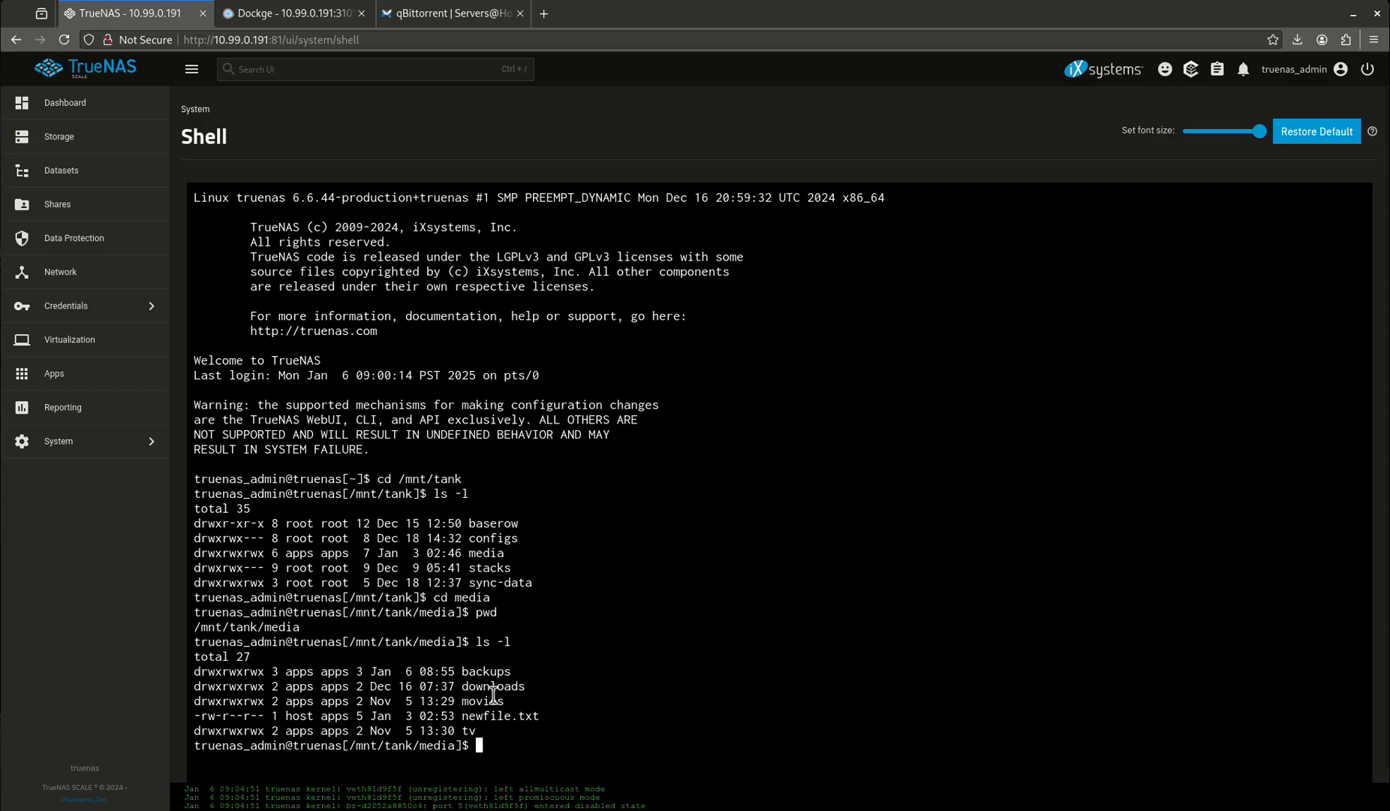
{"action": "double_click", "coordinate": [493, 685]}
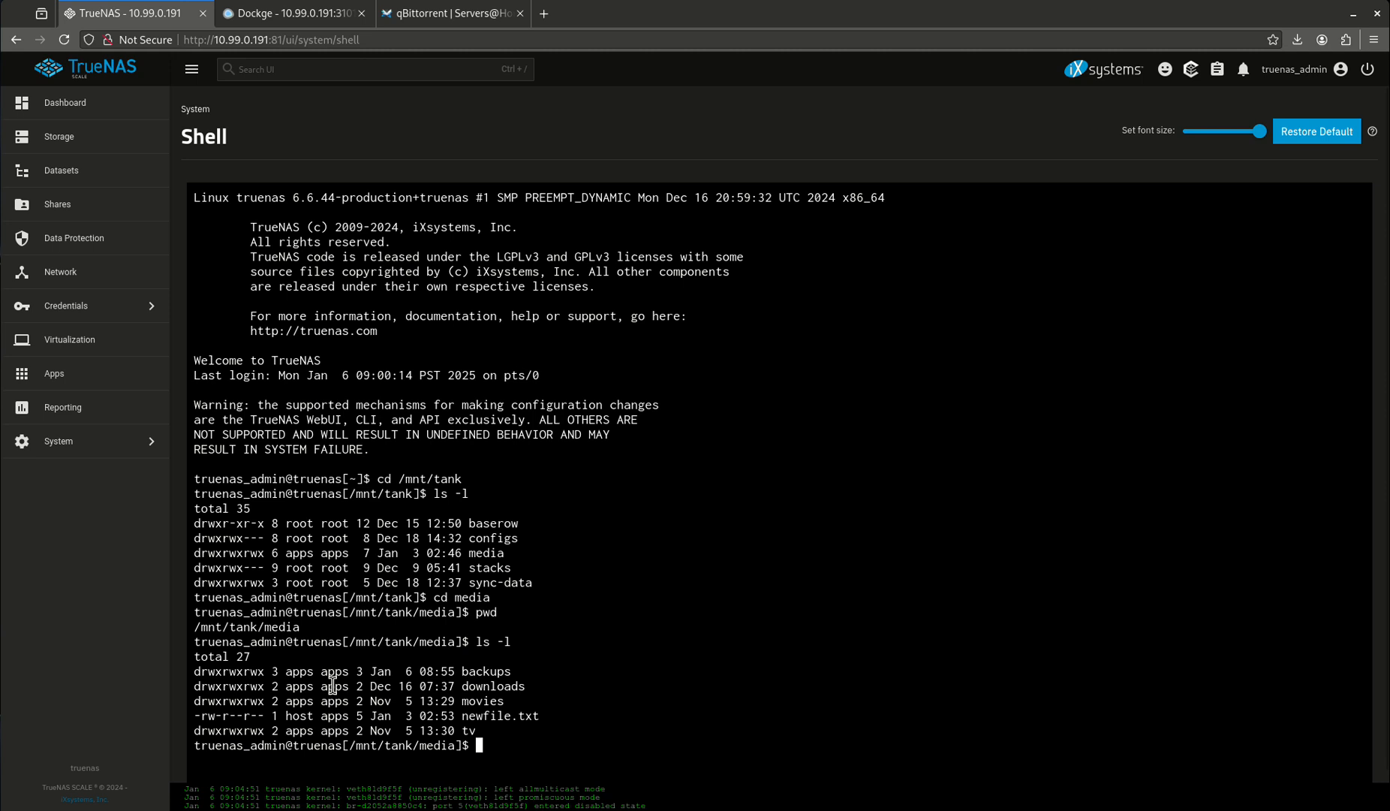
{"action": "double_click", "coordinate": [248, 627]}
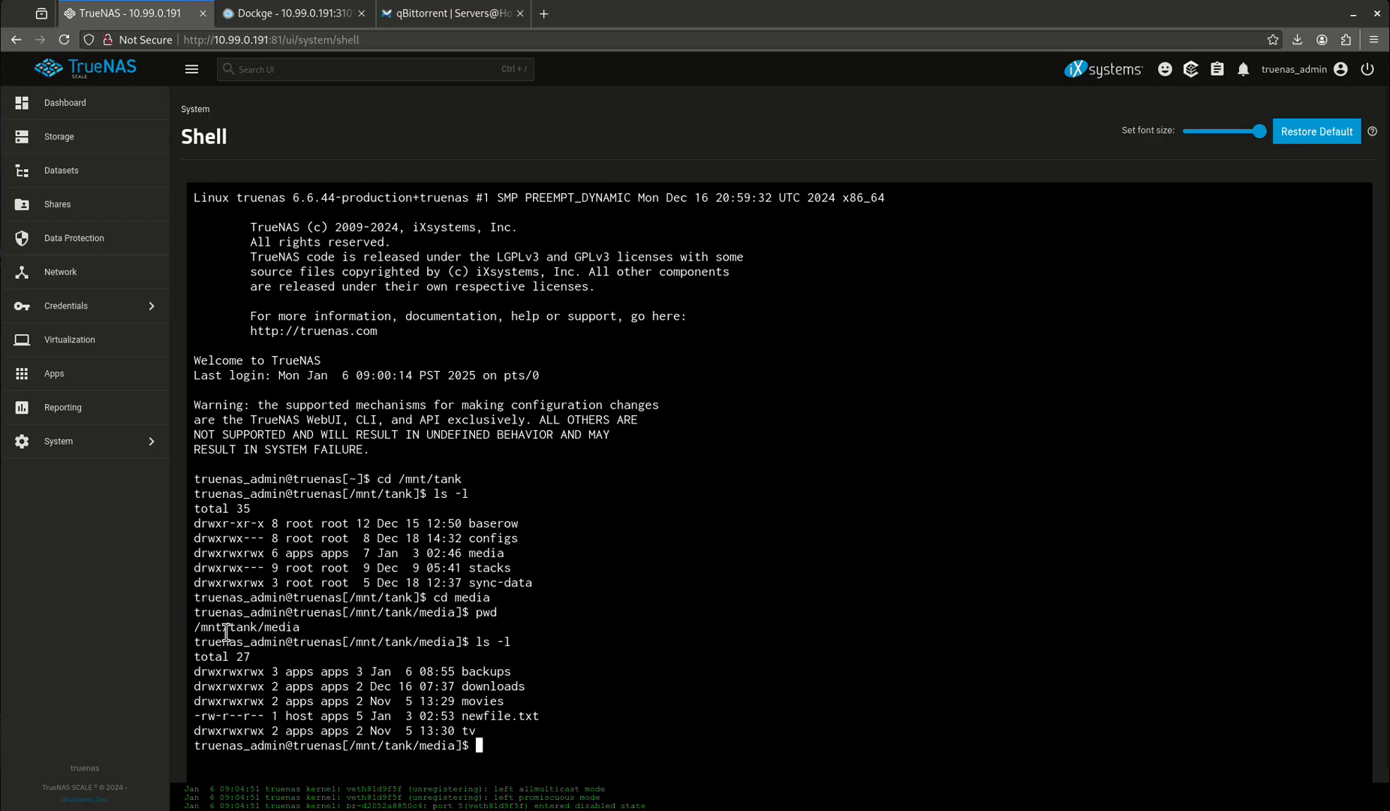
{"action": "mouse_move", "coordinate": [196, 626]}
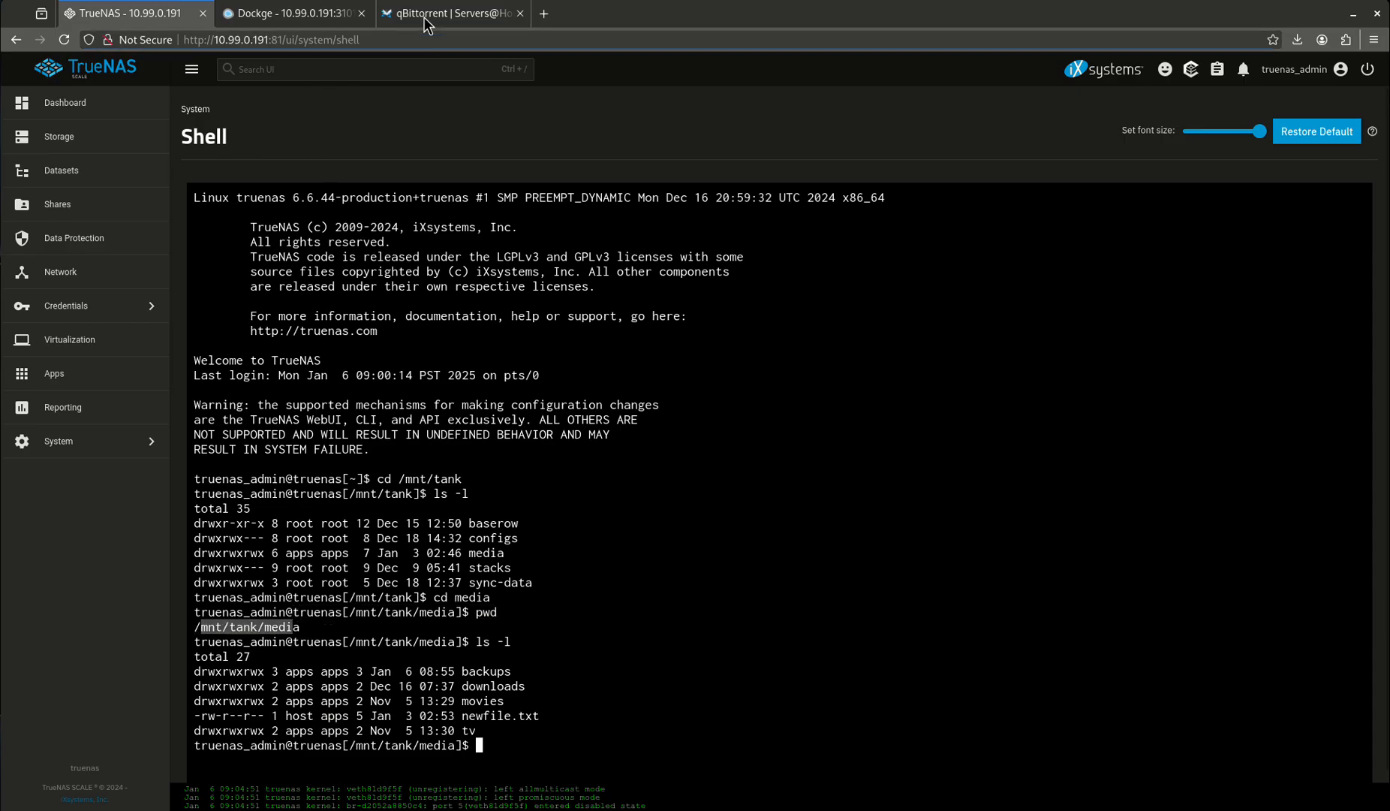
Compare the listing's downloads folder and media entries against the arr-stack compose file.
{"action": "left_click", "coordinate": [289, 12]}
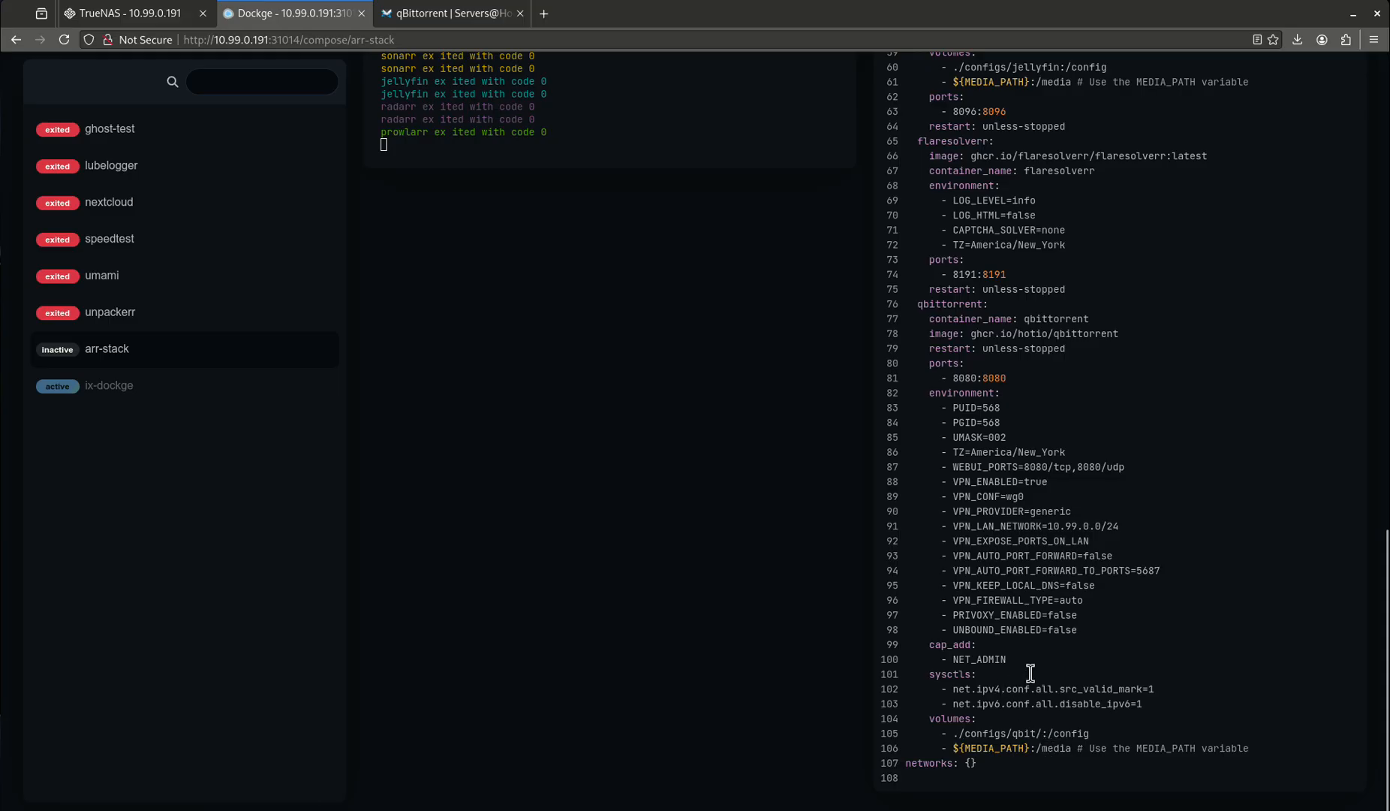
{"action": "mouse_move", "coordinate": [1052, 776]}
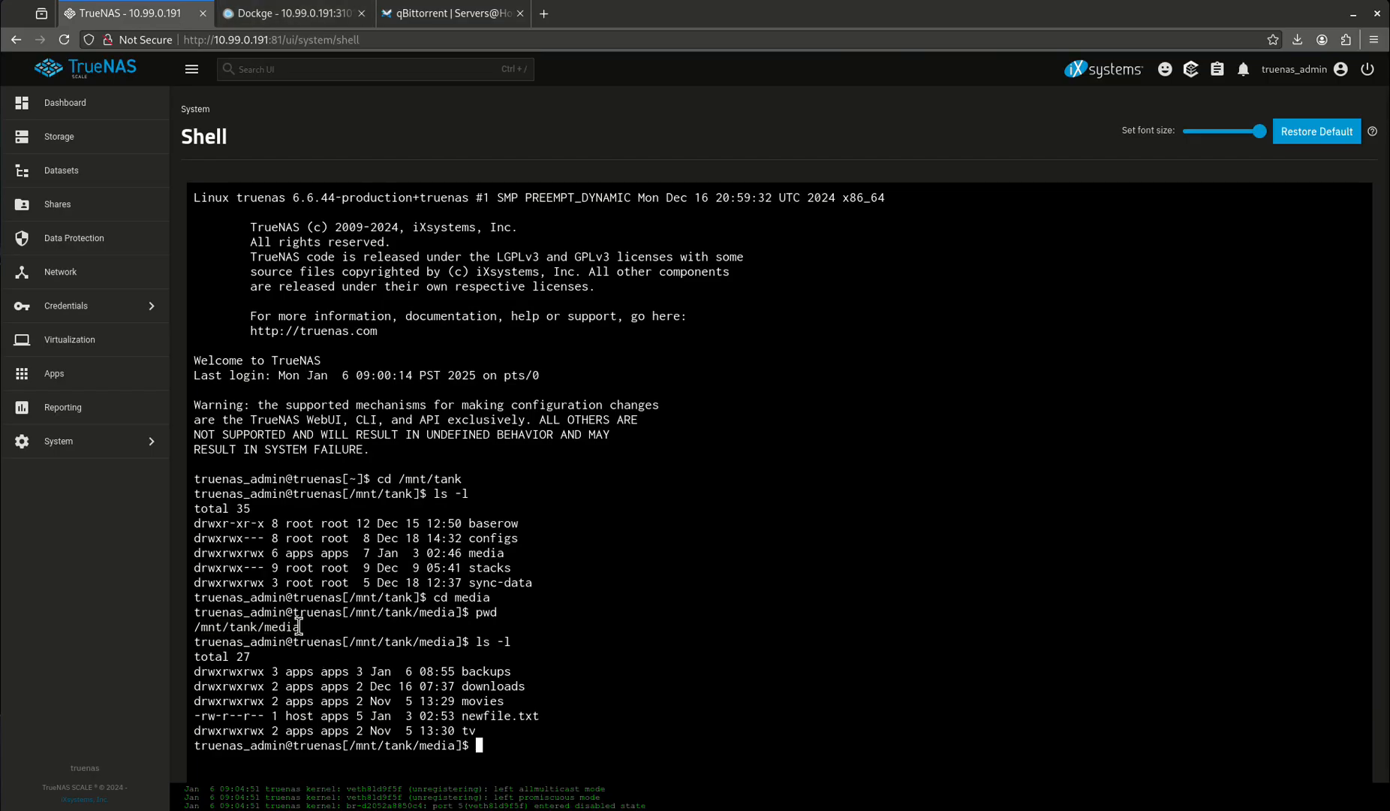
{"action": "double_click", "coordinate": [248, 627]}
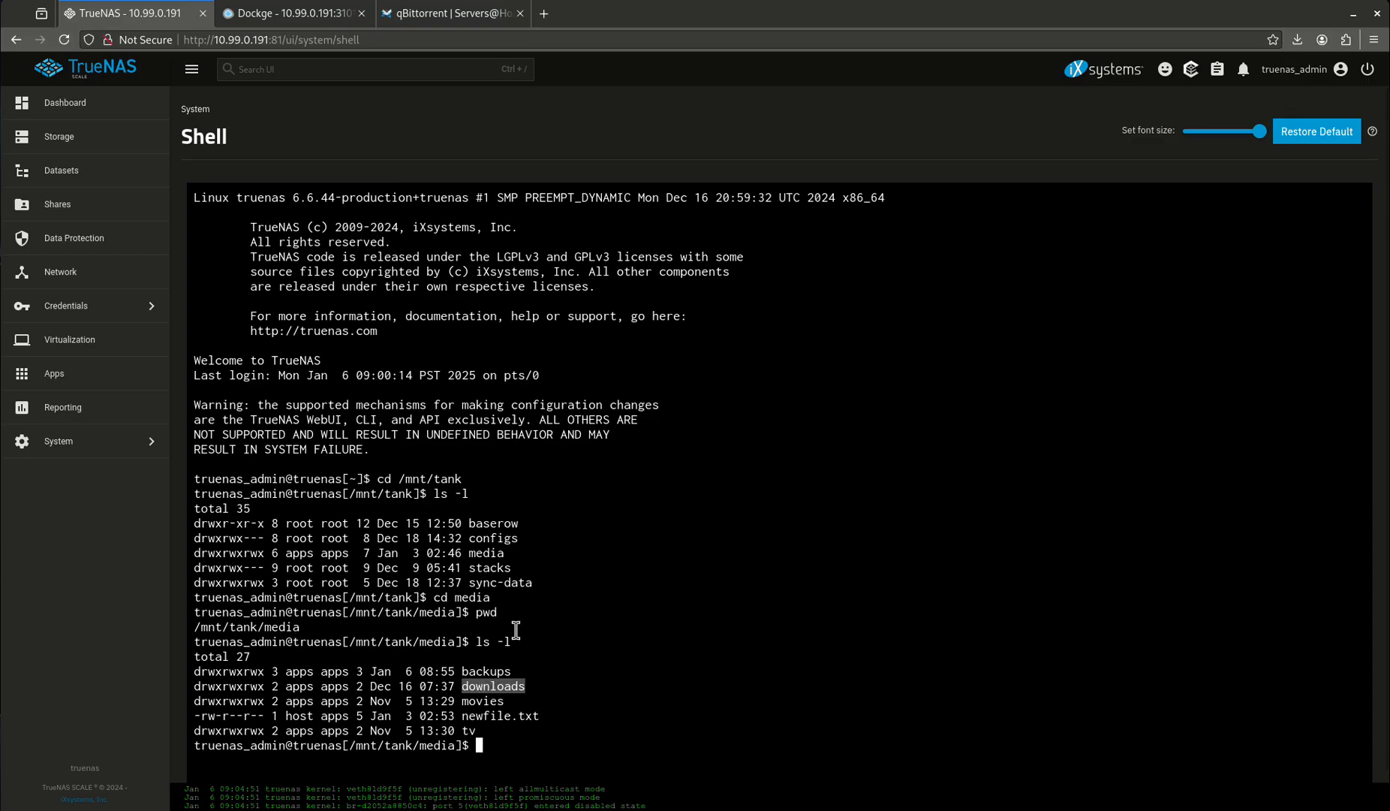
{"action": "mouse_move", "coordinate": [308, 616]}
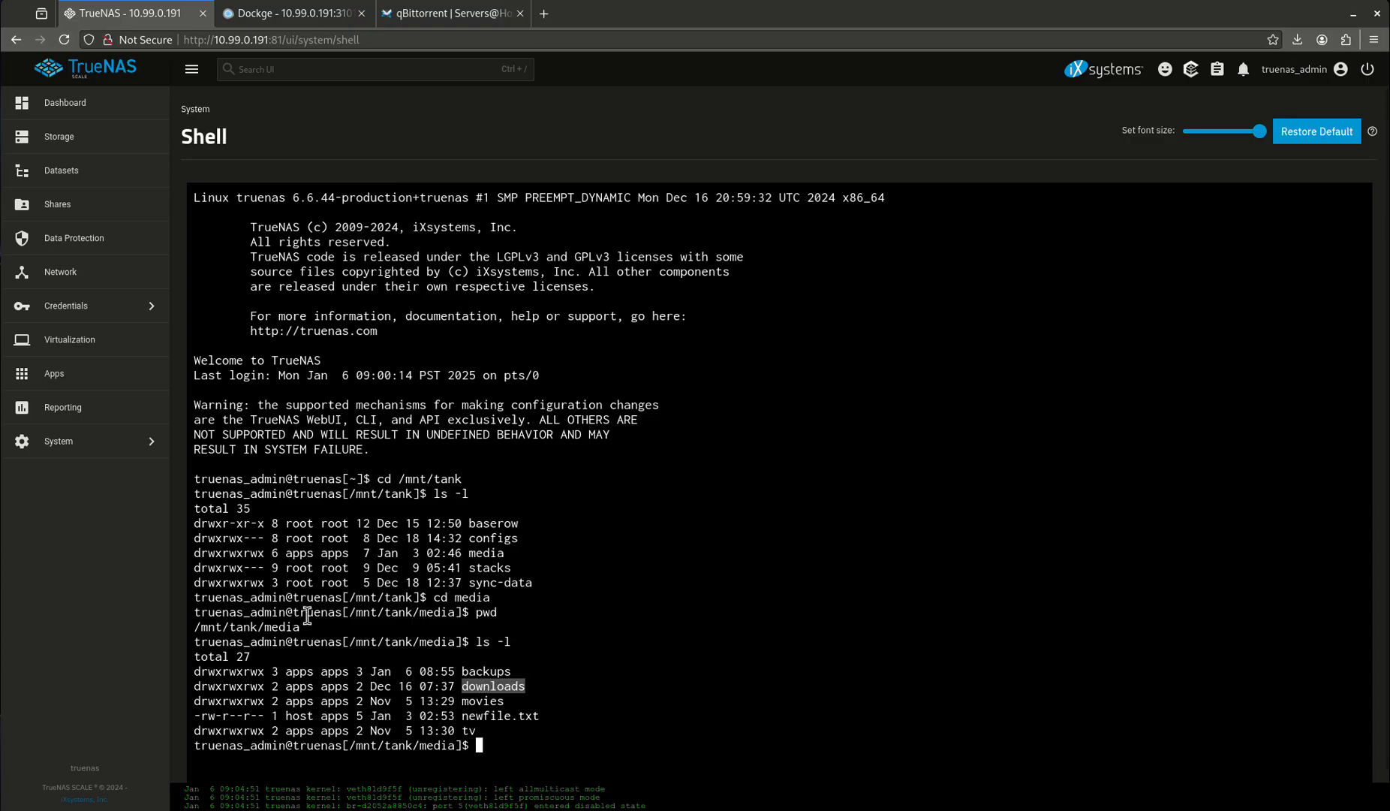
{"action": "double_click", "coordinate": [248, 626]}
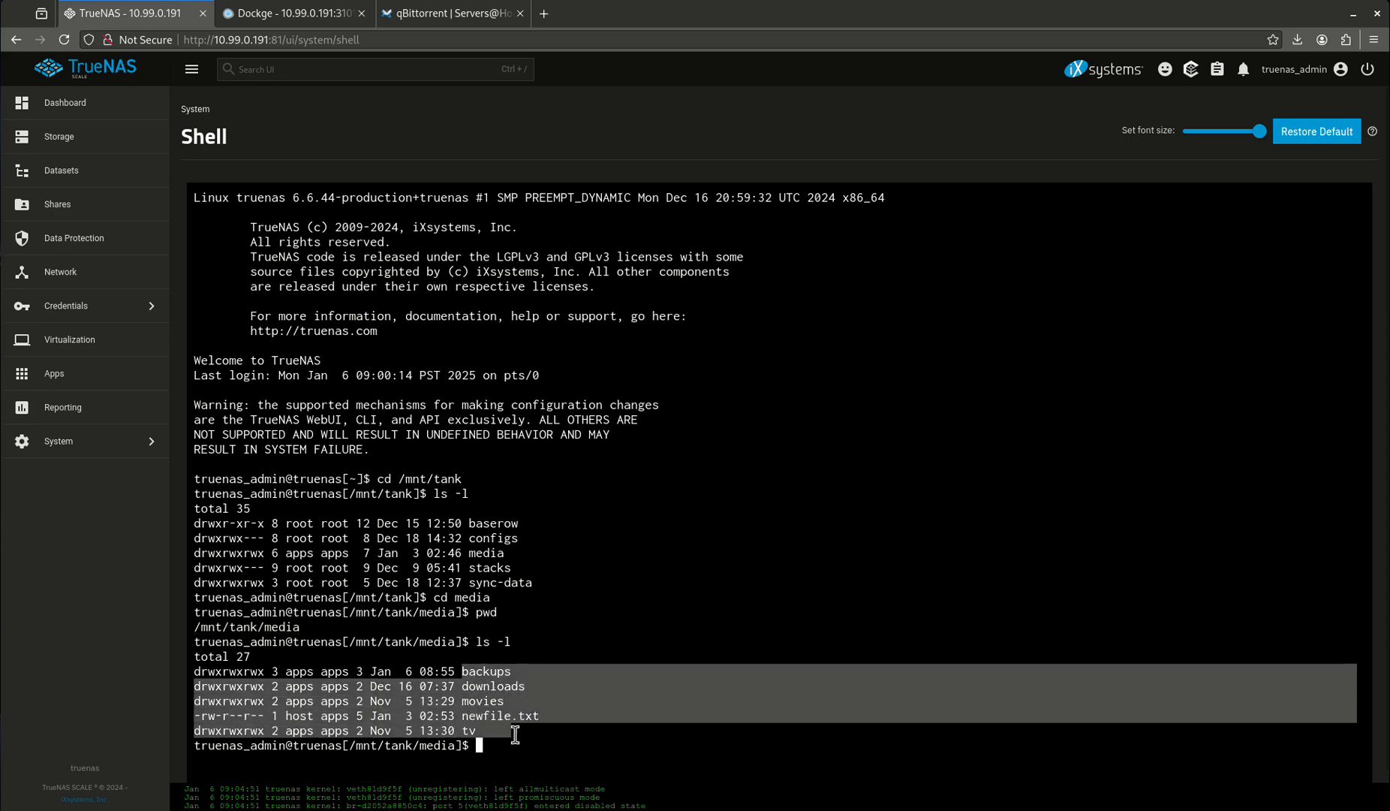
{"action": "left_click", "coordinate": [293, 13]}
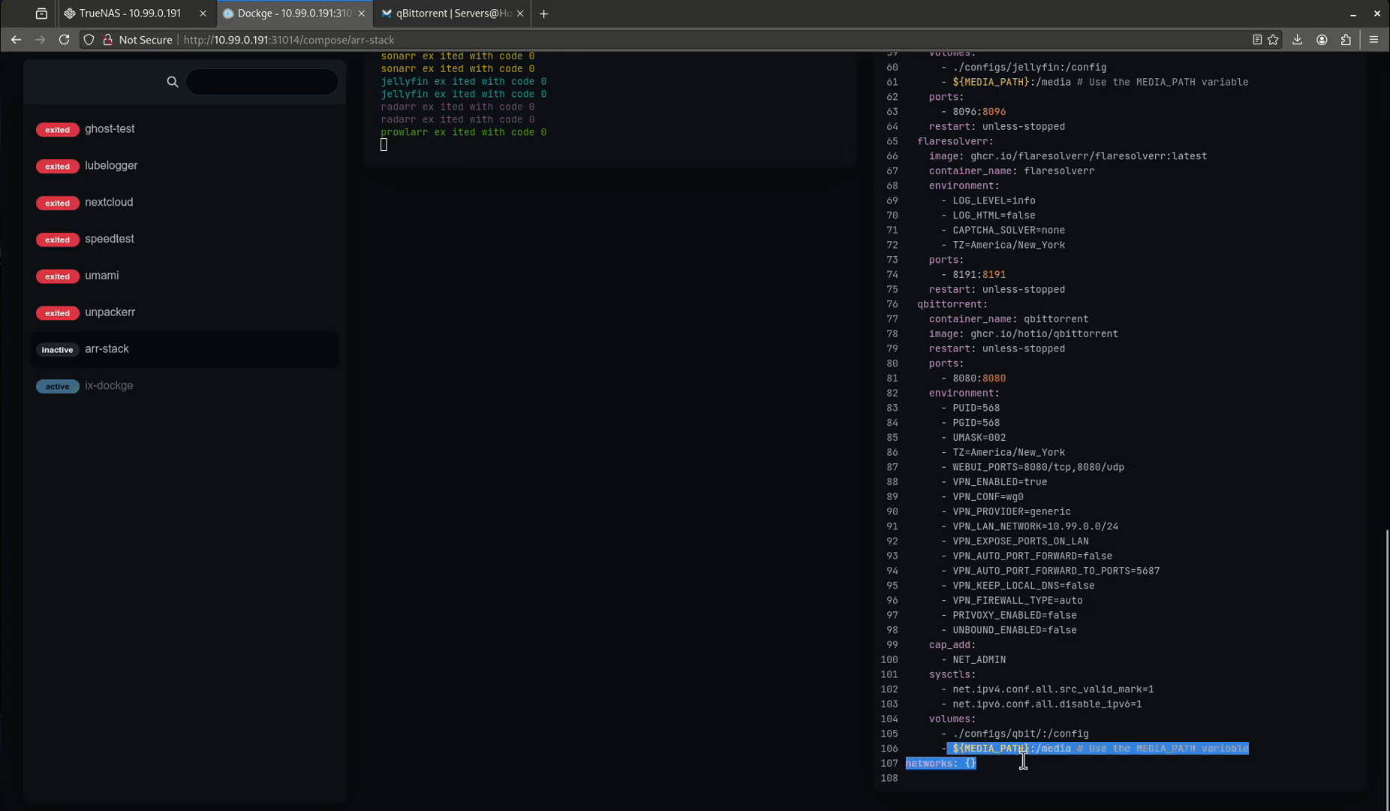
Mark the container-side /media path on line 106 of the compose file, then check the TrueNAS shell.
{"action": "left_click", "coordinate": [1051, 748]}
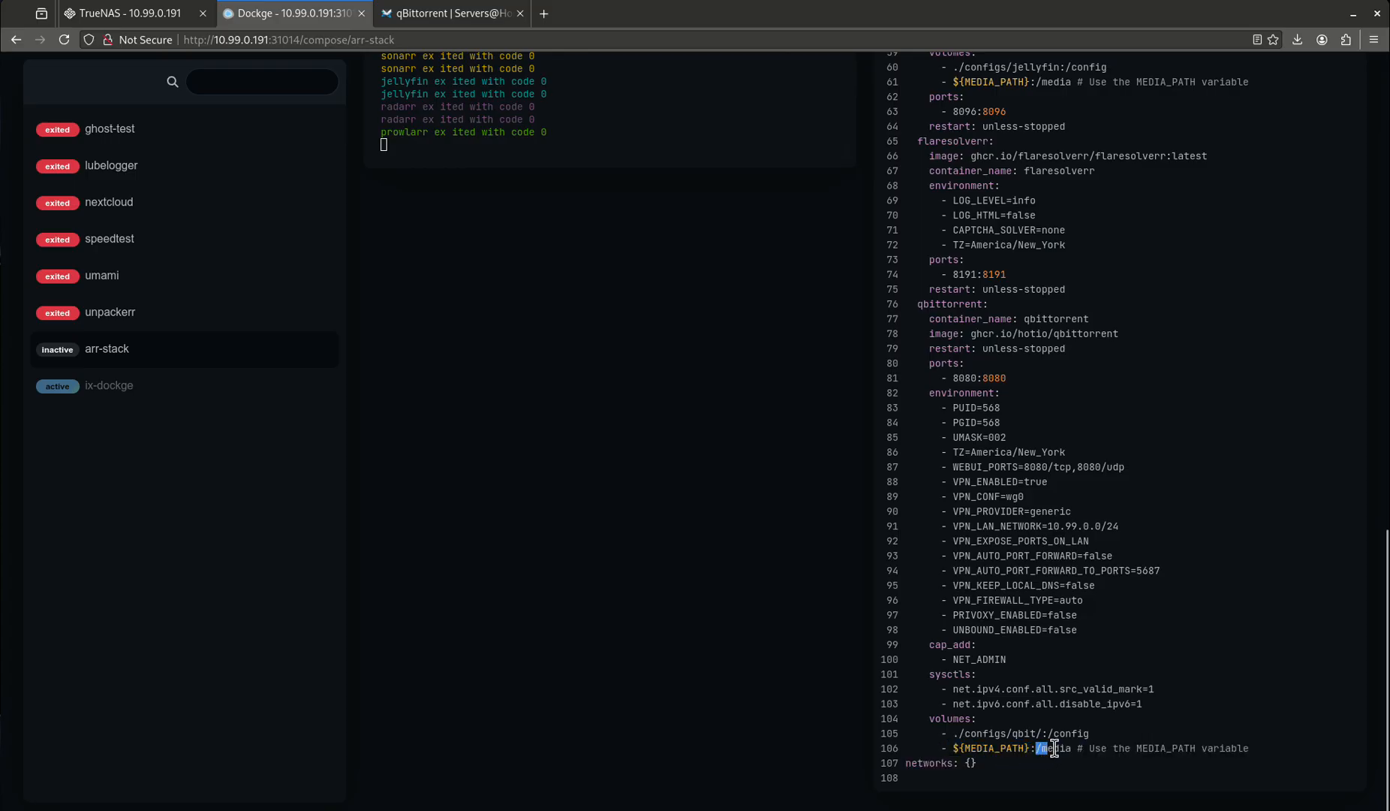
{"action": "double_click", "coordinate": [1053, 748]}
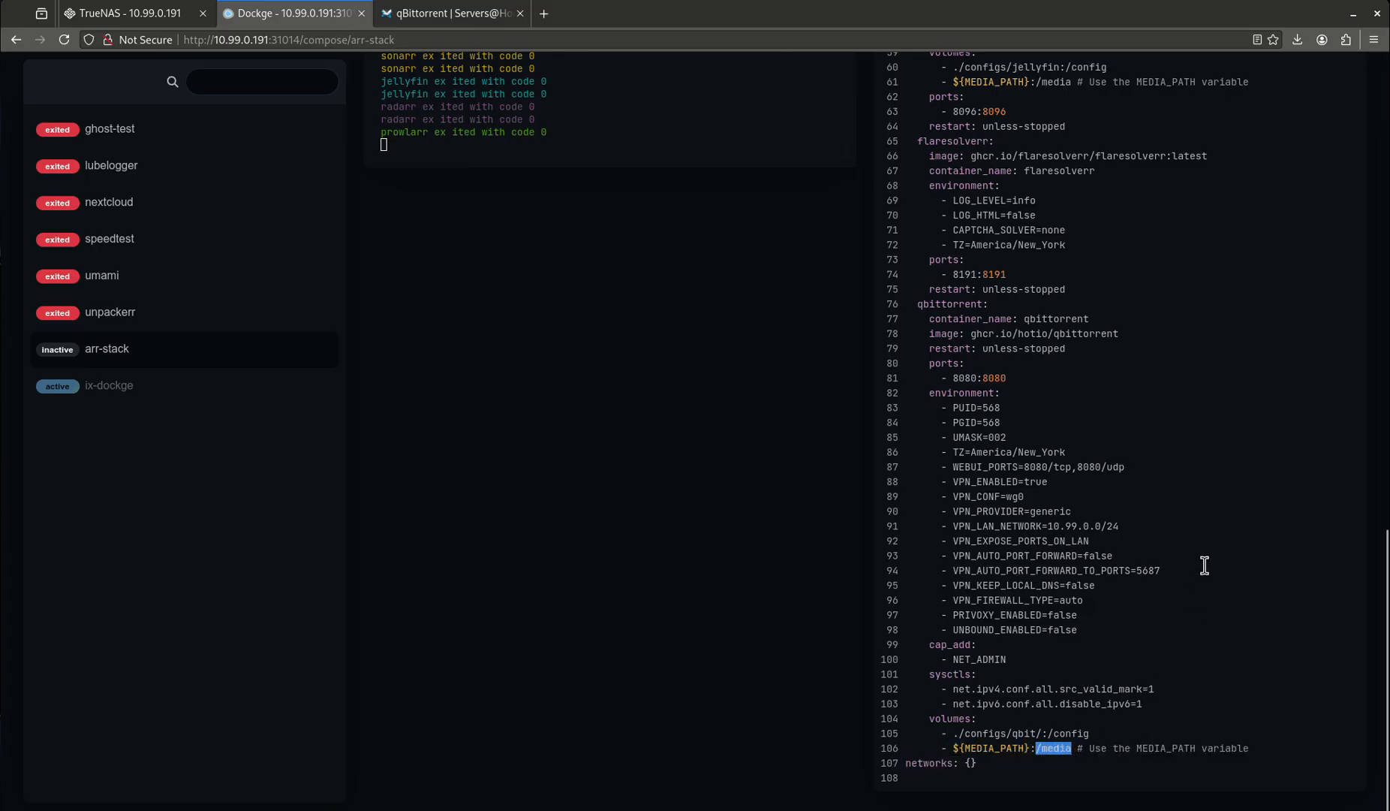
{"action": "mouse_move", "coordinate": [1073, 732]}
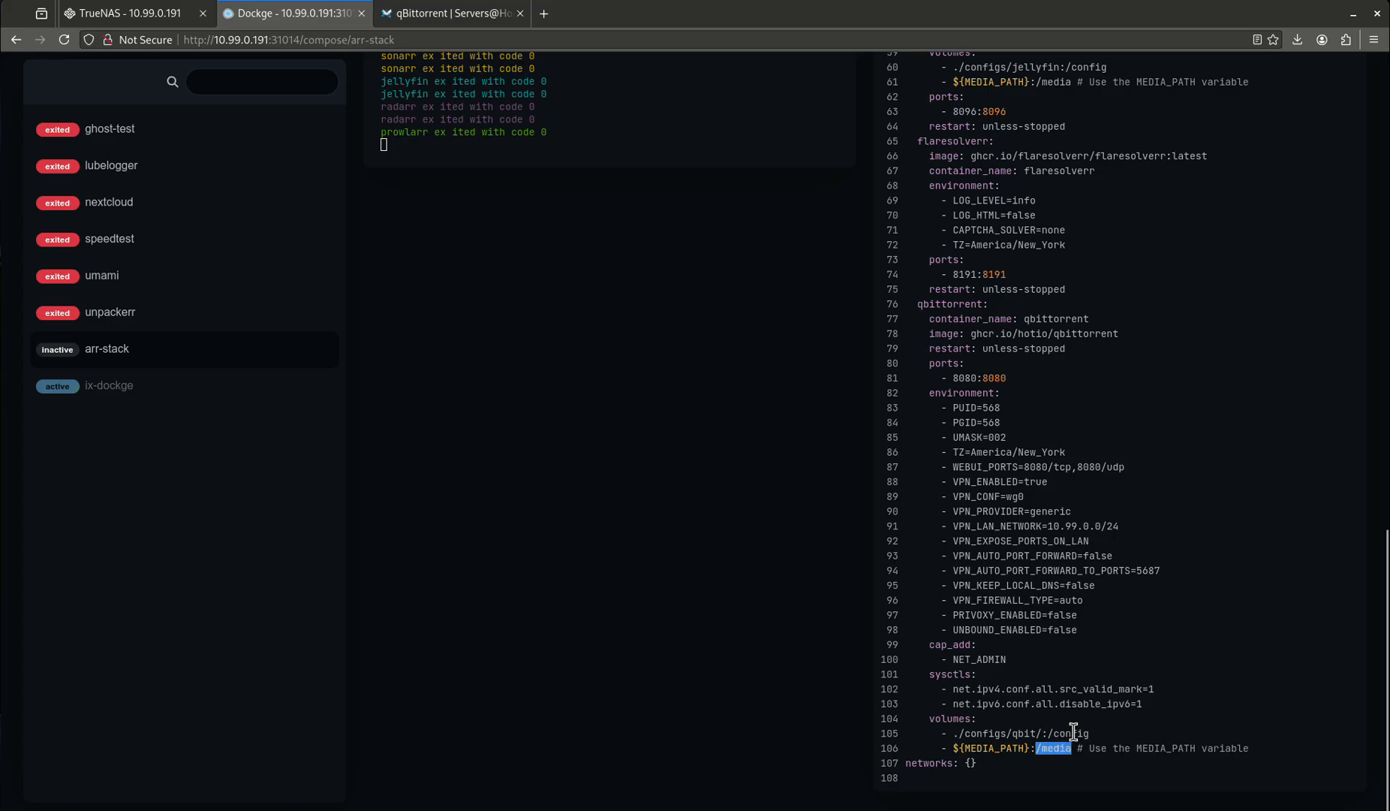
{"action": "mouse_move", "coordinate": [1086, 748]}
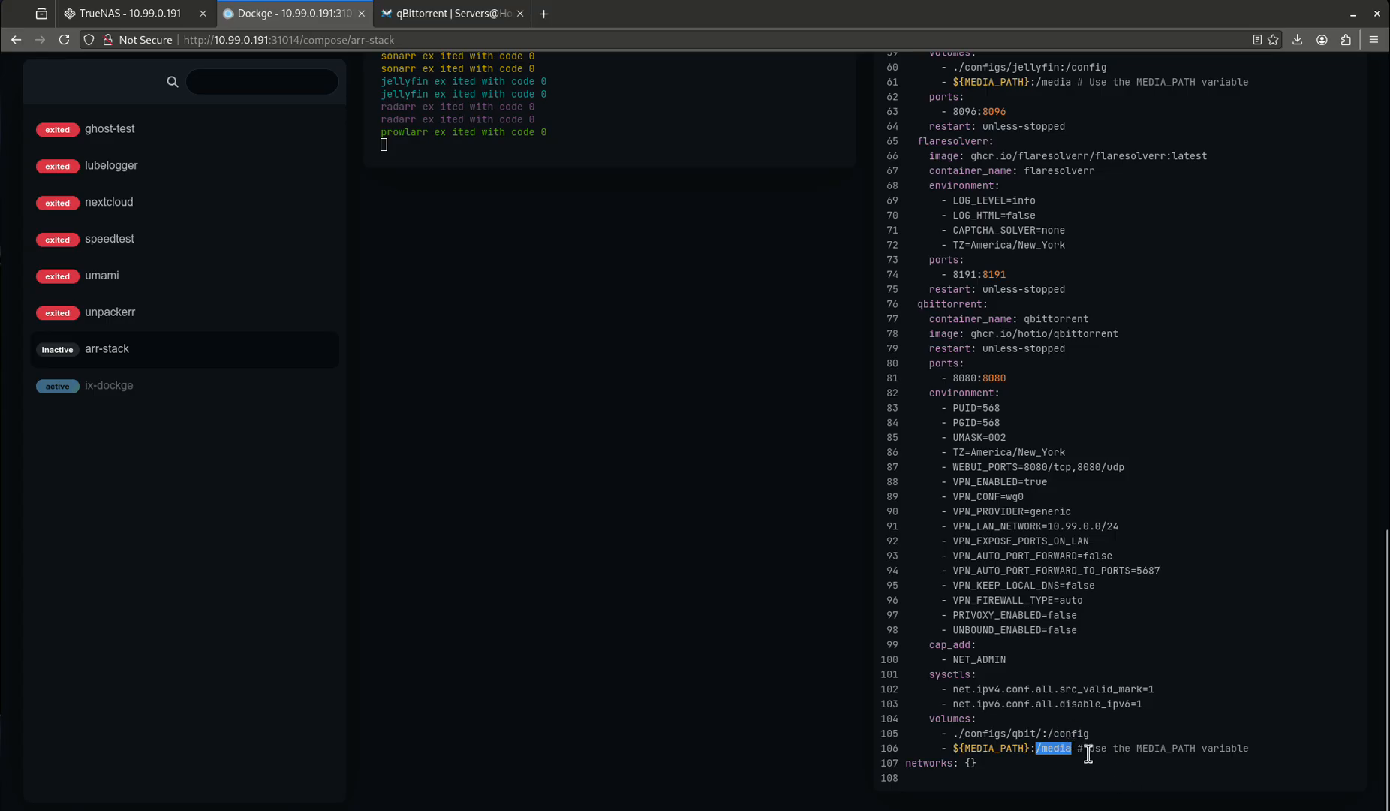
{"action": "left_click", "coordinate": [1054, 748]}
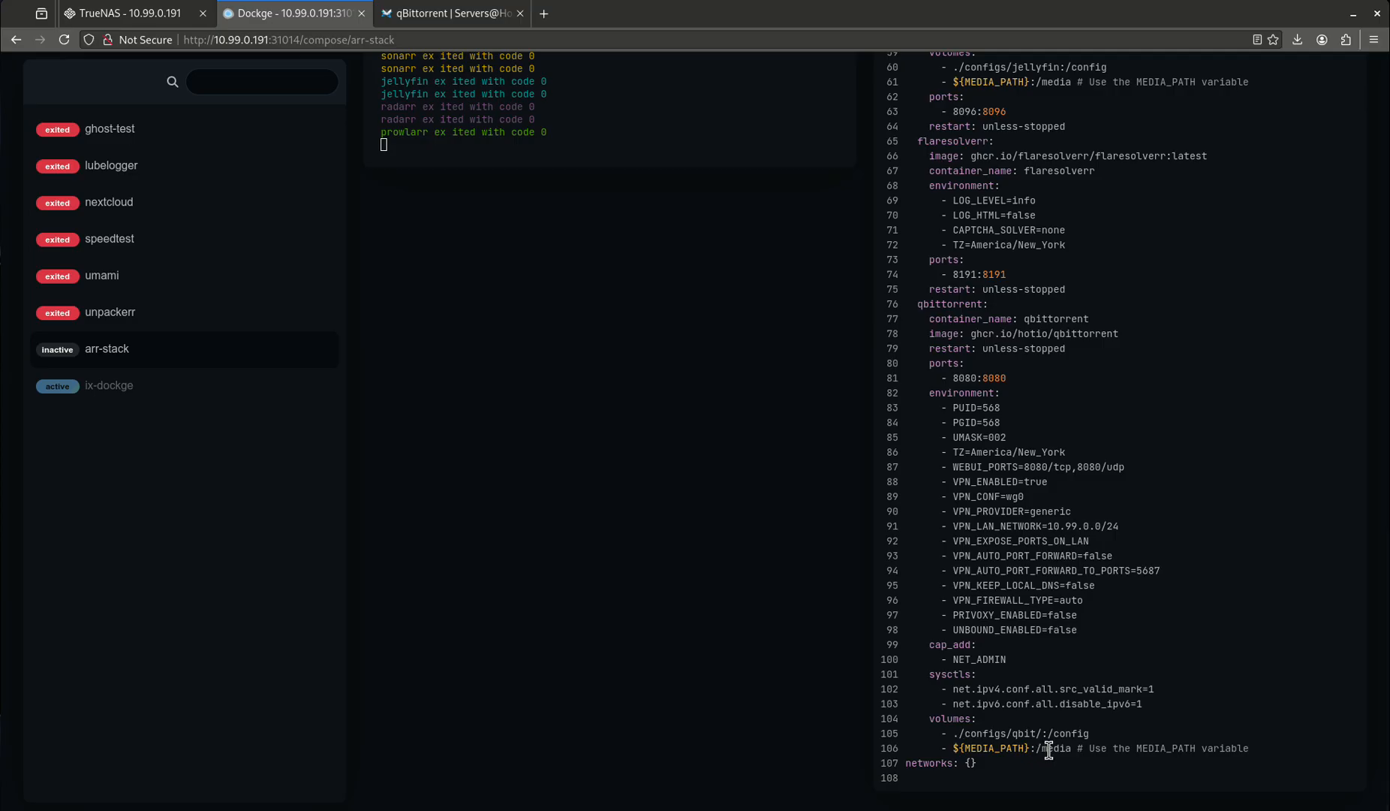
{"action": "mouse_move", "coordinate": [621, 175]}
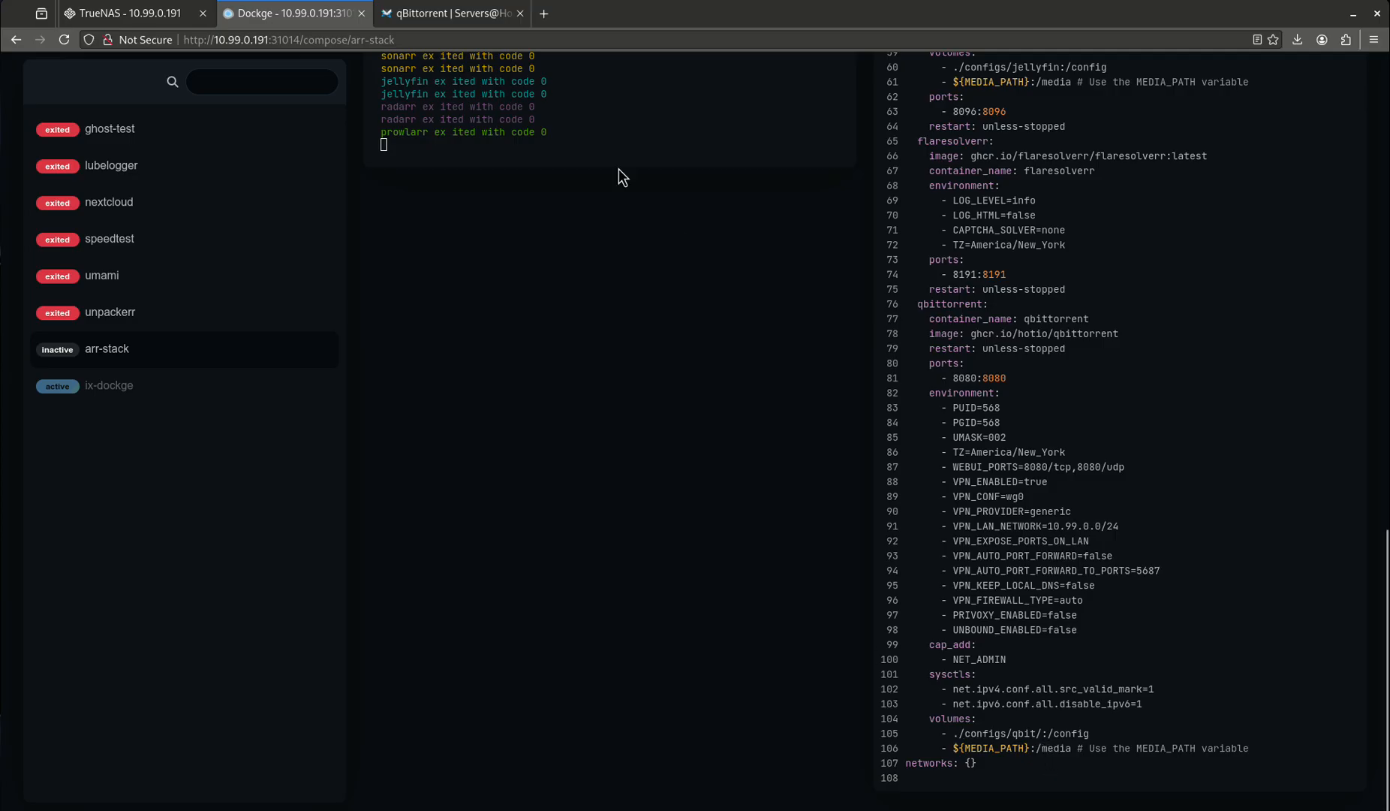
{"action": "left_click", "coordinate": [124, 12]}
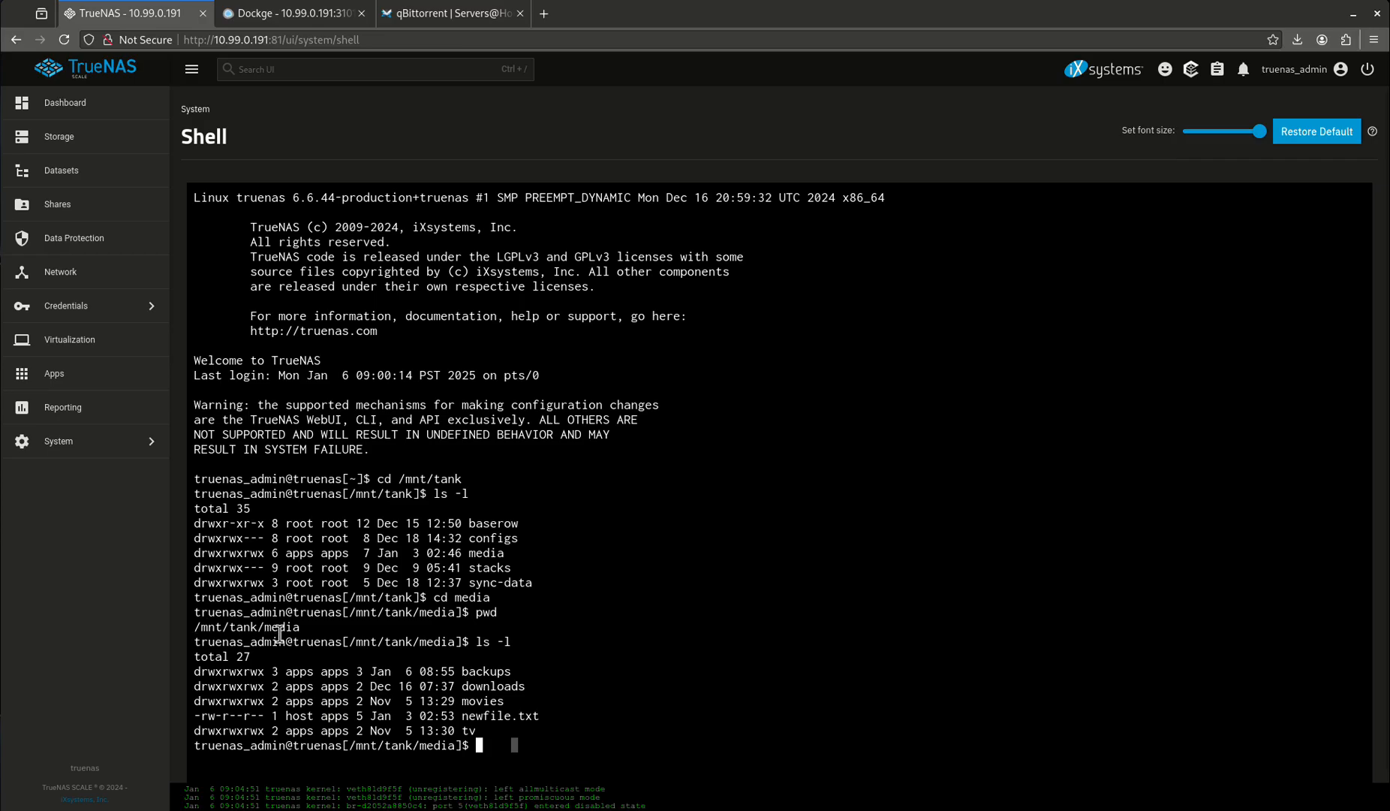
{"action": "mouse_move", "coordinate": [315, 577]}
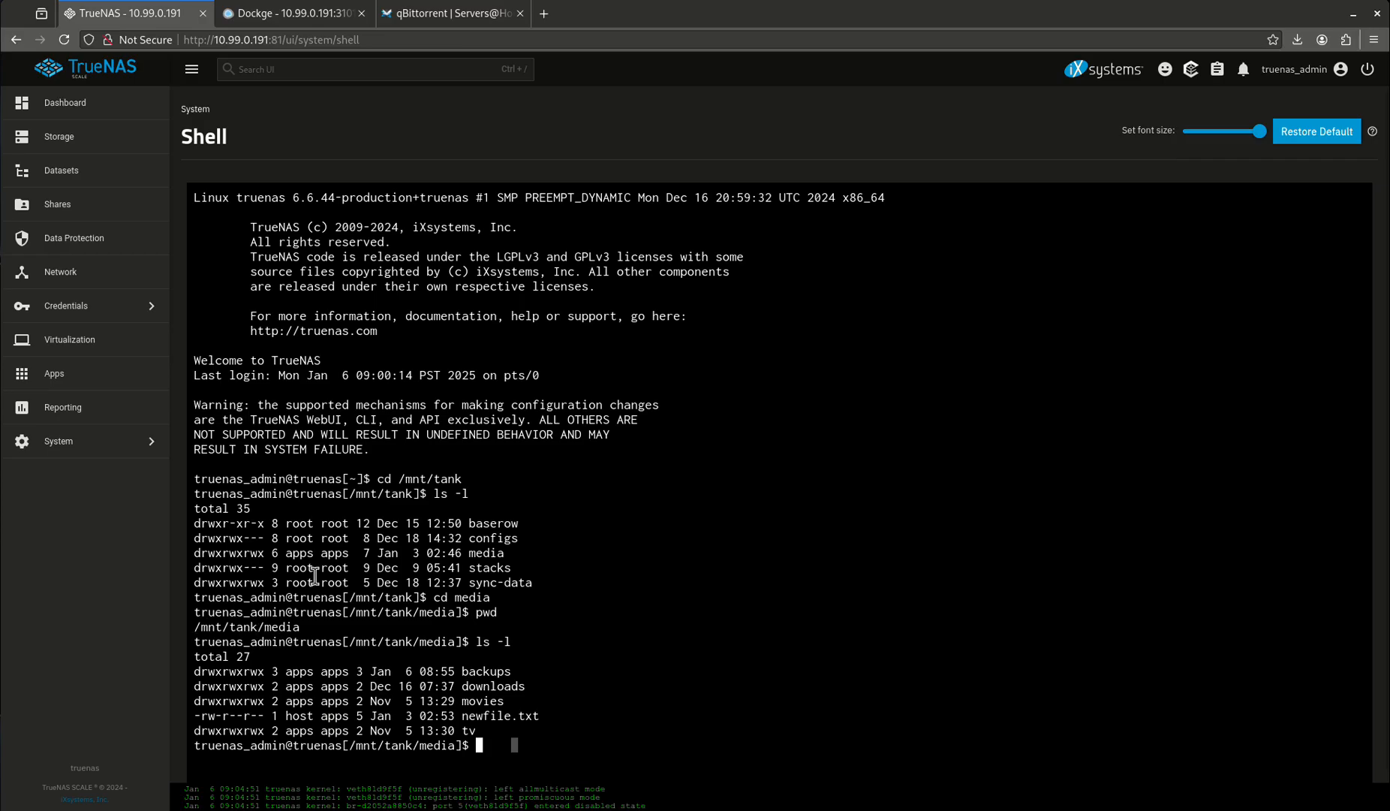
Mark the /media path again in the compose file and switch back to the TrueNAS shell.
{"action": "left_click", "coordinate": [292, 13]}
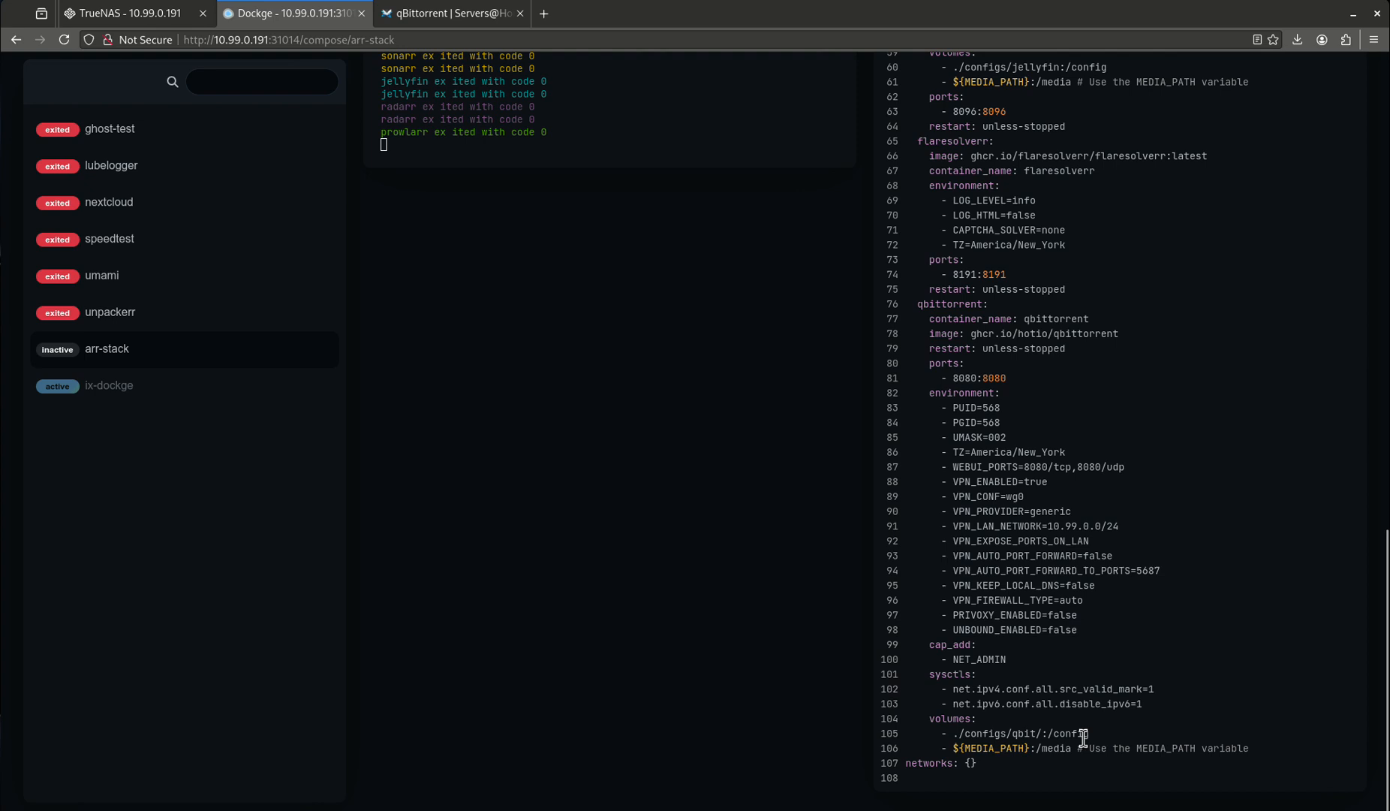
{"action": "double_click", "coordinate": [1054, 748]}
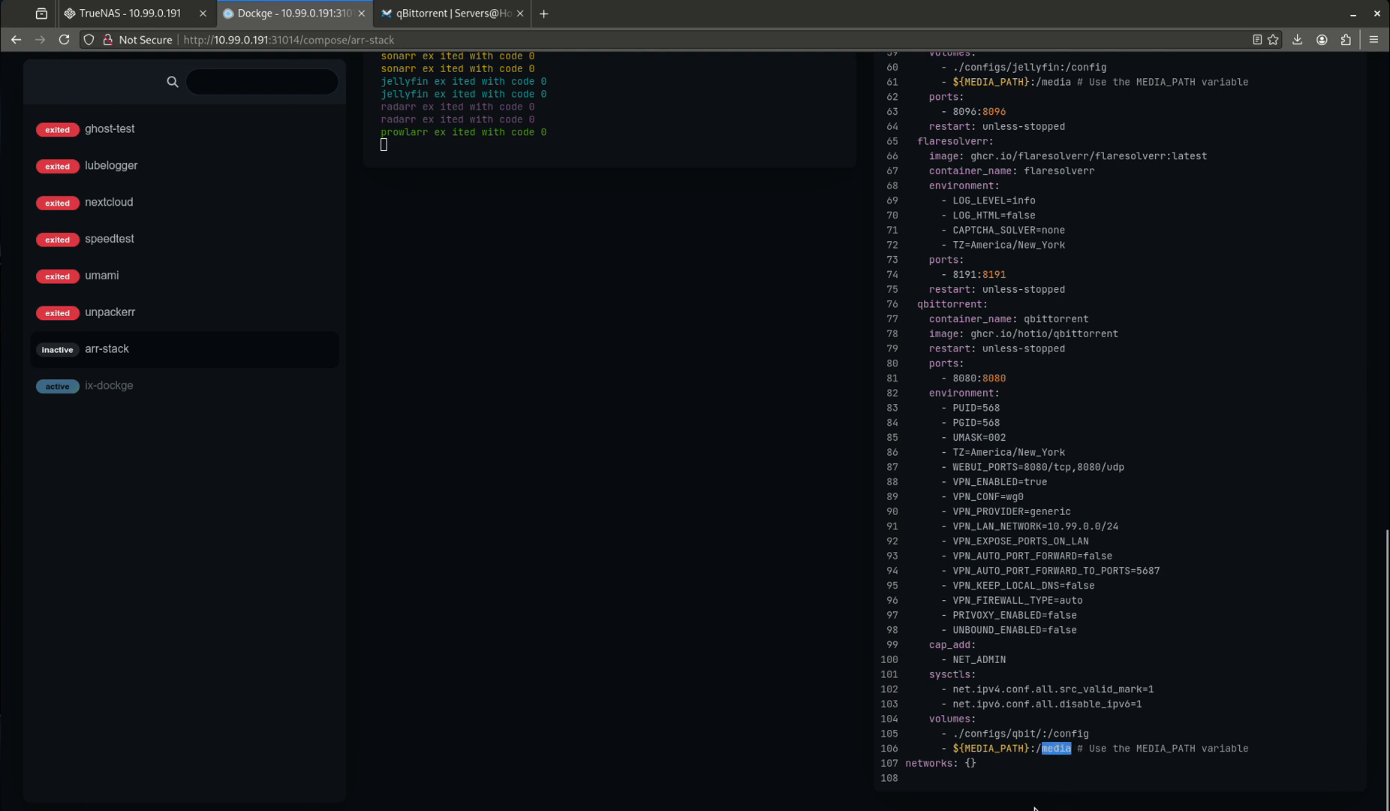
{"action": "mouse_move", "coordinate": [1028, 640]}
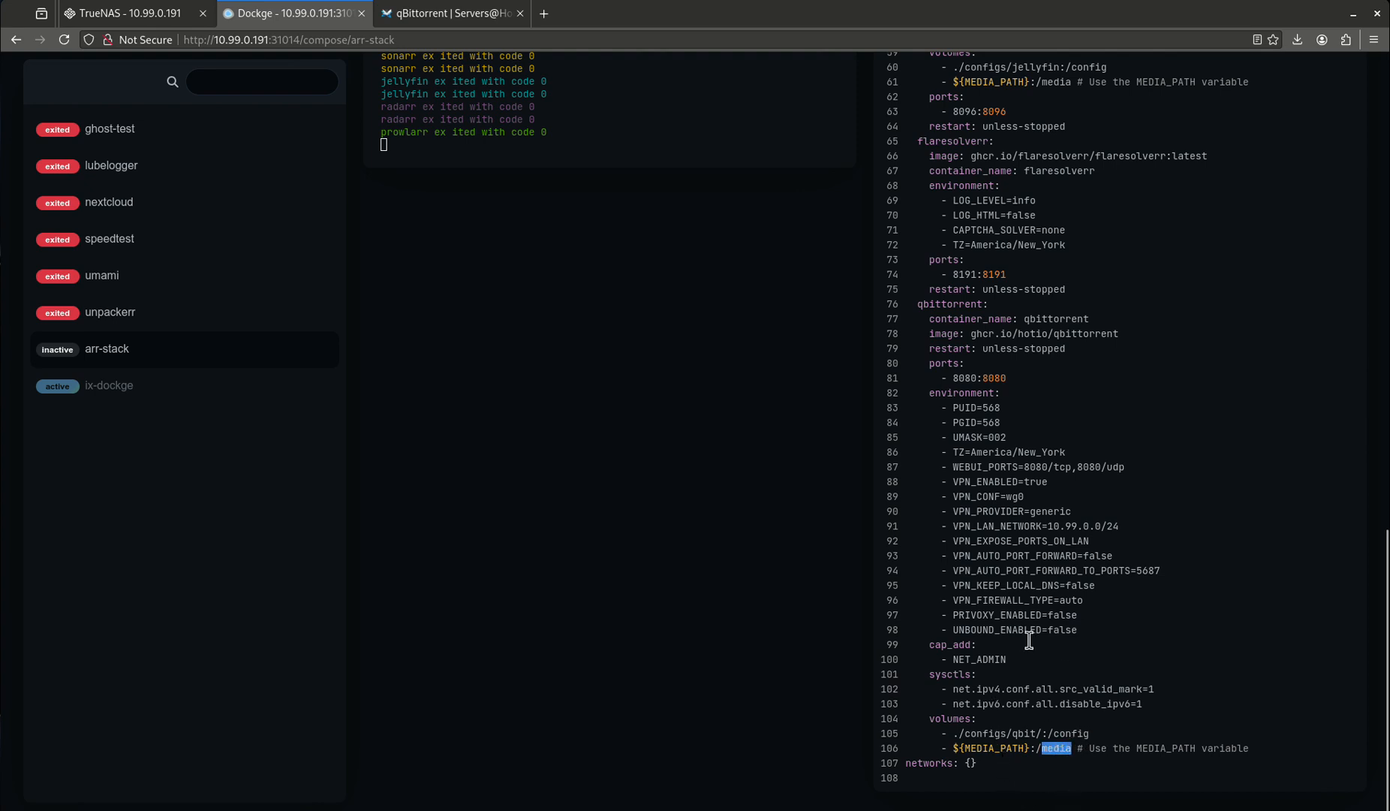
{"action": "mouse_move", "coordinate": [676, 220]}
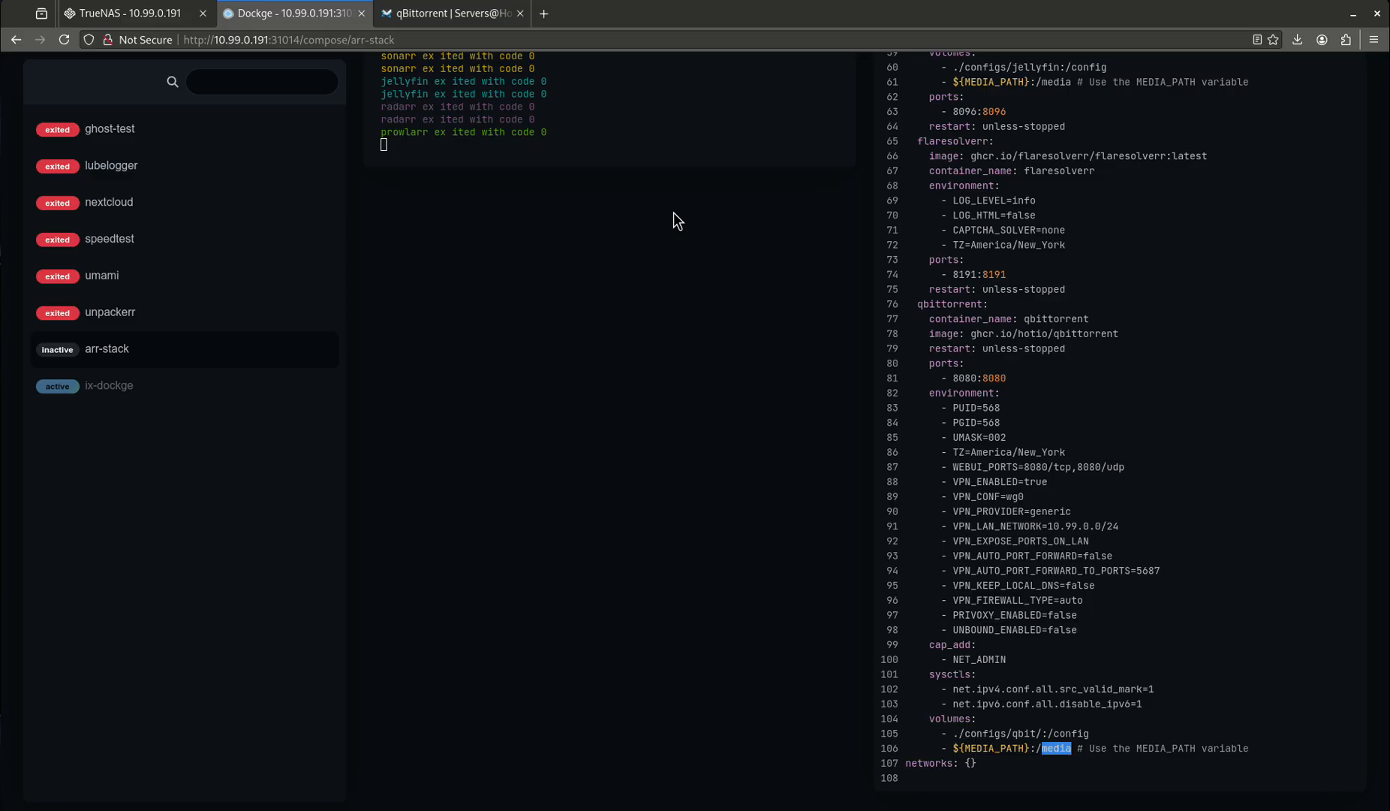
{"action": "mouse_move", "coordinate": [1057, 536]}
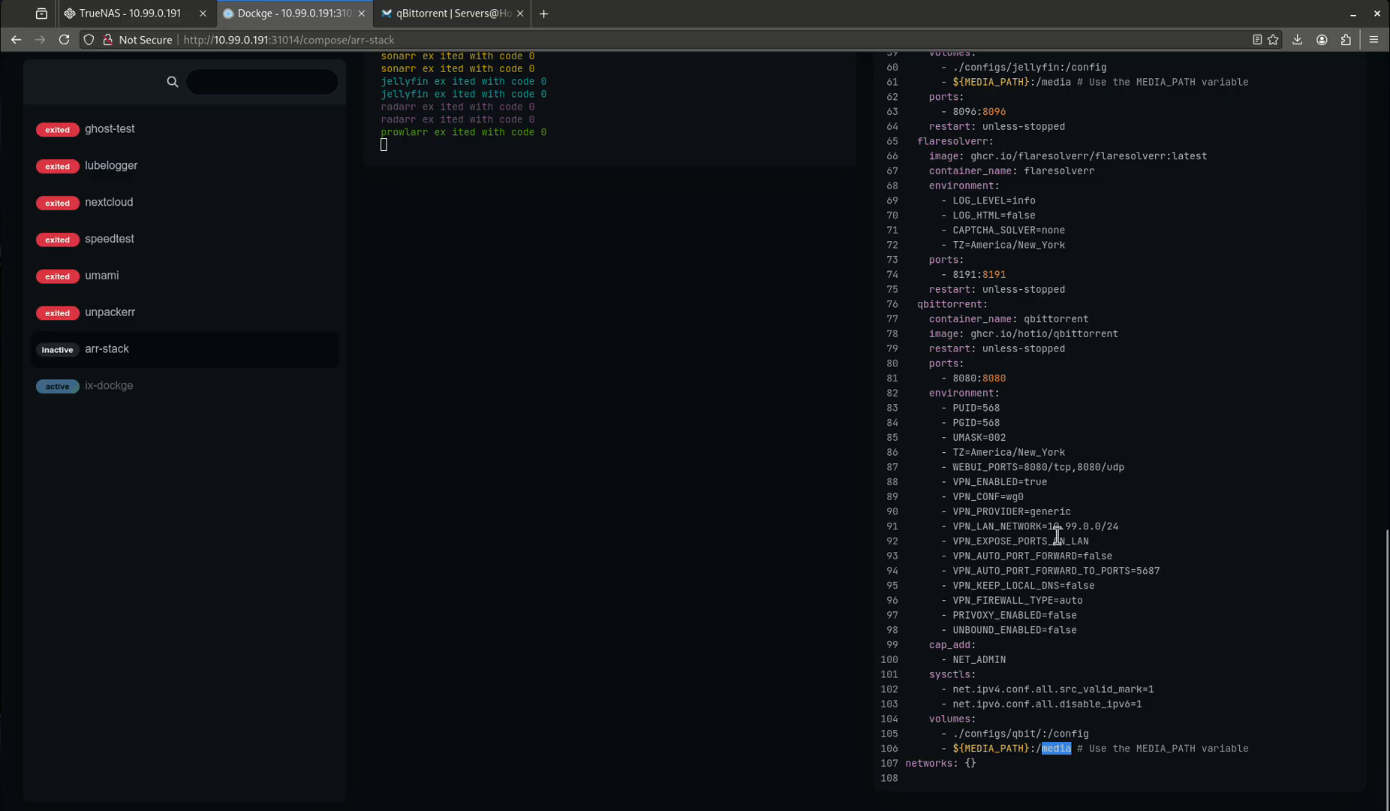
{"action": "left_click", "coordinate": [1070, 755]}
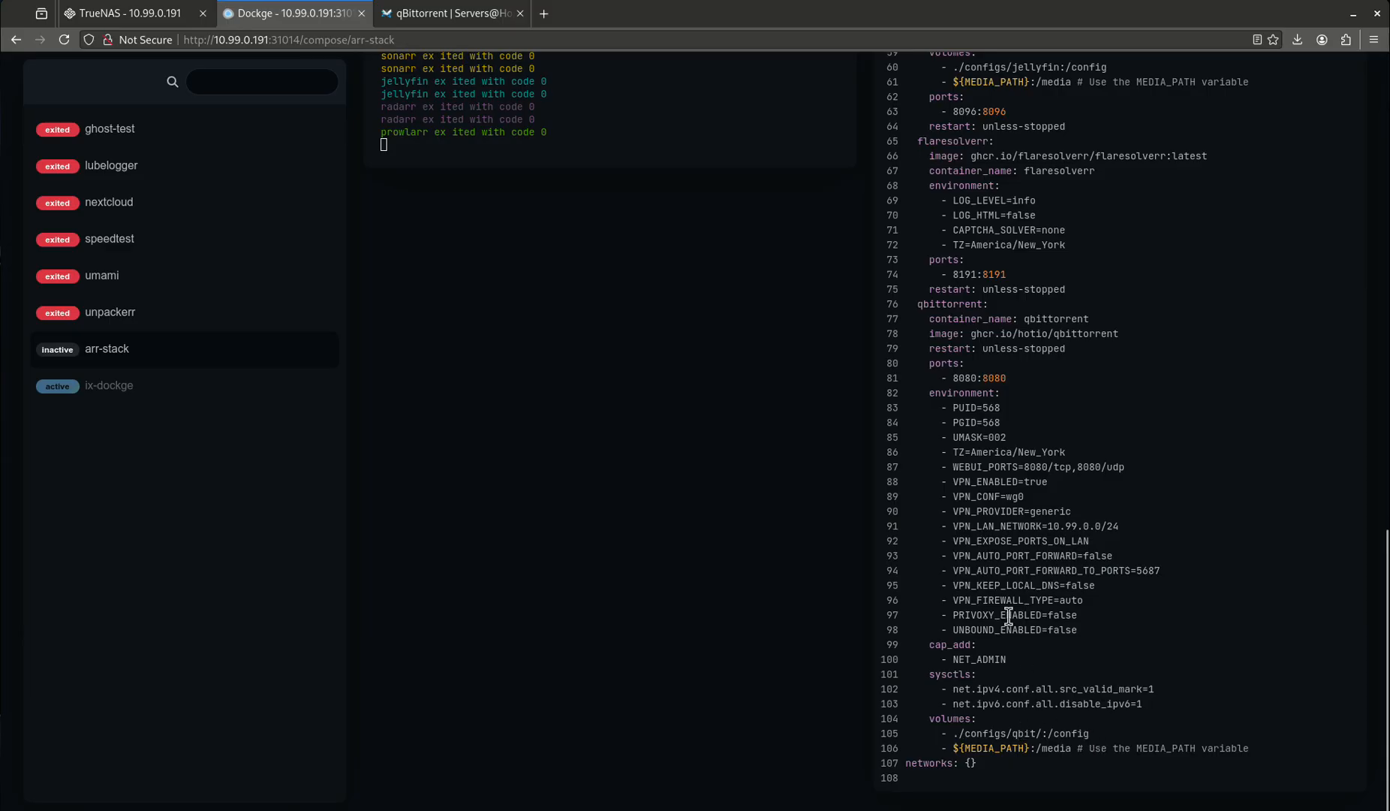
{"action": "mouse_move", "coordinate": [1030, 596]}
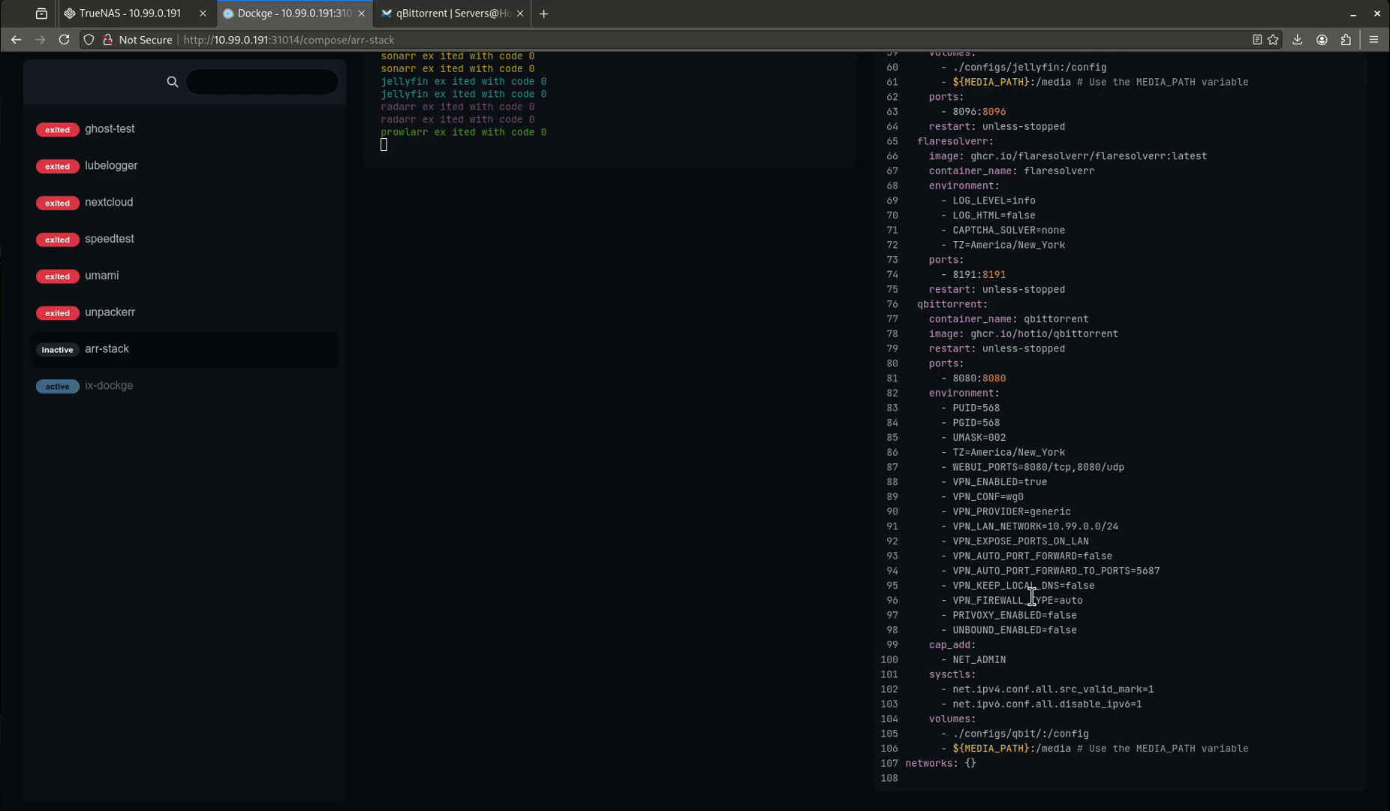
{"action": "mouse_move", "coordinate": [995, 732]}
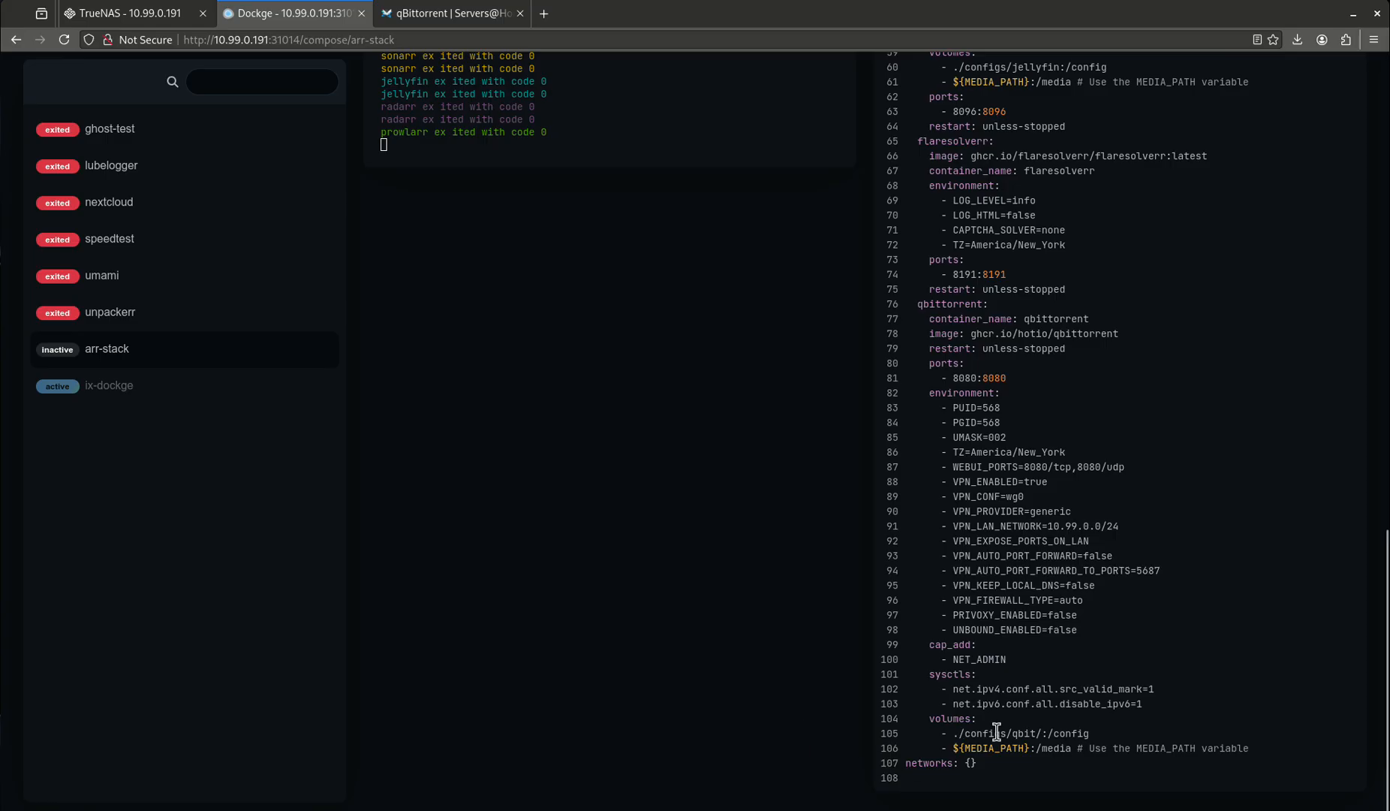
{"action": "mouse_move", "coordinate": [931, 415]}
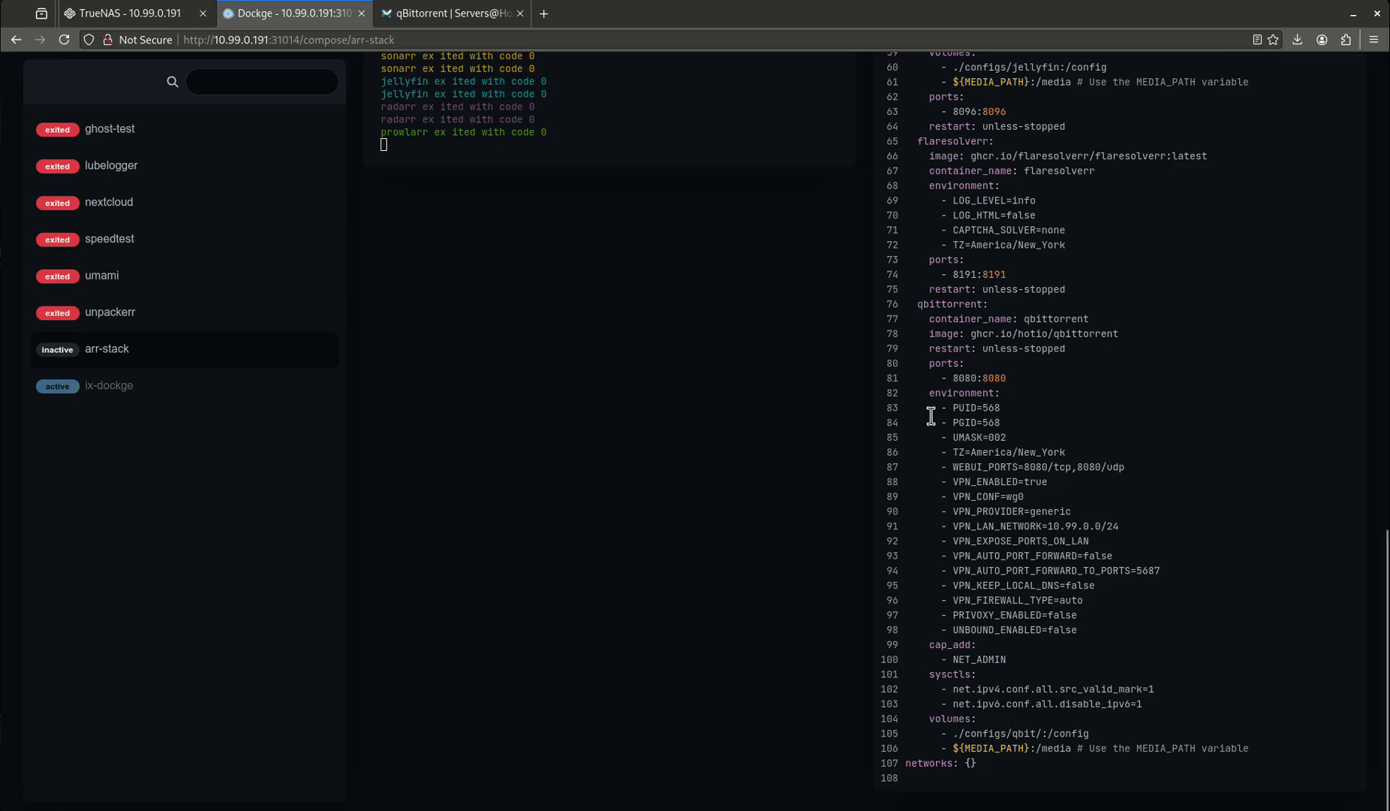
{"action": "mouse_move", "coordinate": [1073, 468]}
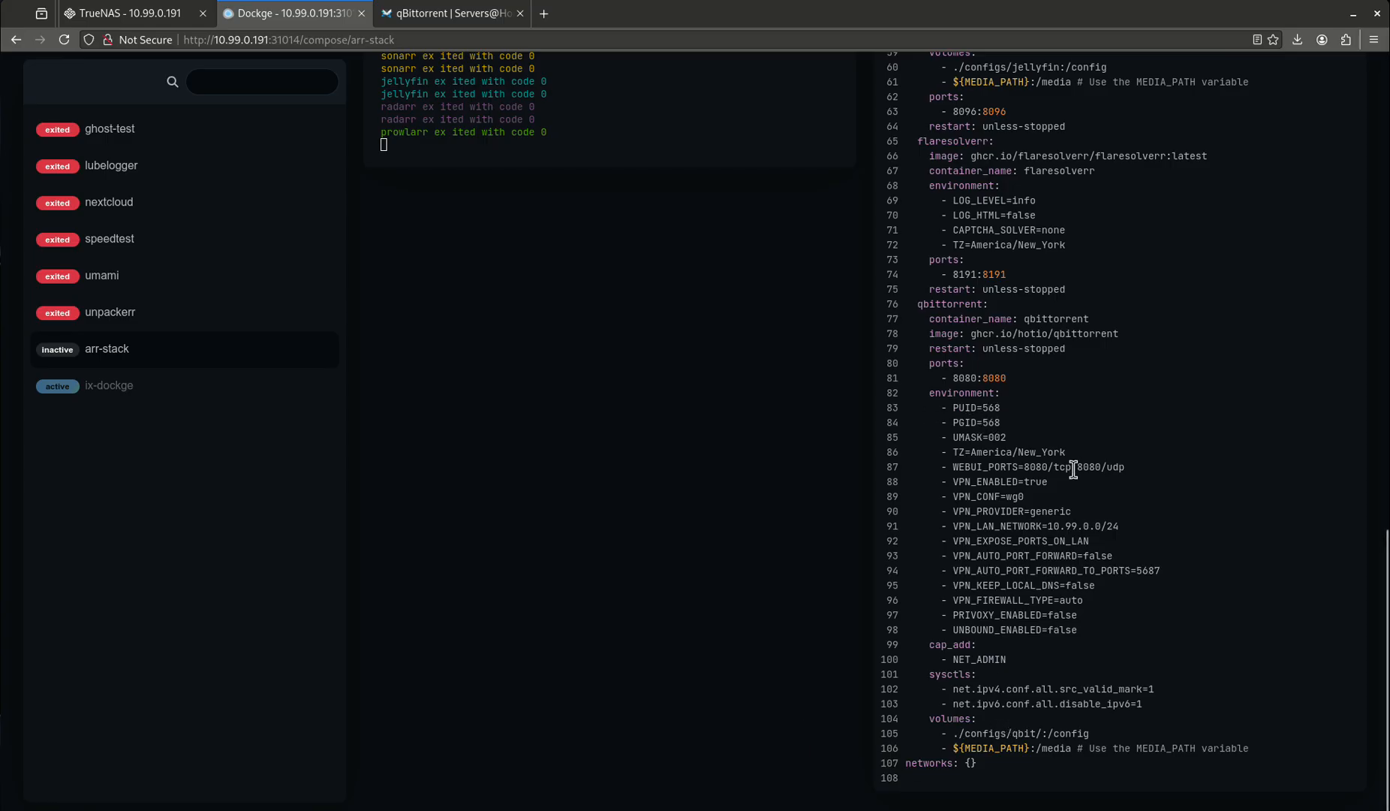
{"action": "left_click", "coordinate": [124, 12]}
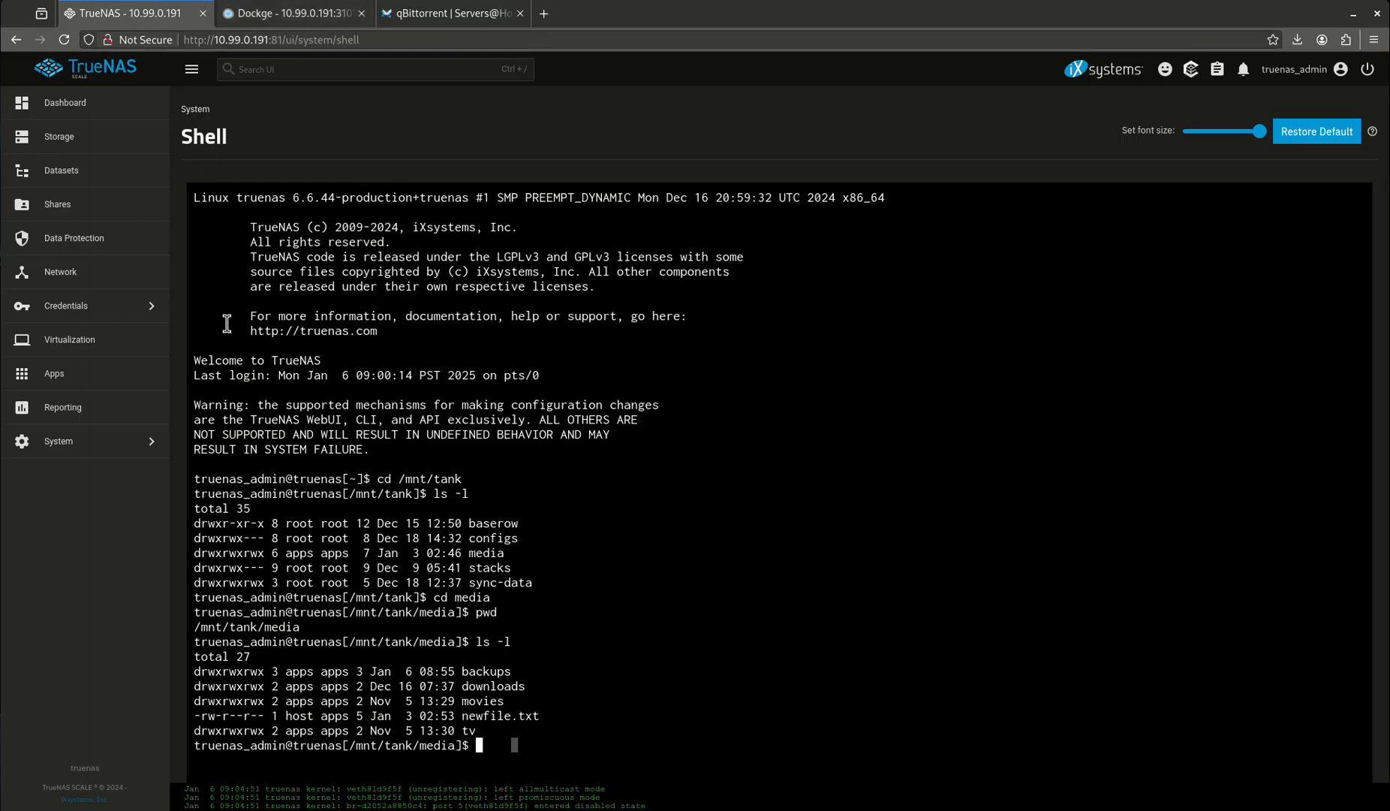
{"action": "mouse_move", "coordinate": [383, 667]}
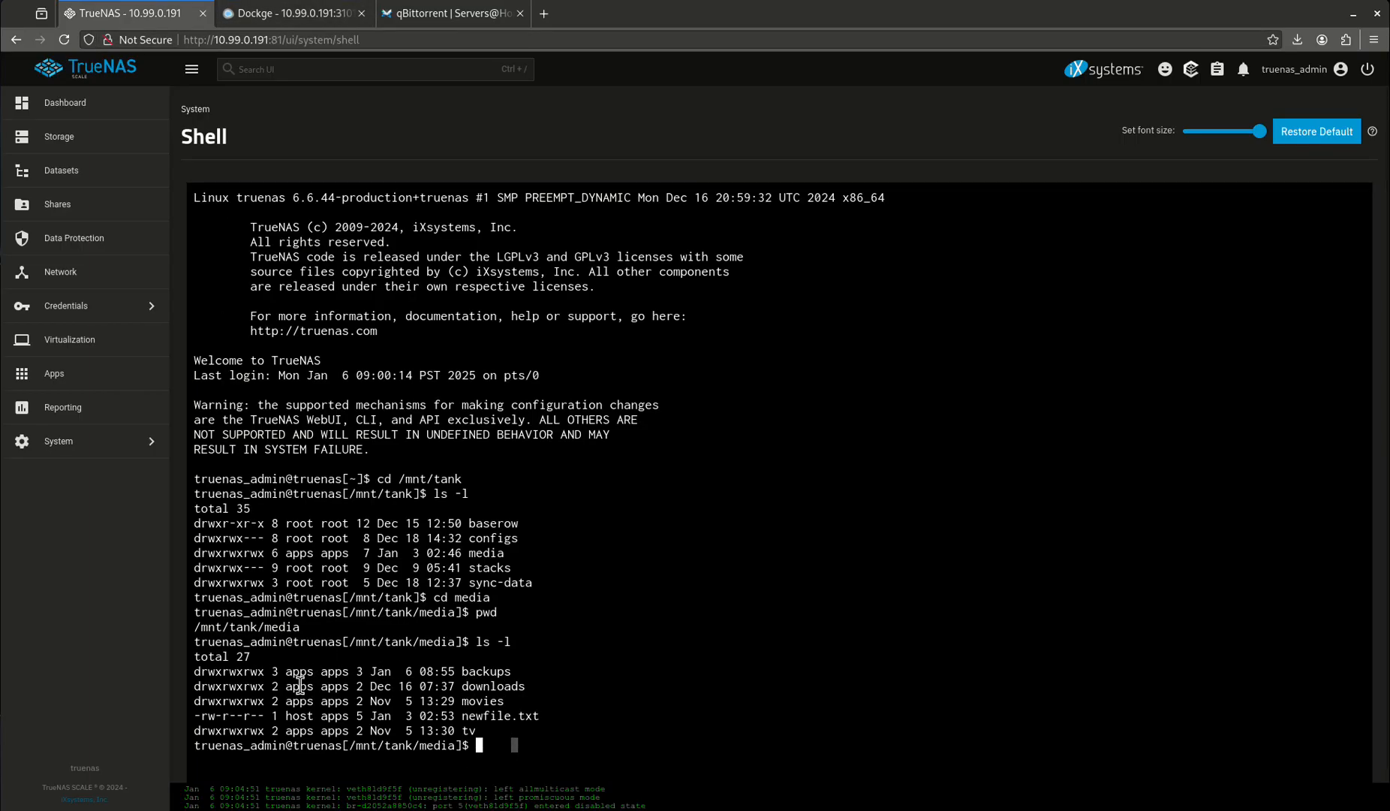
Point out the apps ownership of the media subfolders, then move up to /mnt/tank and list it.
{"action": "double_click", "coordinate": [299, 685]}
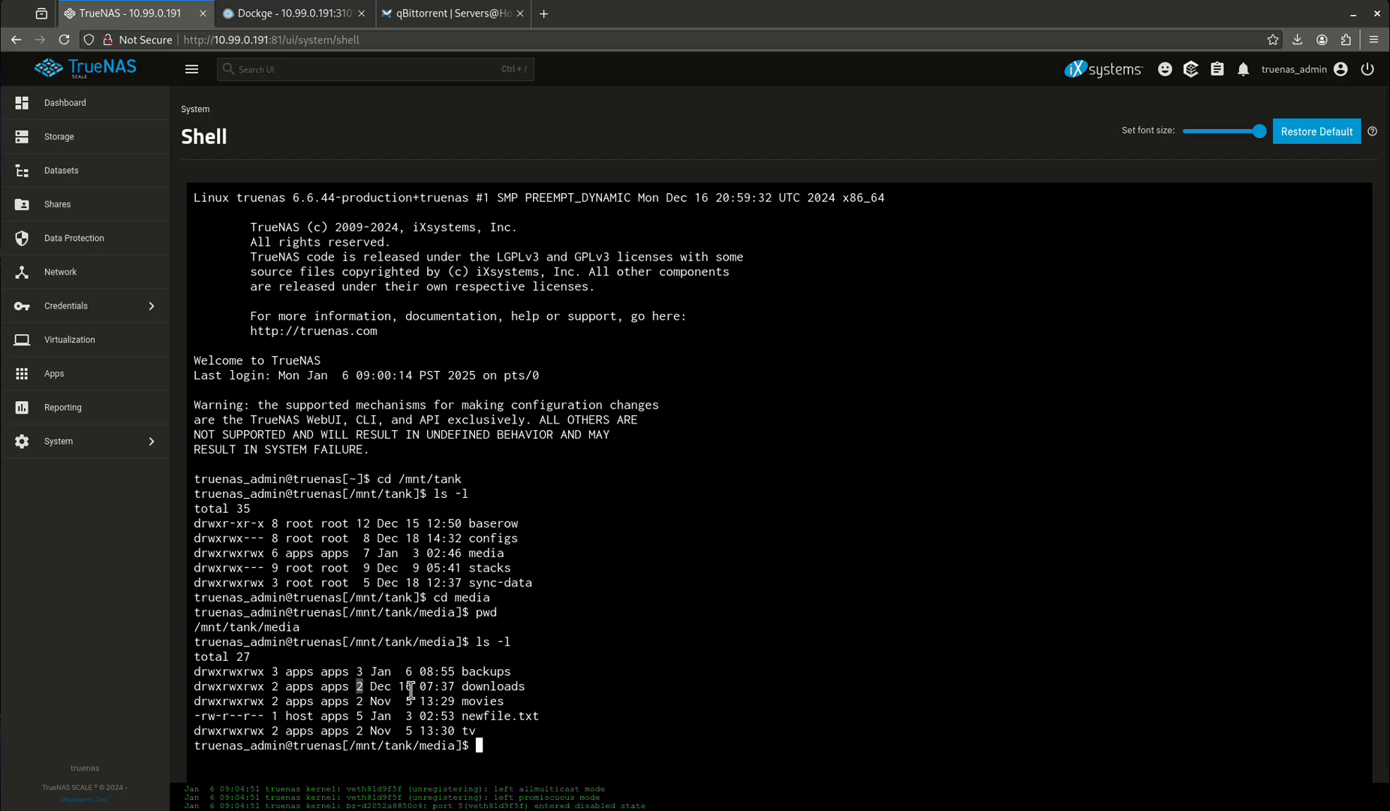
{"action": "type", "text": "cd .."}
{"action": "type", "text": "ls"}
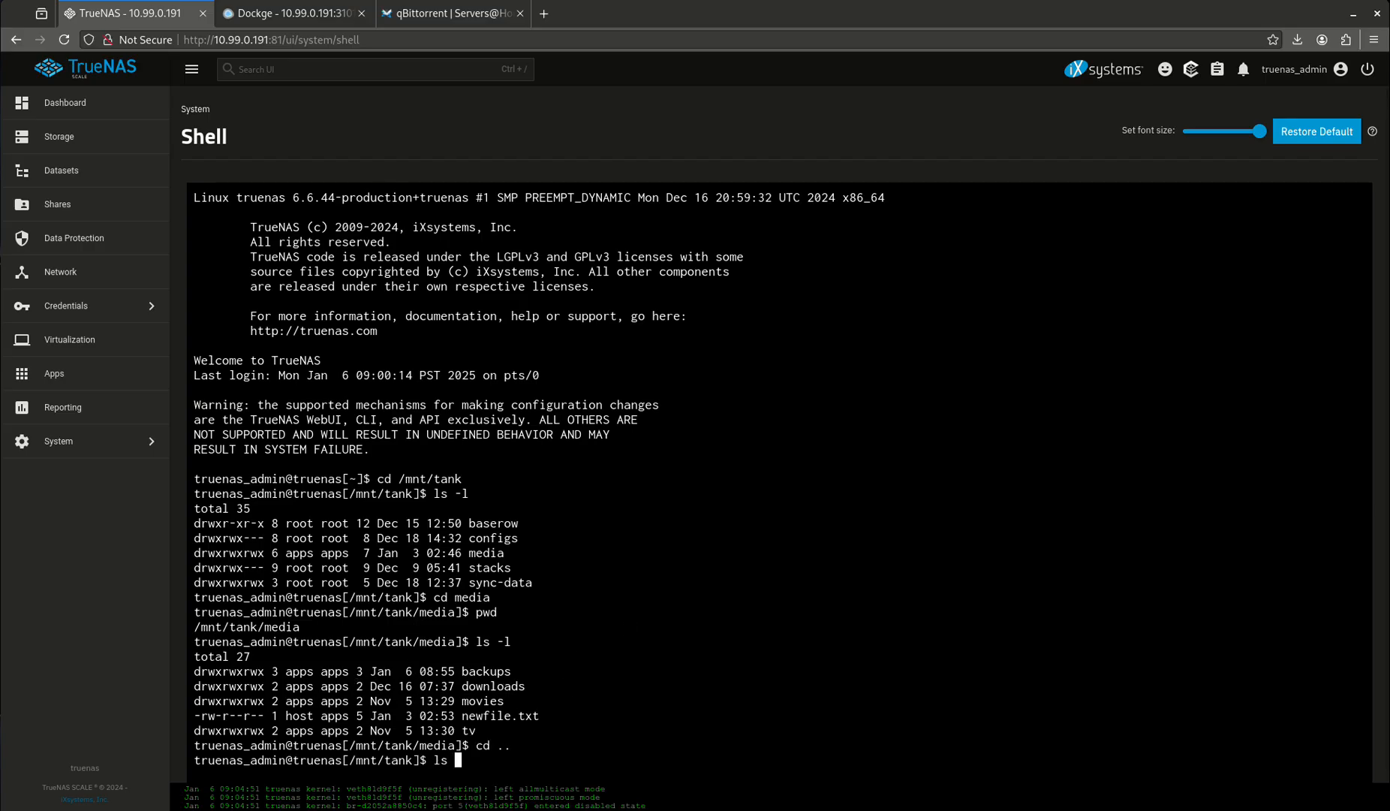
{"action": "type", "text": " -l"}
{"action": "key", "text": "Return"}
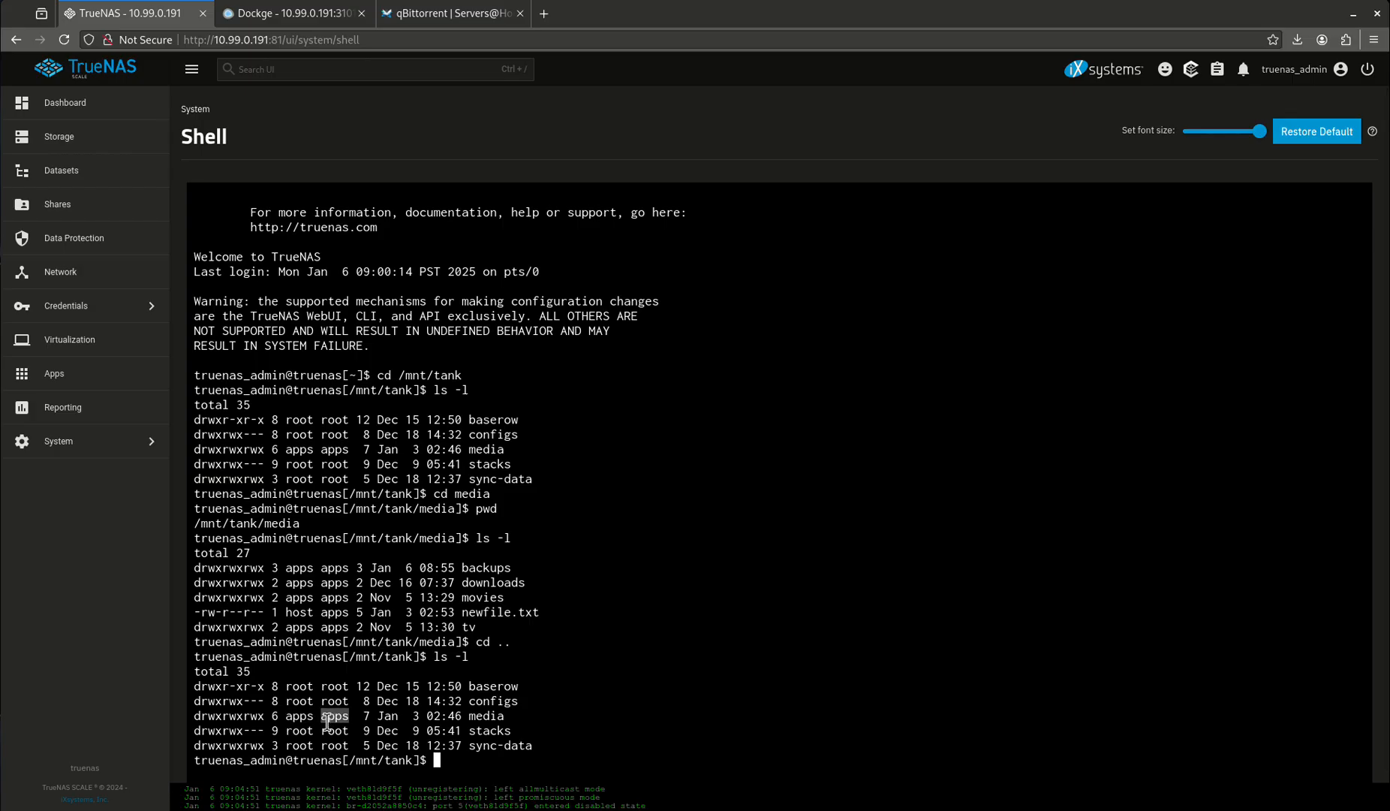
{"action": "mouse_move", "coordinate": [734, 654]}
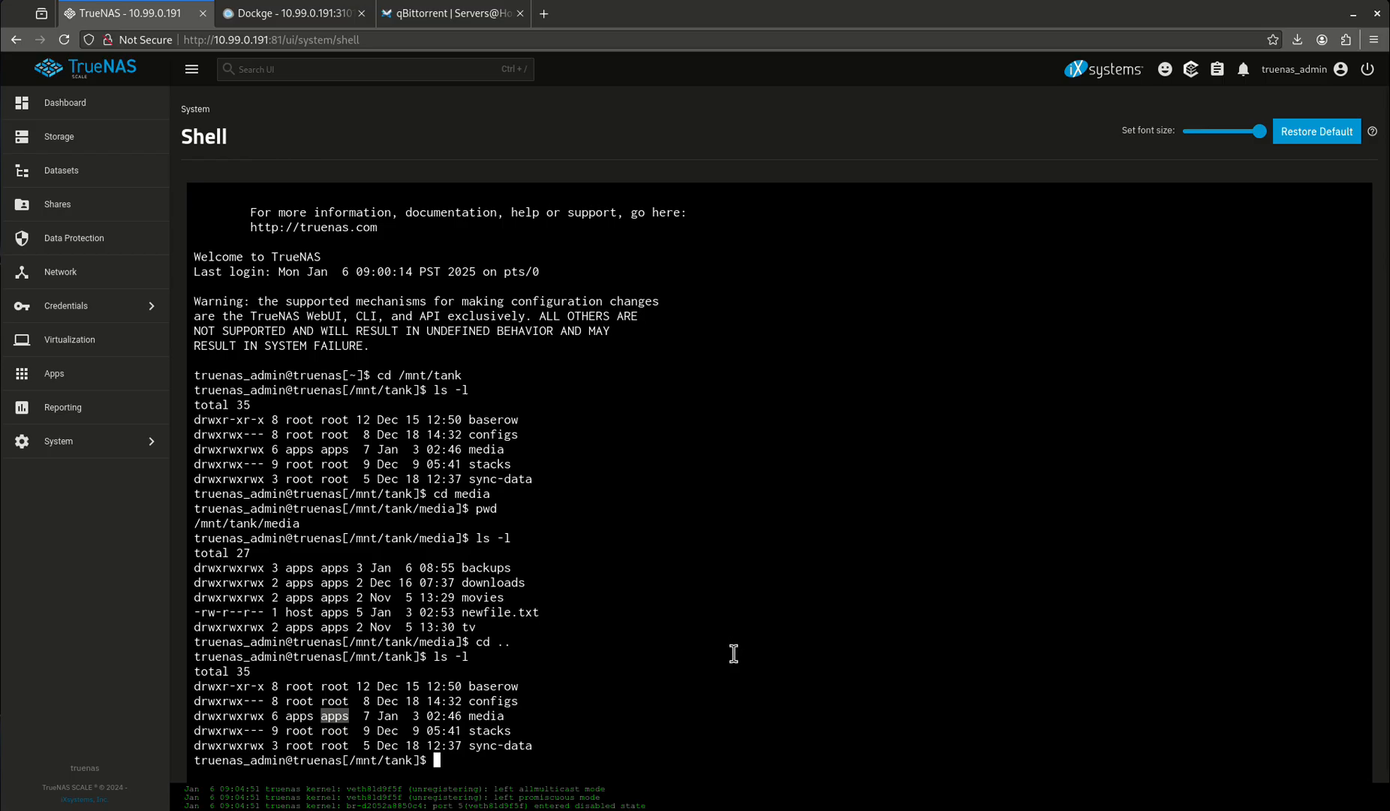
{"action": "mouse_move", "coordinate": [523, 714]}
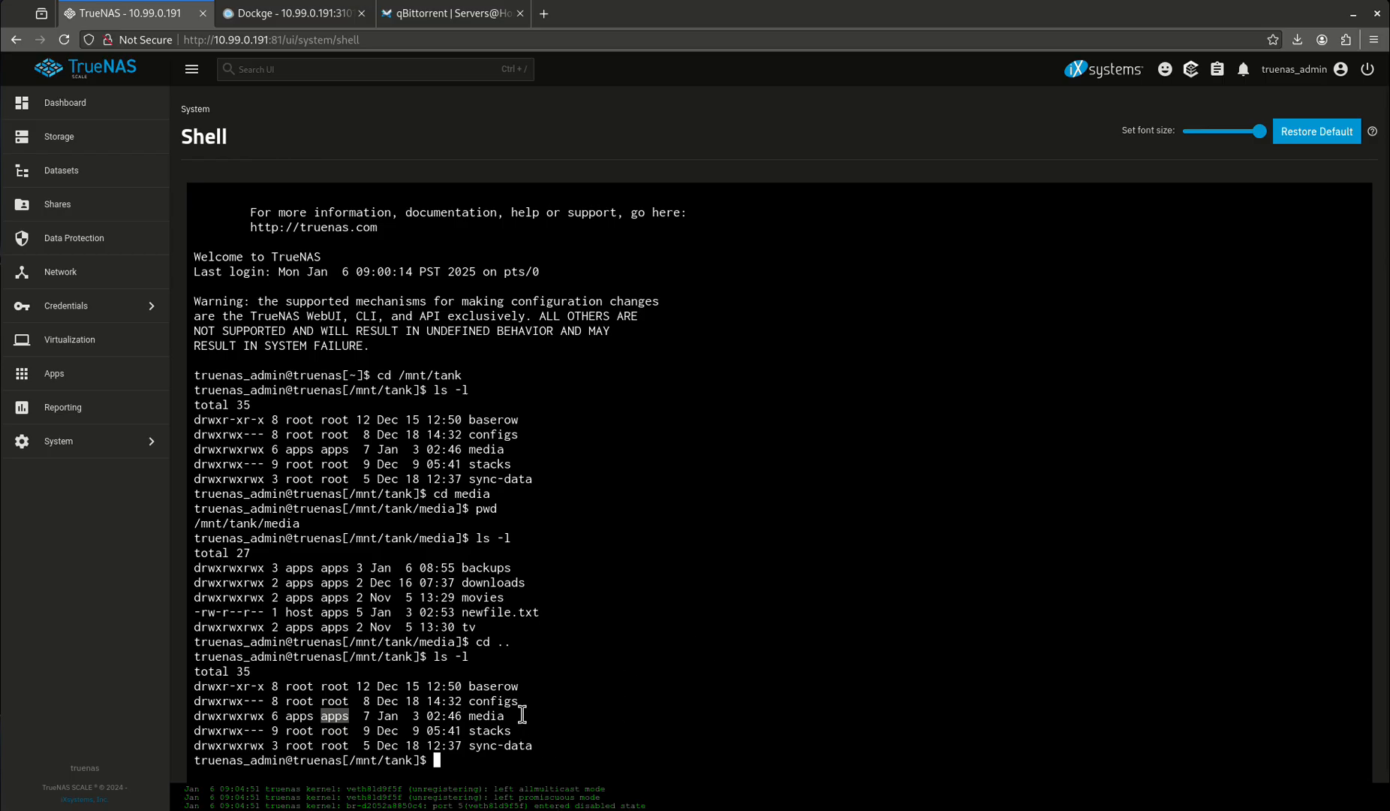
{"action": "mouse_move", "coordinate": [597, 646]}
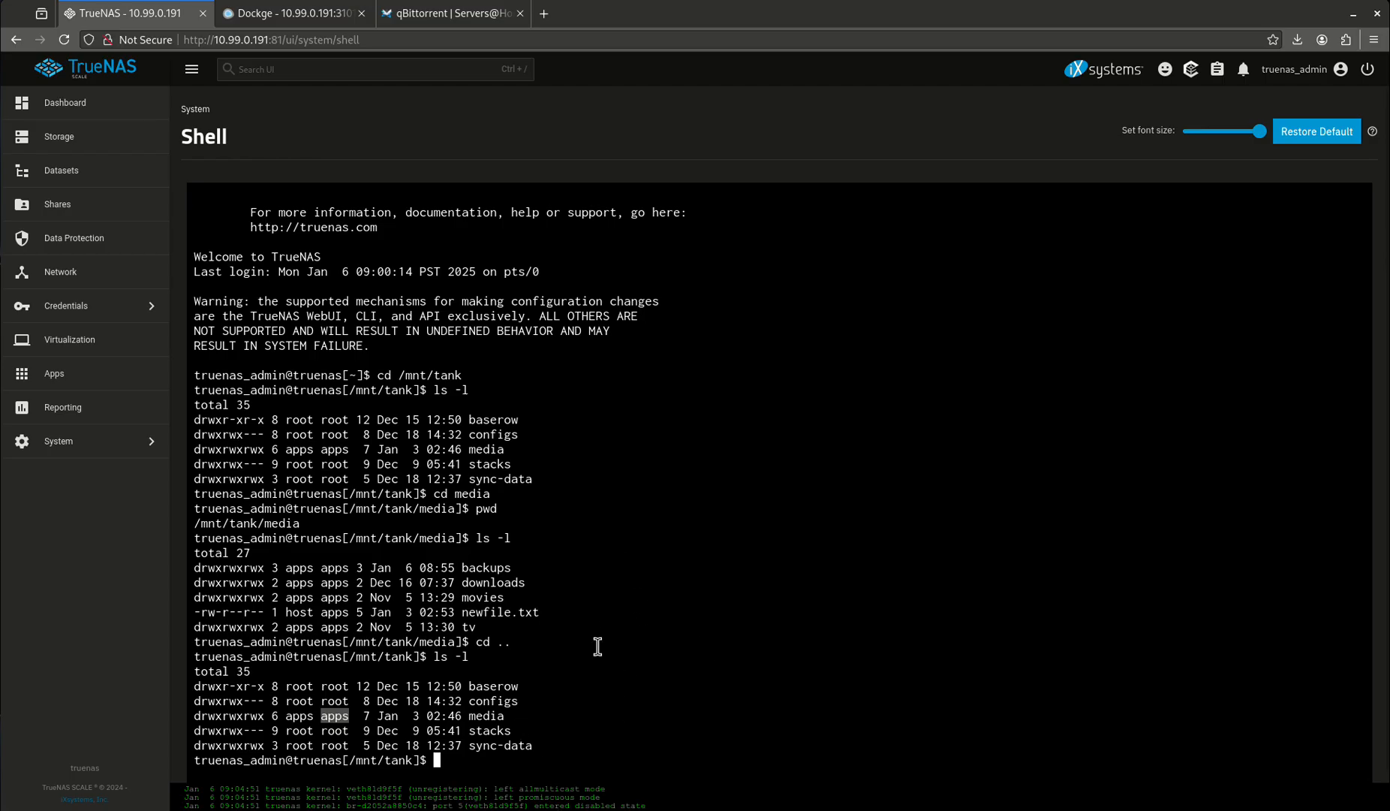
{"action": "mouse_move", "coordinate": [465, 497]}
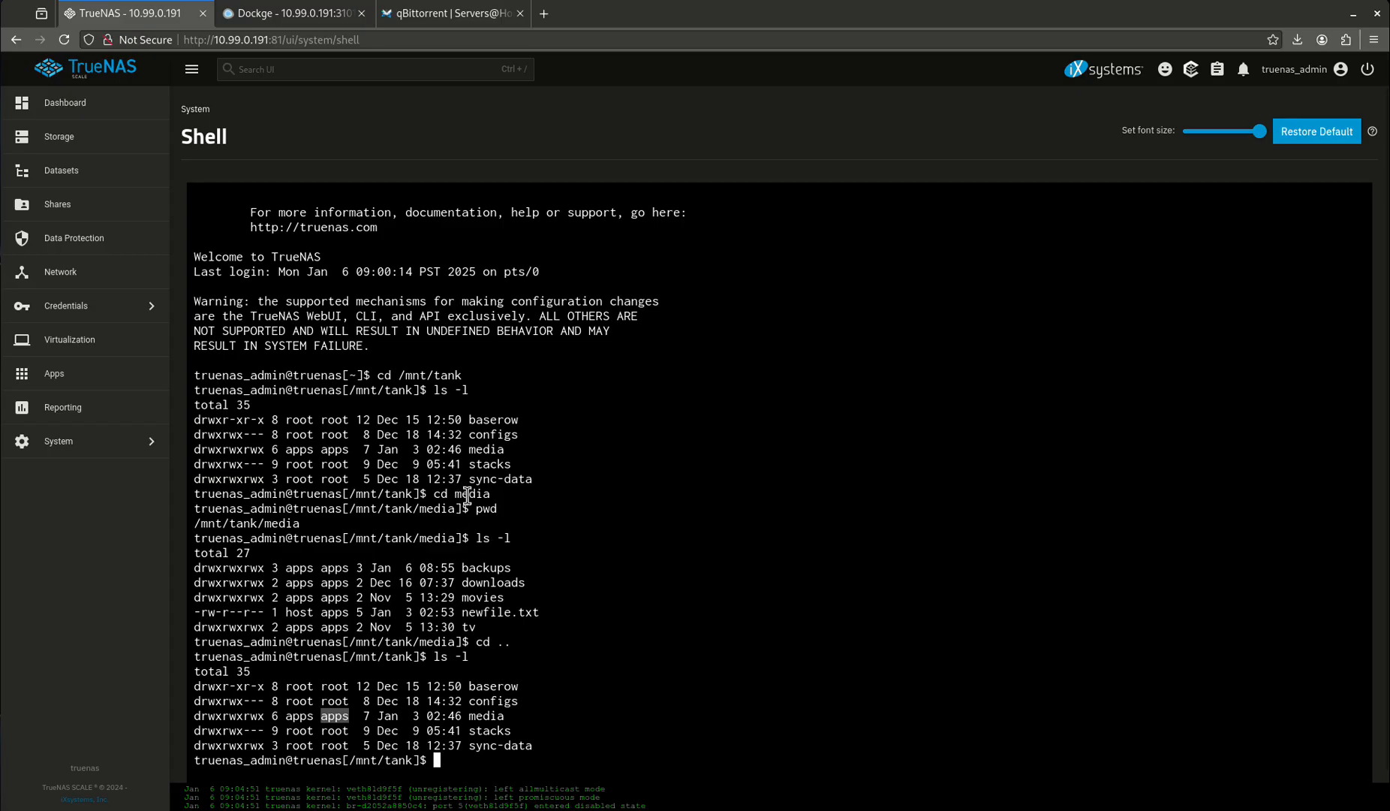